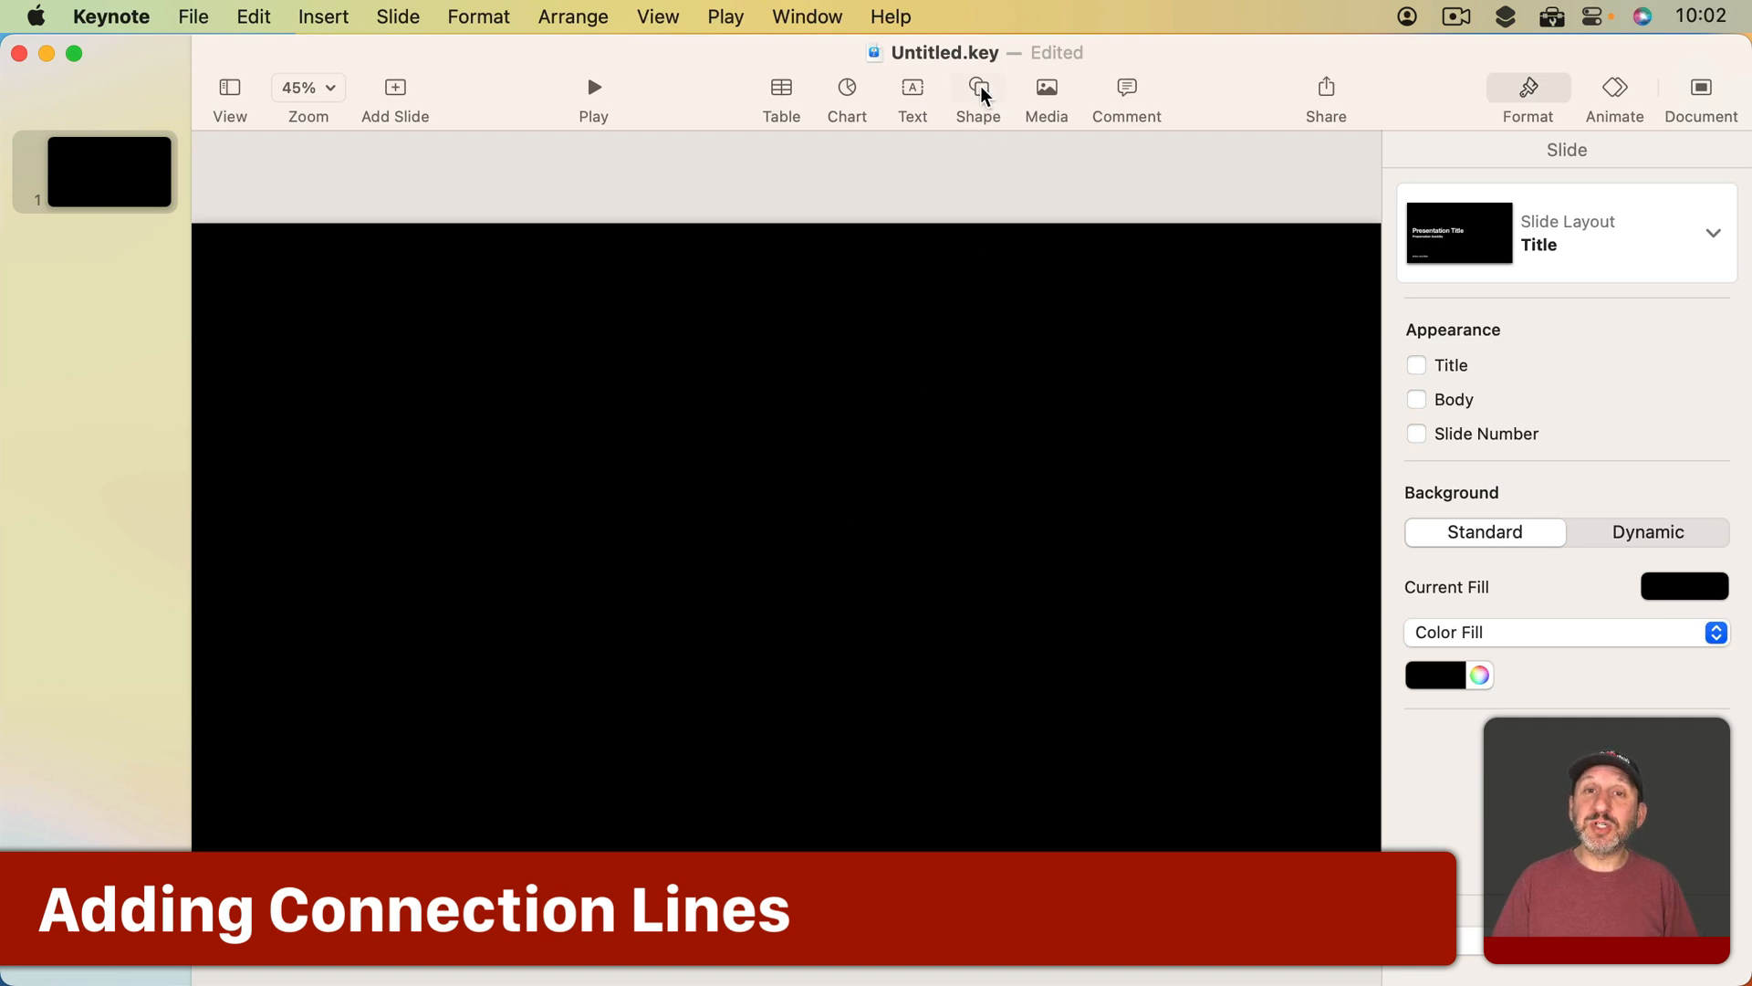
Add a white square and a white circle from the Basic shapes onto the black slide.
click(975, 88)
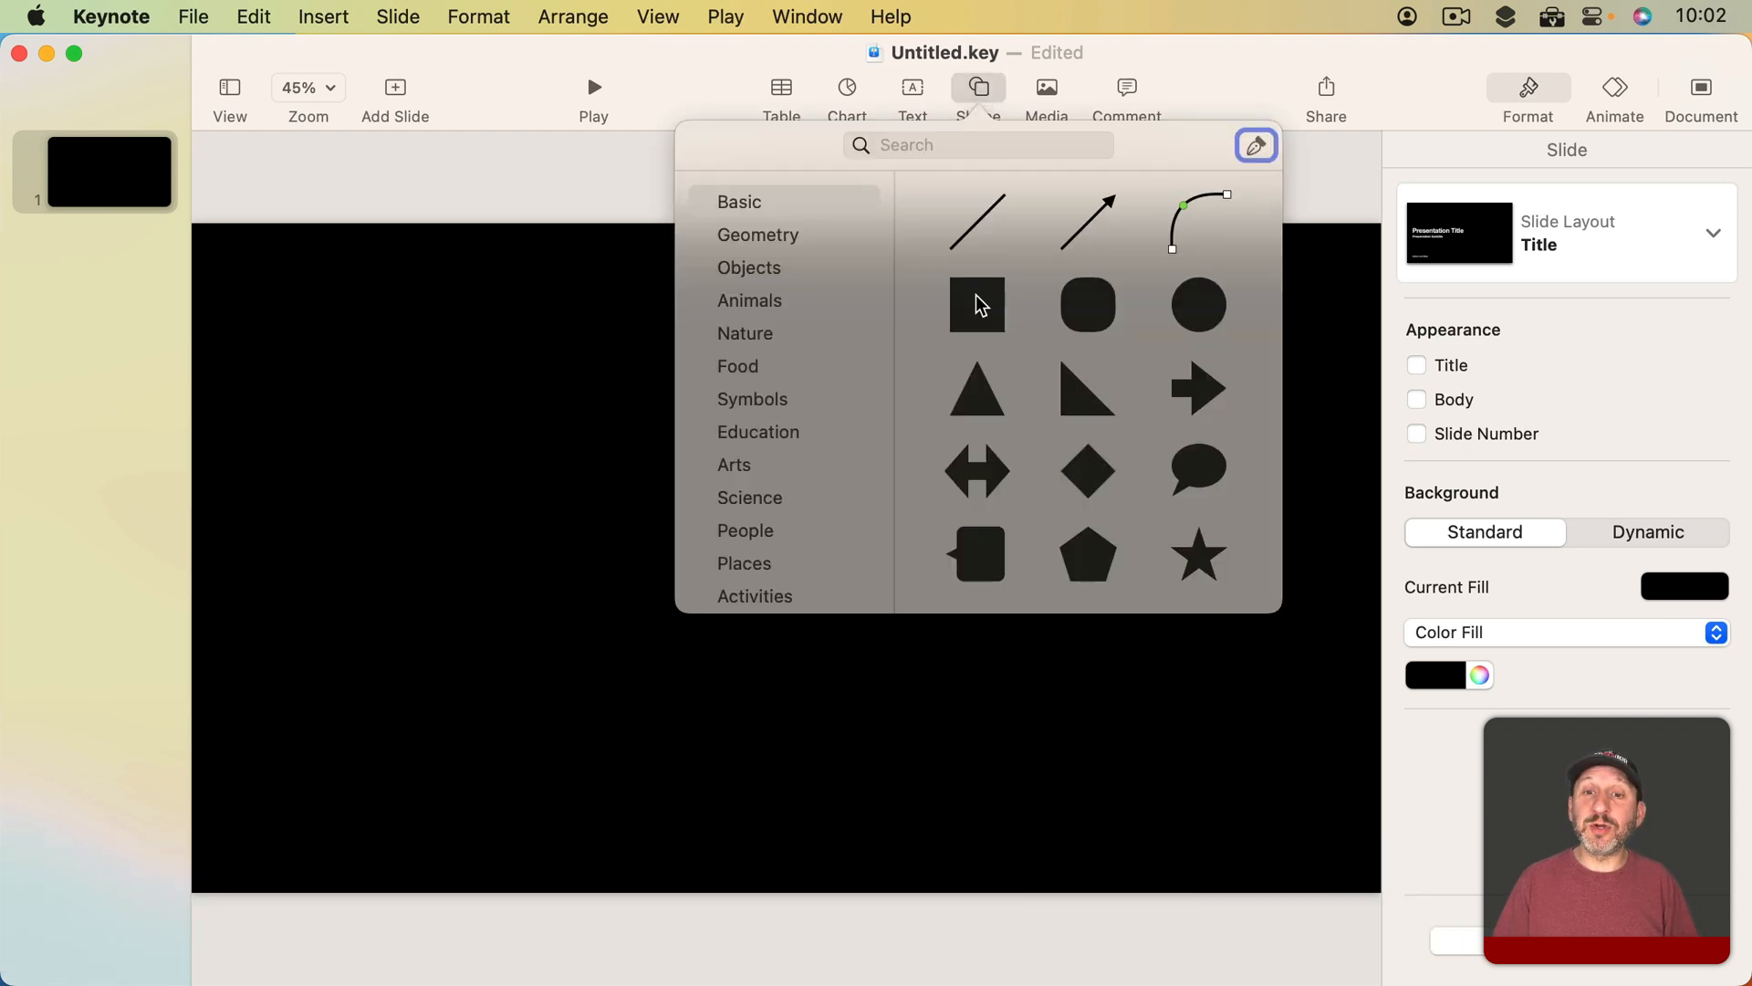
click(976, 304)
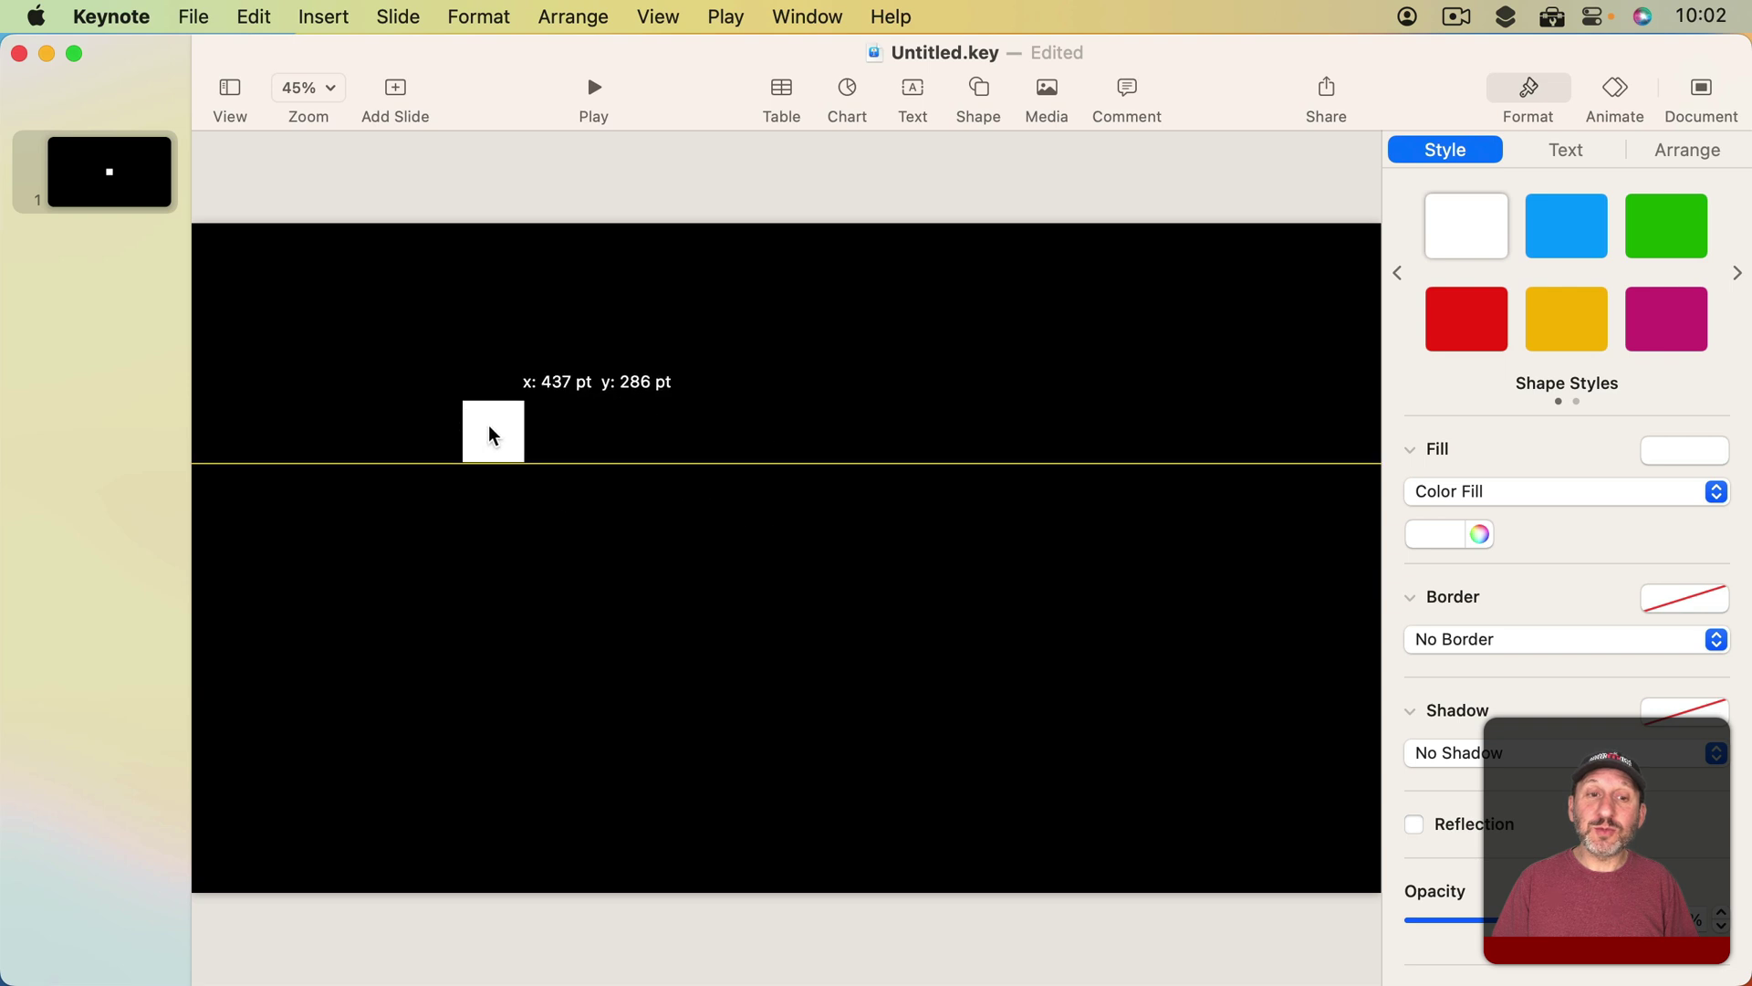
click(974, 87)
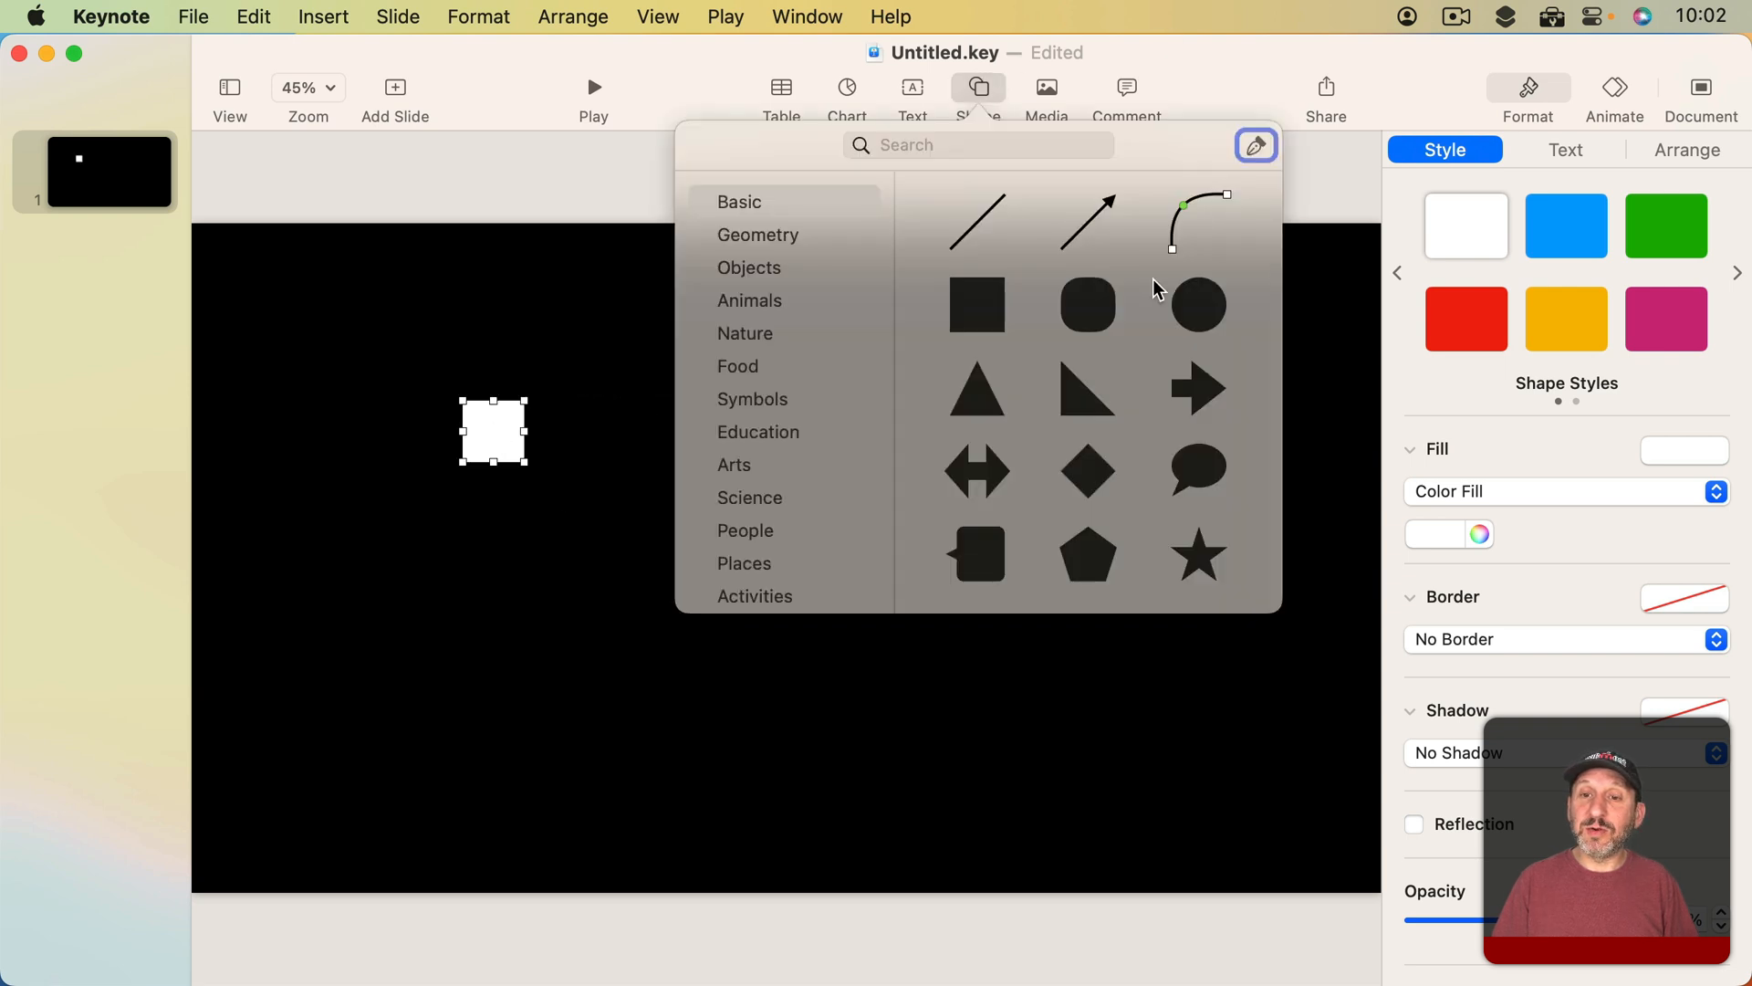
click(1198, 305)
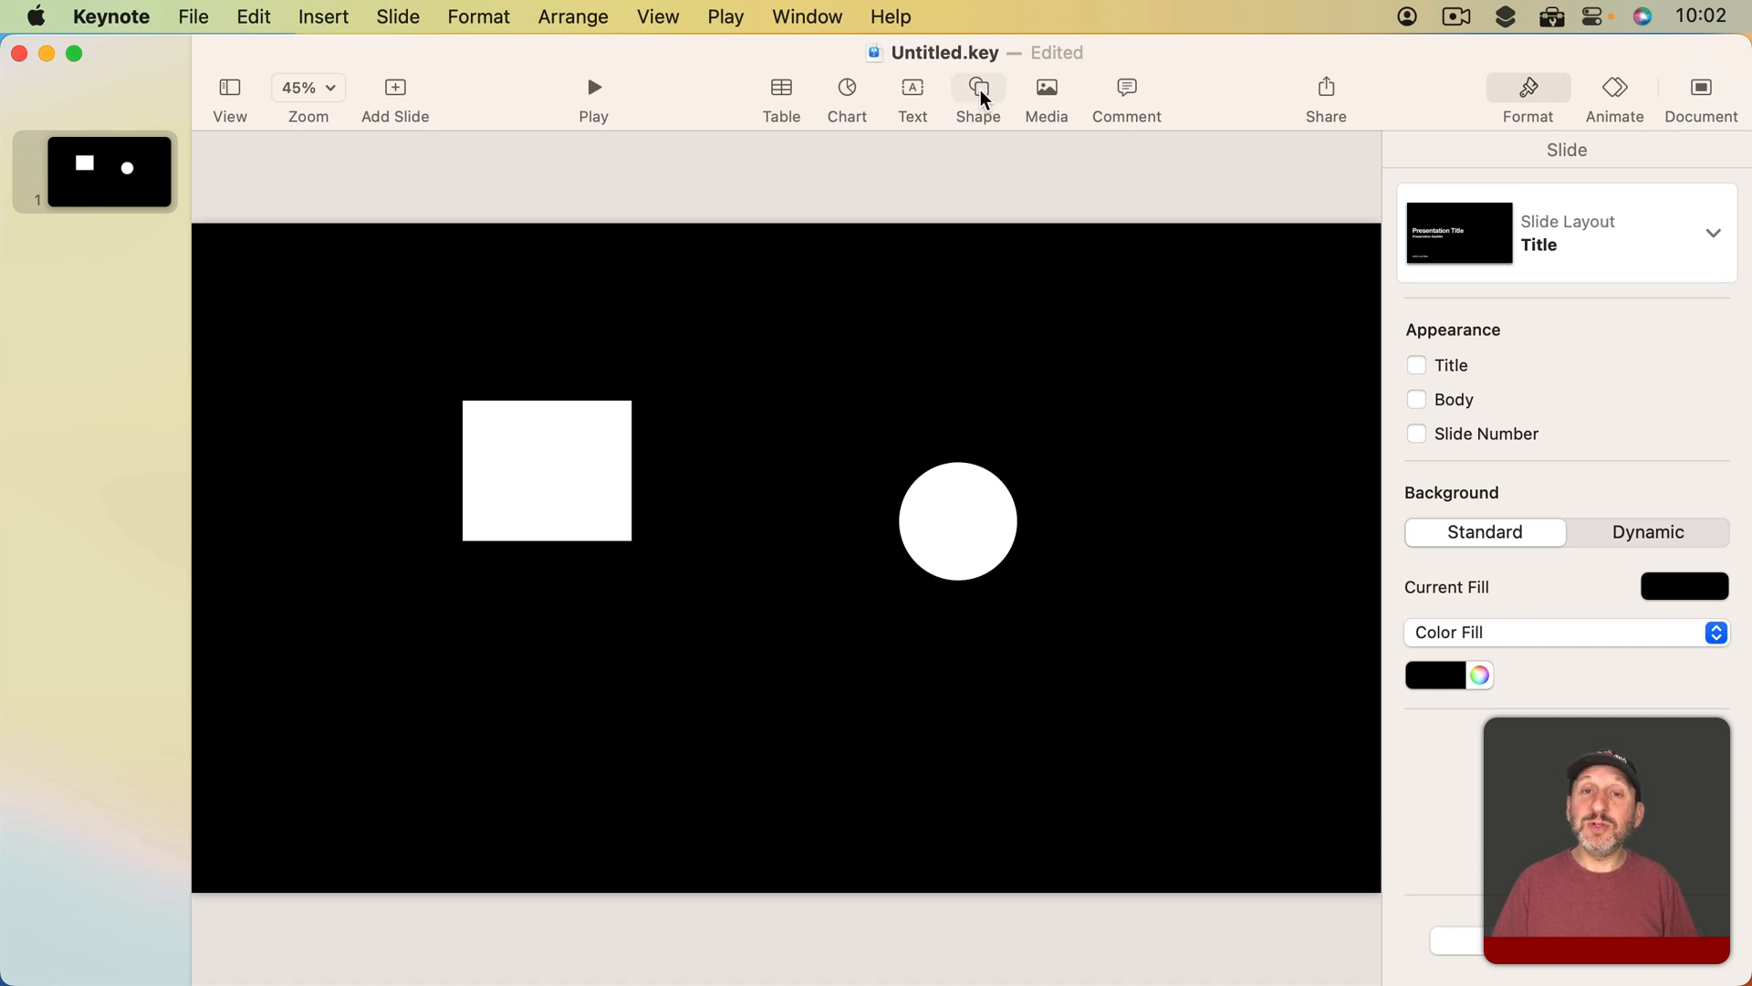
Insert a curved connection line from the Basic shapes linking the square and the circle.
click(974, 95)
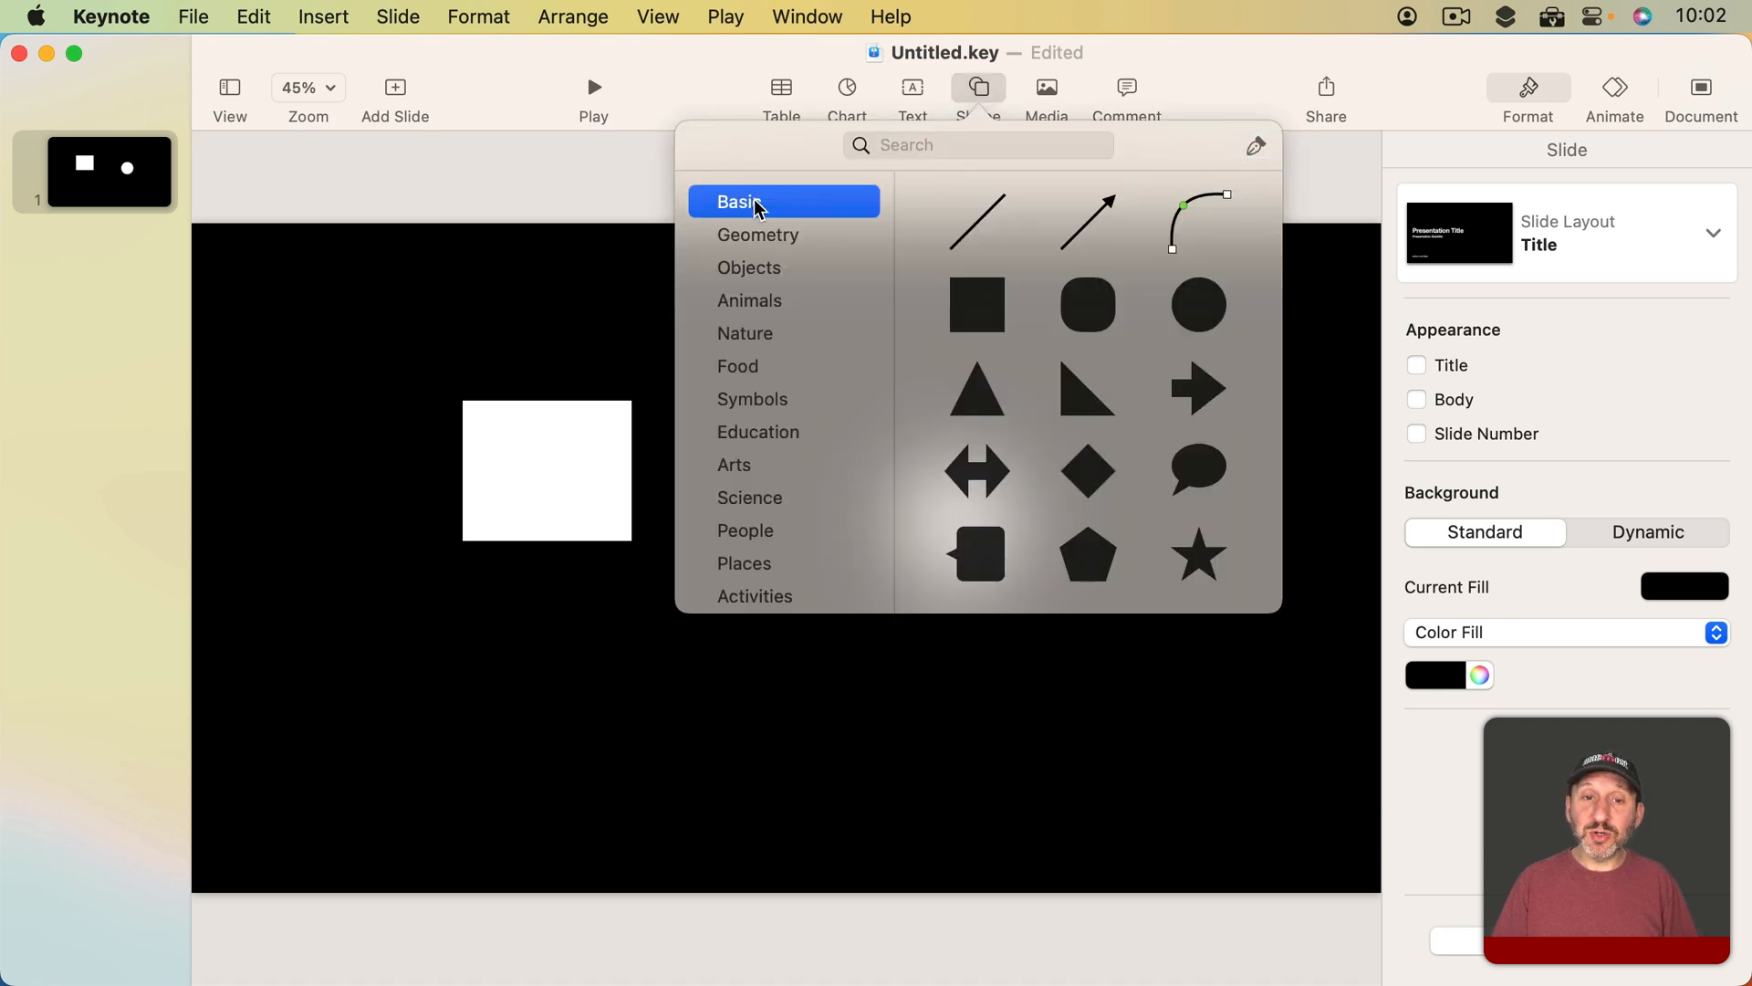
mouse_move(803, 210)
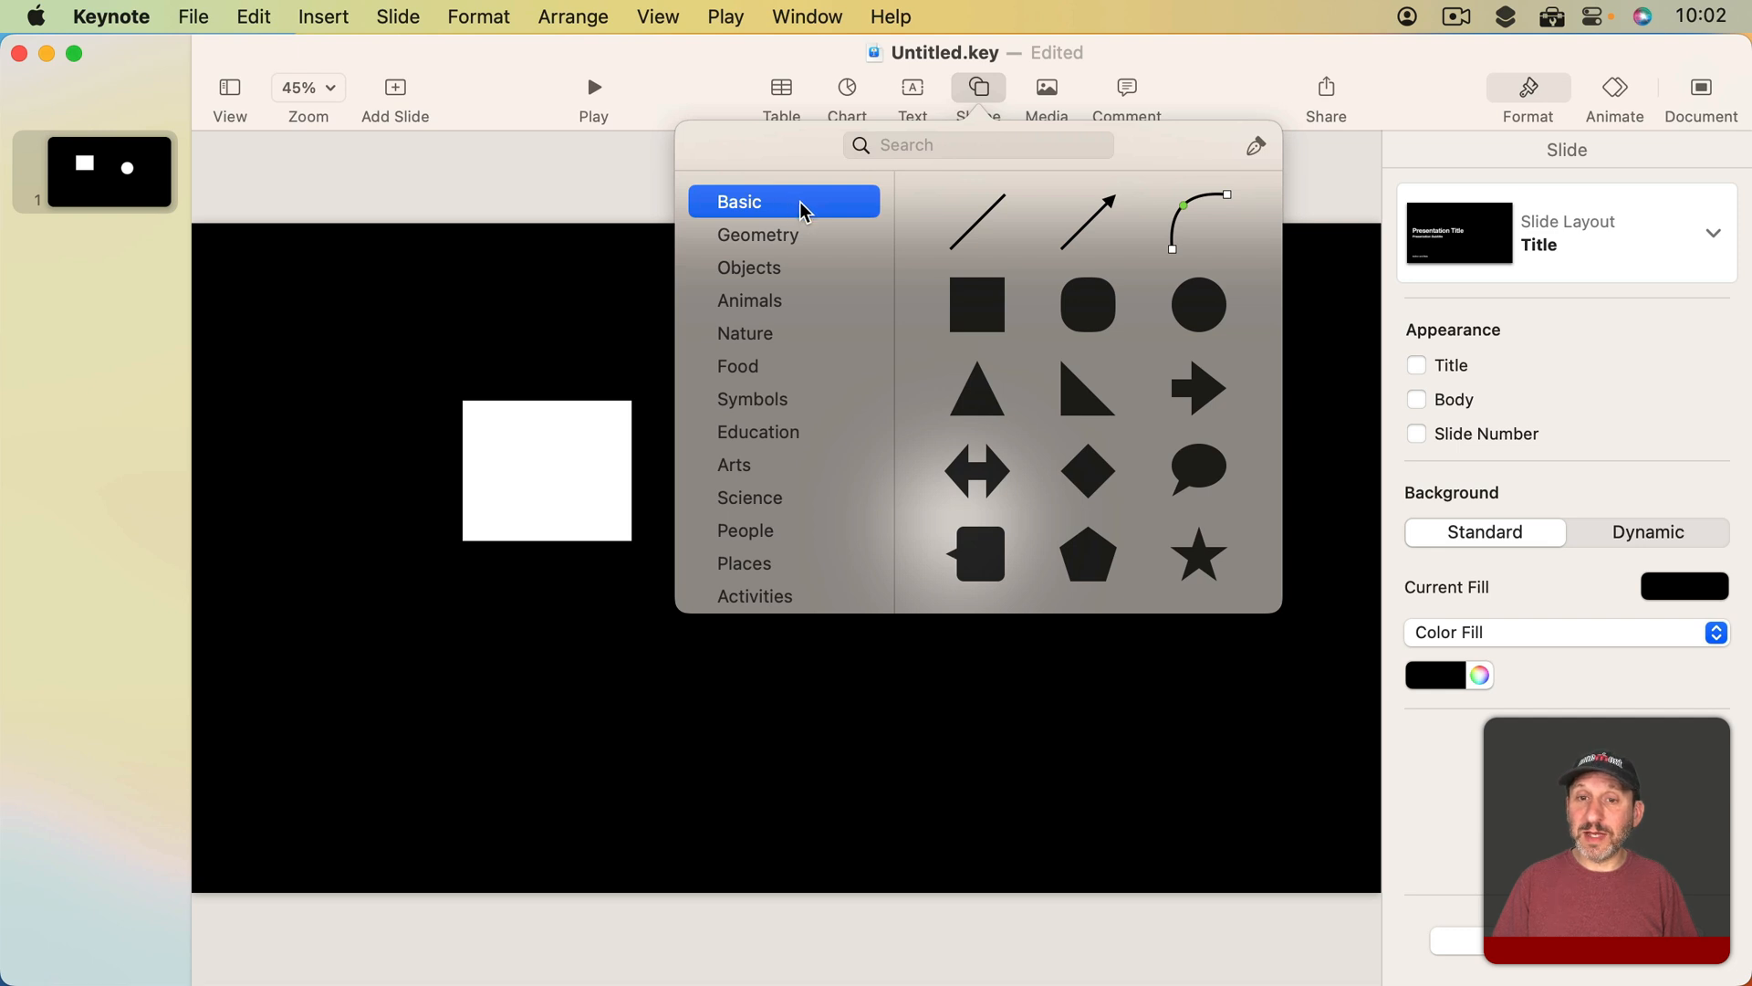
mouse_move(1122, 226)
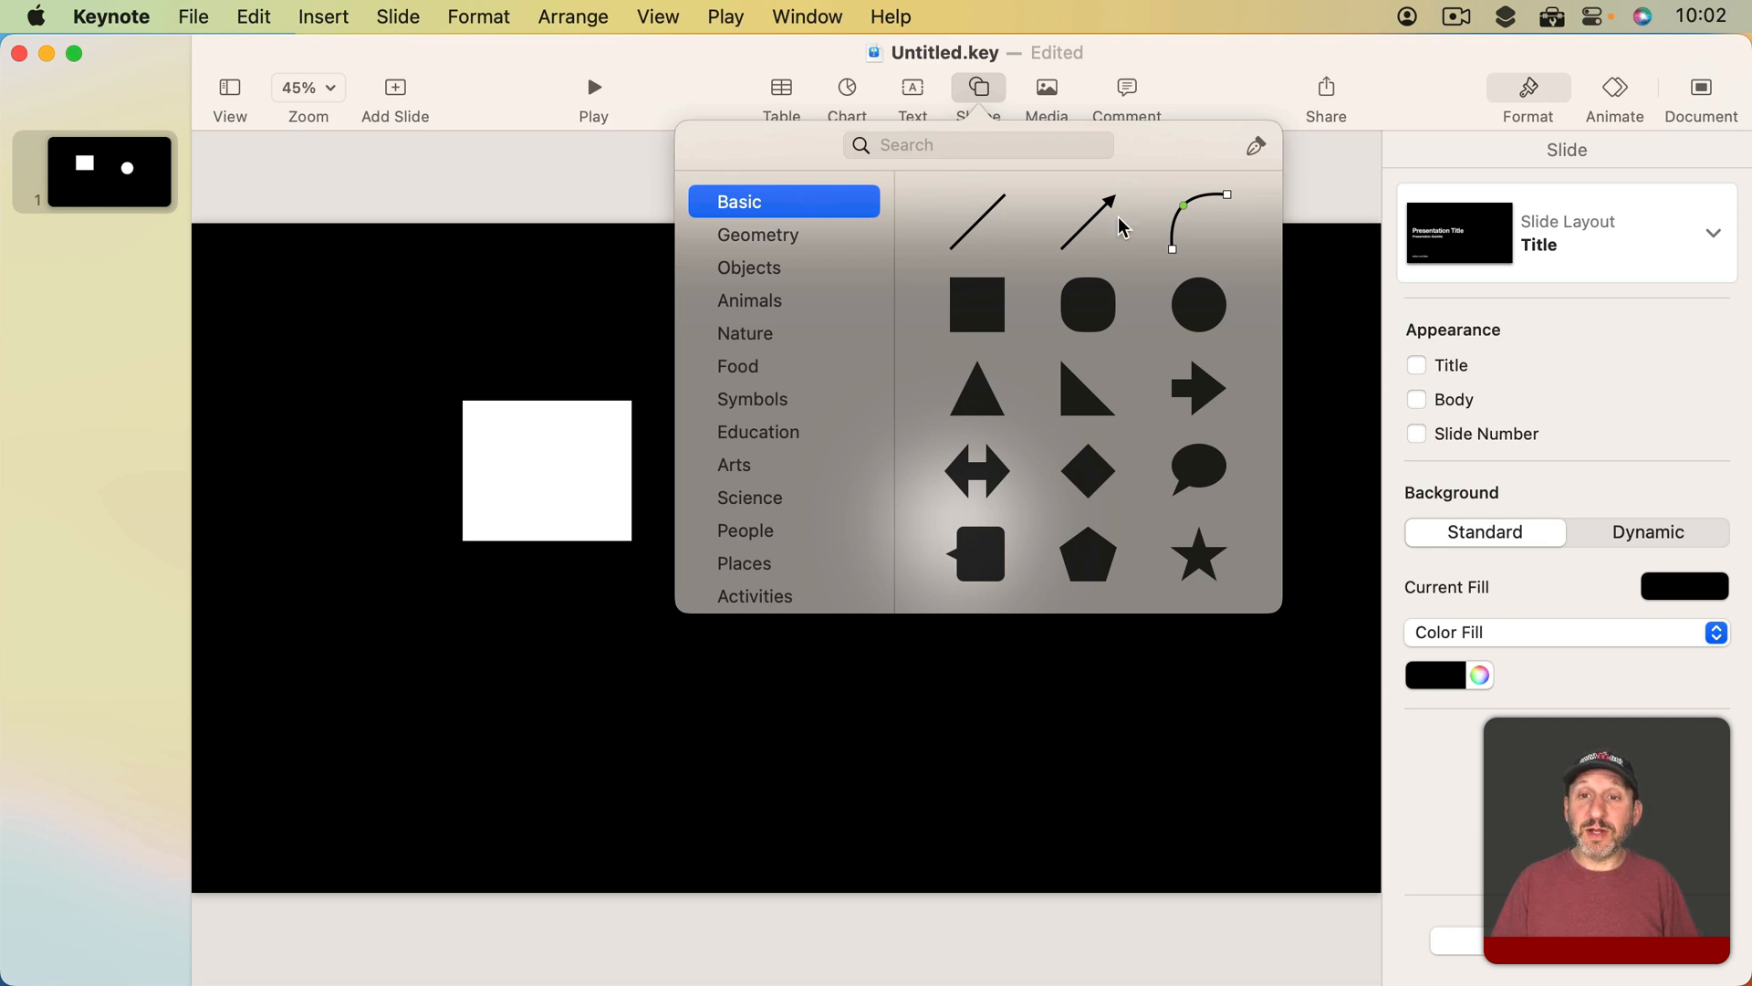
mouse_move(1195, 235)
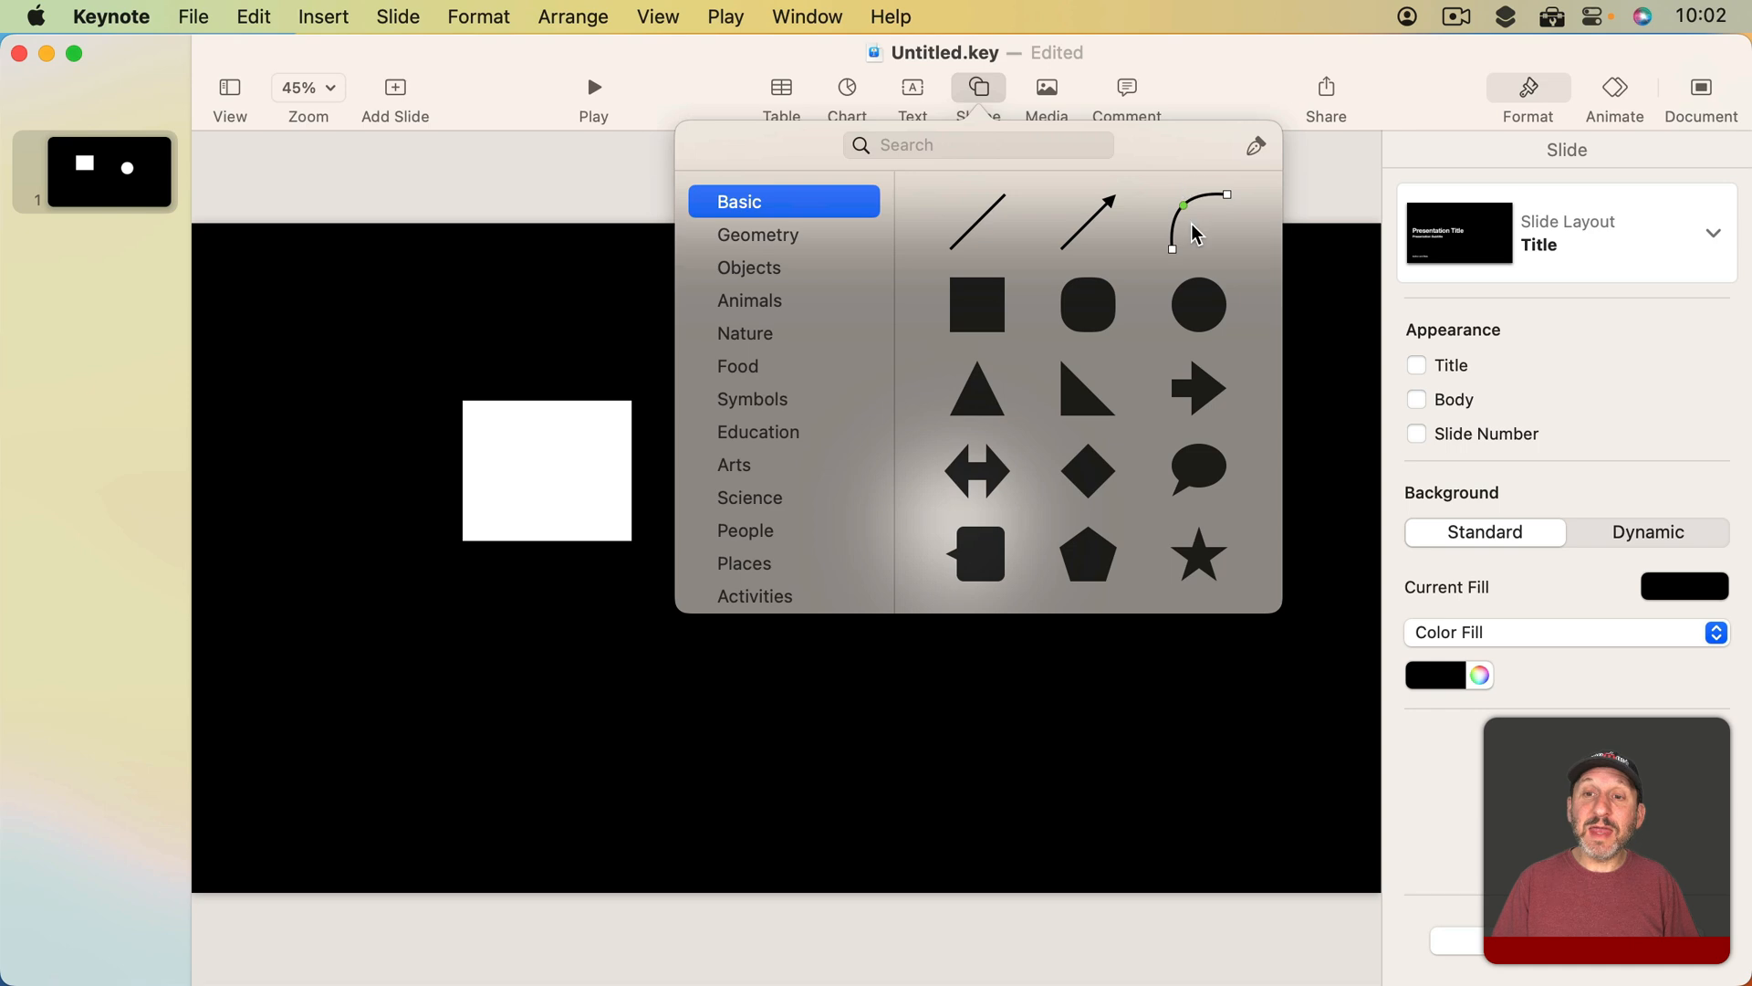
mouse_move(1216, 228)
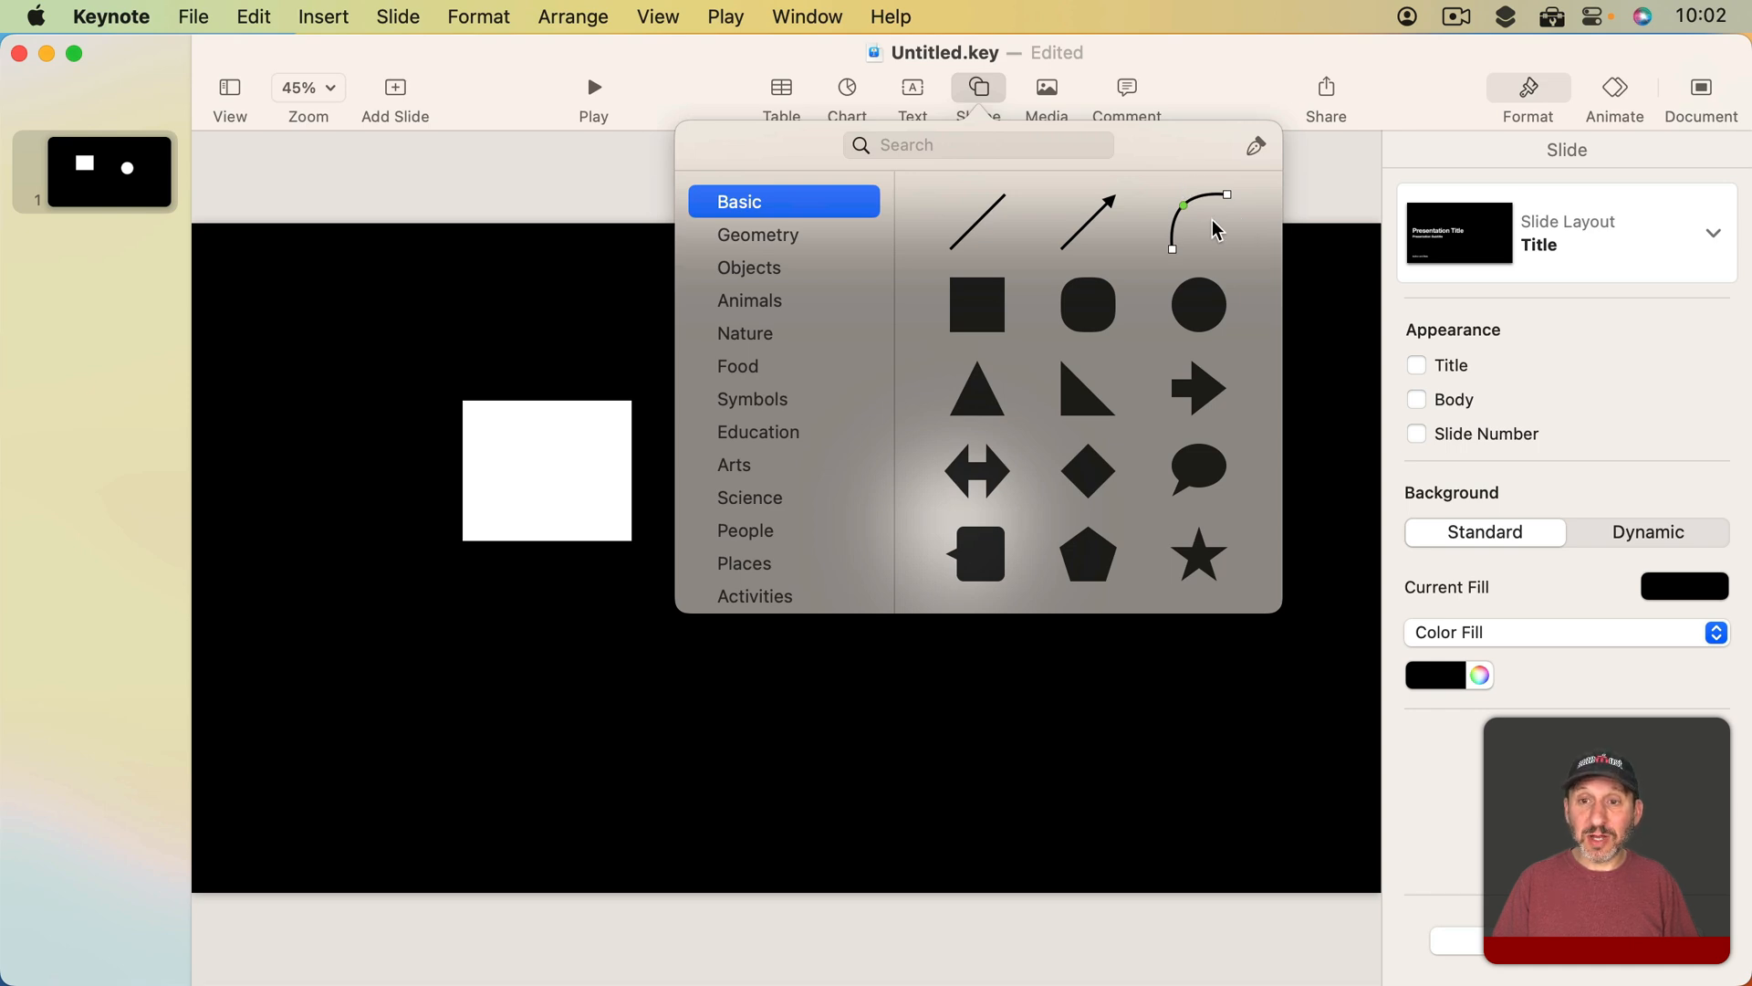
click(1199, 221)
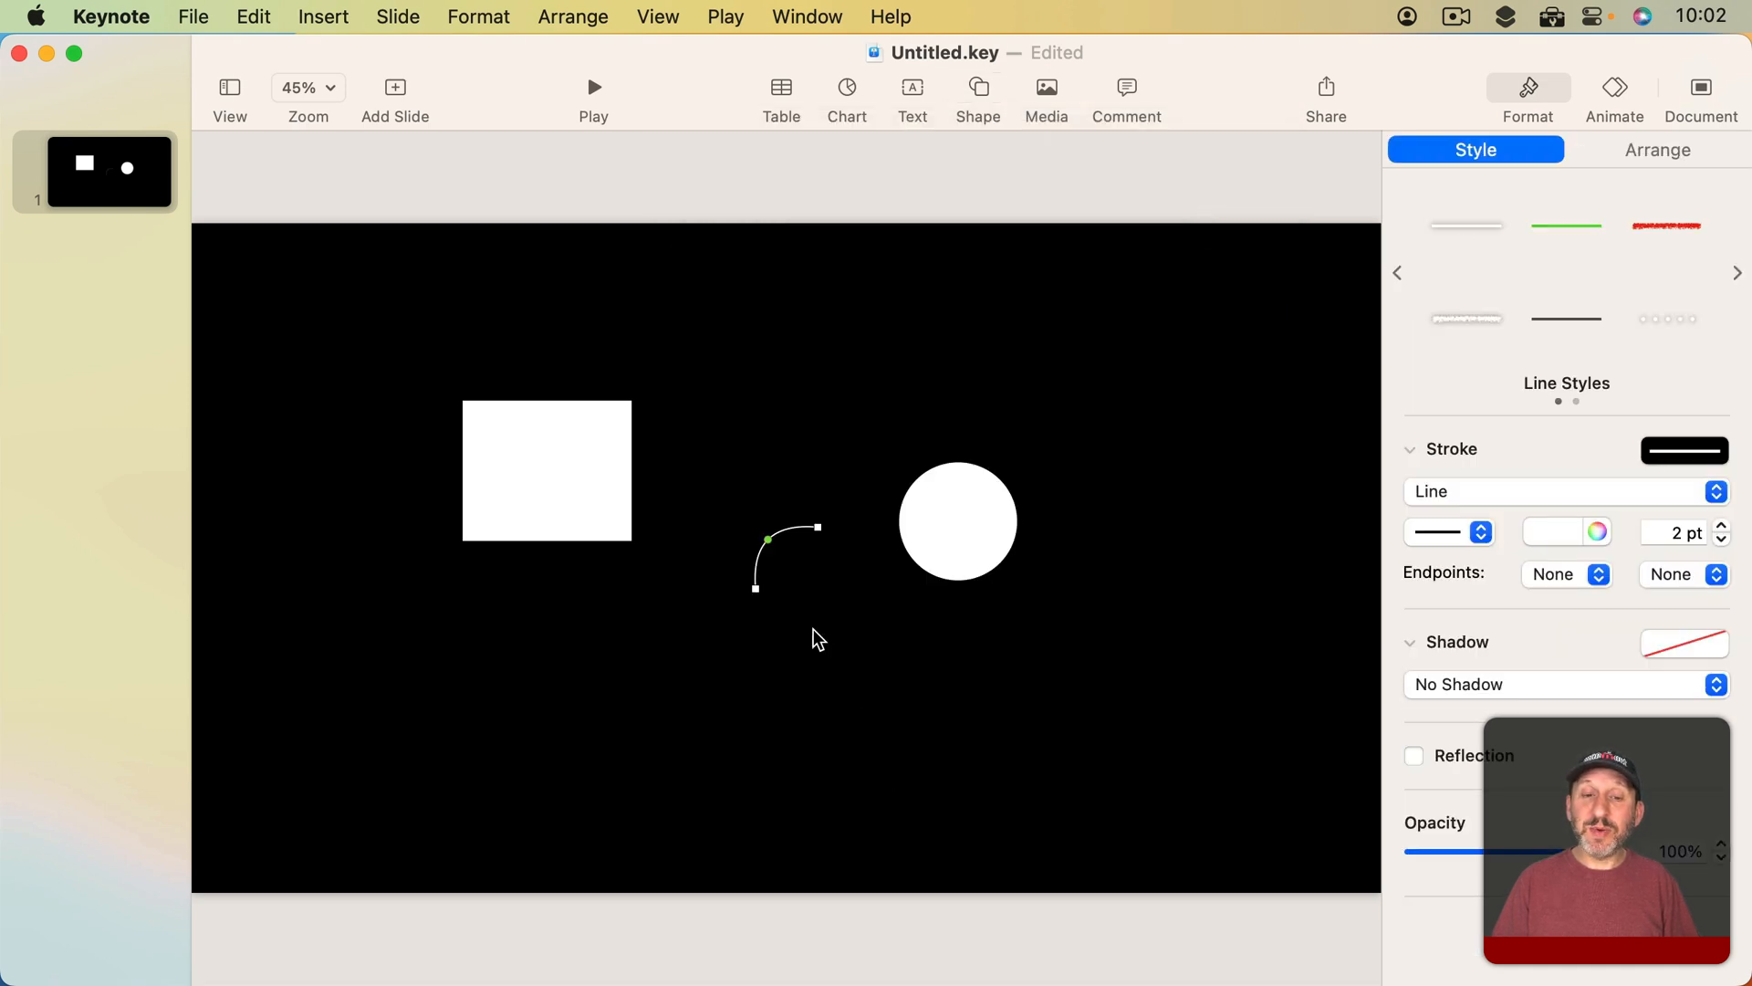
mouse_move(847, 551)
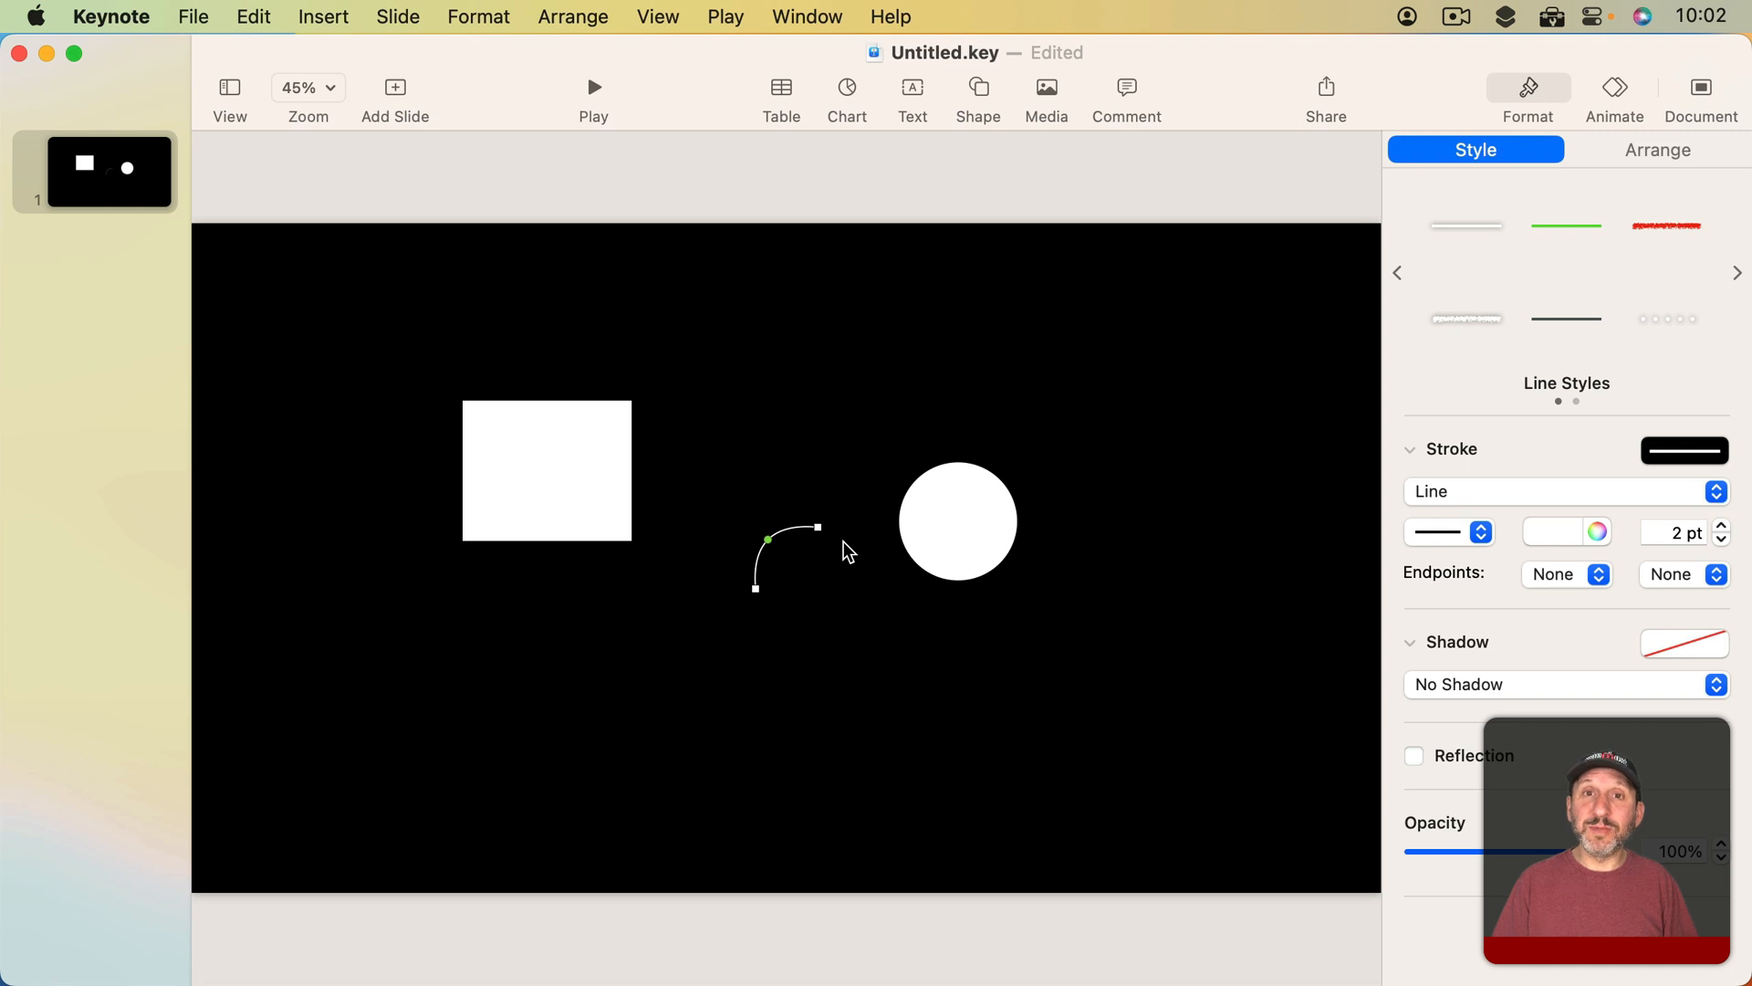
mouse_move(769, 599)
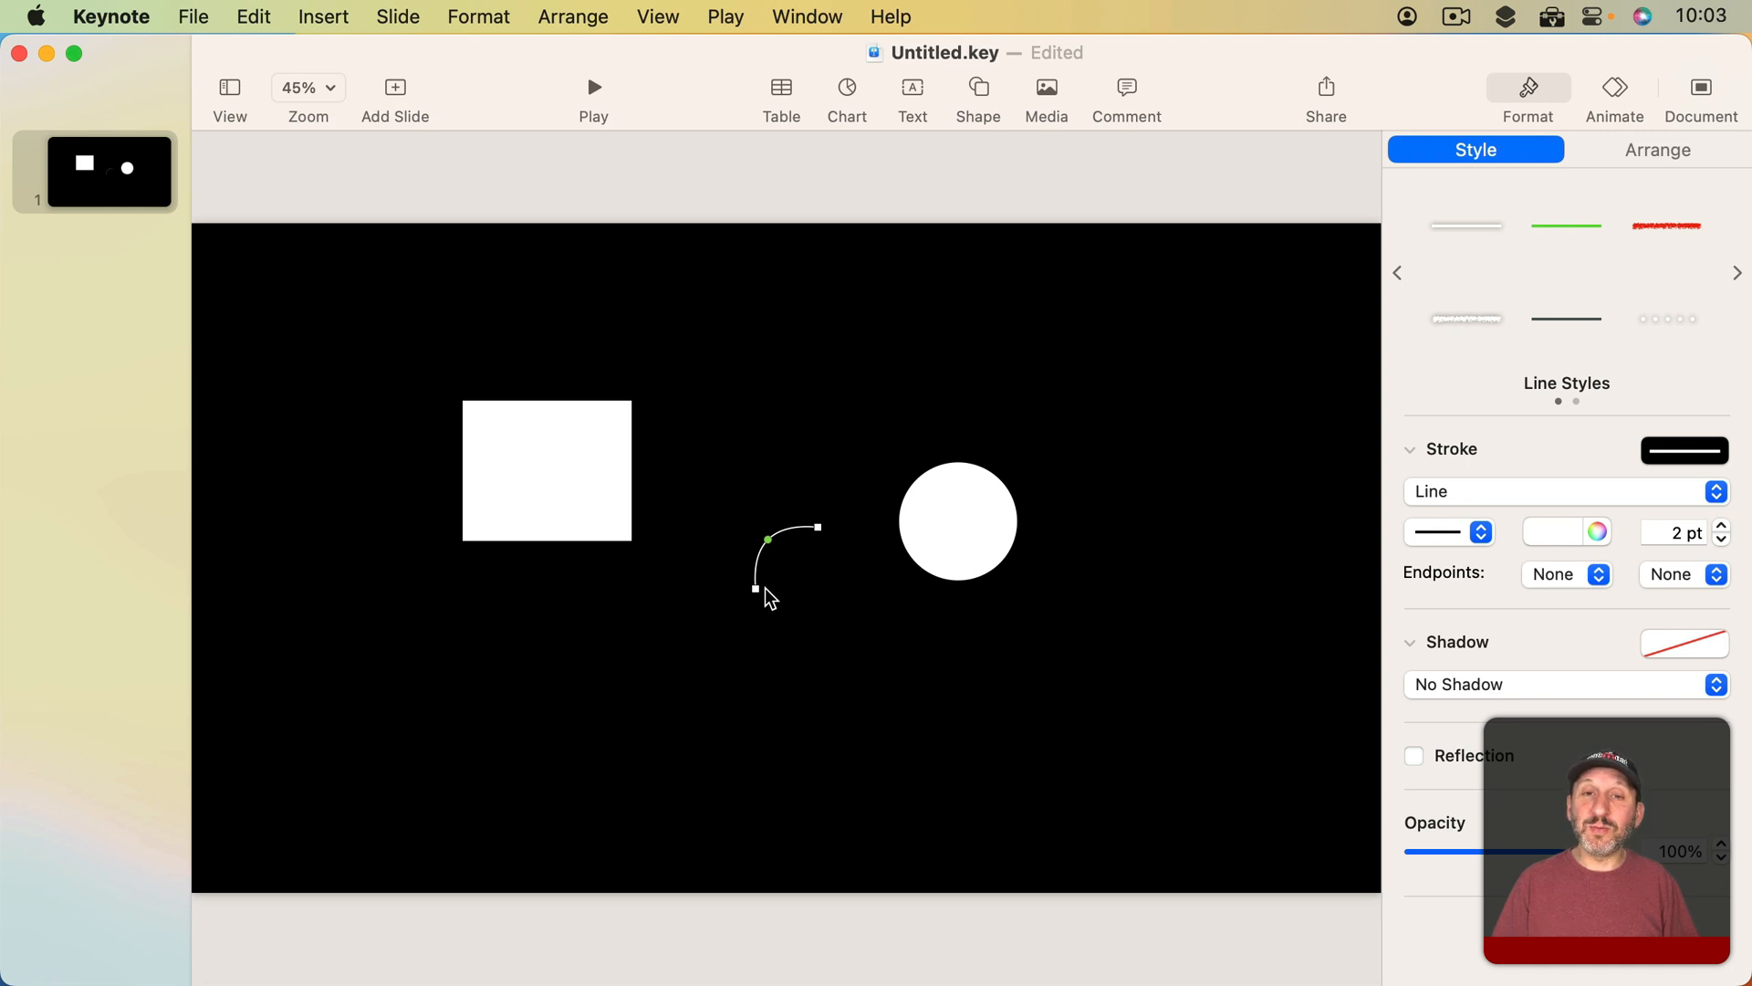
mouse_move(827, 584)
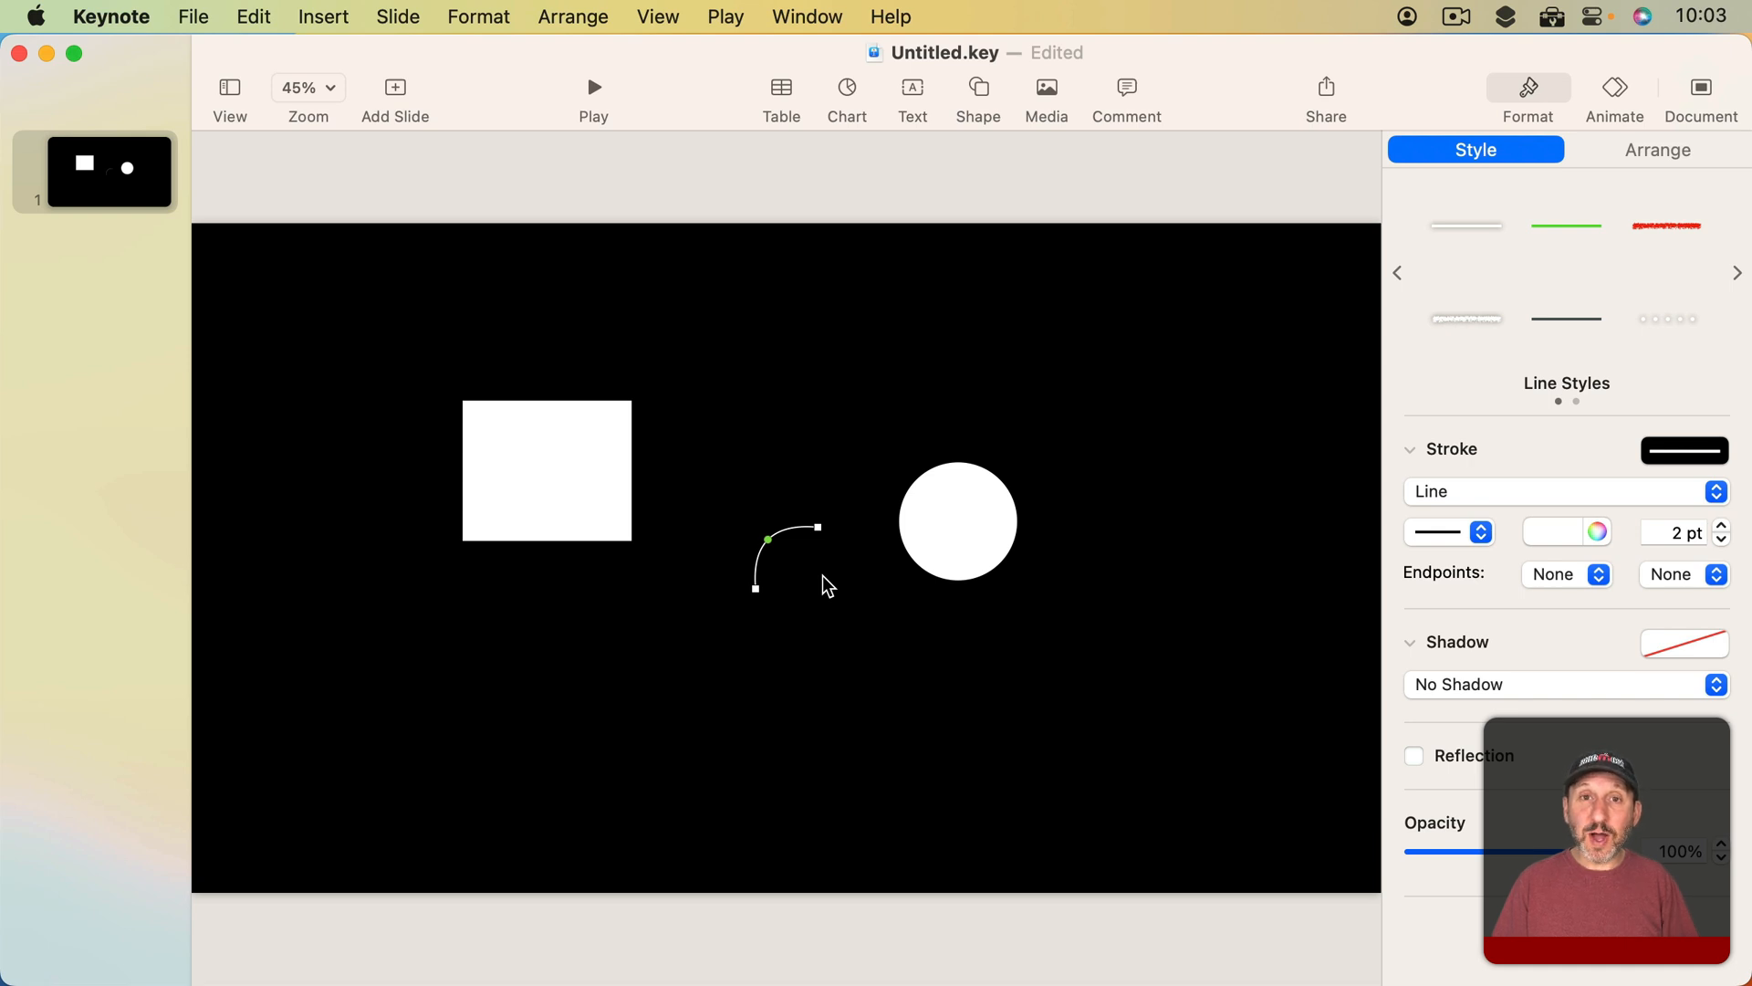
mouse_move(821, 542)
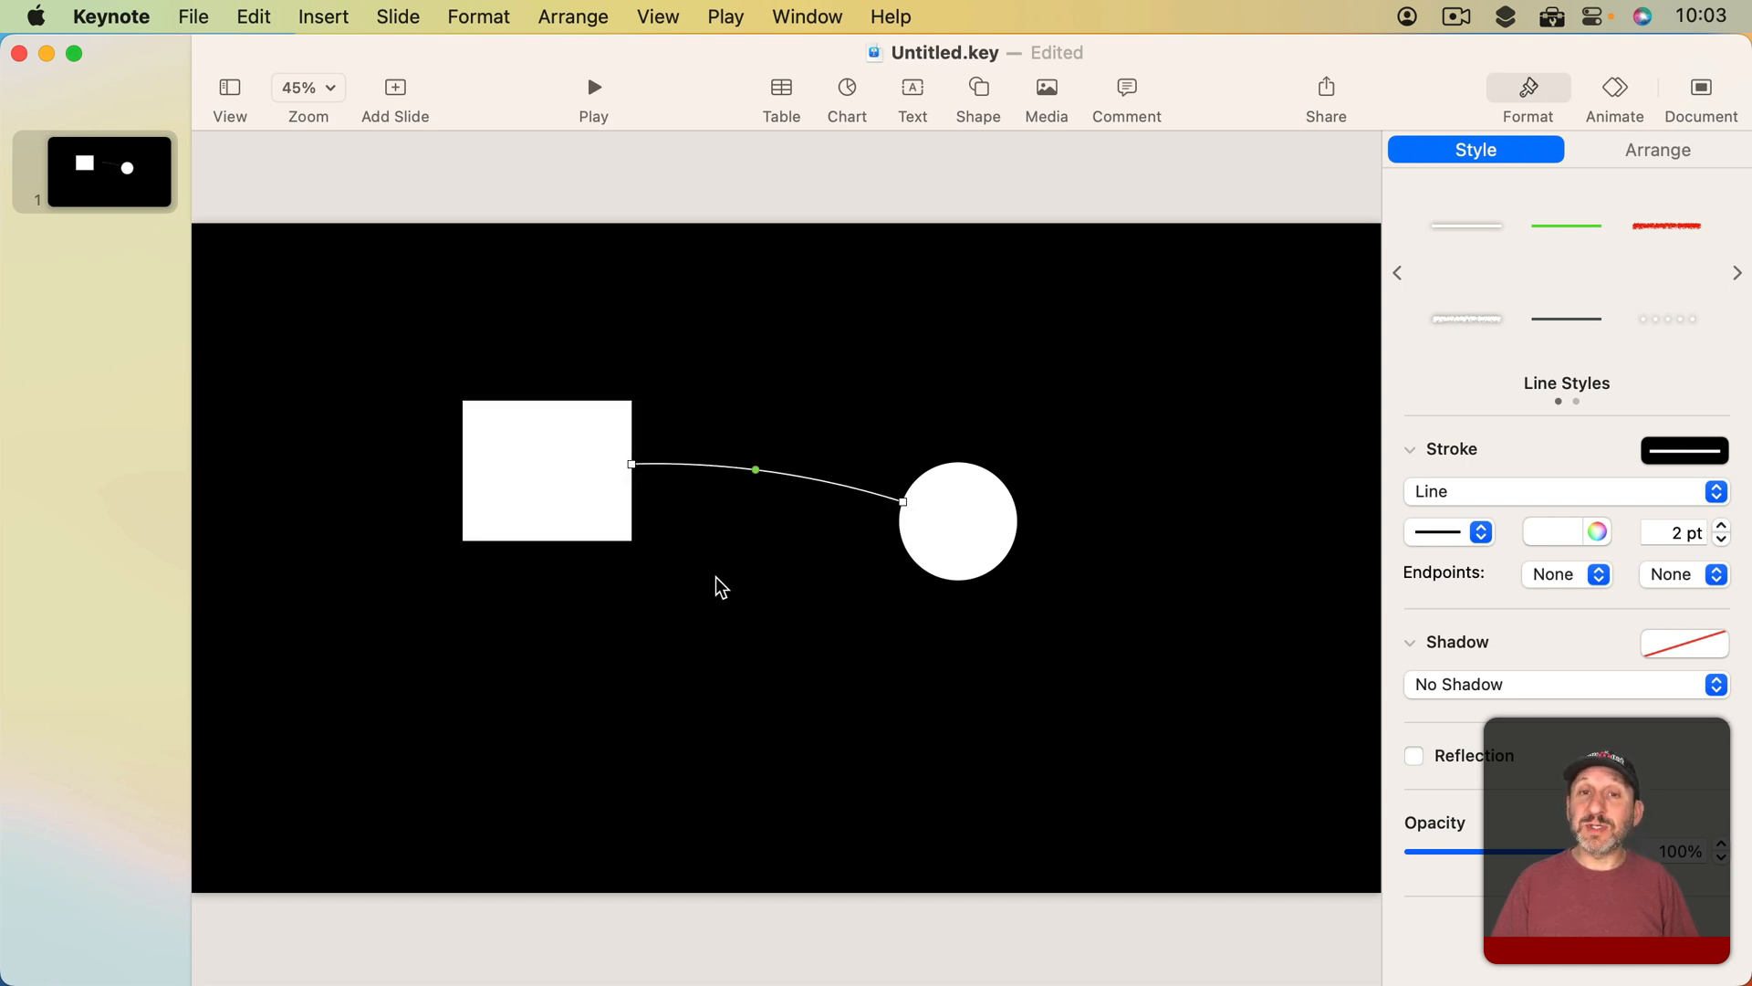
mouse_move(973, 536)
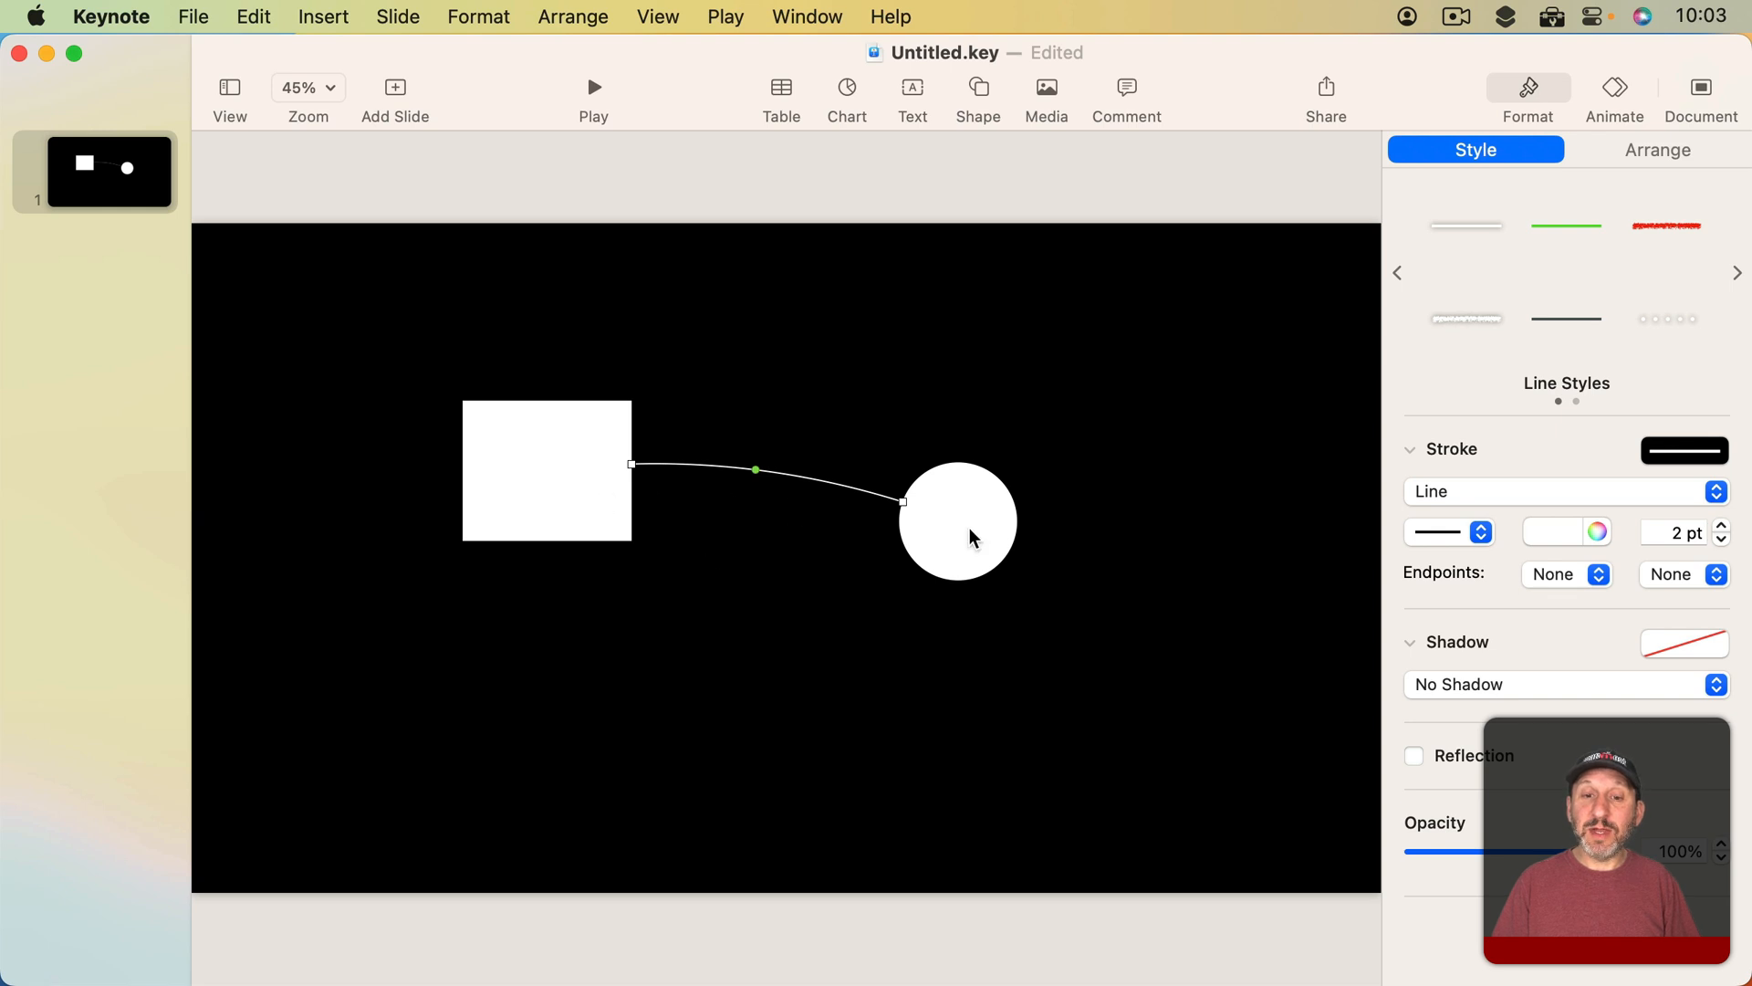
mouse_move(914, 500)
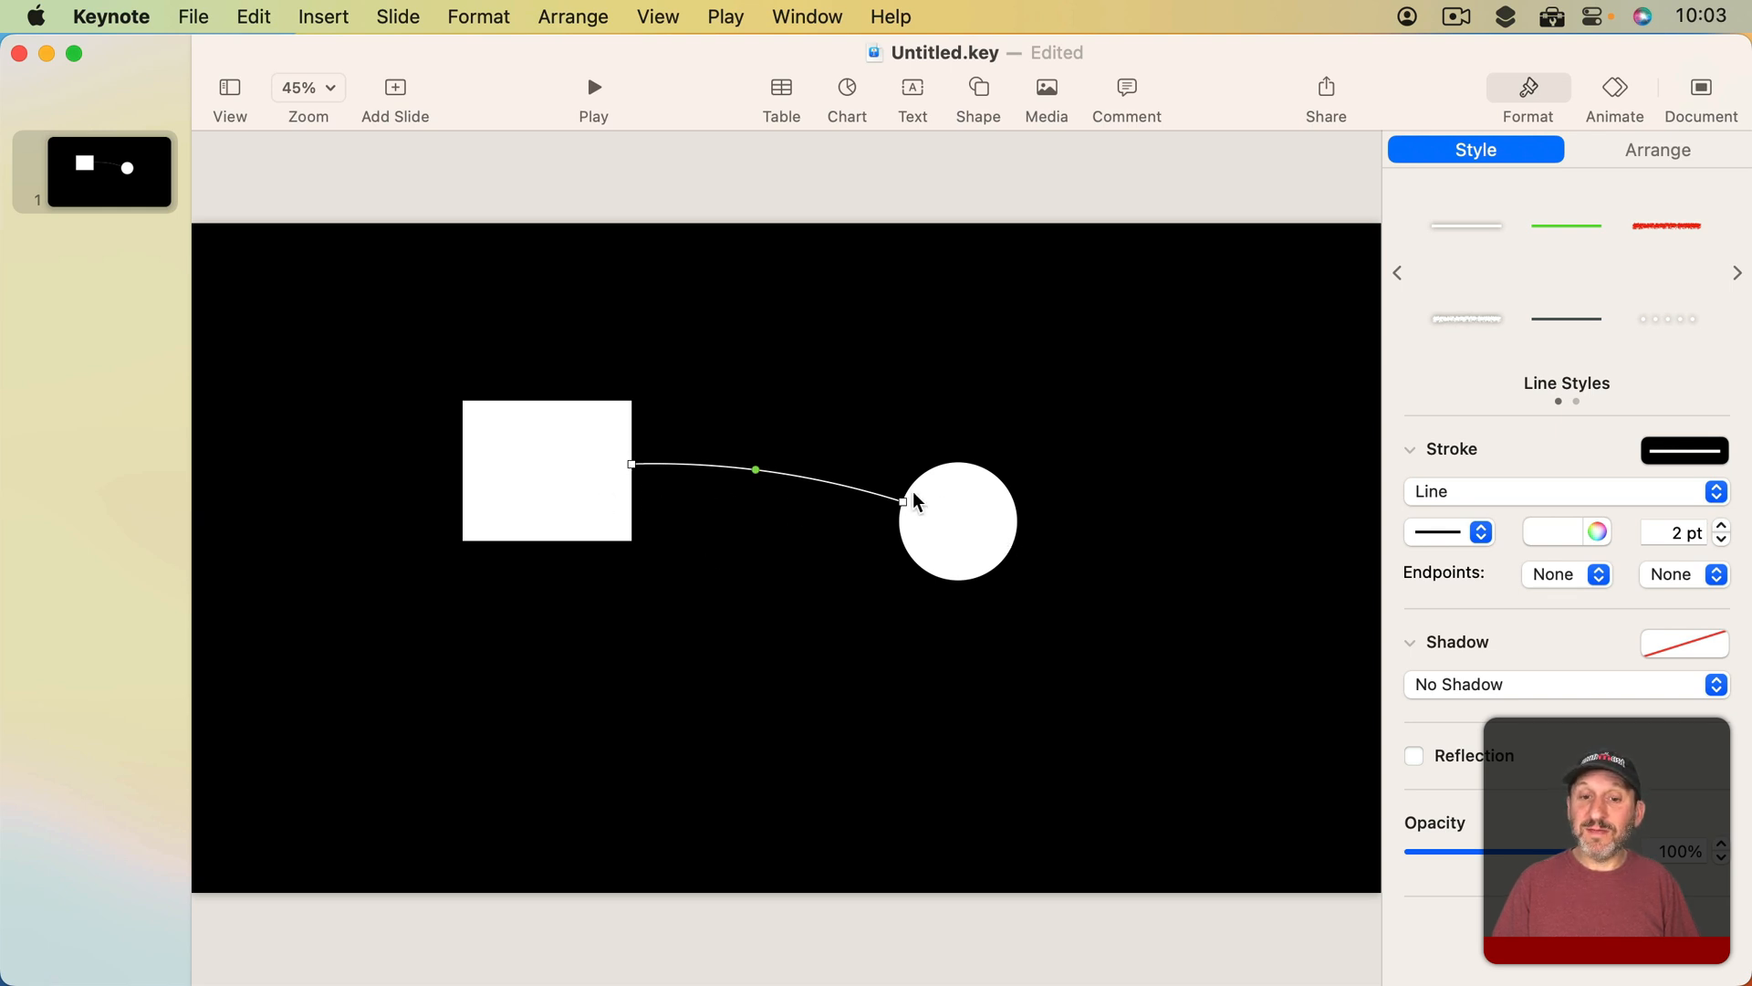
Deselect the line and drag the square and circle apart, the connection following them.
click(781, 534)
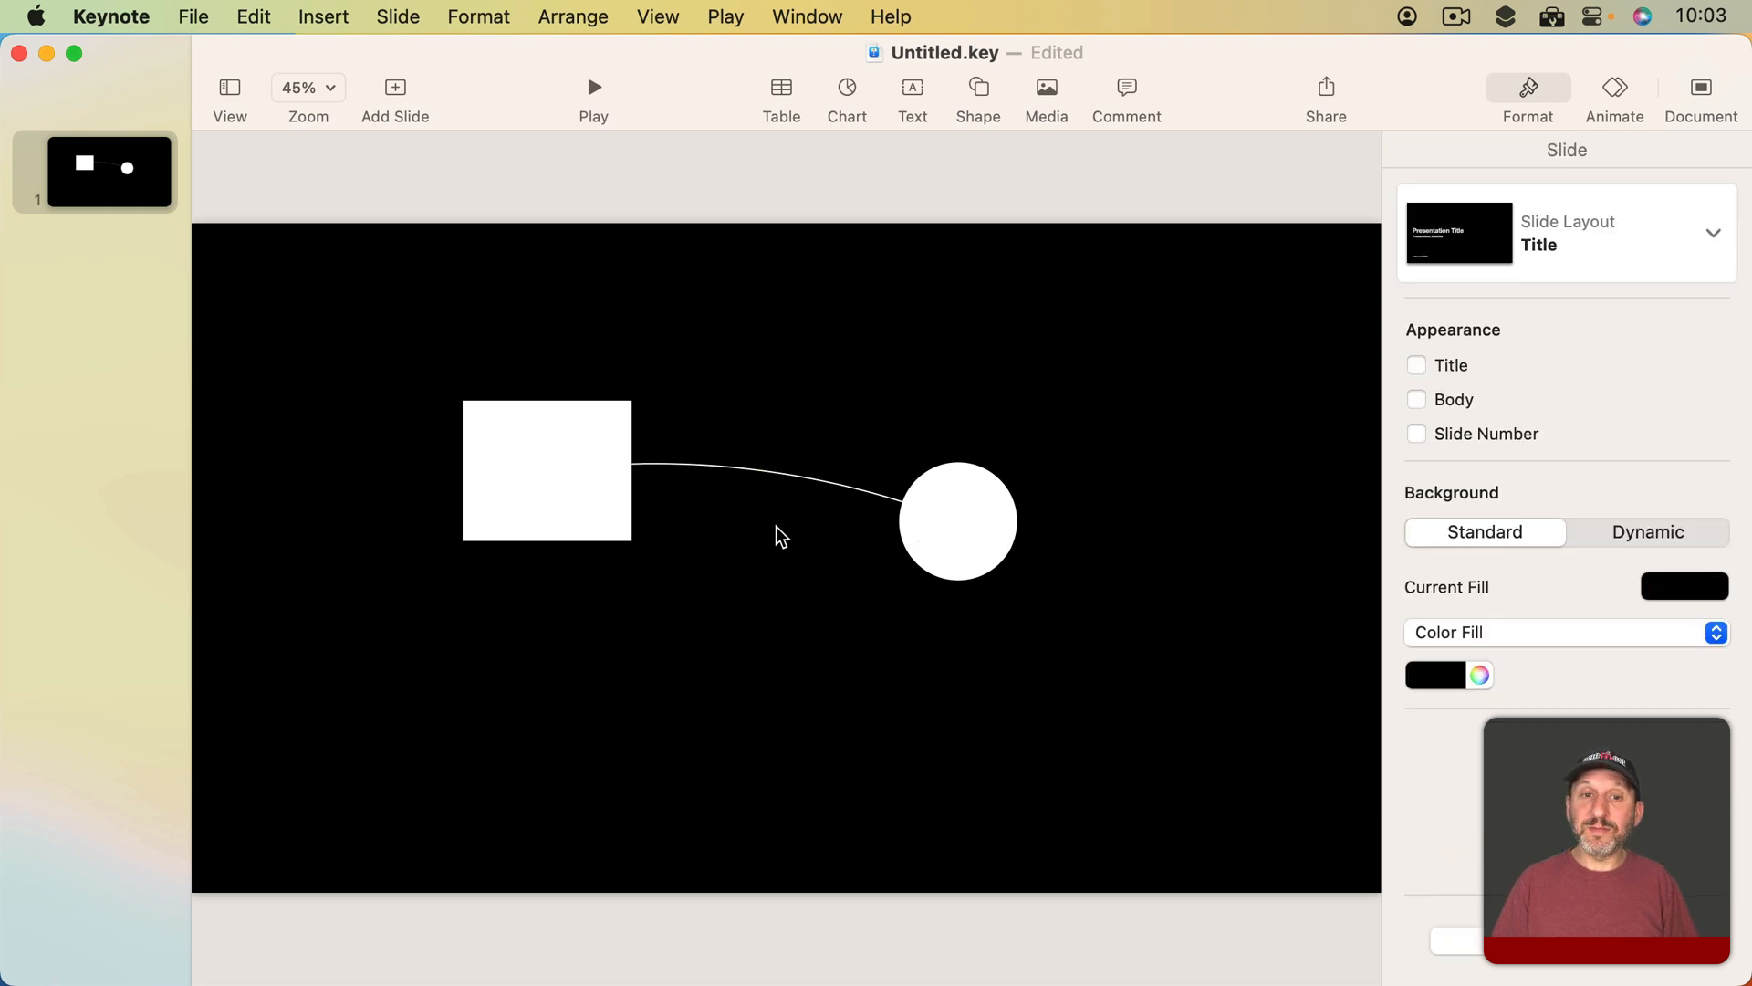
click(545, 497)
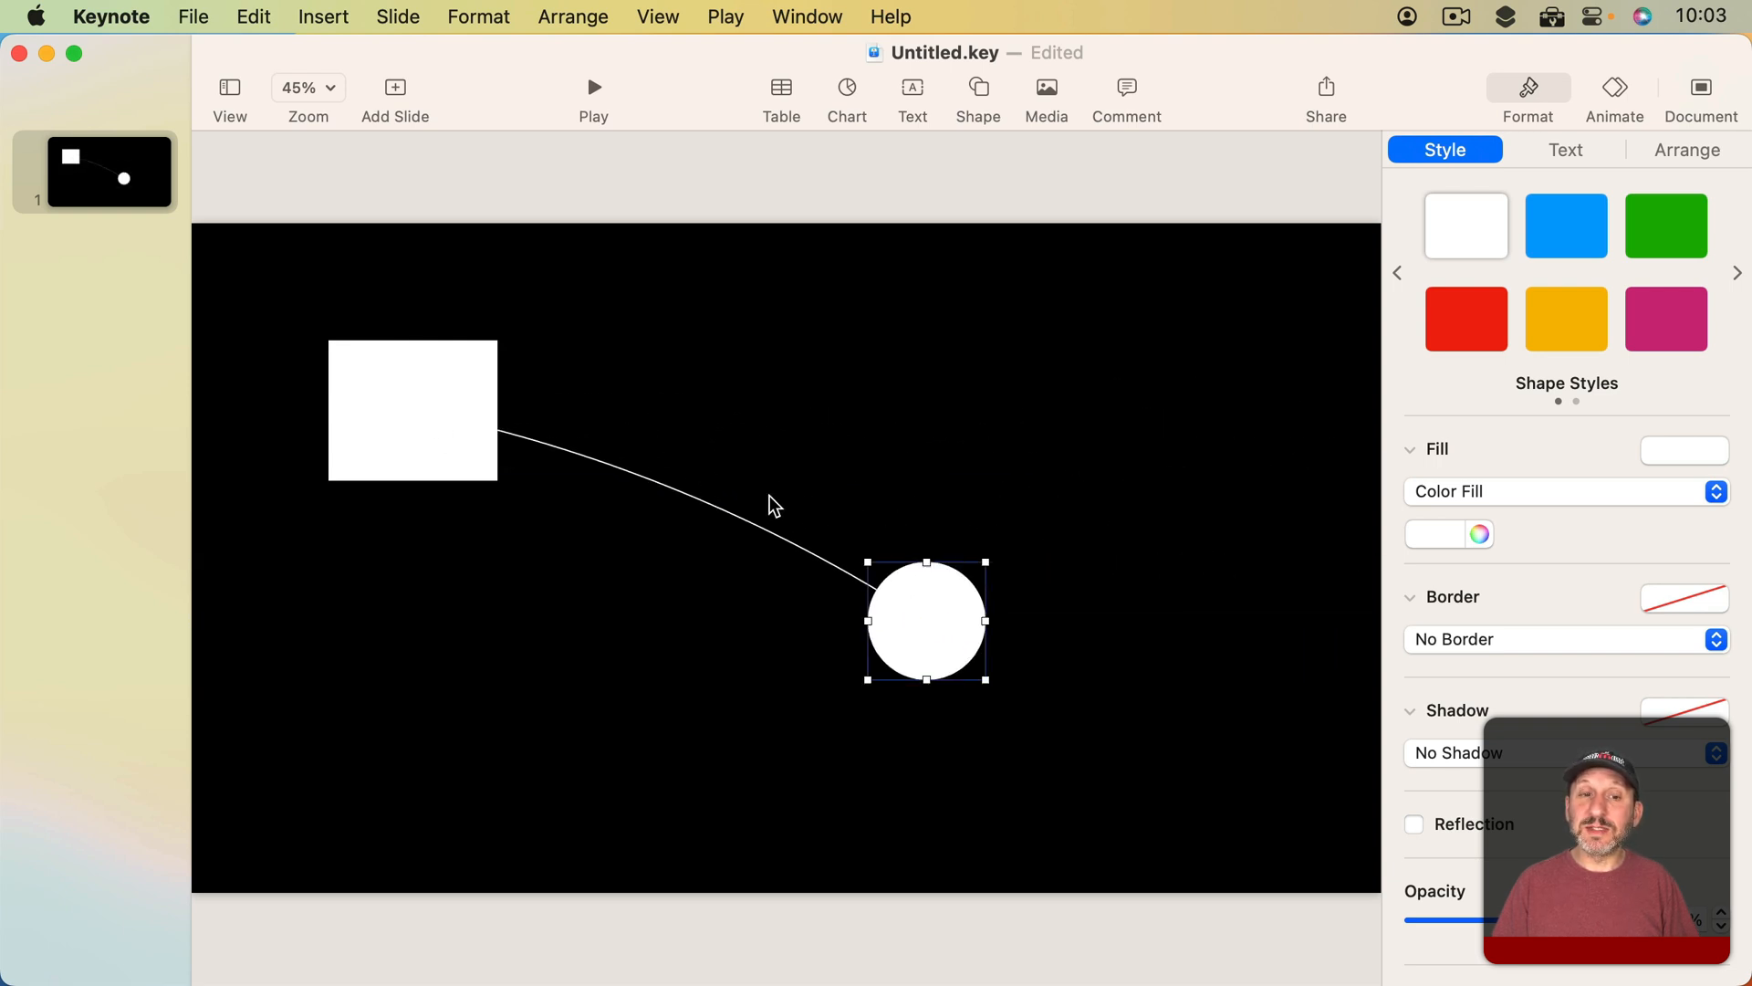
mouse_move(984, 604)
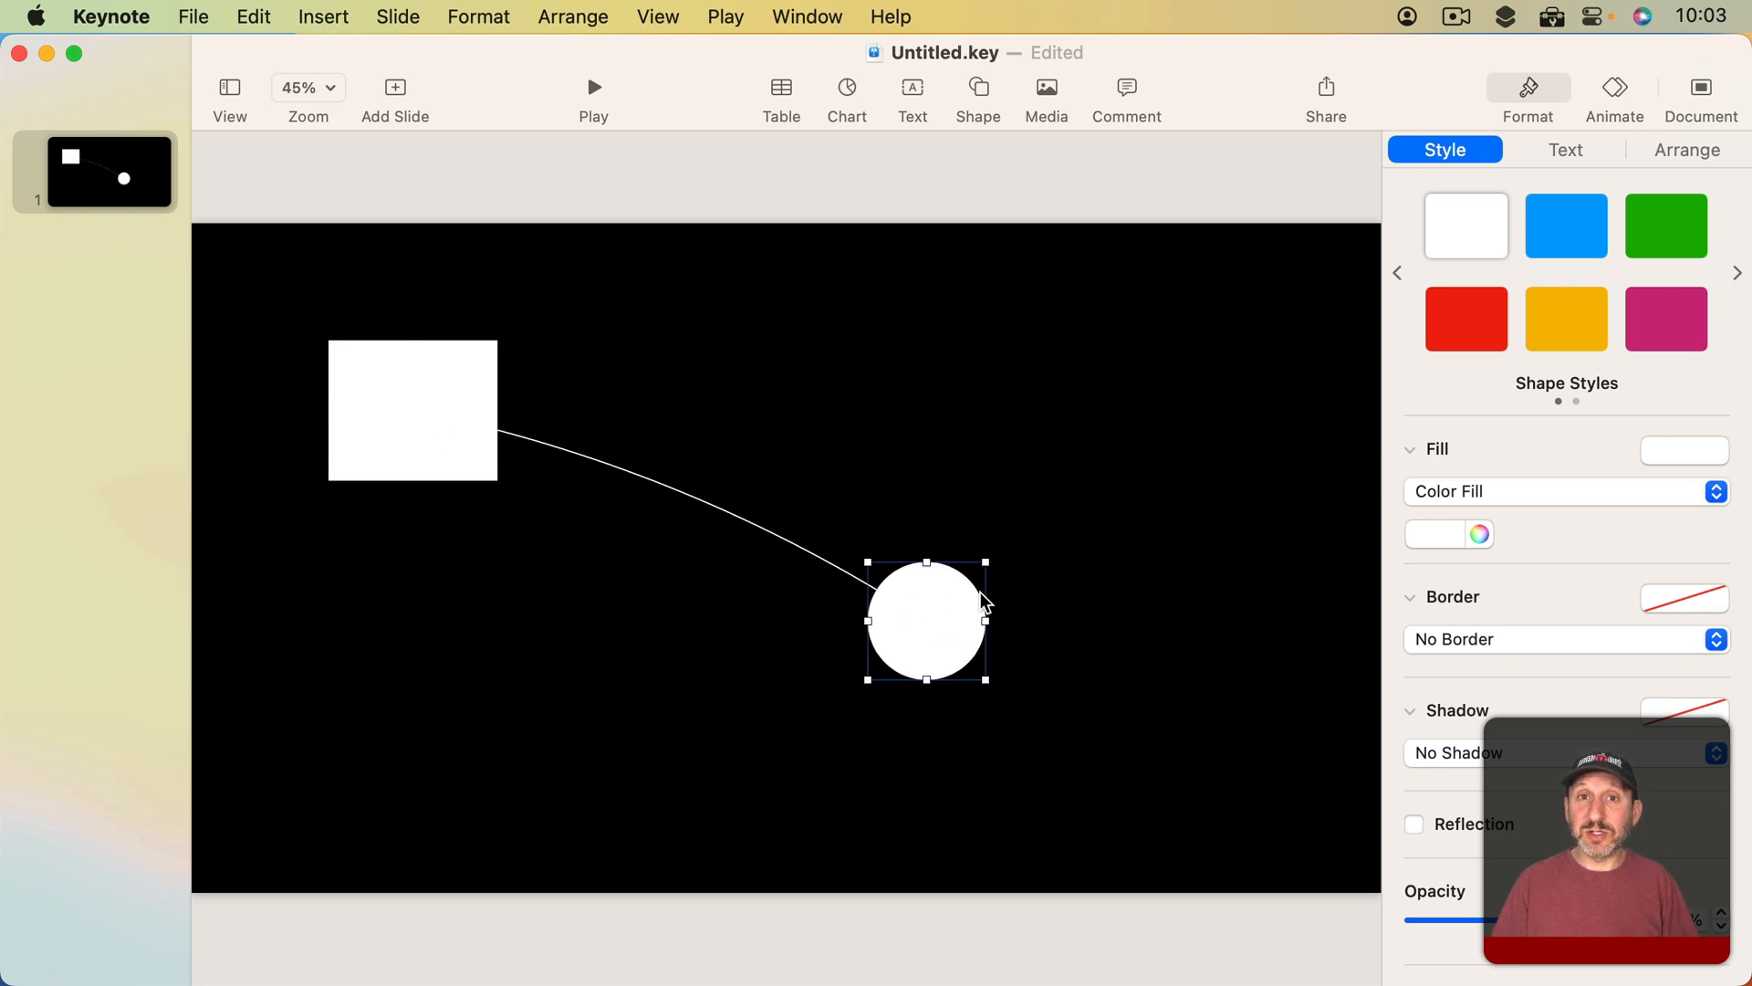
mouse_move(977, 88)
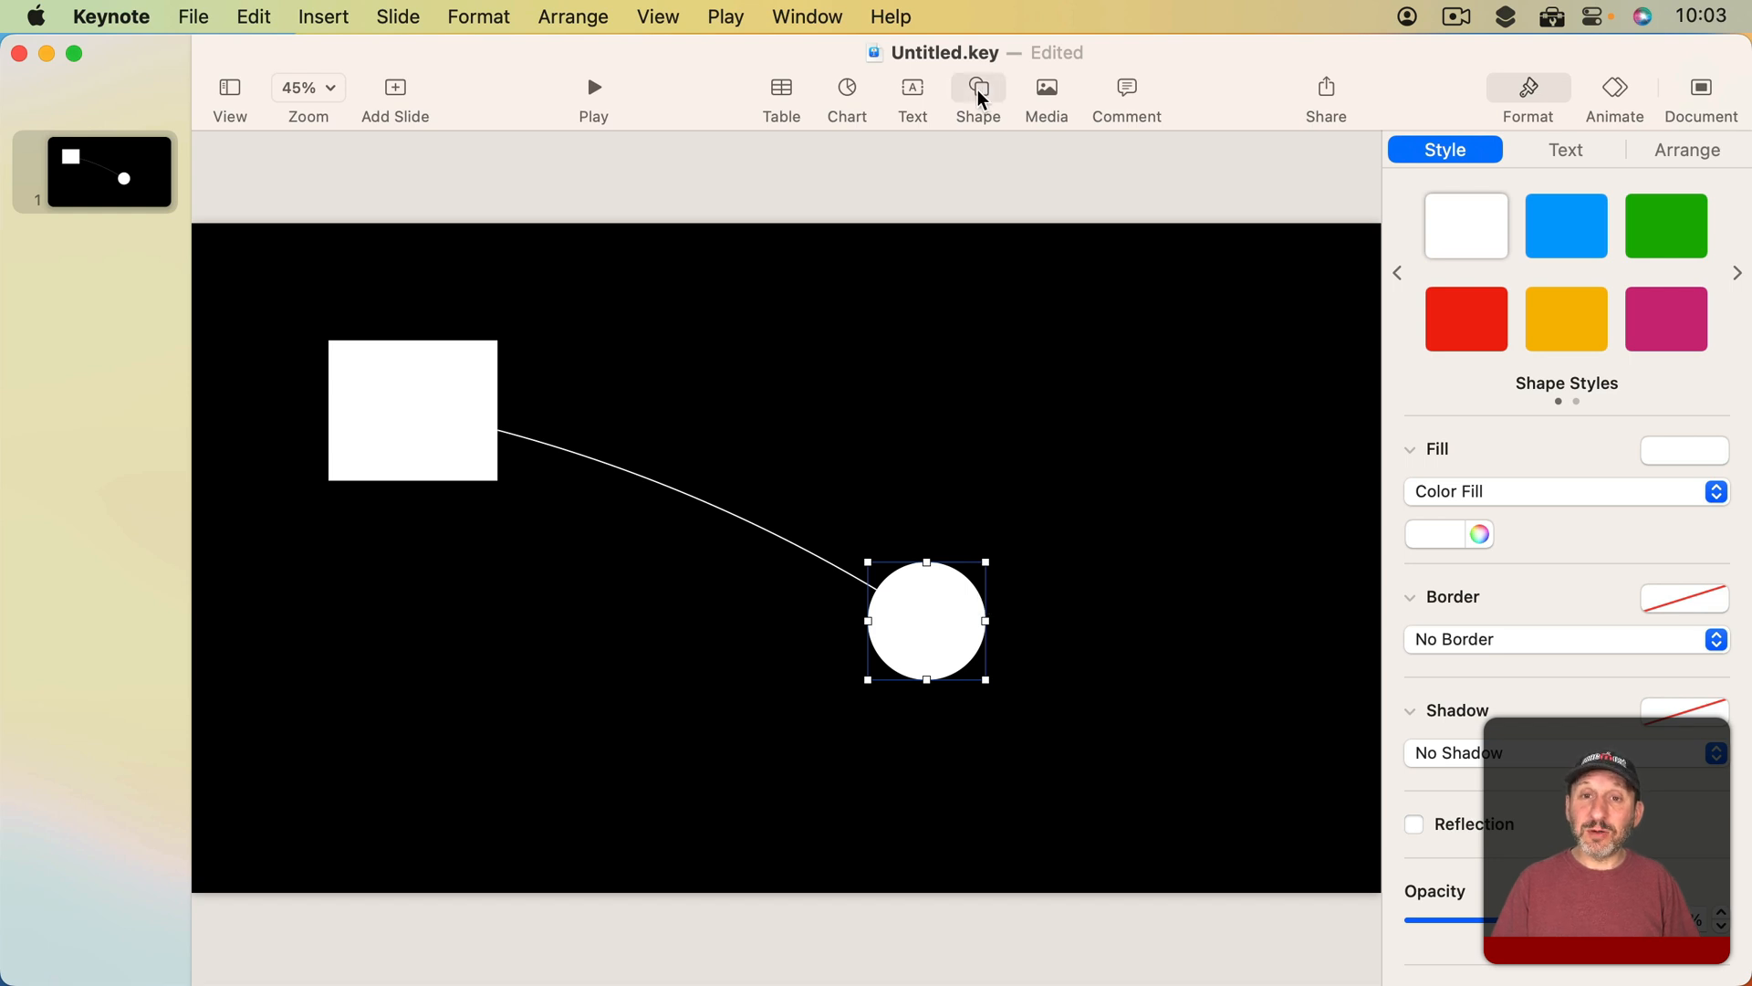
Add a white diamond below the square and a second curved connection line to the circle.
click(976, 95)
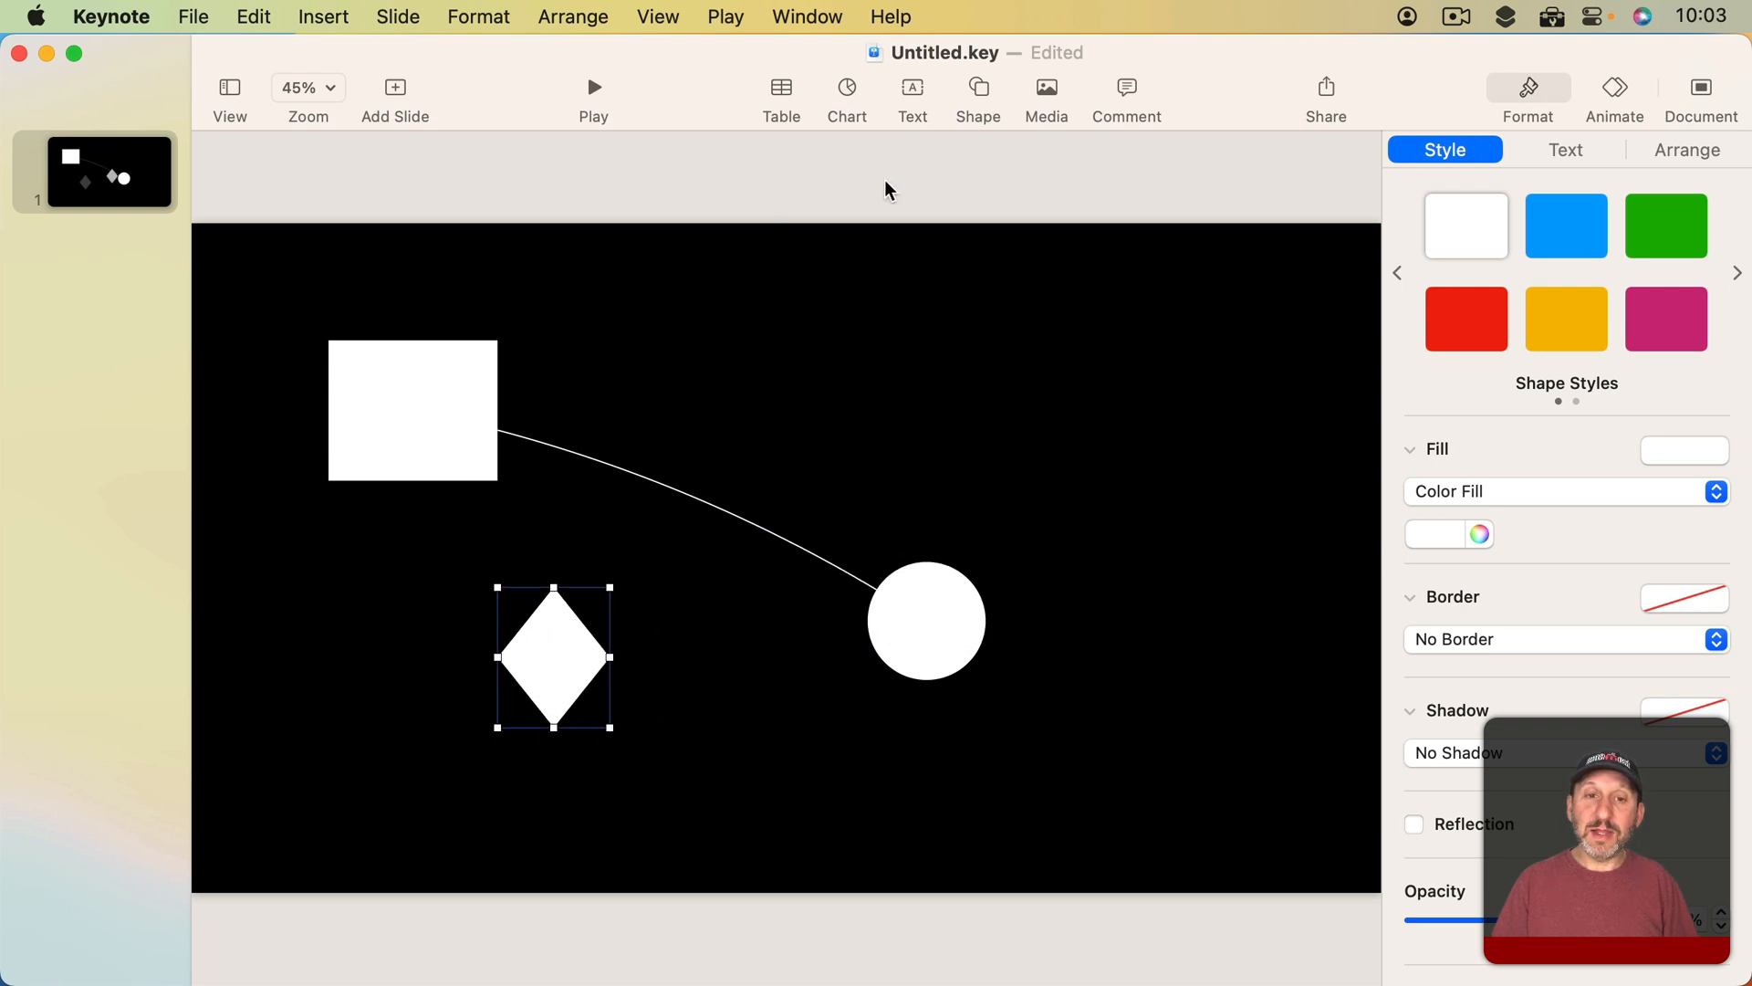
click(975, 87)
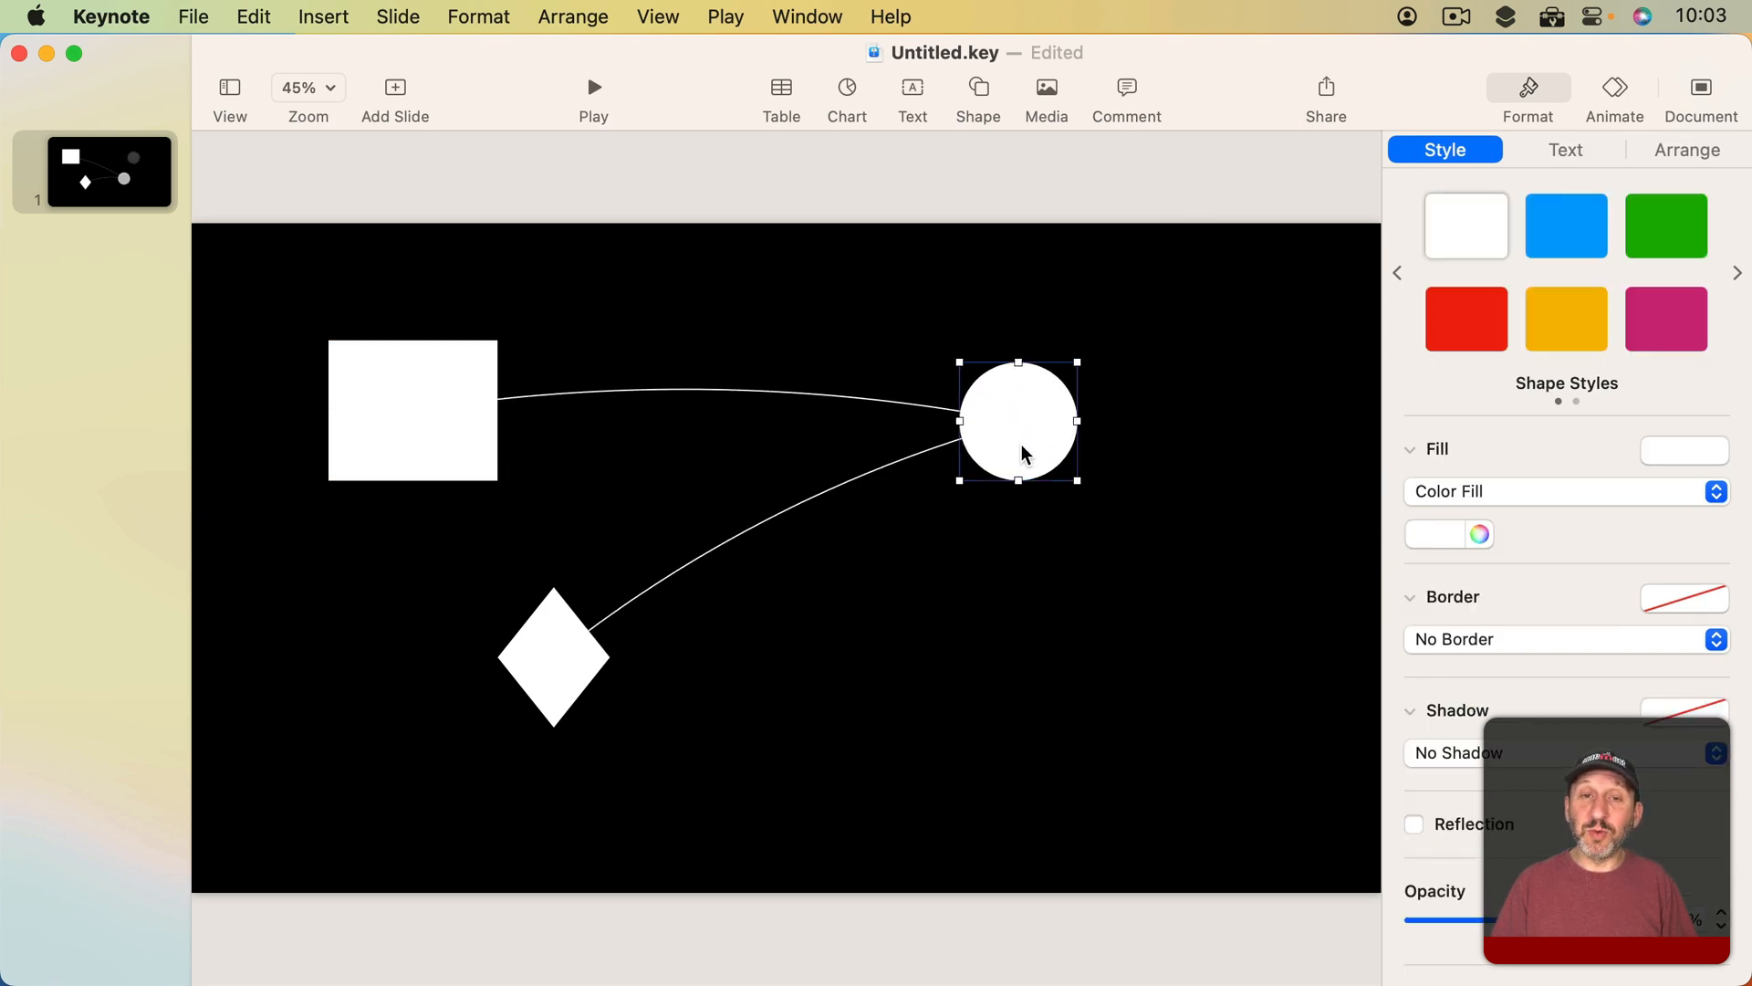
click(690, 400)
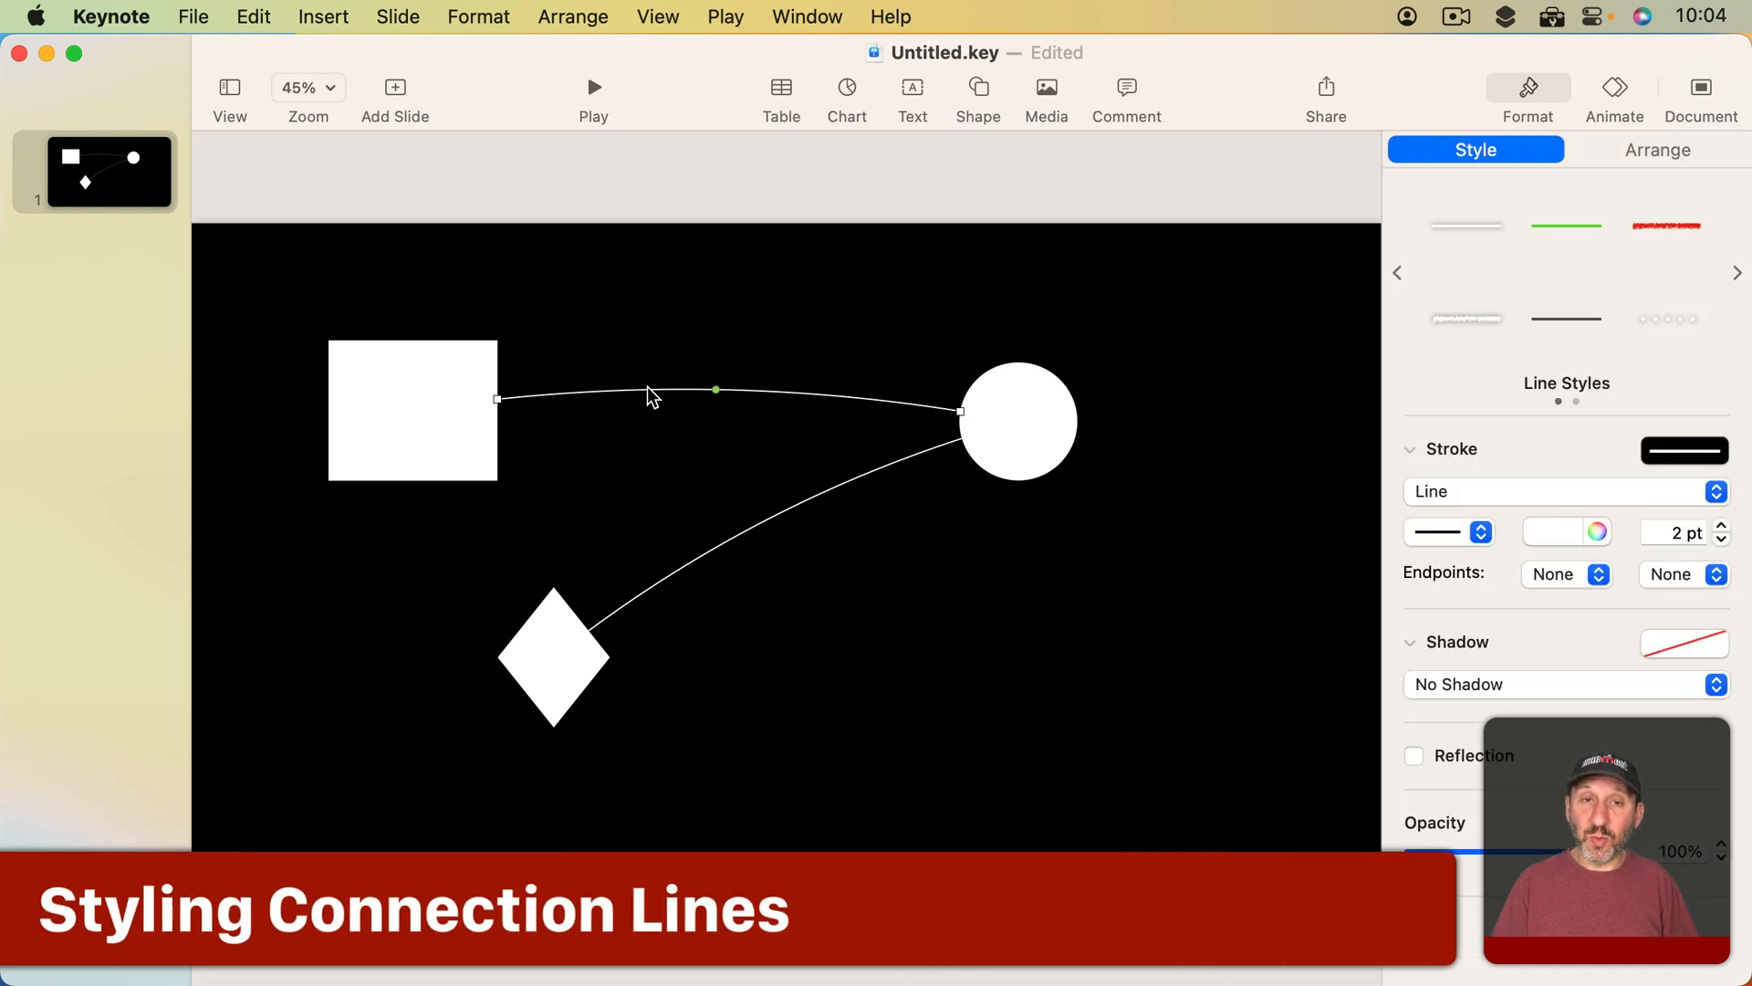
mouse_move(791, 520)
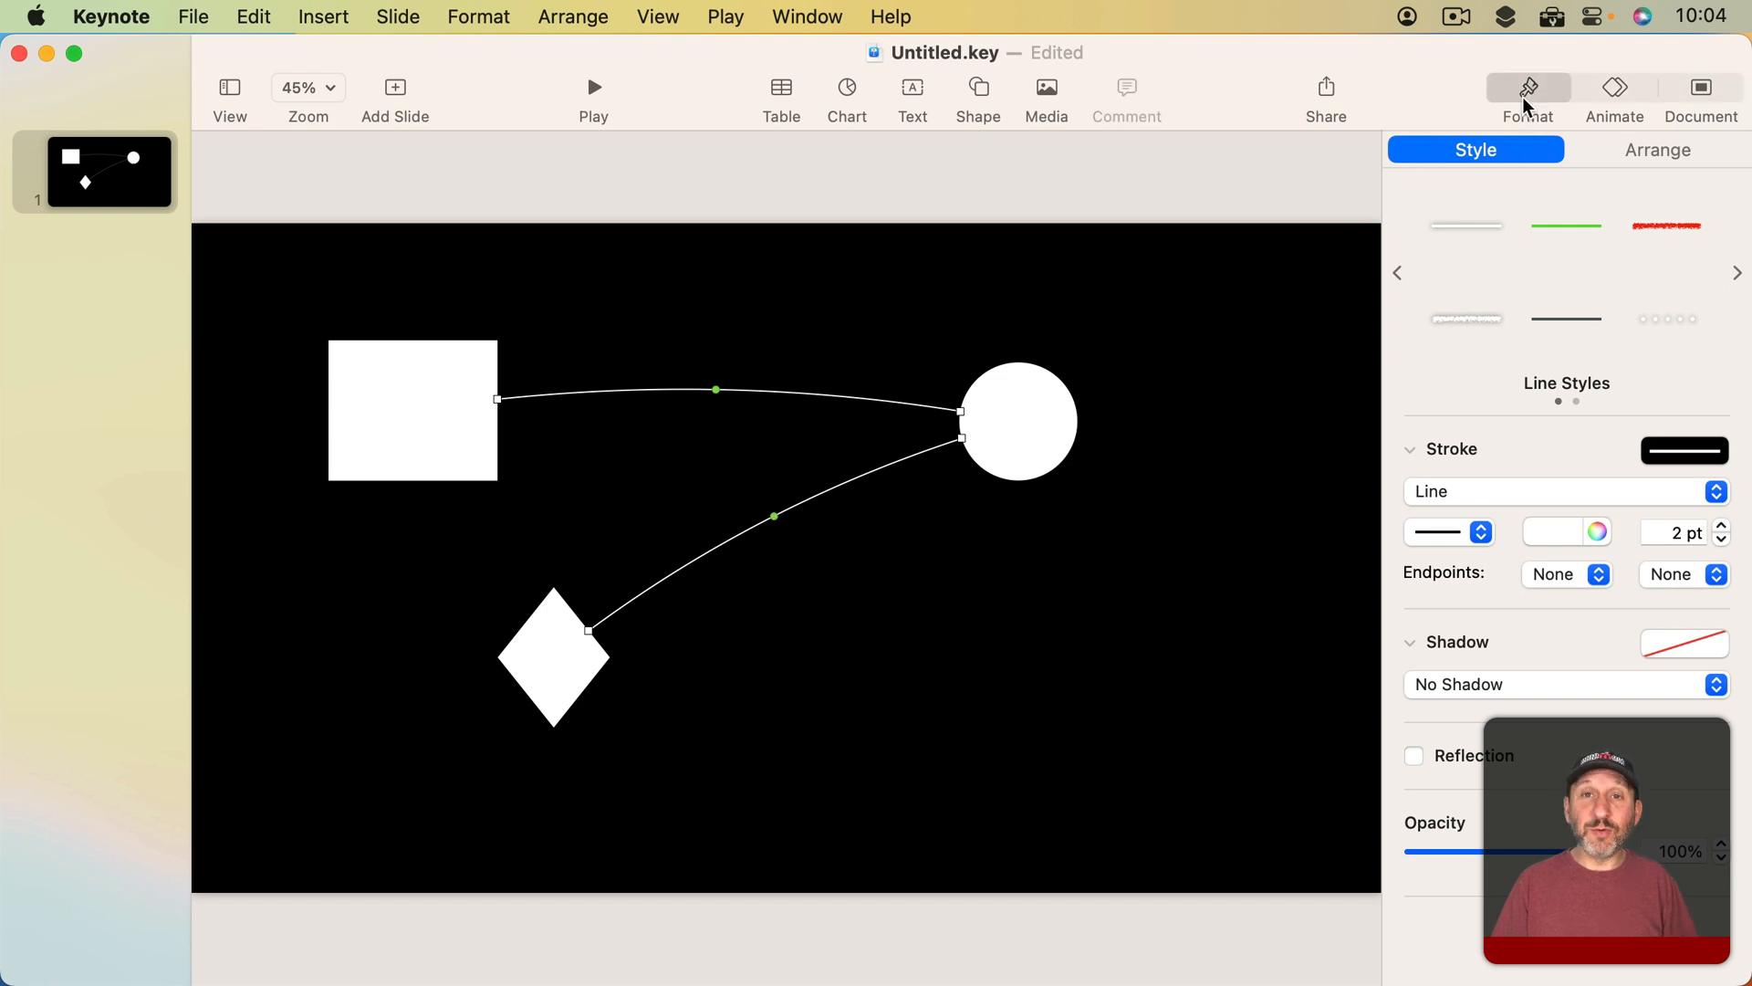
Give both connection lines a dotted 6 pt stroke with arrowheads on both ends.
click(1666, 226)
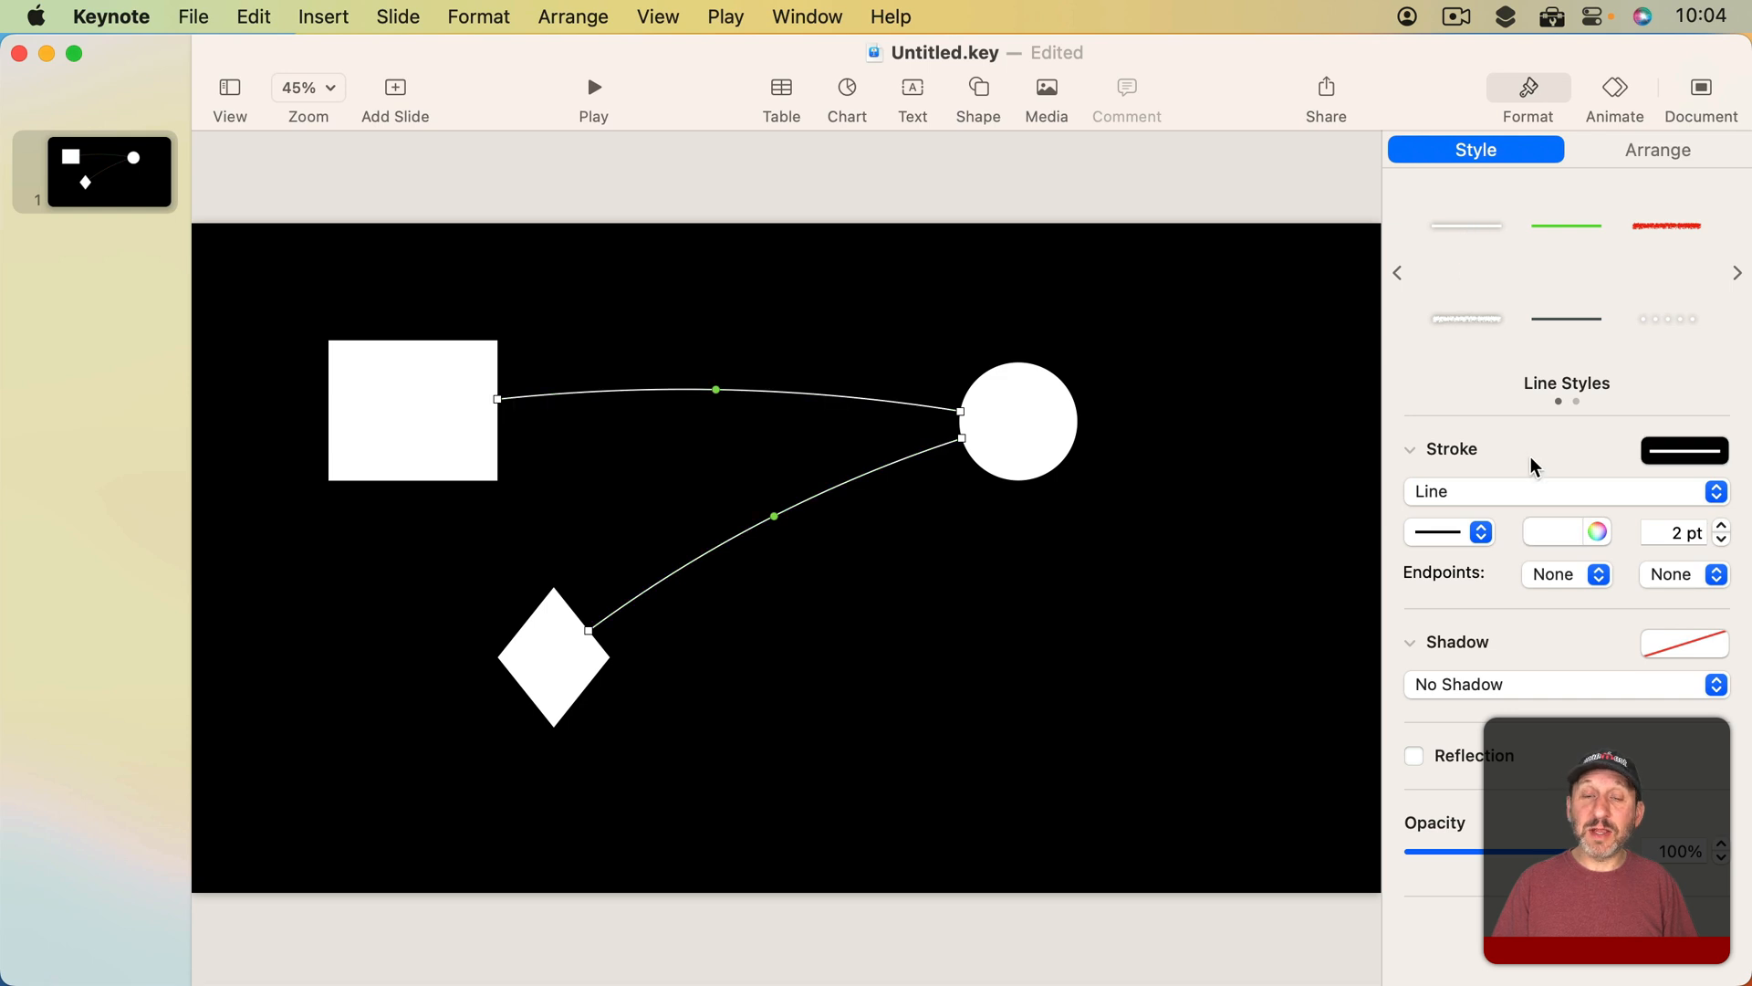
click(1440, 531)
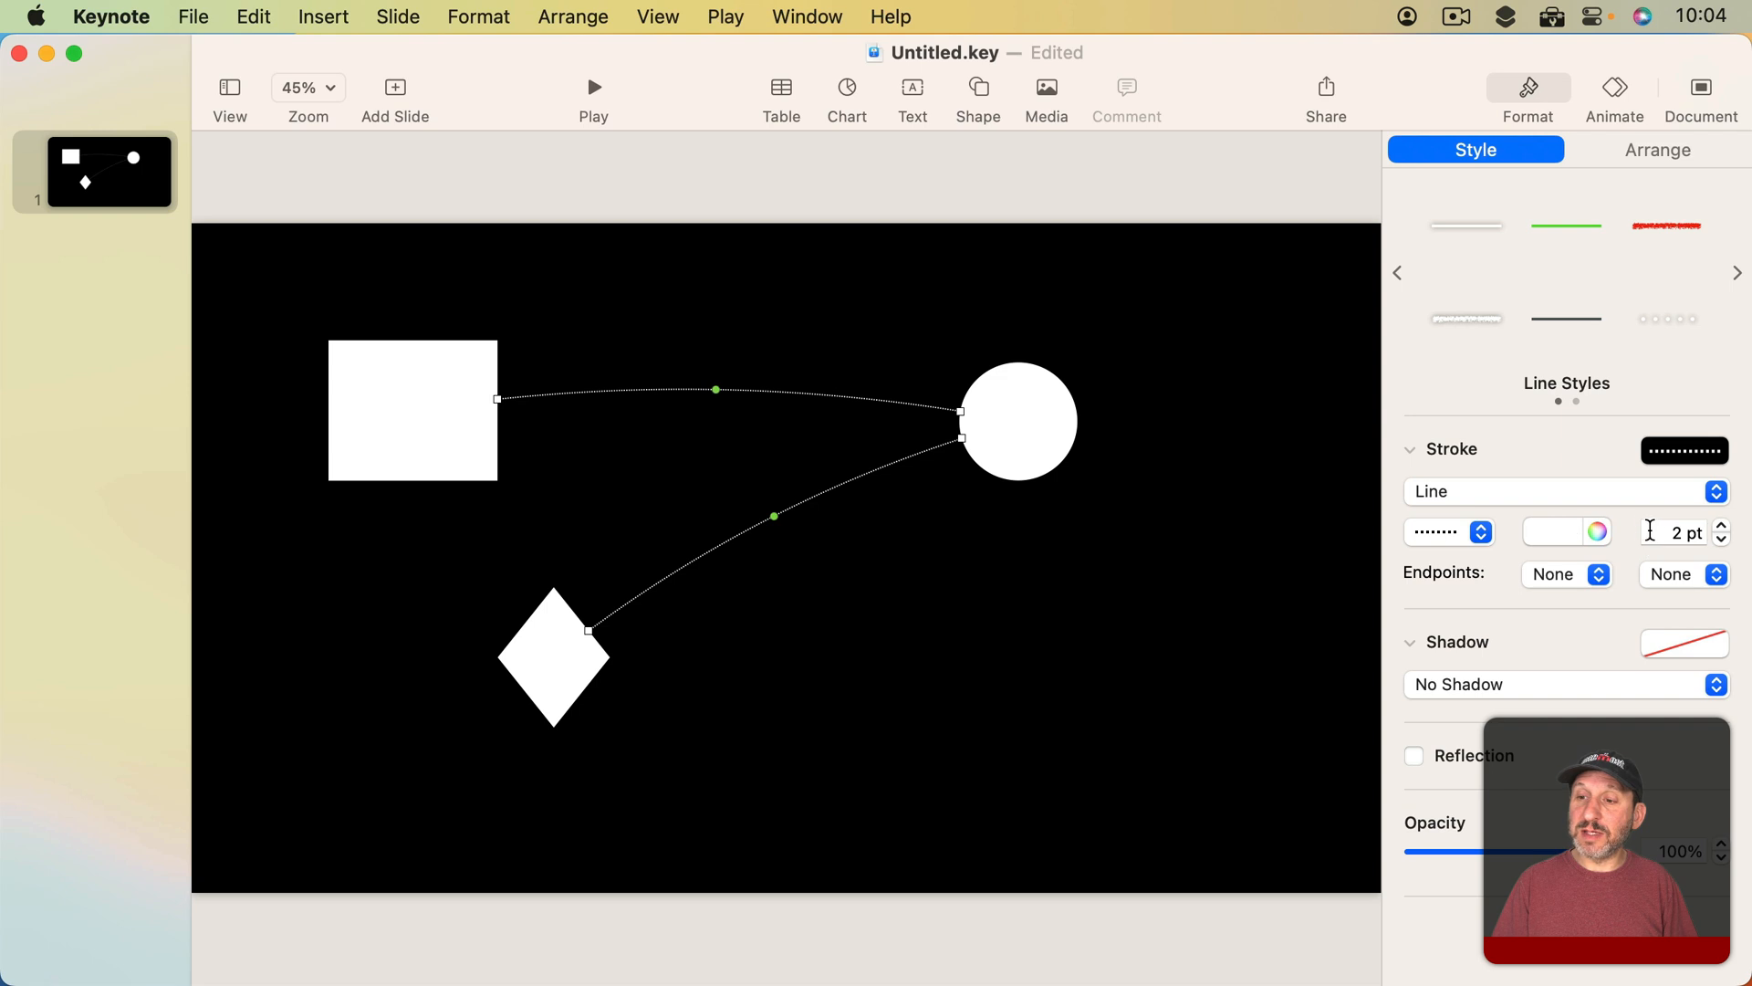
click(1721, 526)
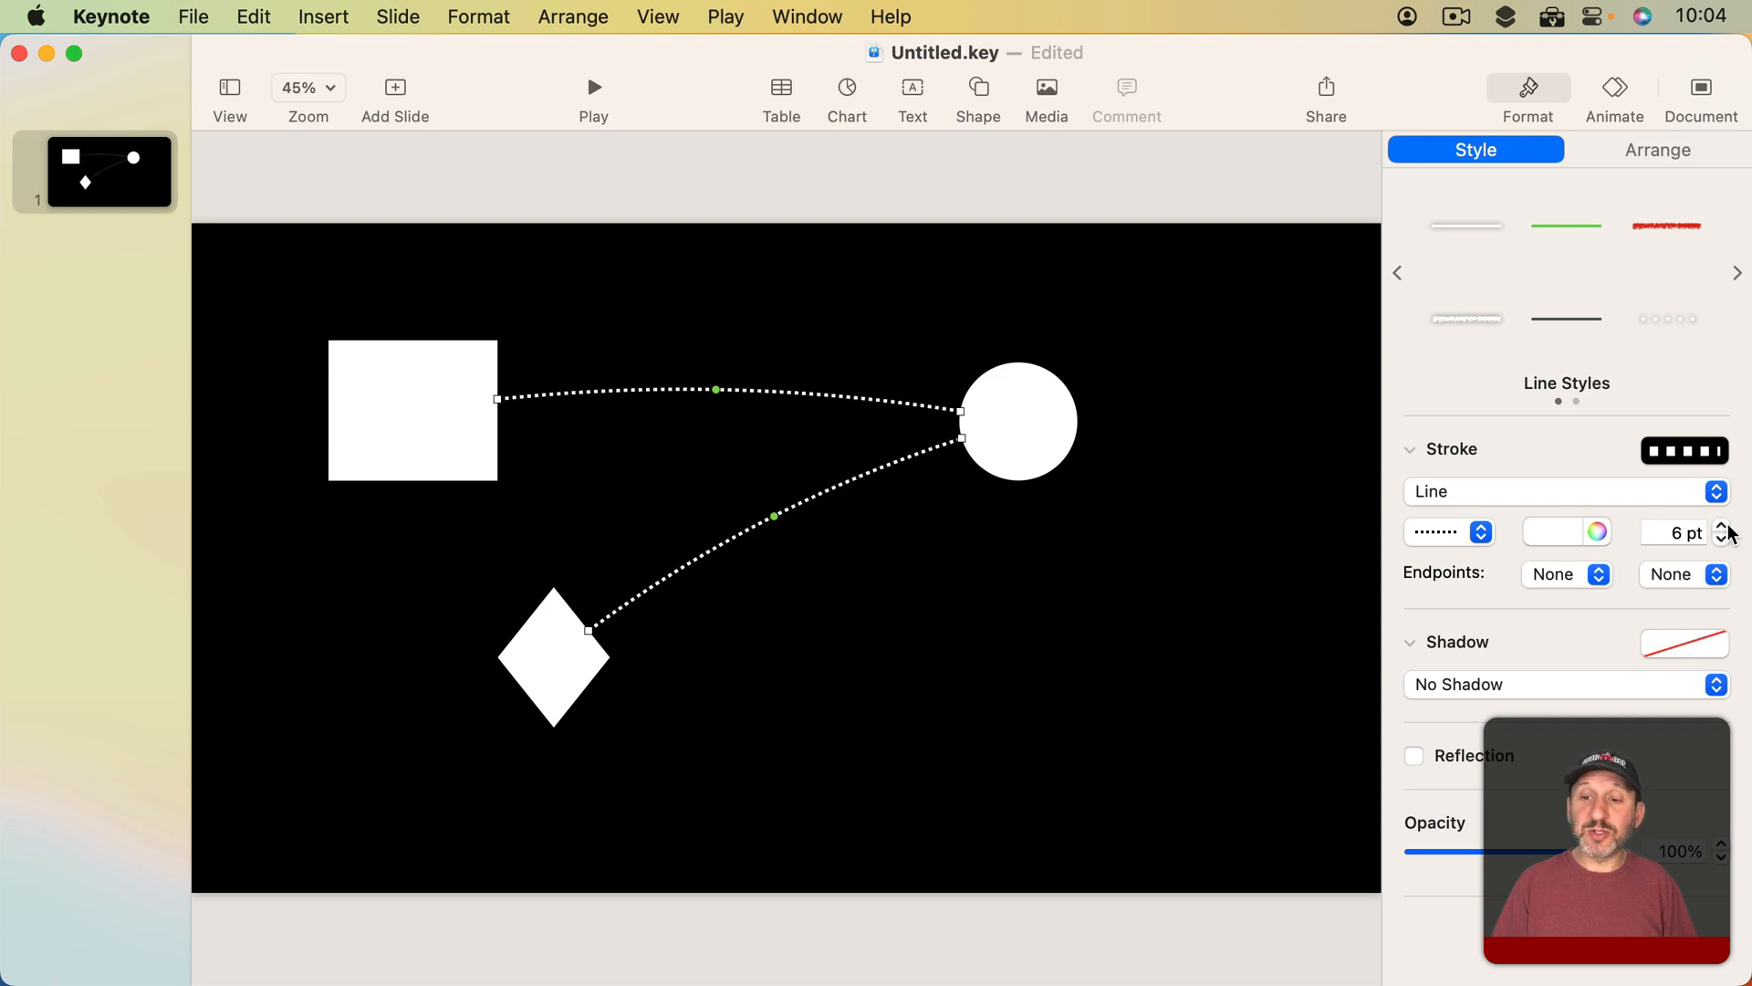
mouse_move(1564, 573)
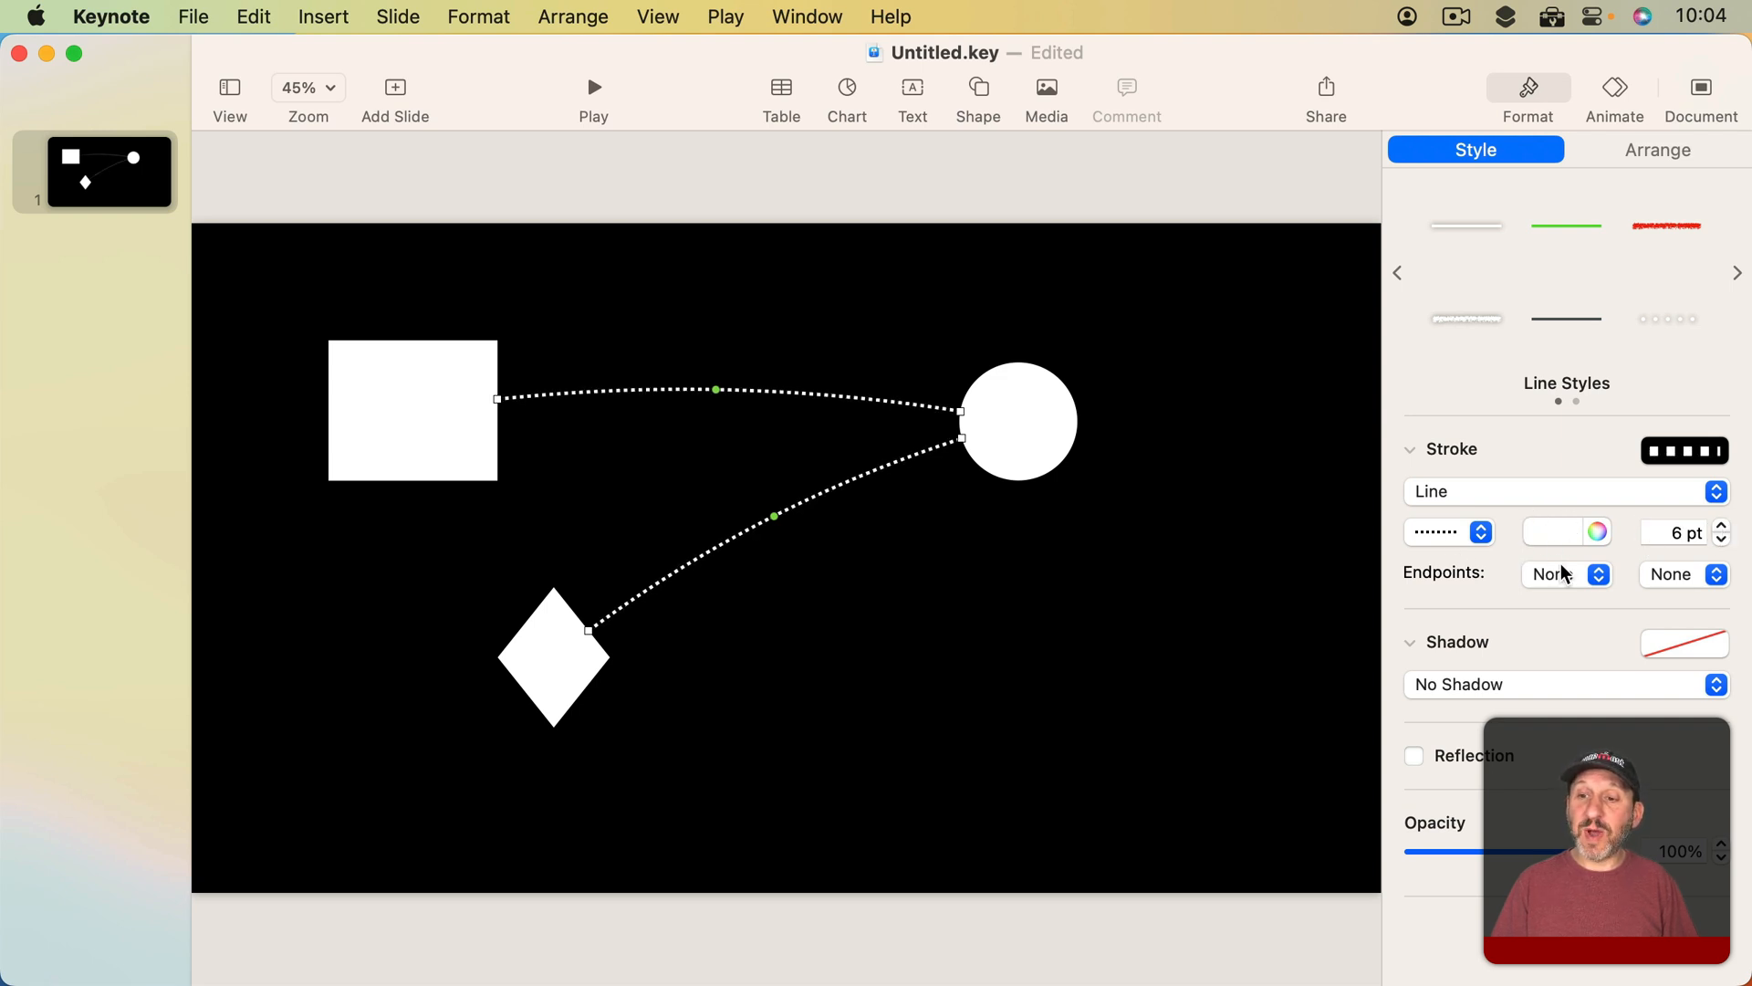
click(1597, 573)
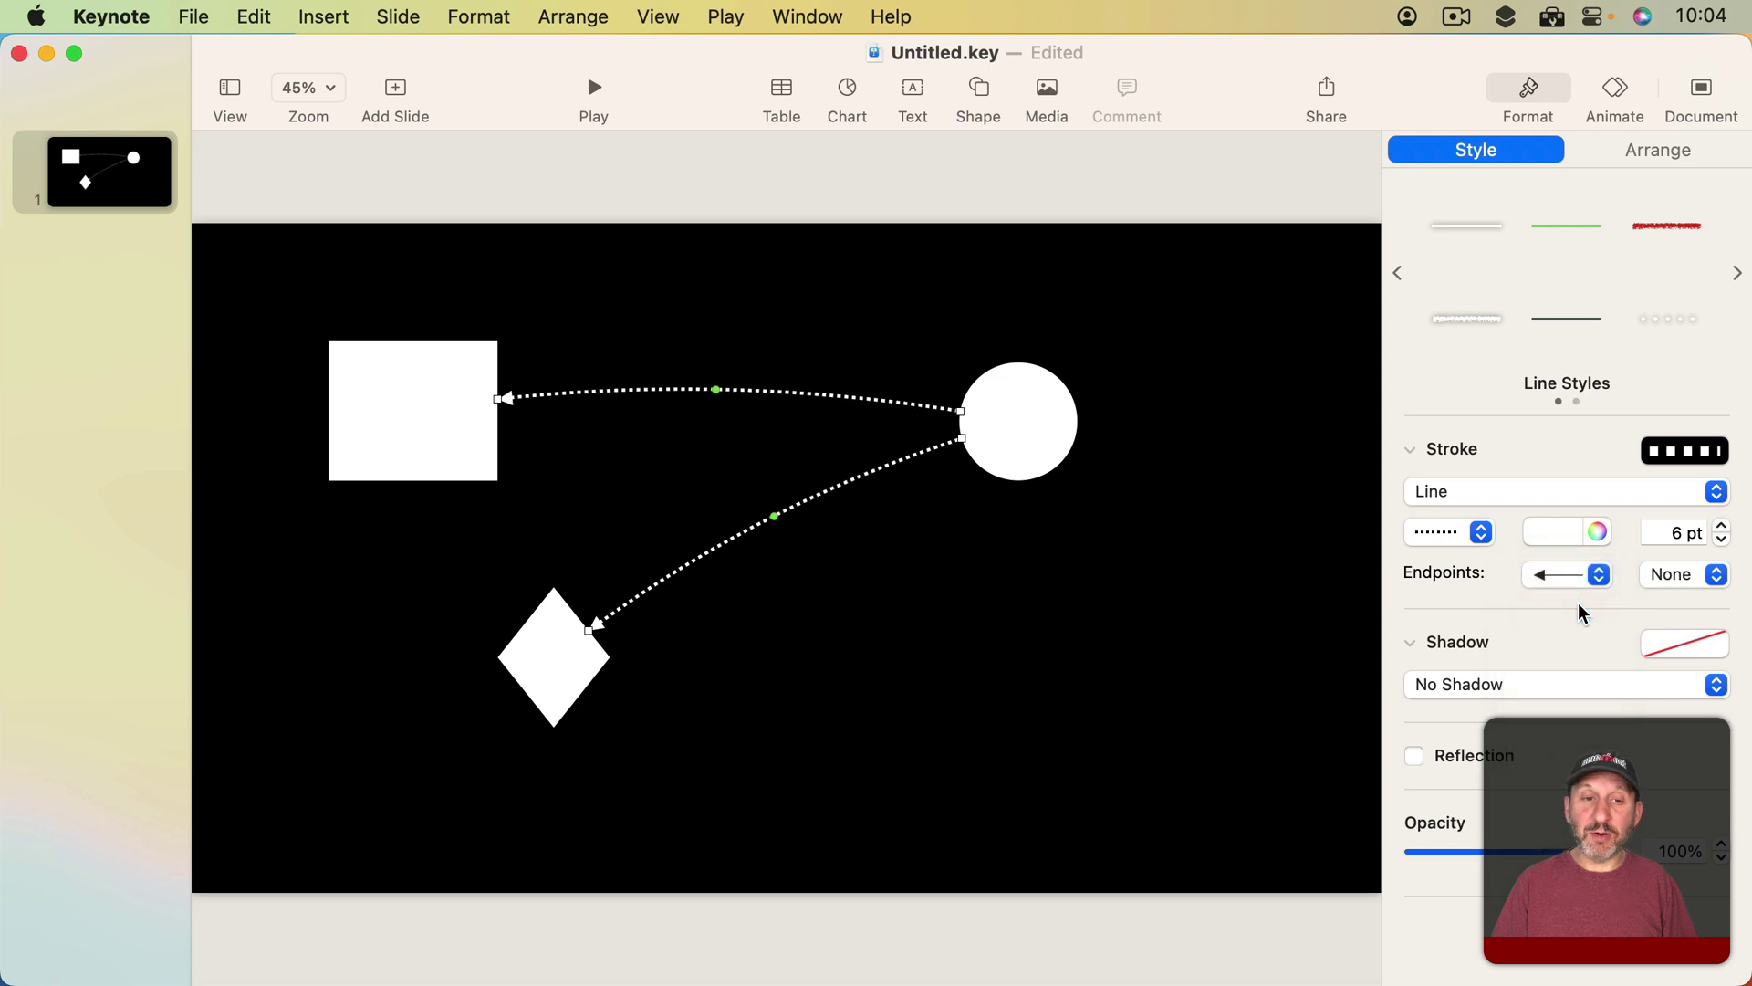
click(1717, 575)
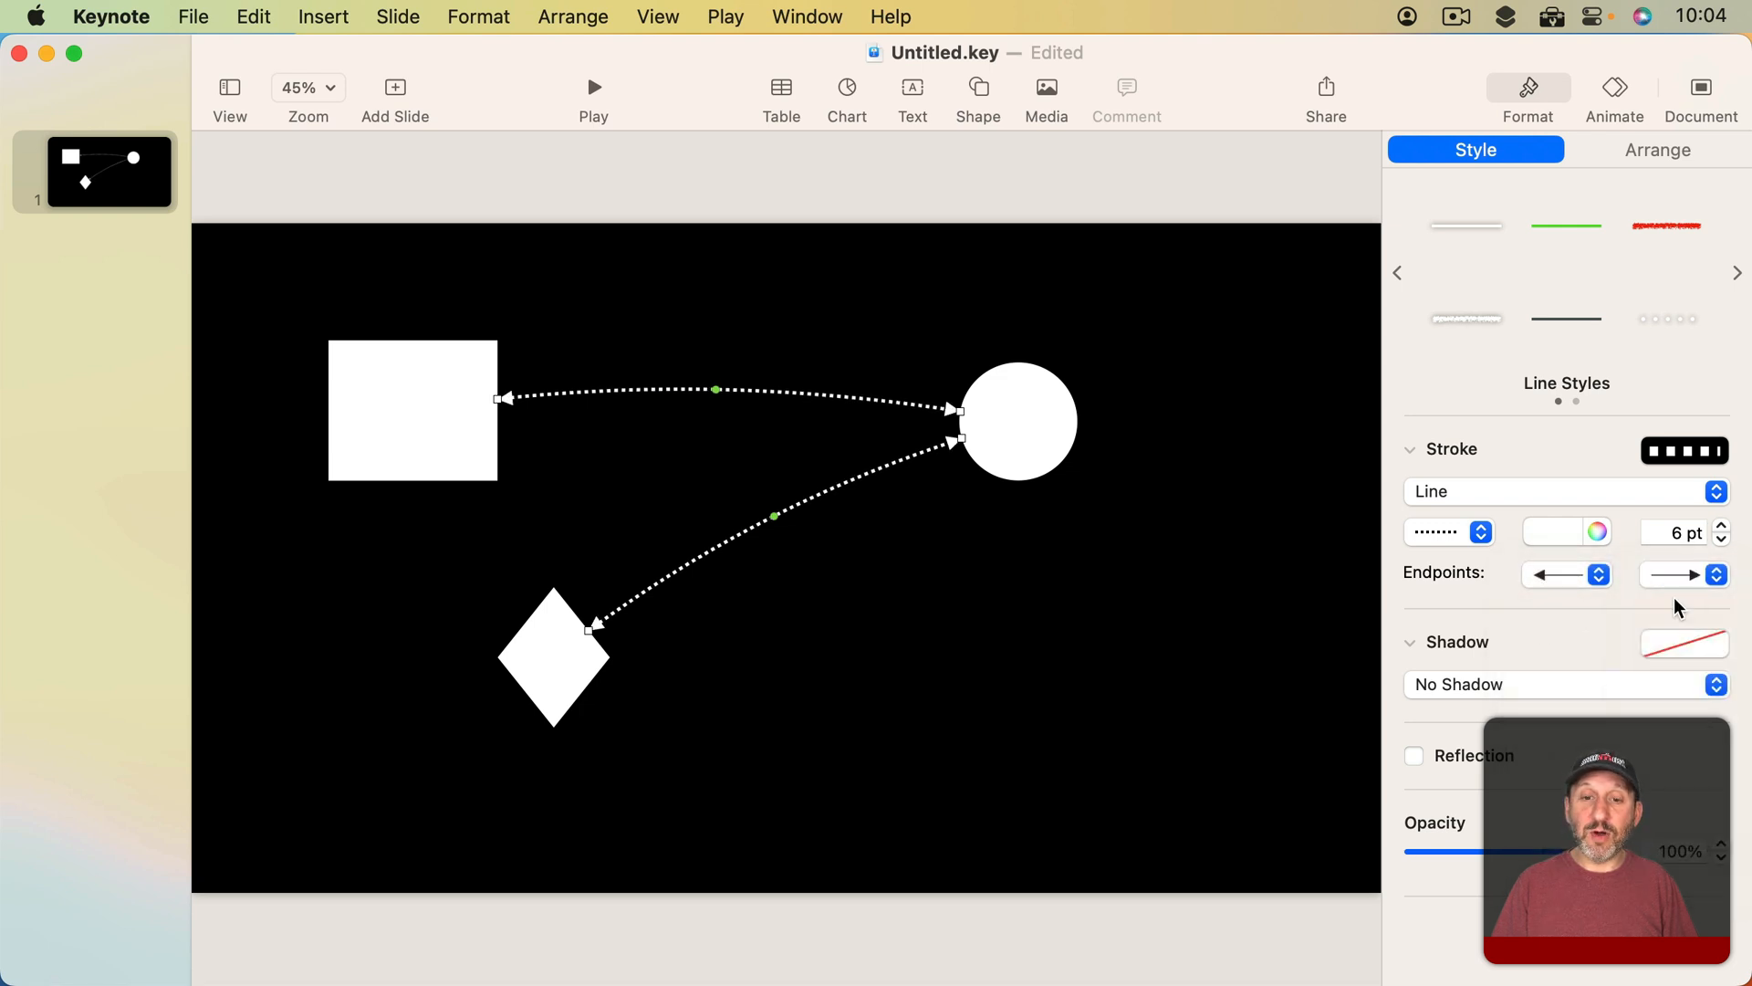
Pick a different start arrowhead, colour the lines green, and straighten the square–circle line.
click(1557, 573)
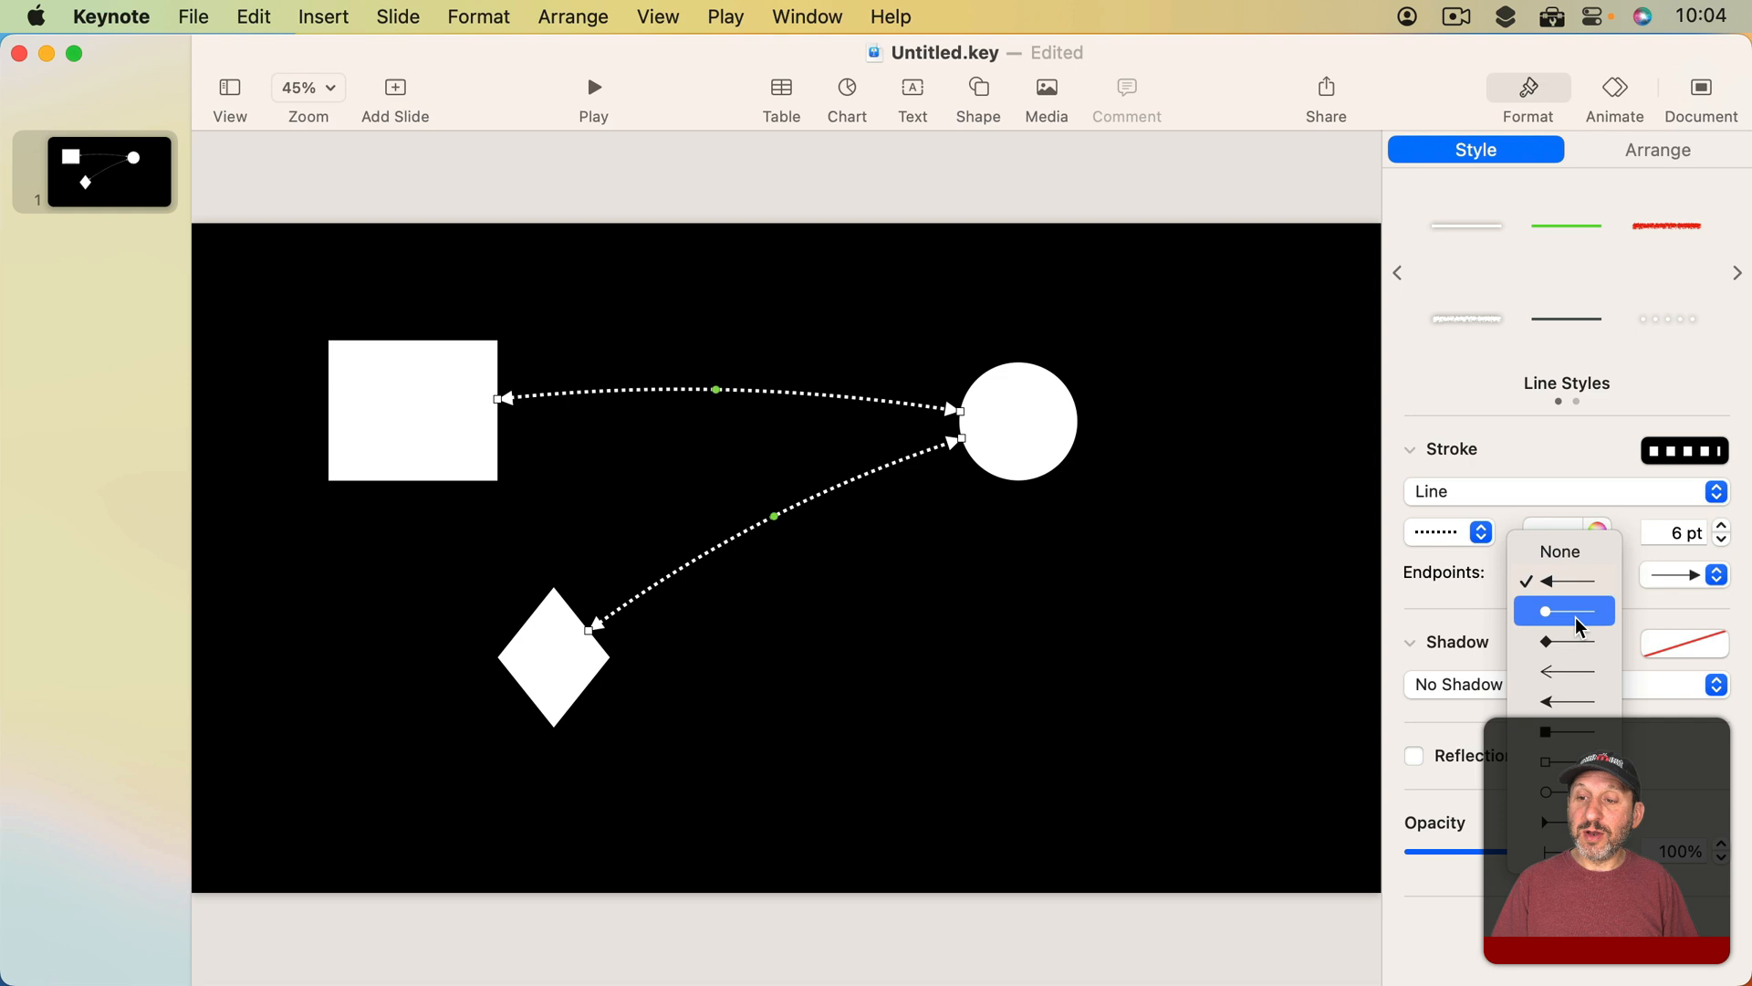
click(1564, 610)
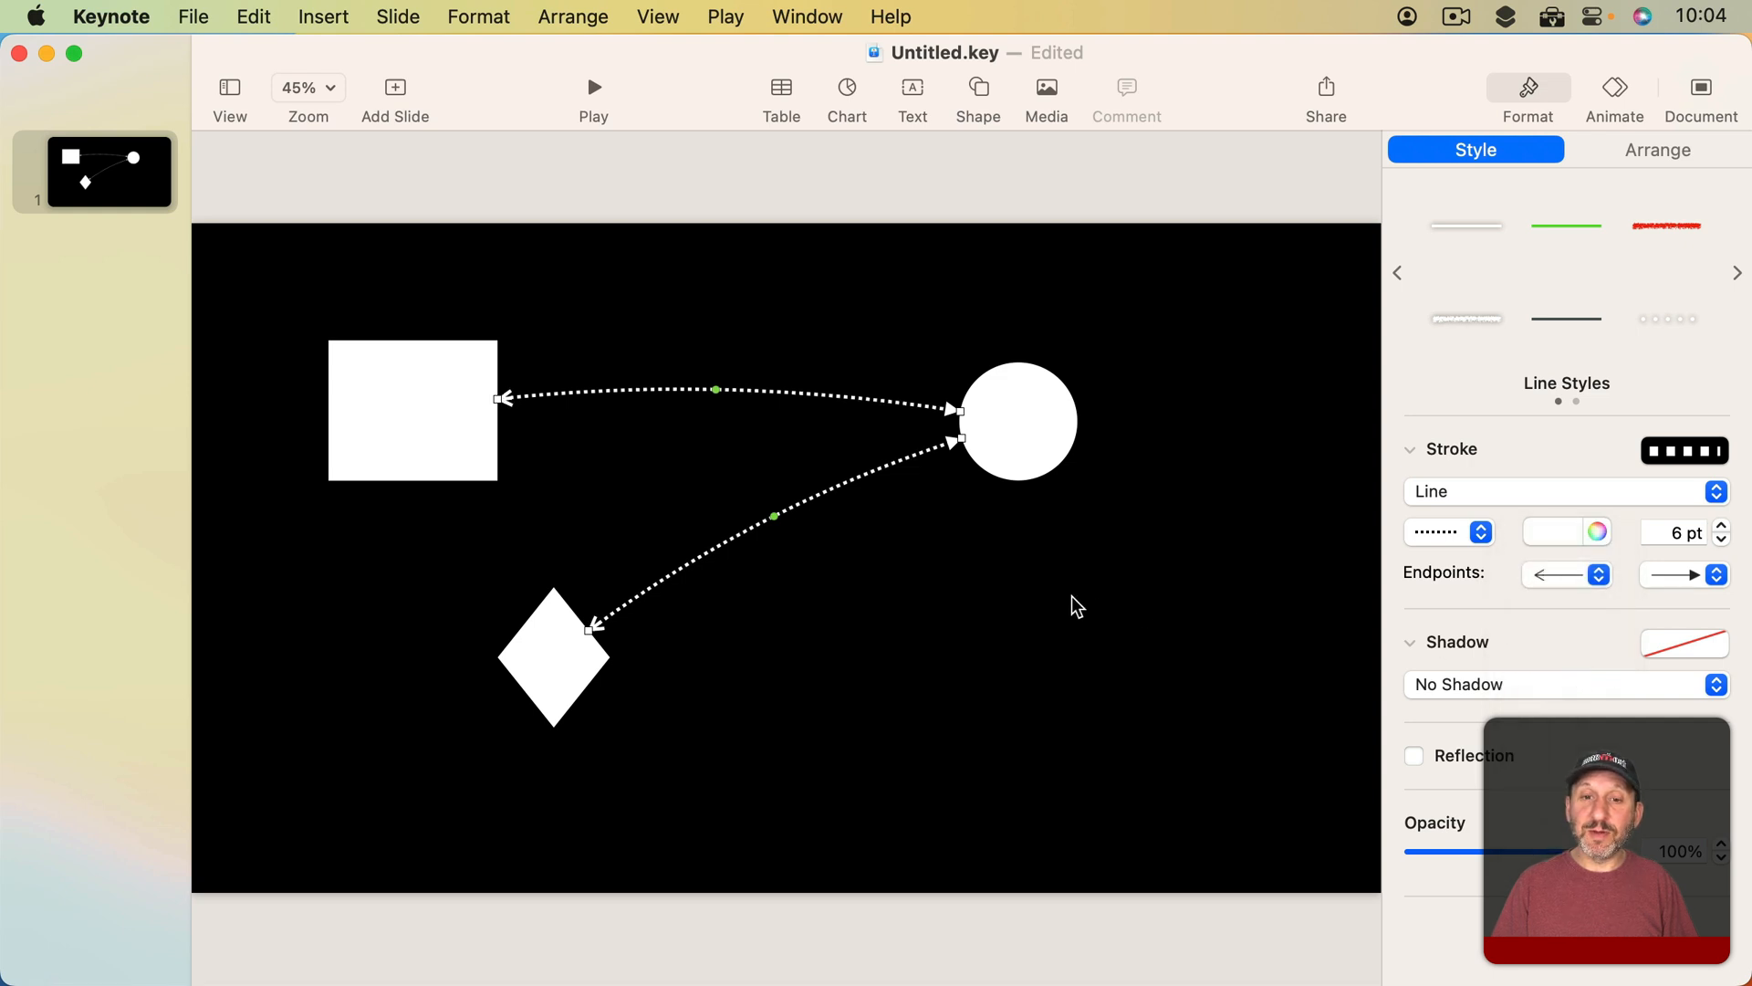
click(1551, 531)
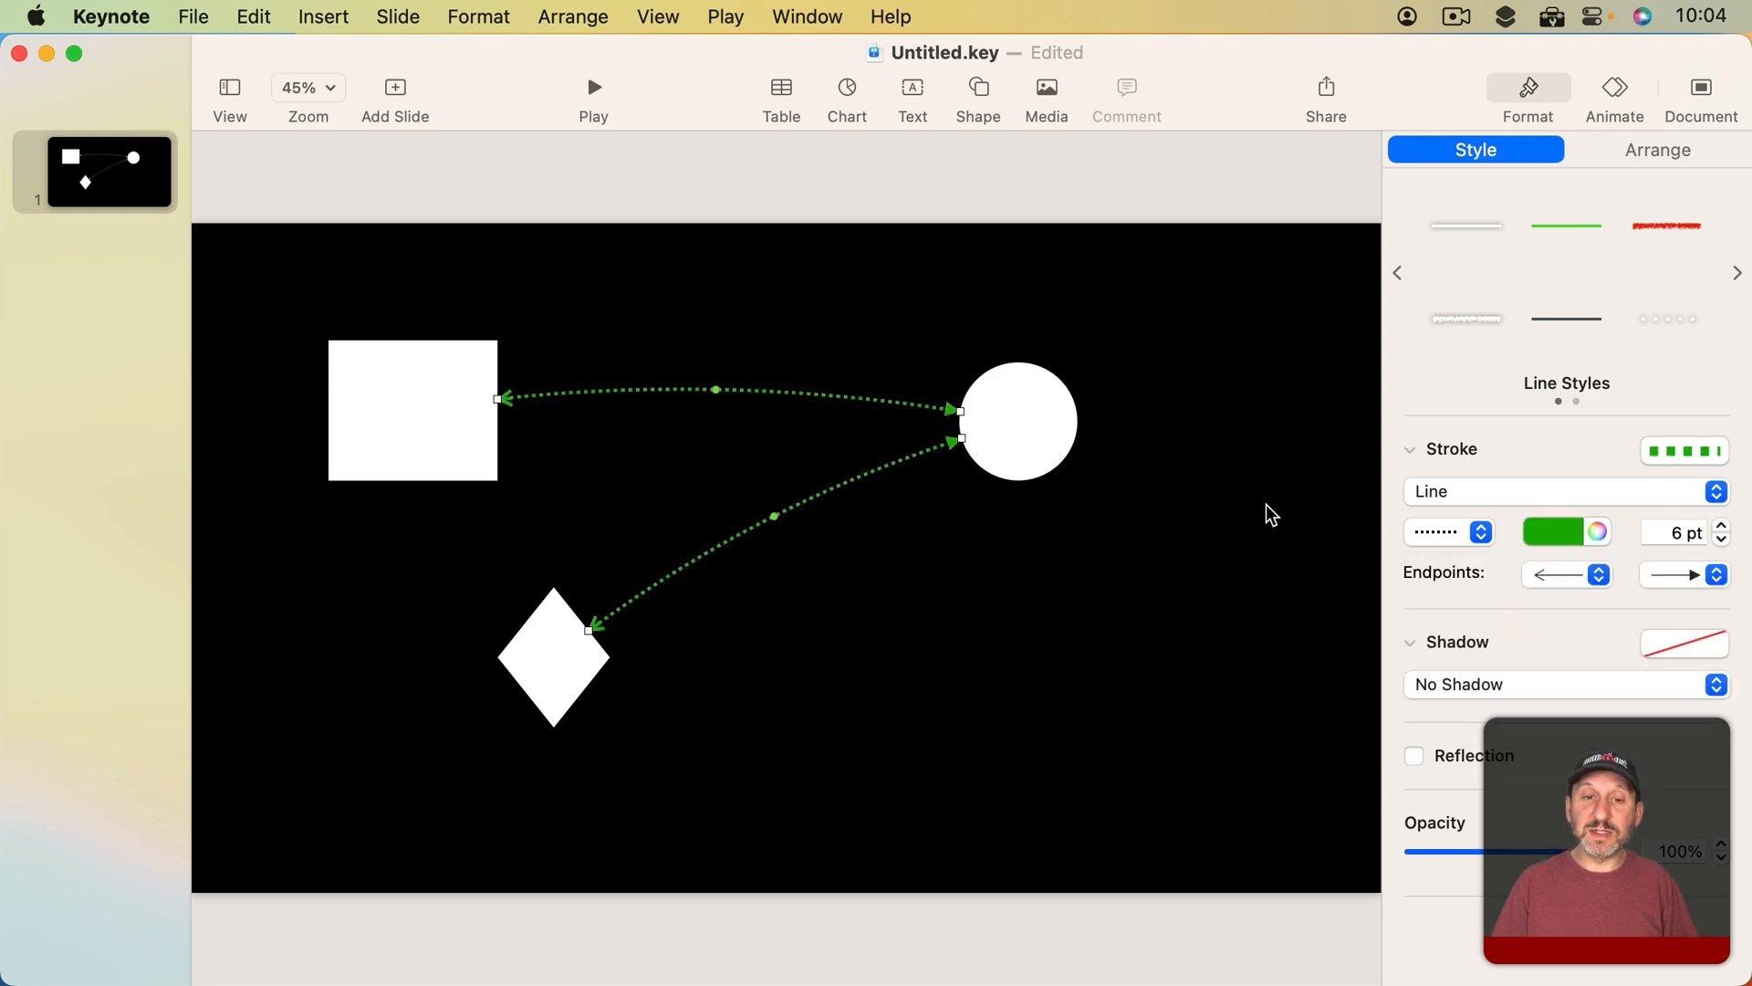
click(1044, 421)
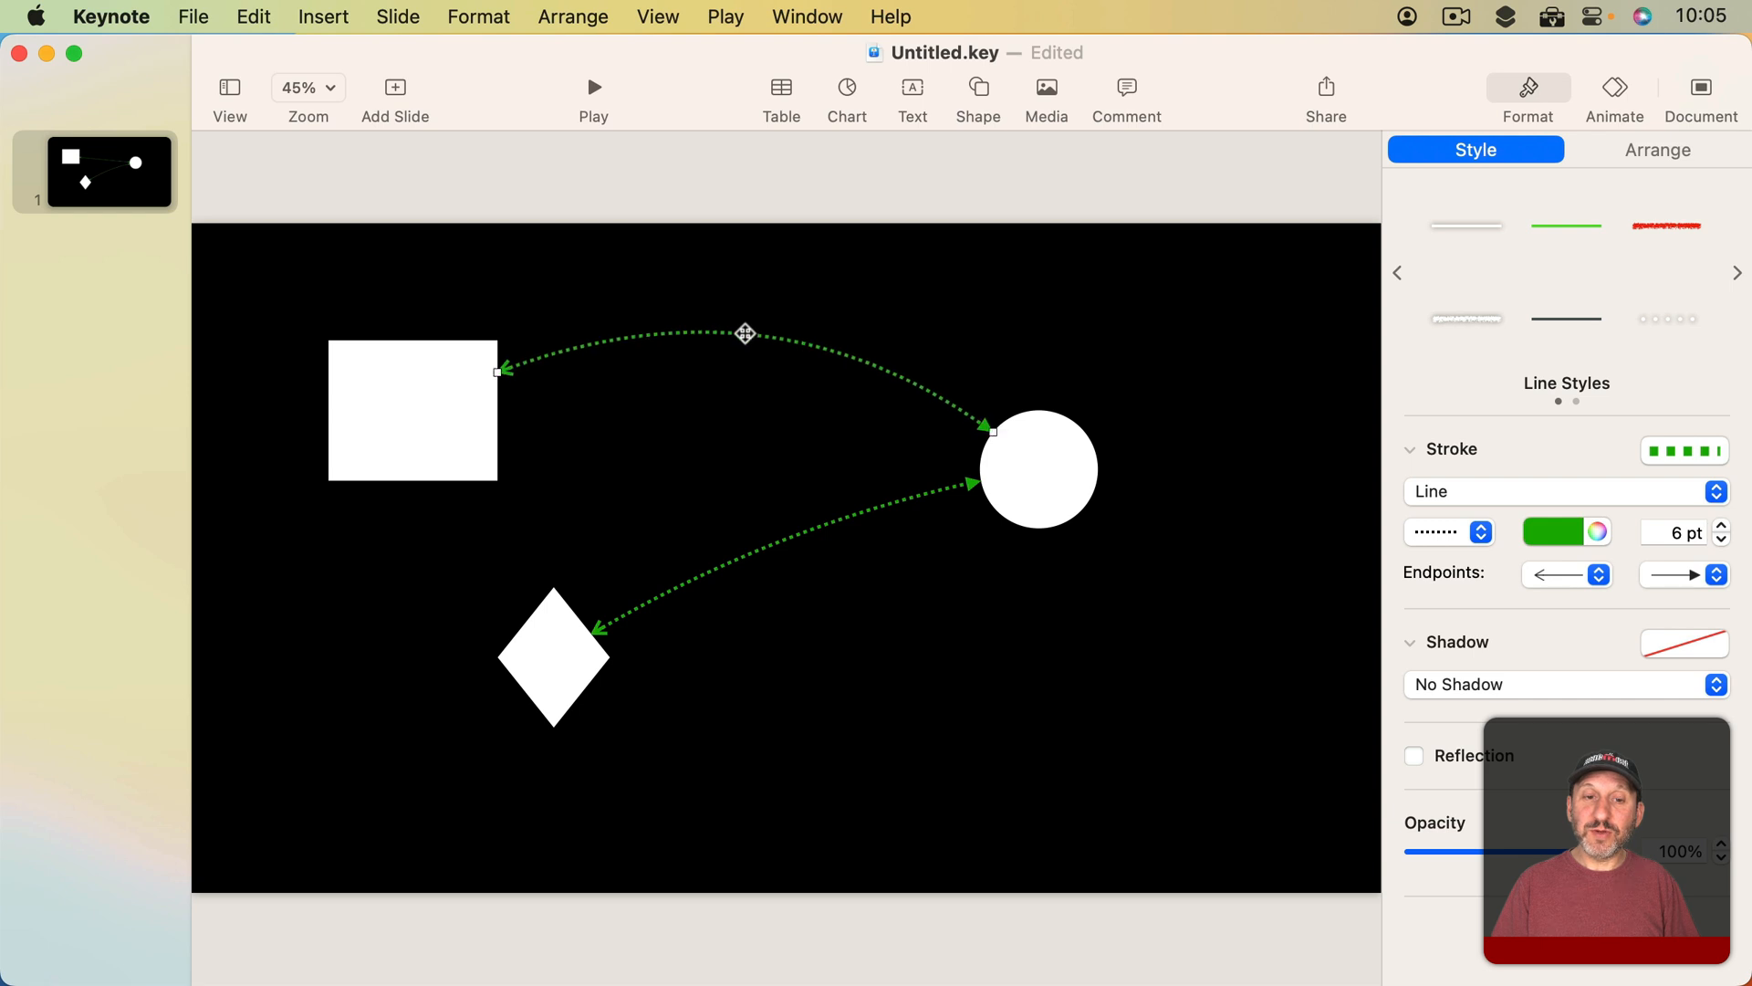
mouse_move(779, 341)
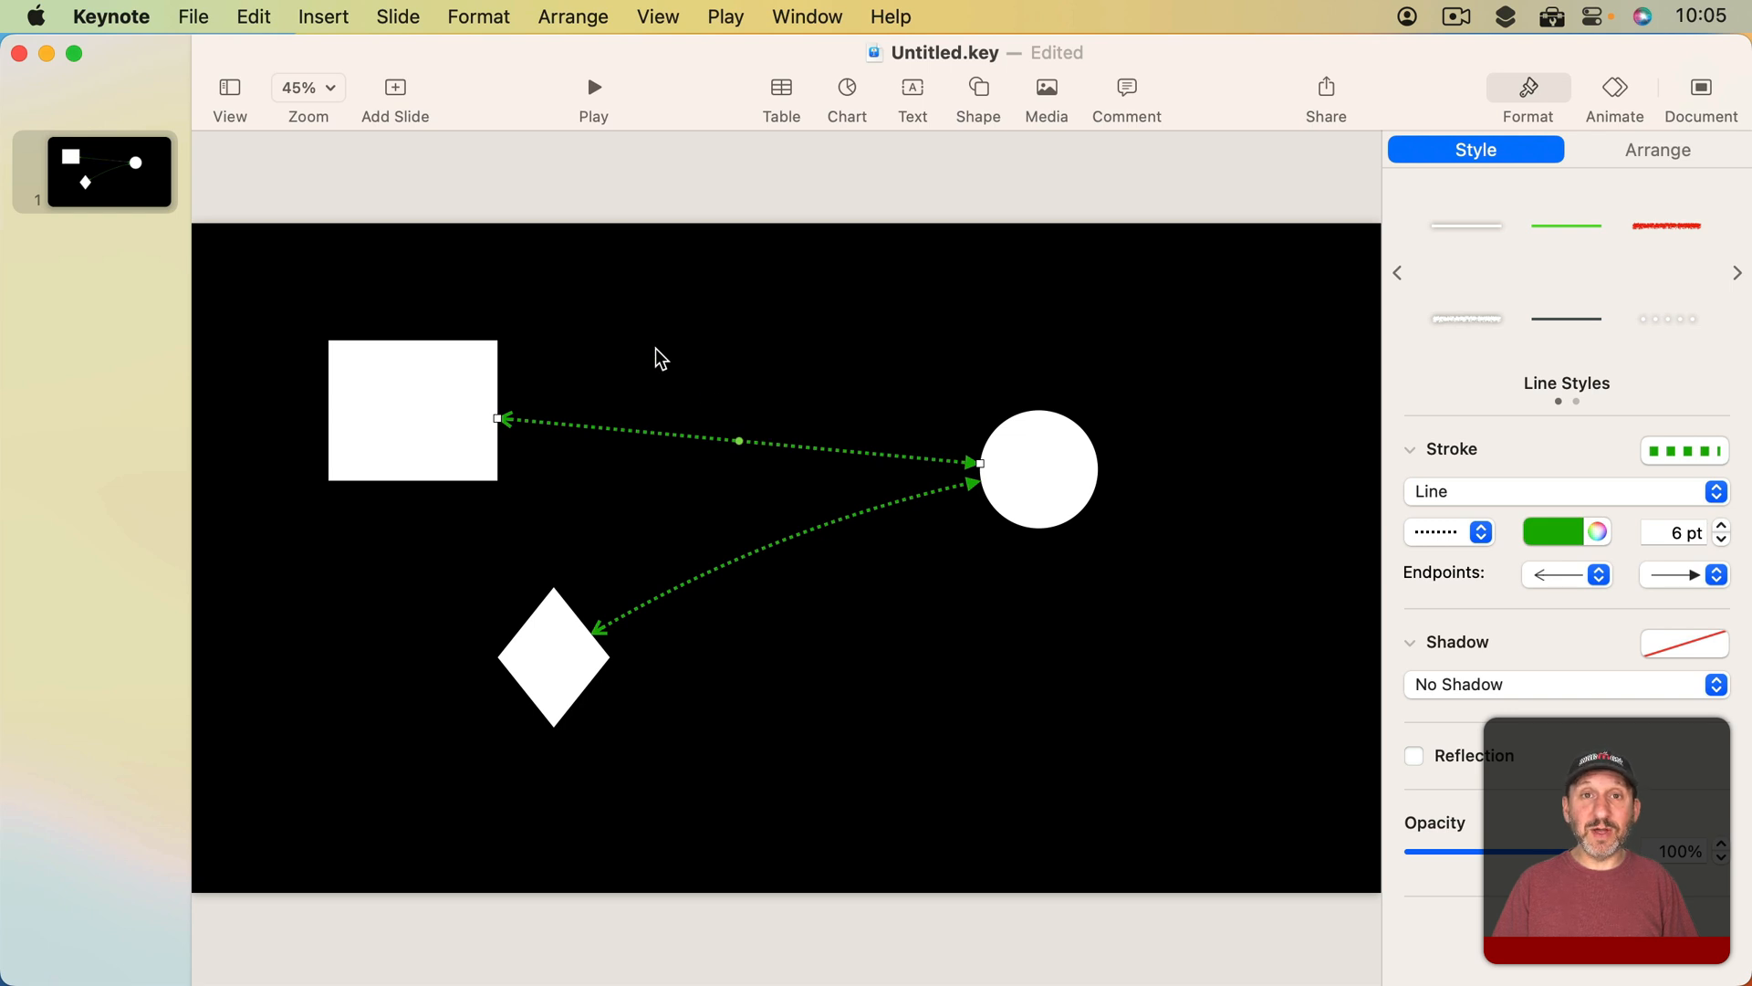
click(323, 16)
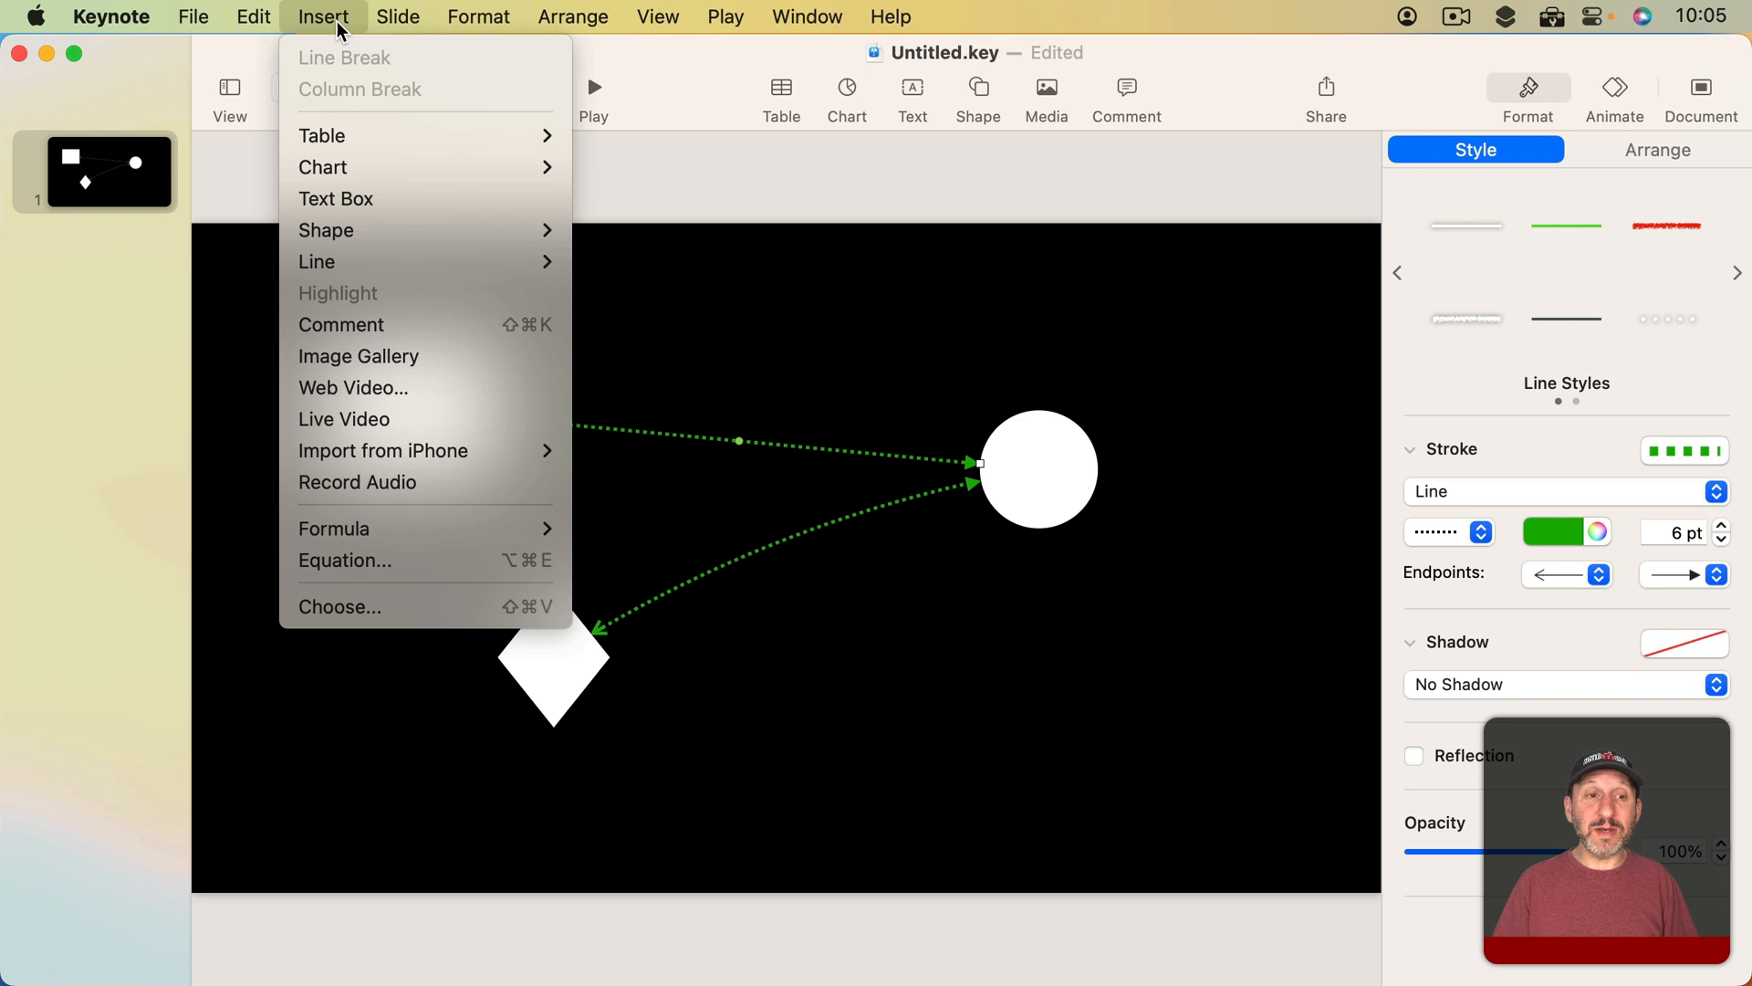
mouse_move(315, 261)
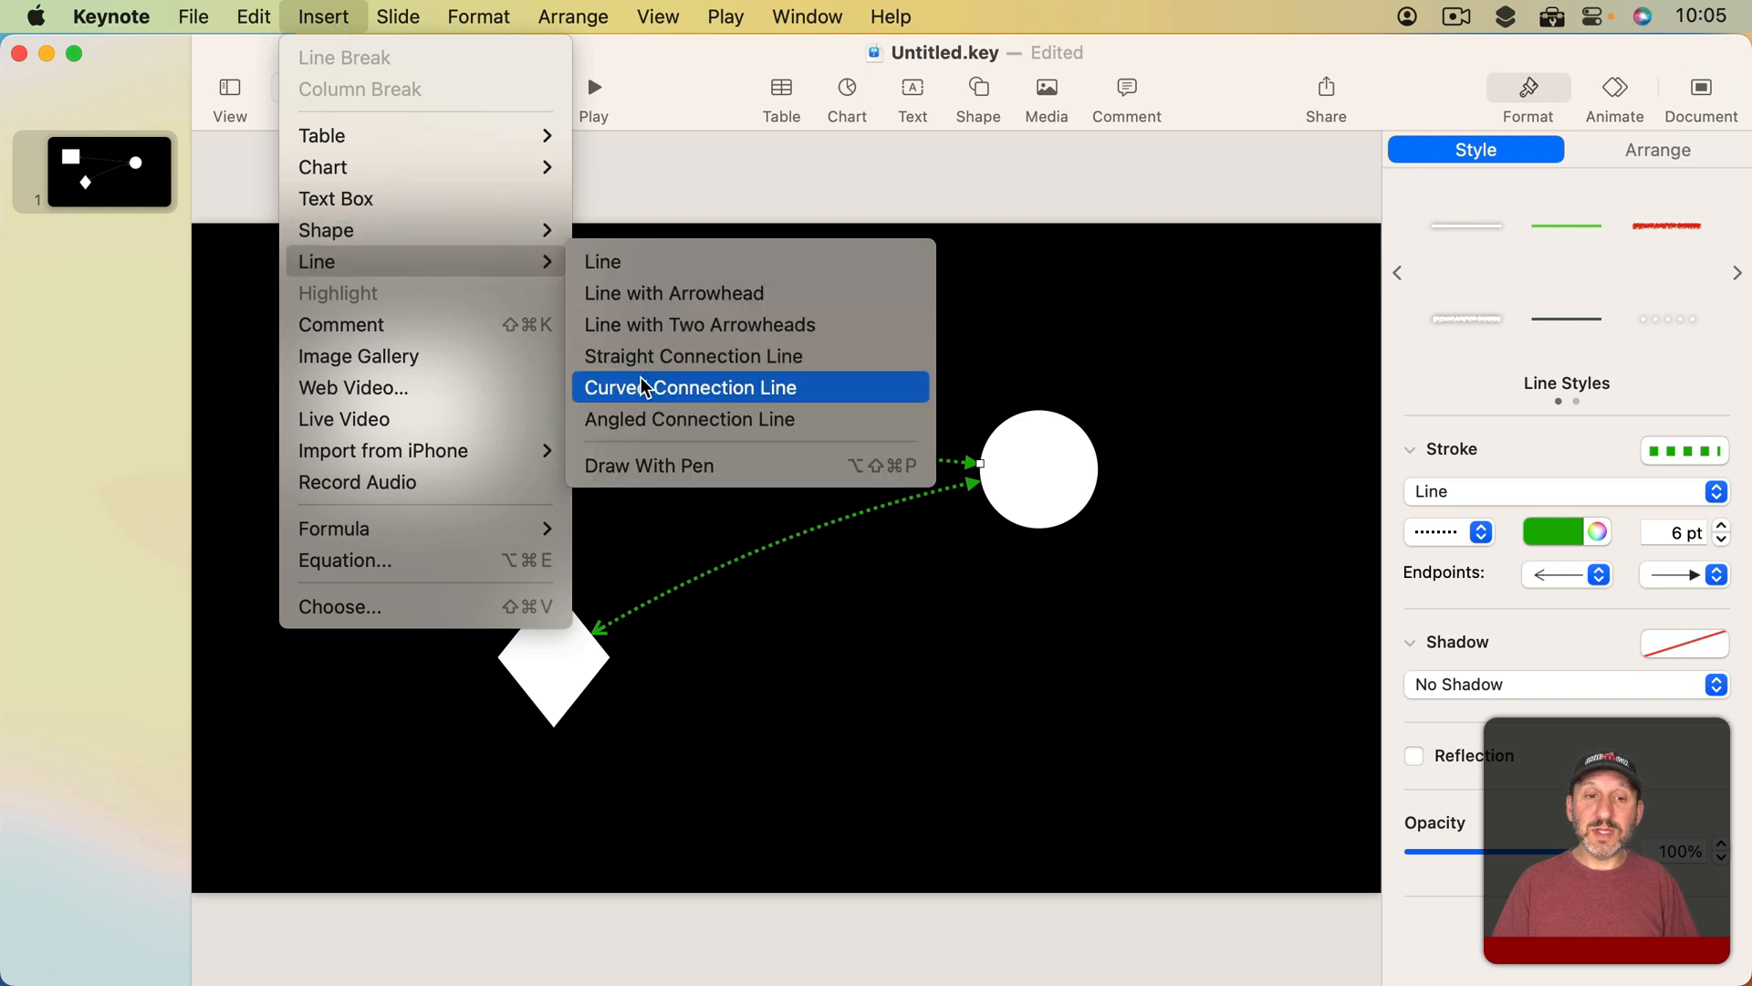
mouse_move(690, 396)
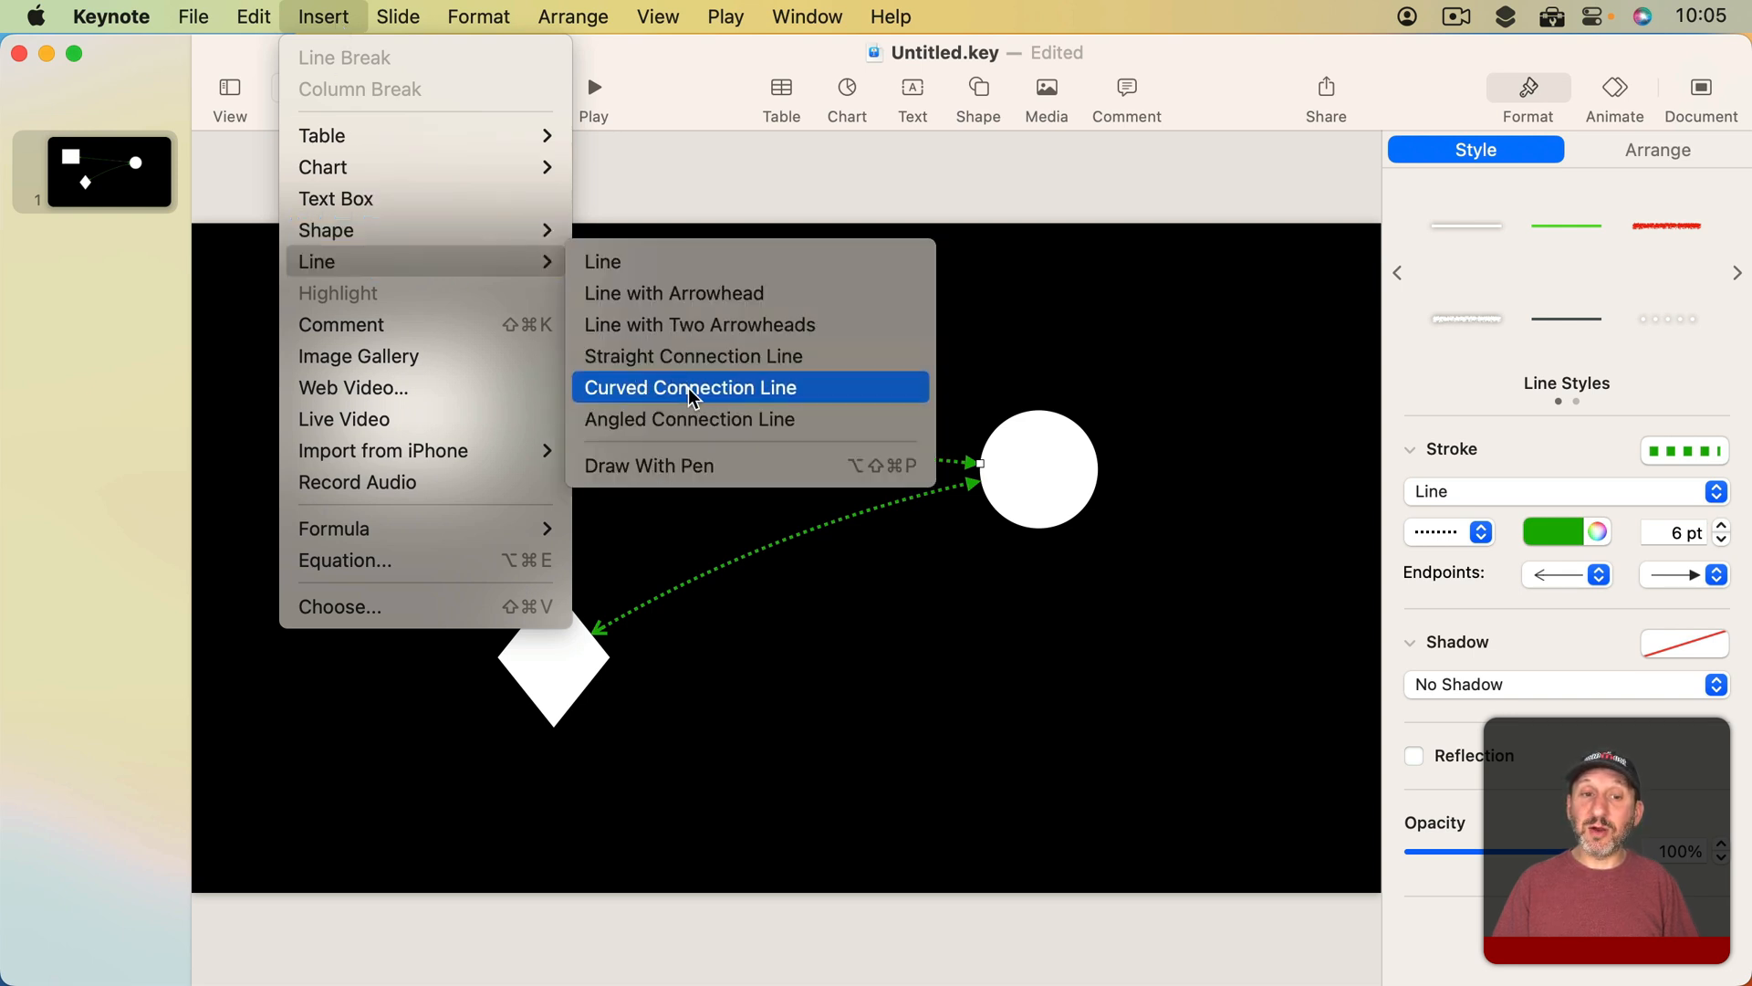
mouse_move(688, 420)
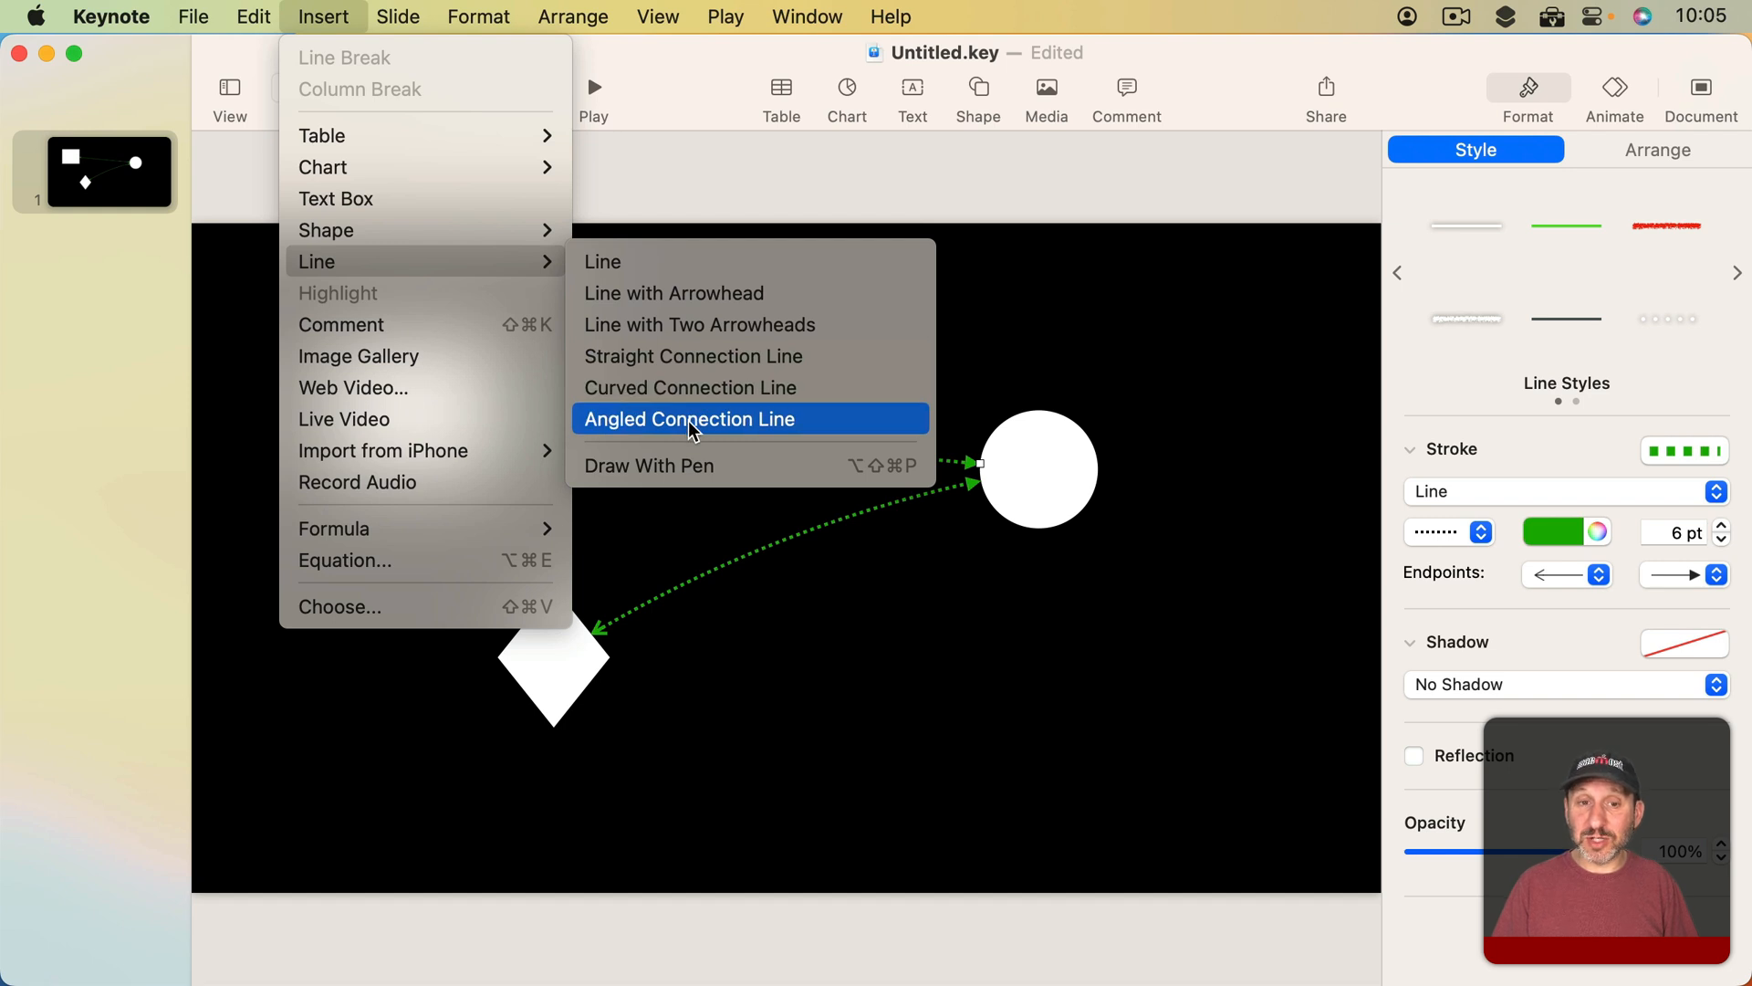
mouse_move(701, 387)
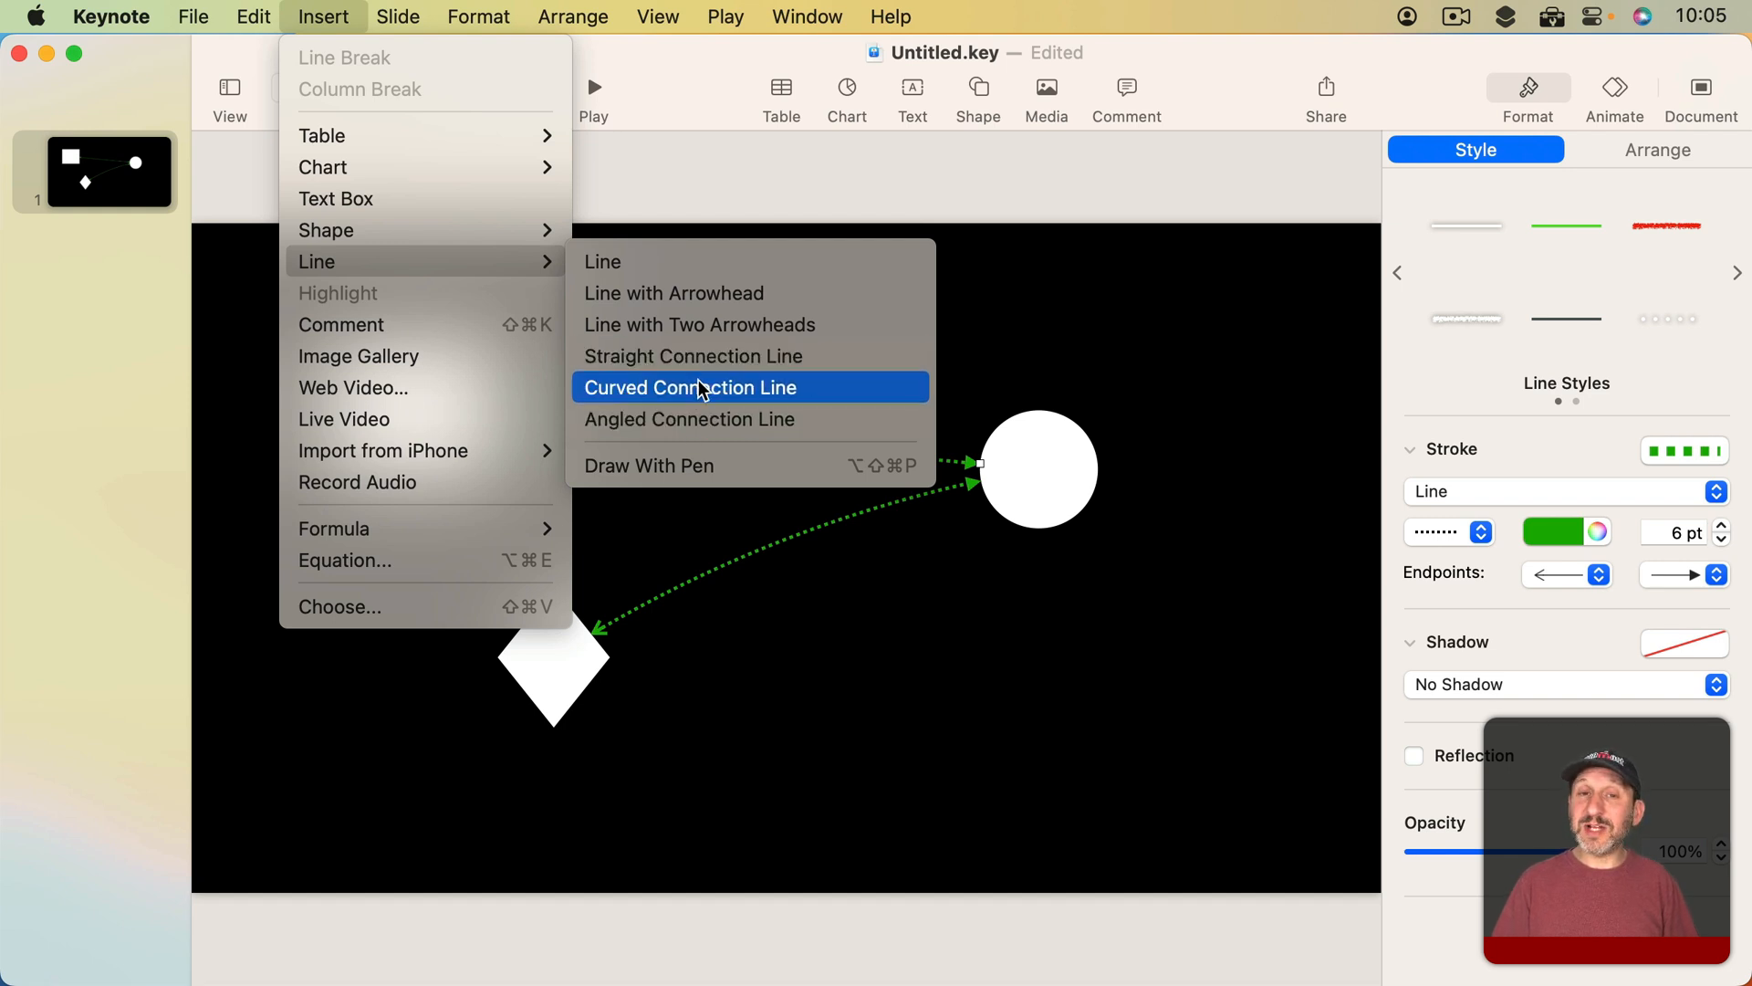
mouse_move(693, 356)
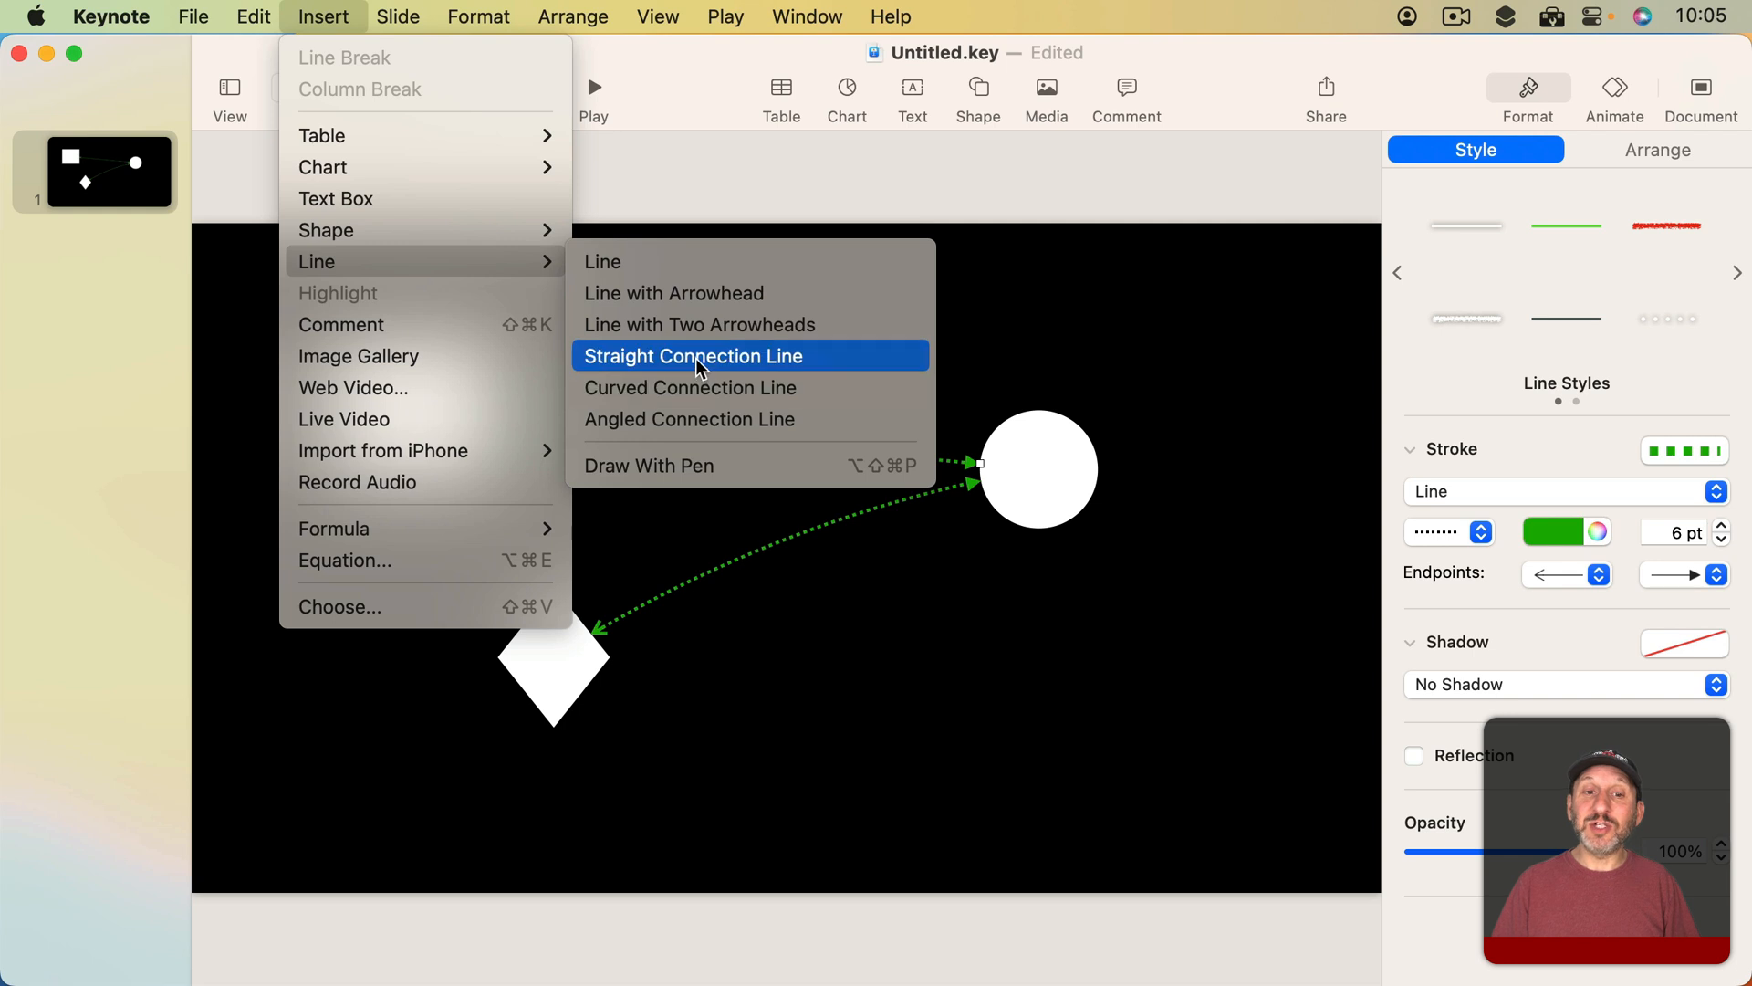
mouse_move(690, 387)
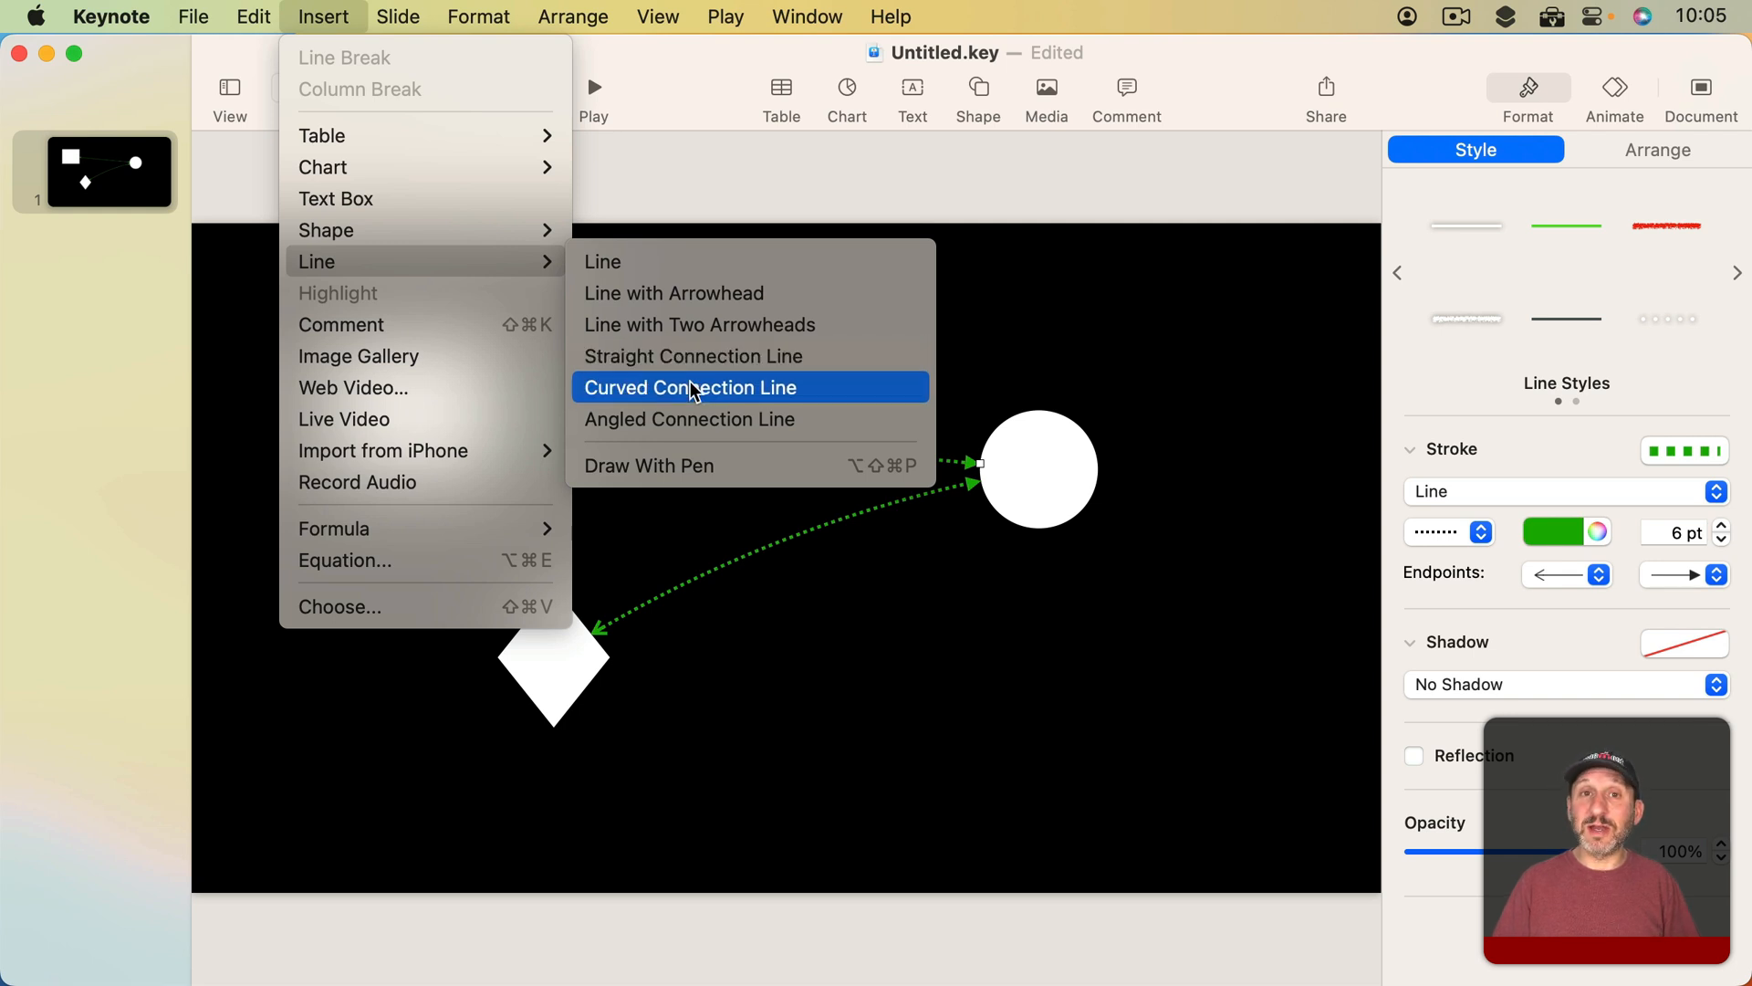
mouse_move(688, 418)
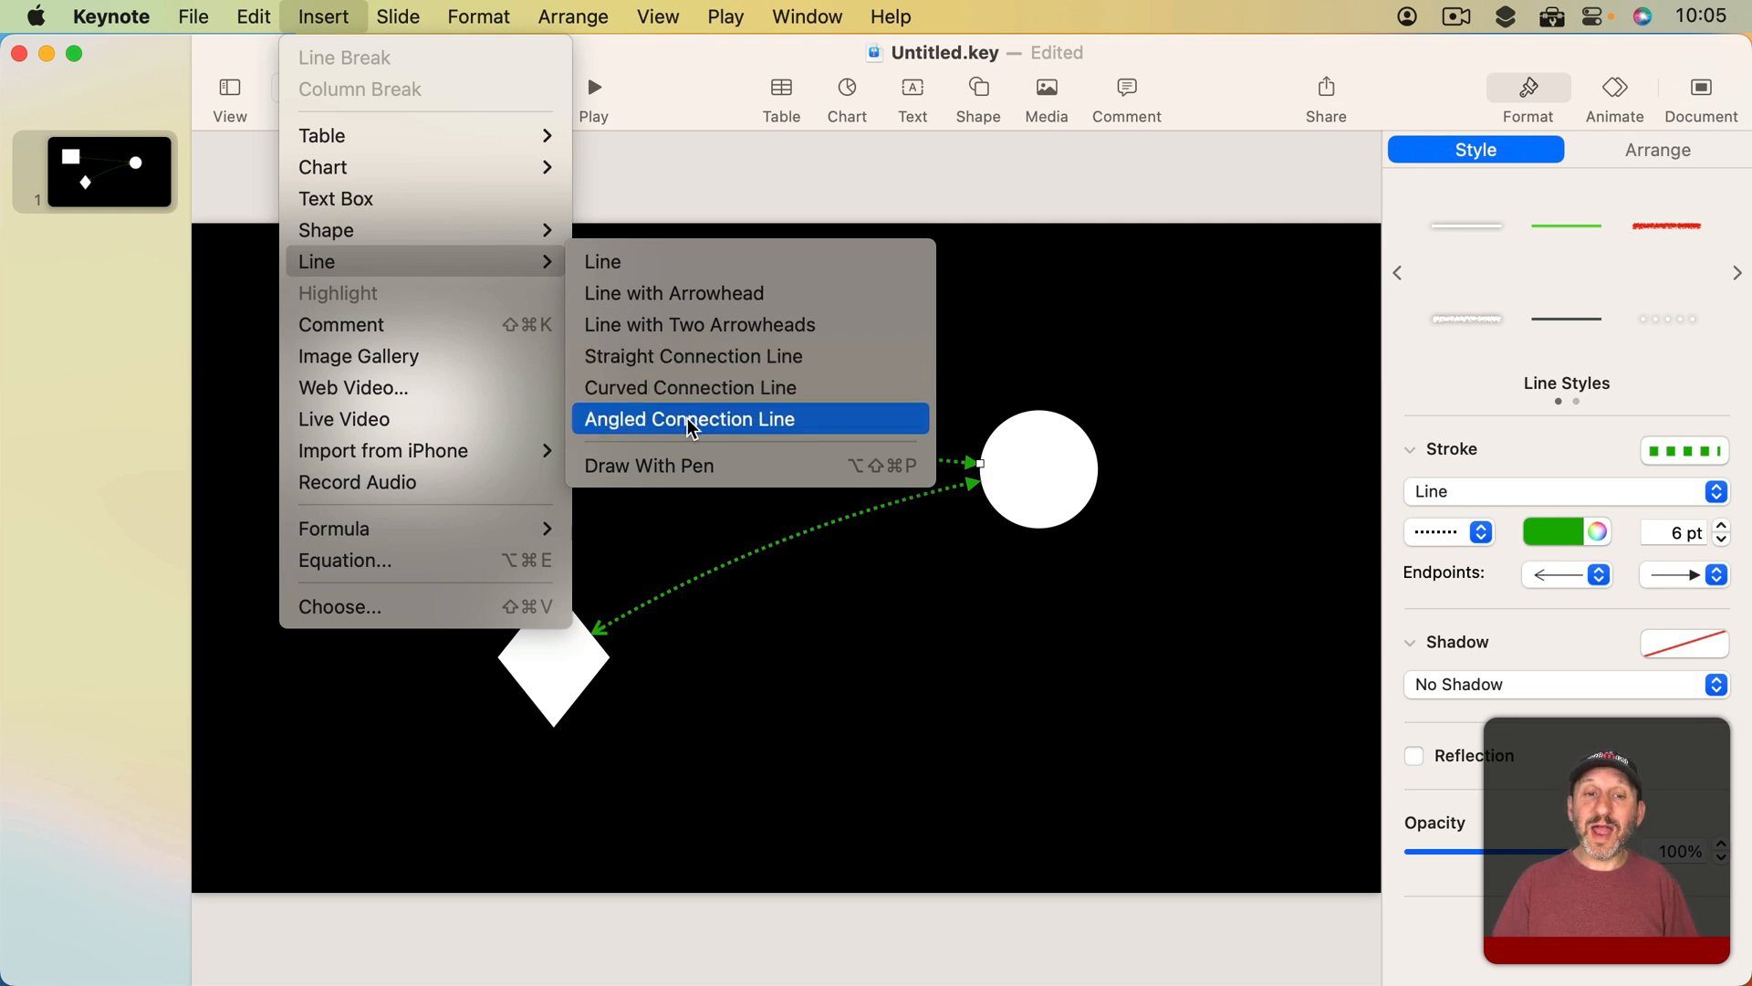
mouse_move(734, 429)
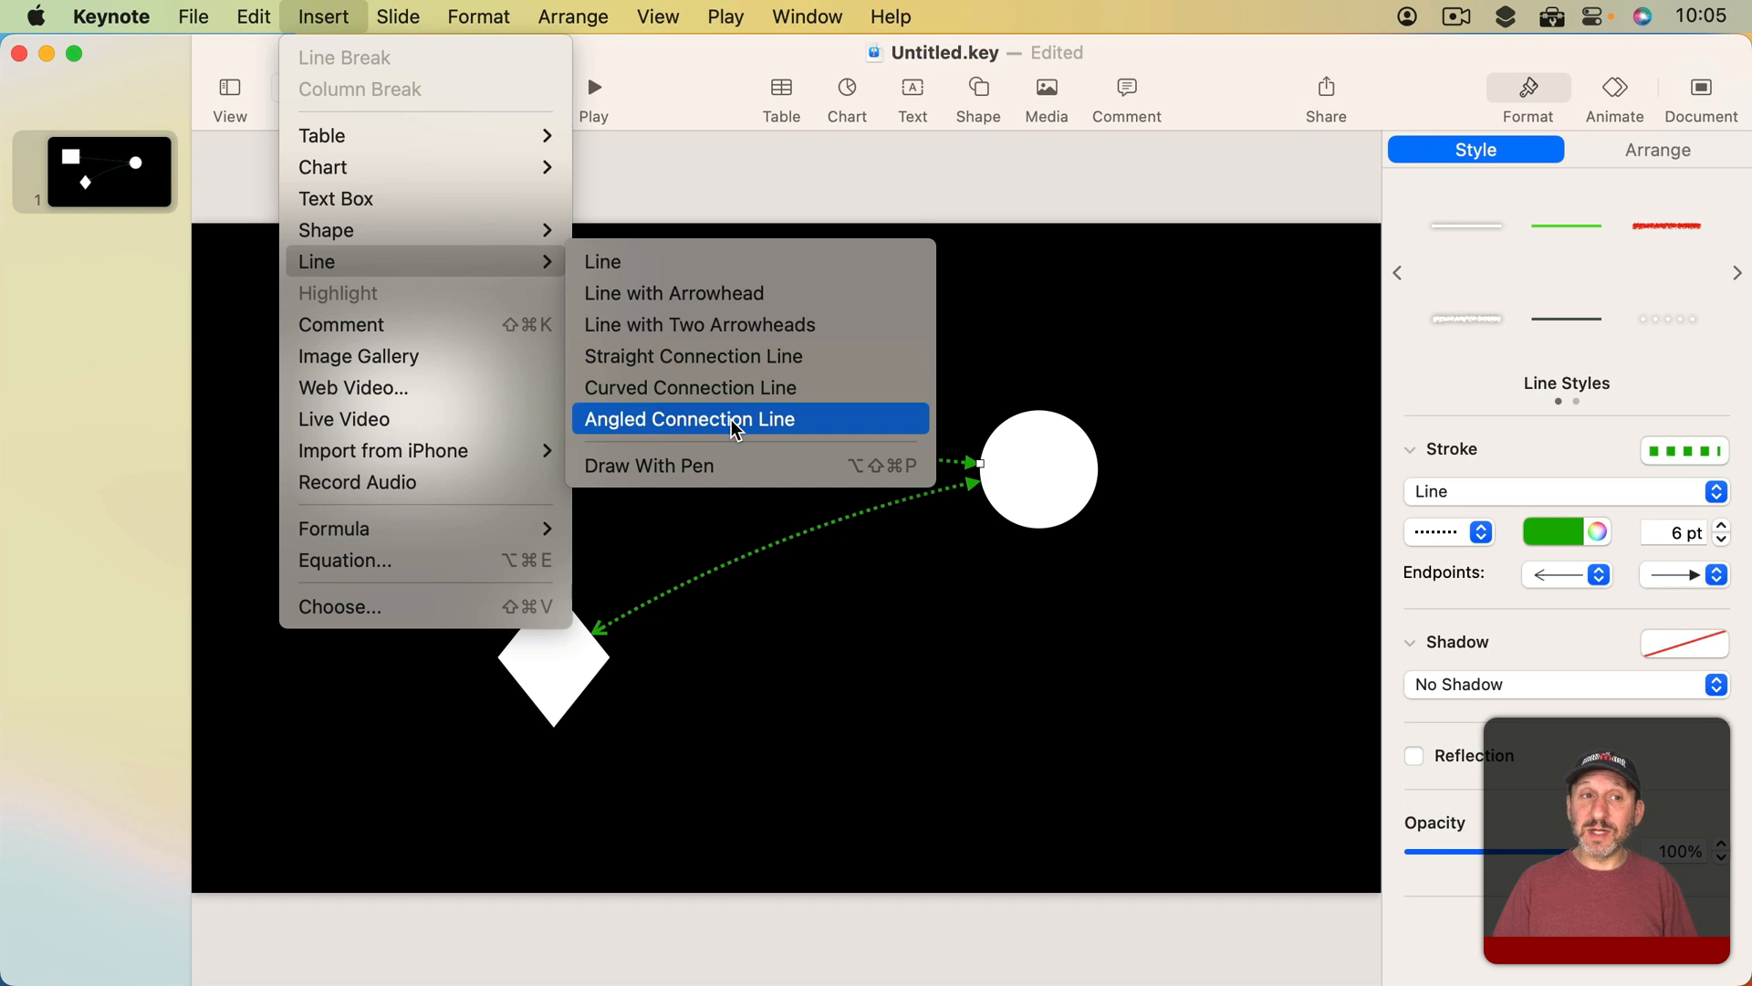
mouse_move(695, 429)
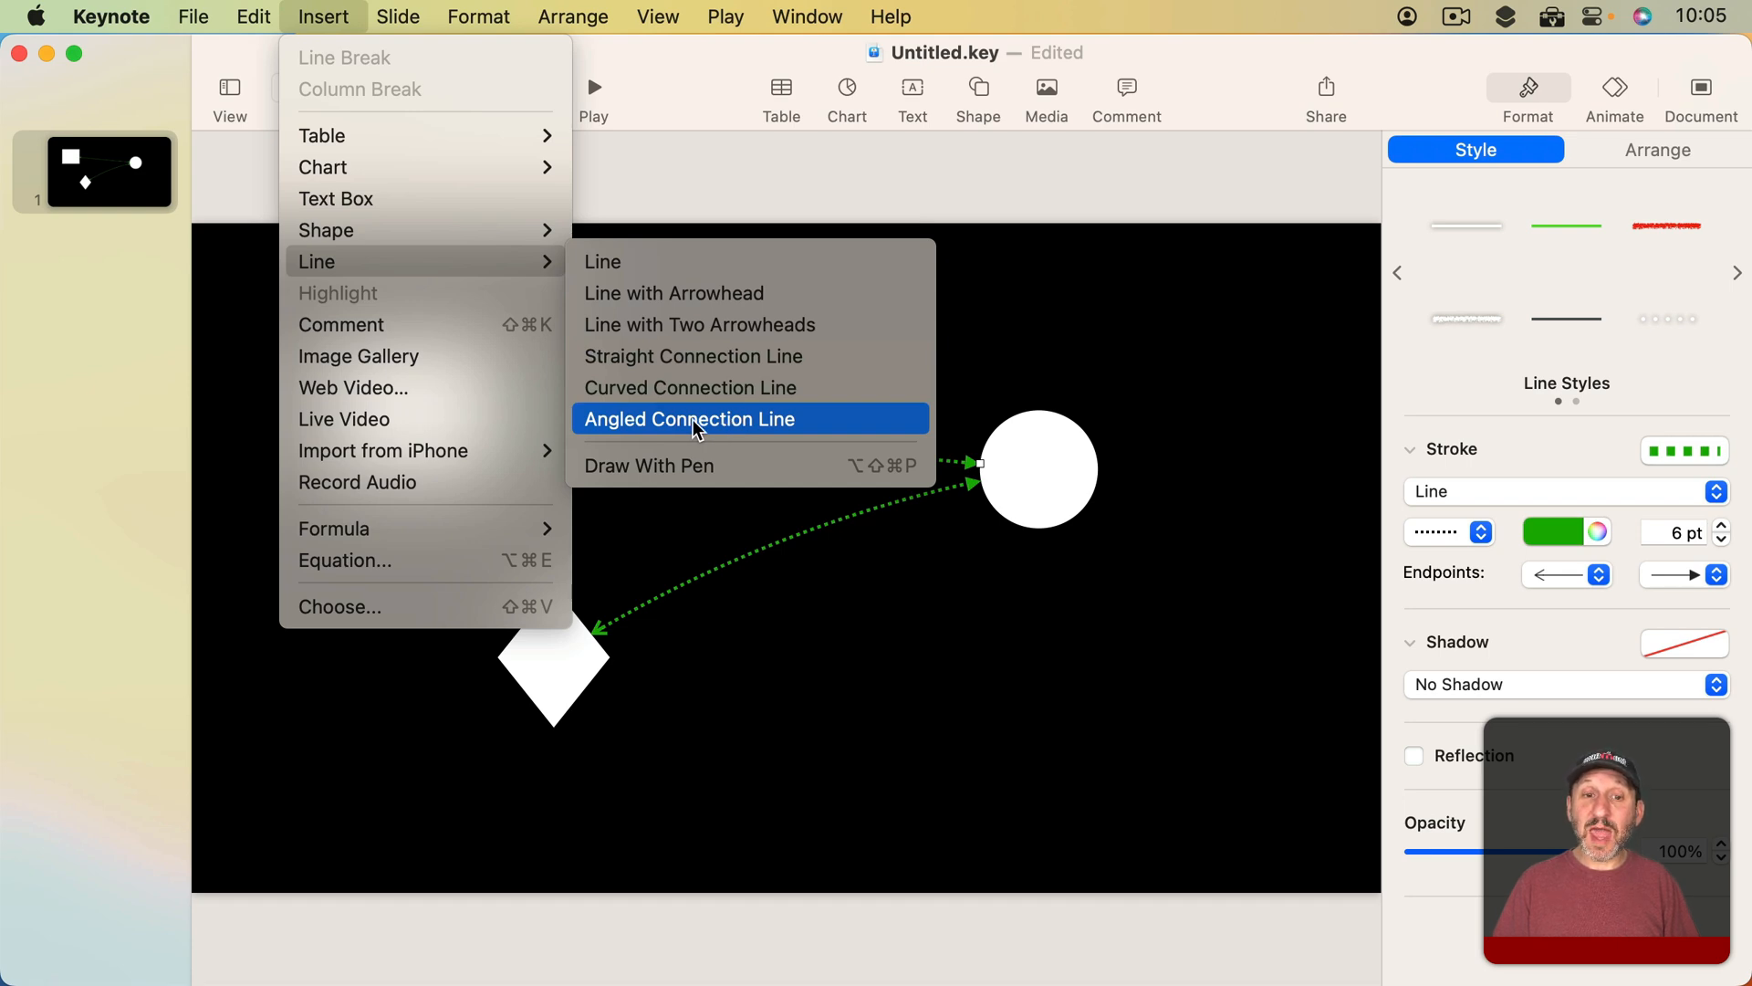
Add an angled connection line via Insert > Line > Angled Connection Line.
click(688, 418)
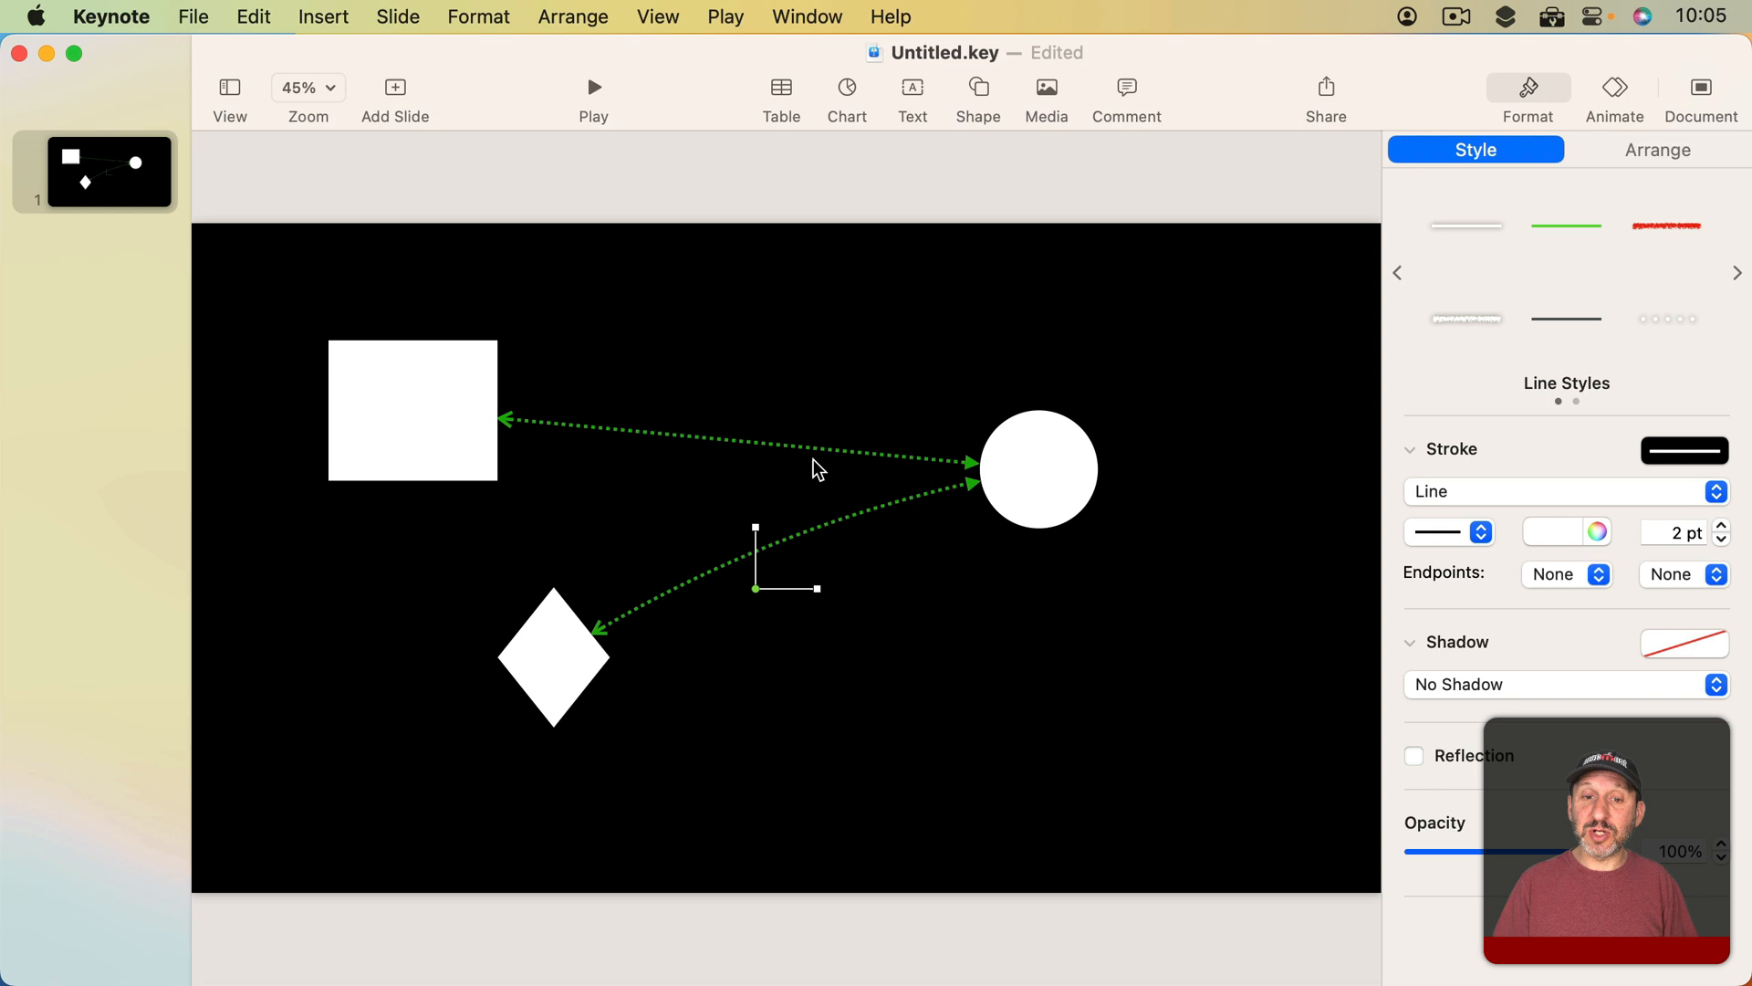
Reattach the angled line's endpoints to the square's left side and the circle's bottom.
click(881, 516)
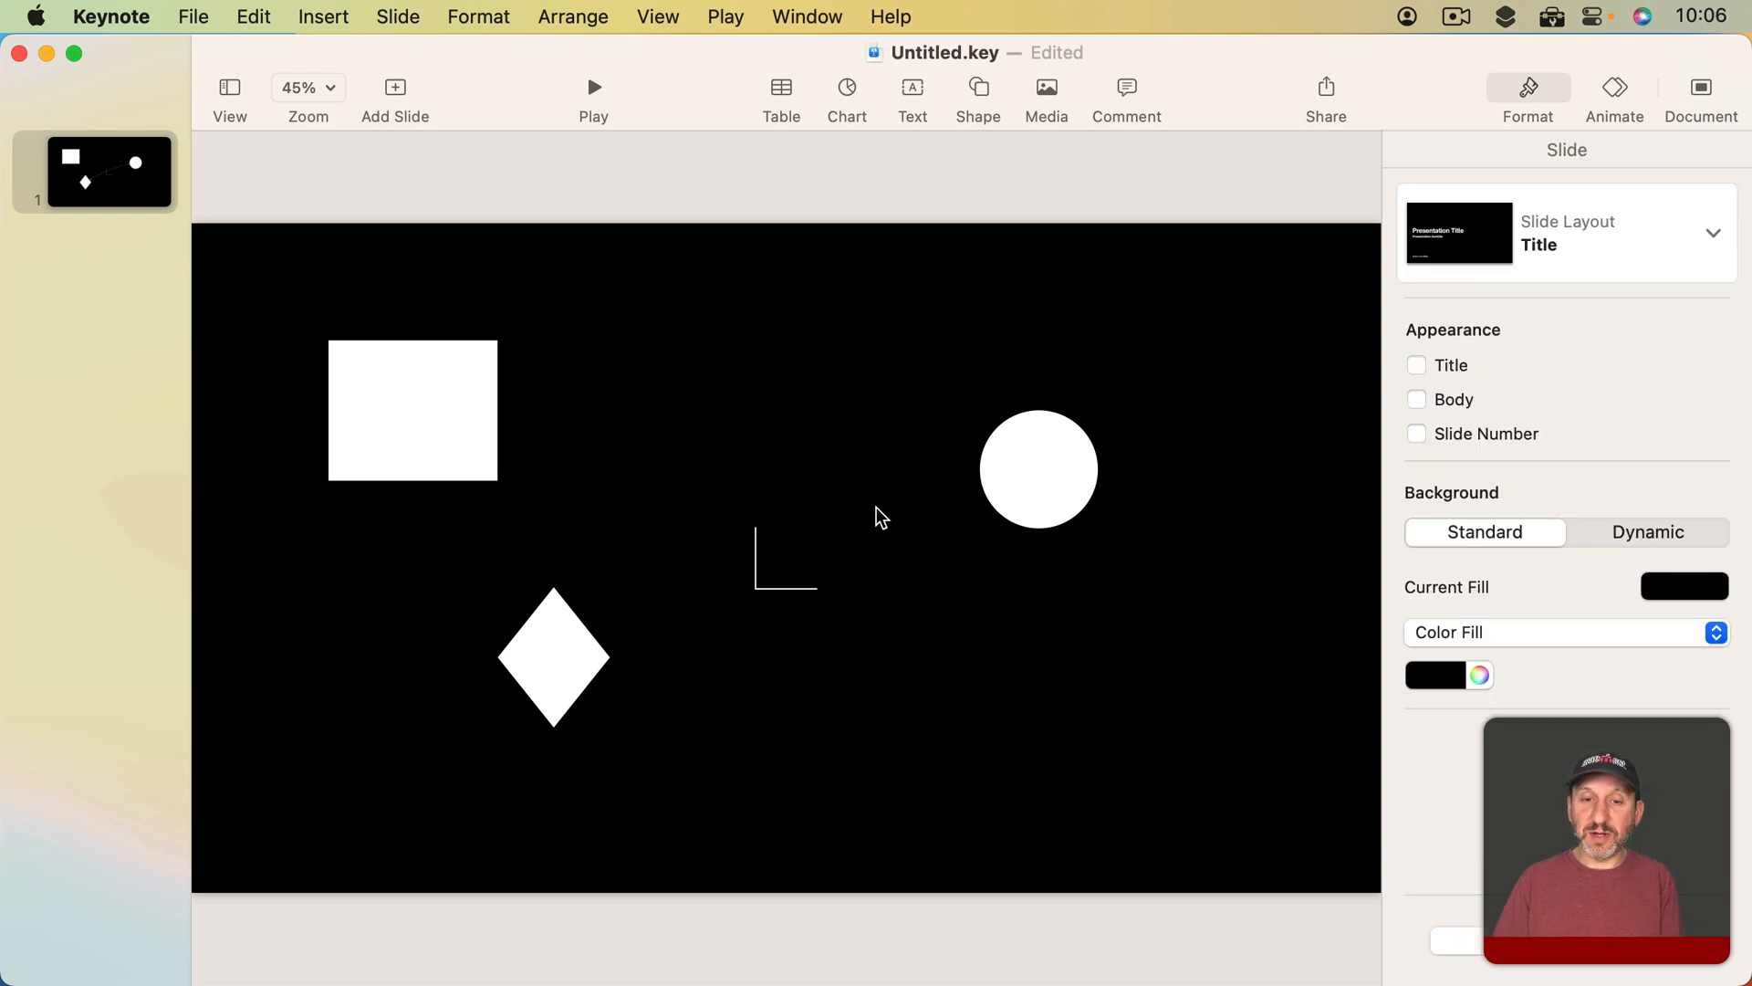
click(785, 564)
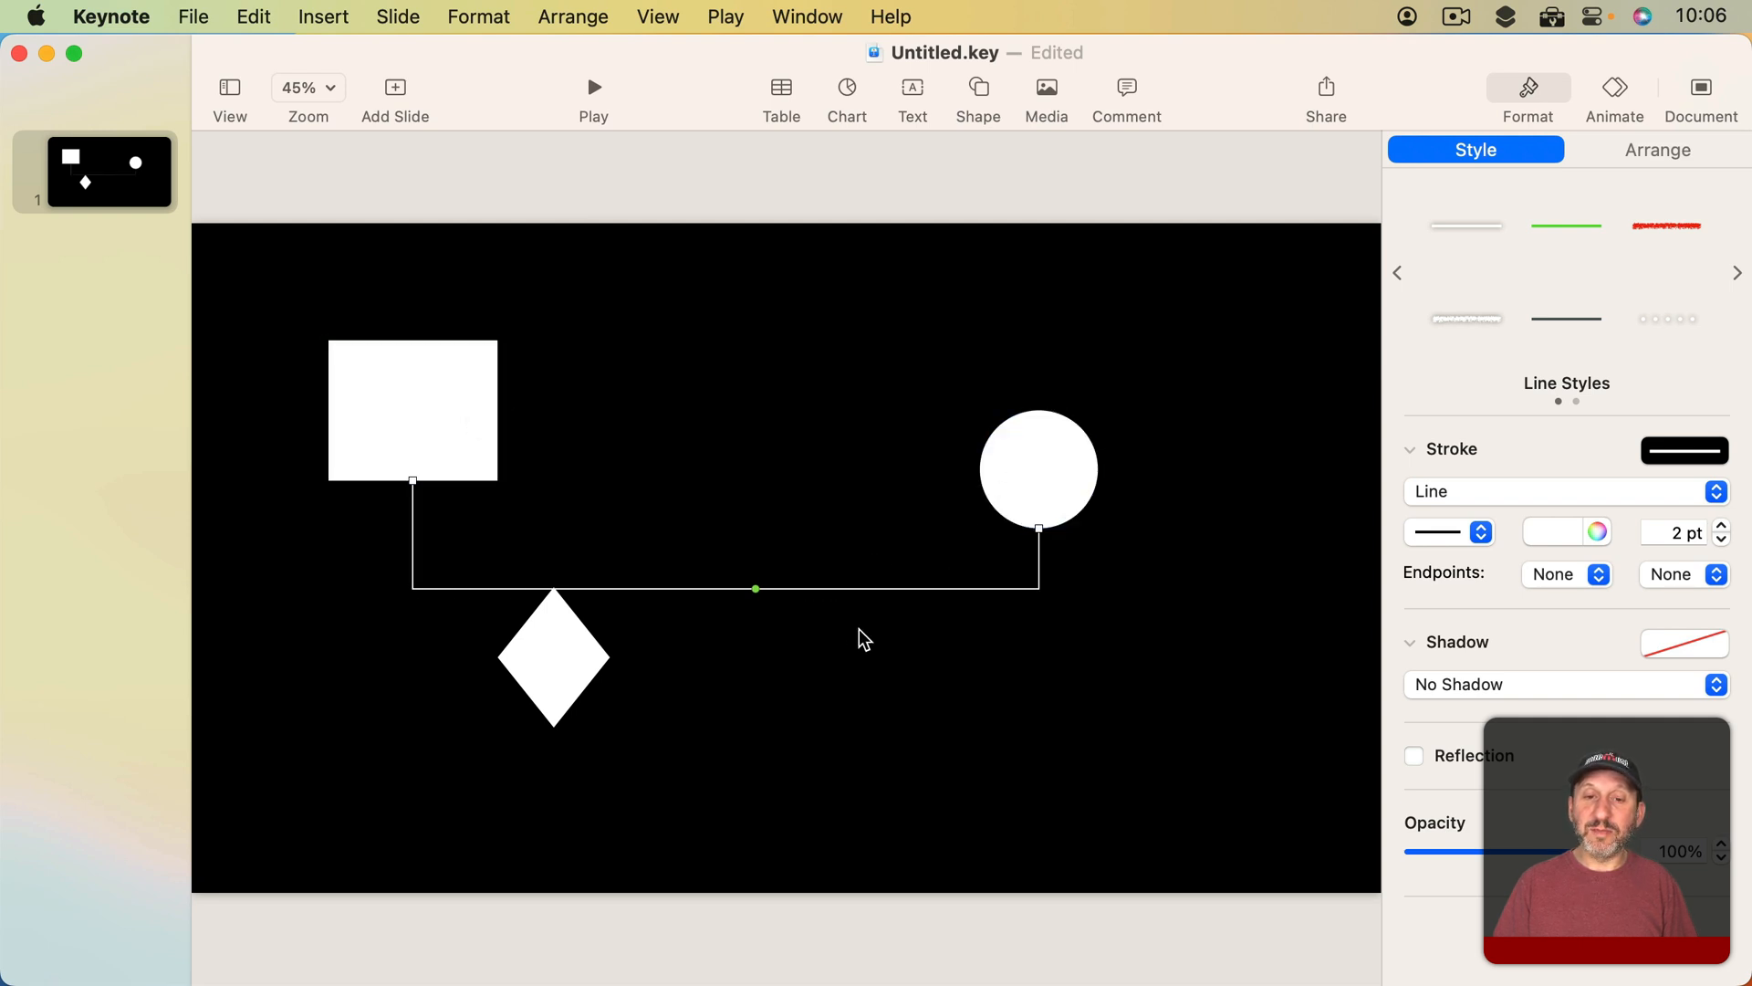
mouse_move(472, 507)
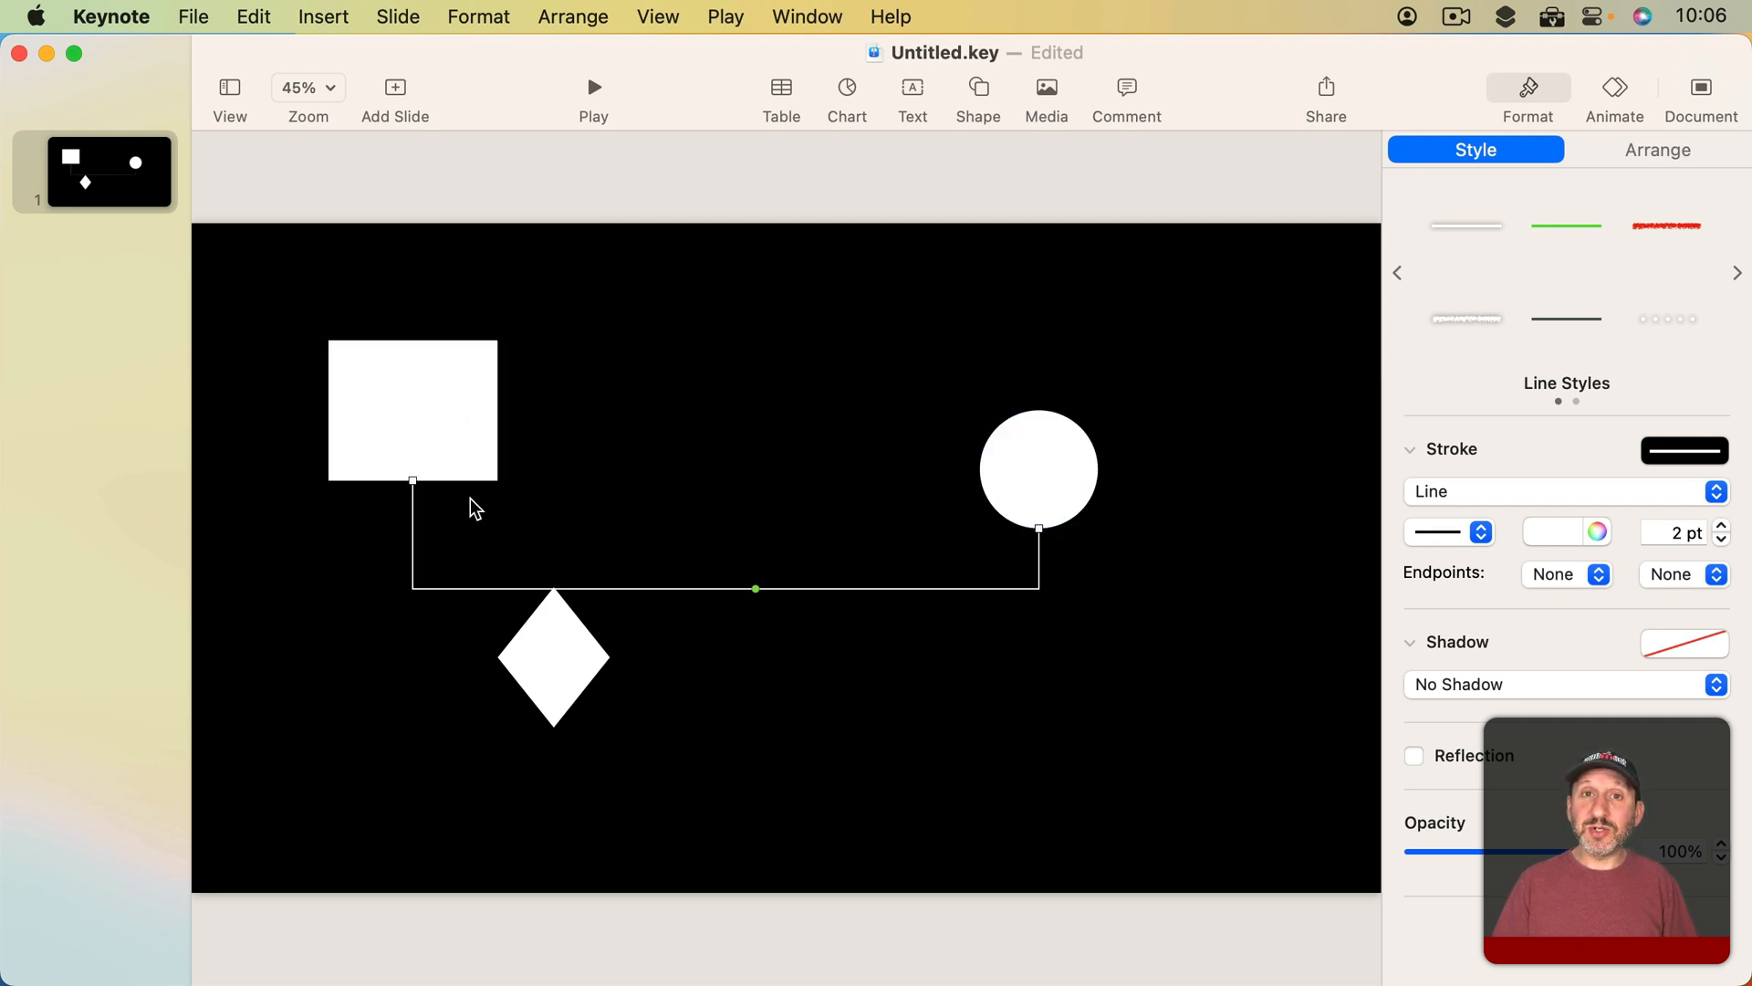
mouse_move(416, 604)
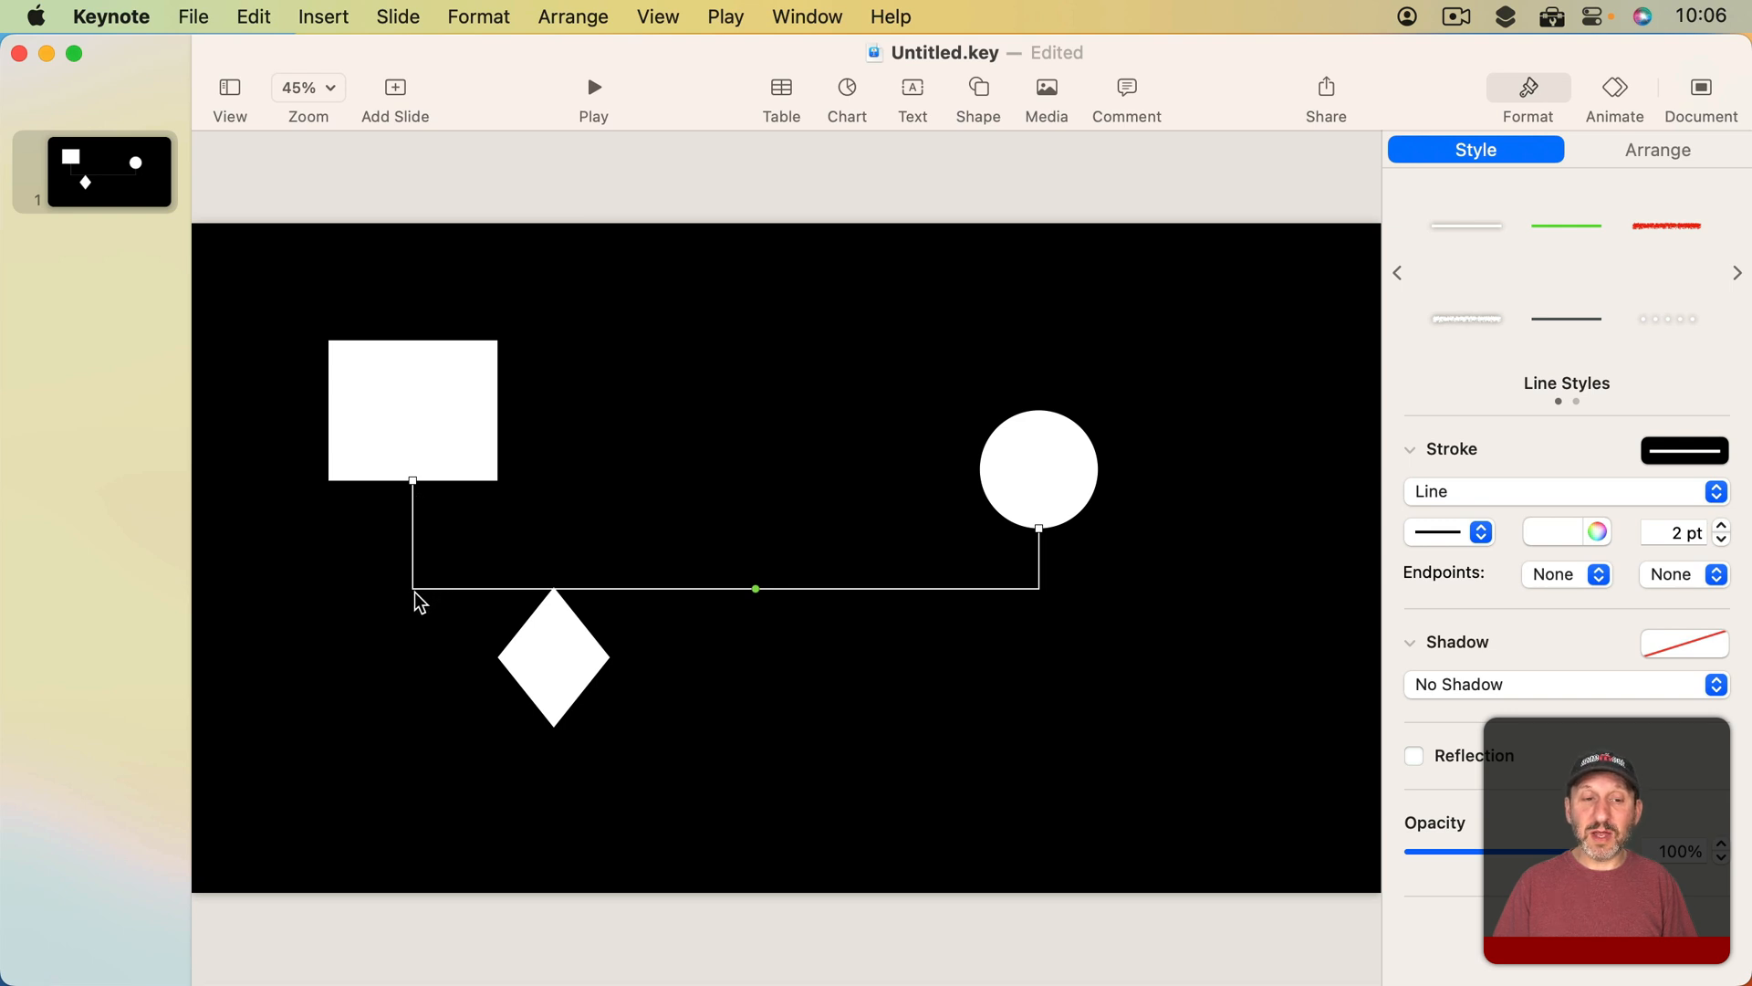
mouse_move(780, 593)
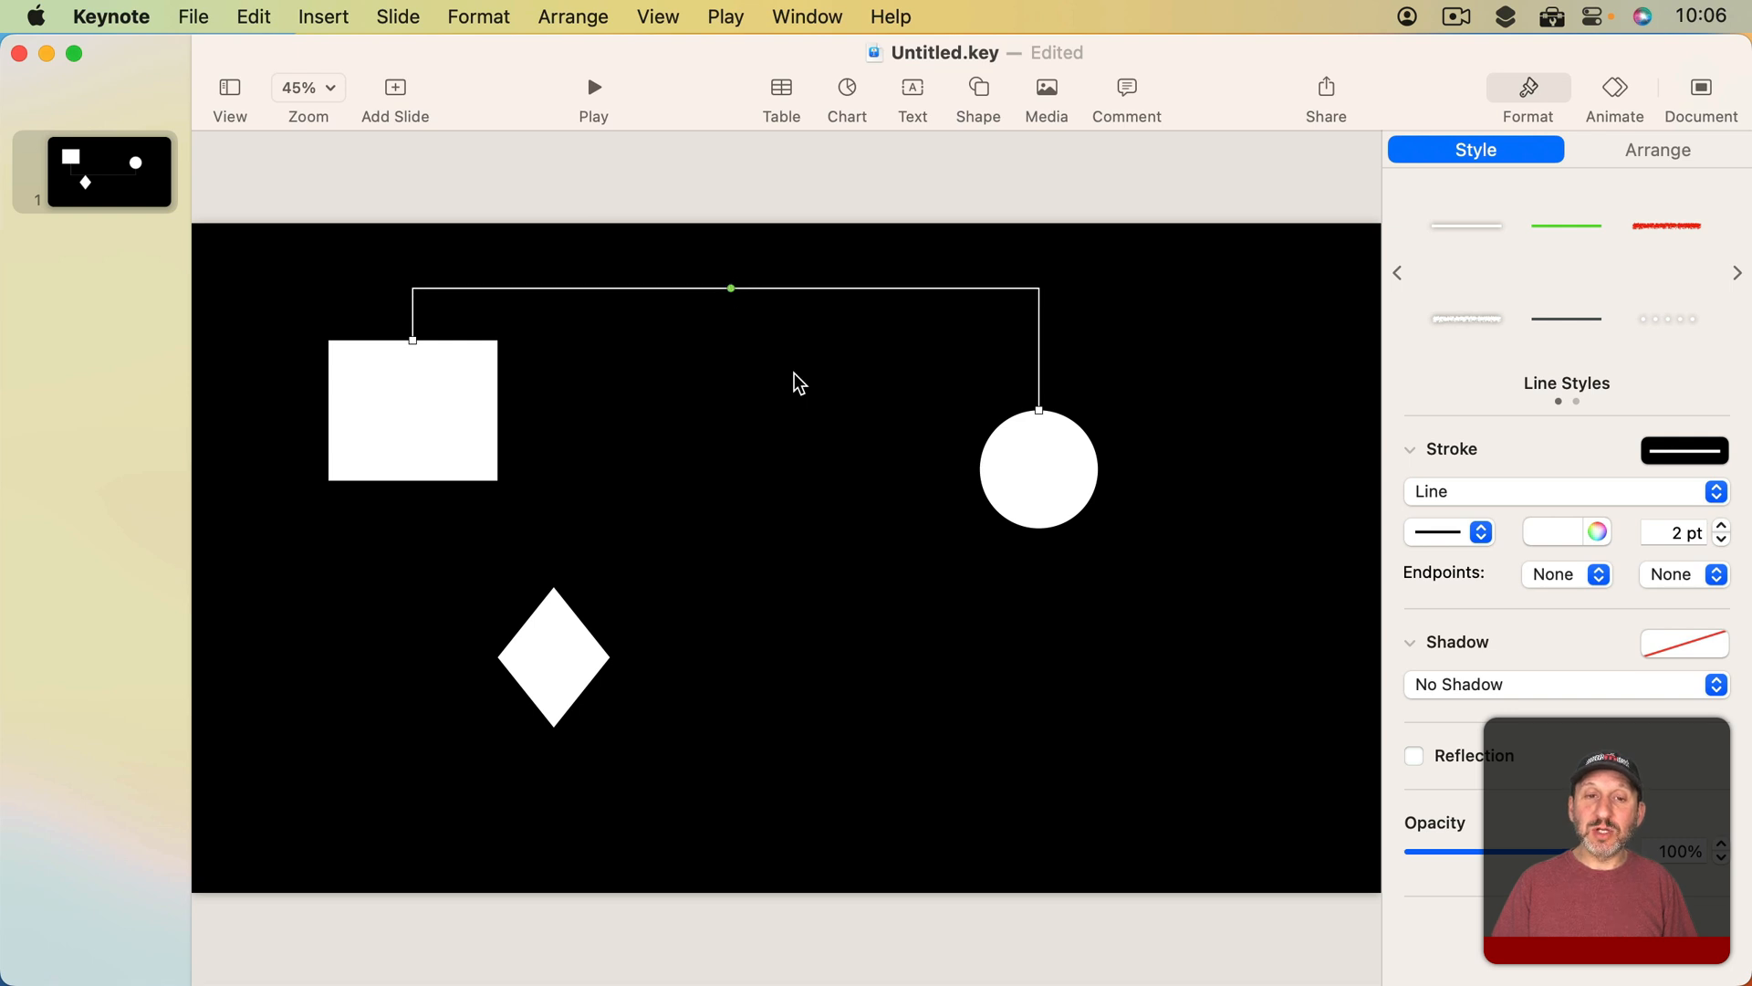
drag(730, 288, 730, 382)
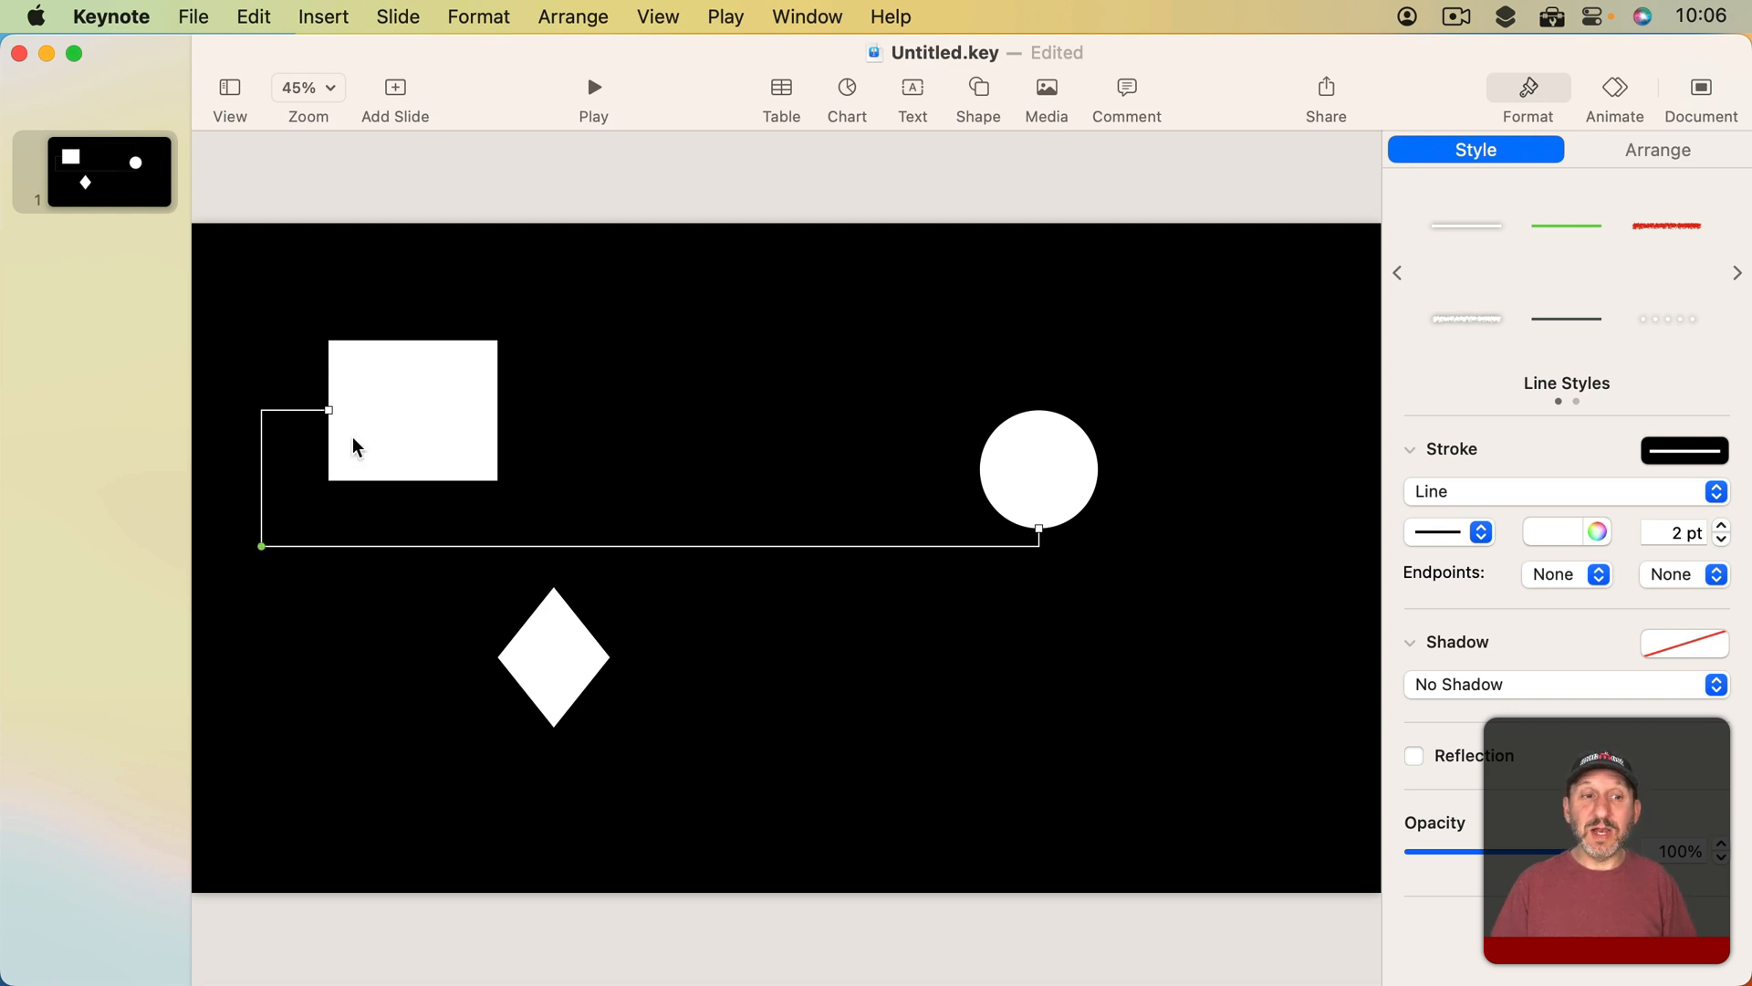
mouse_move(1067, 506)
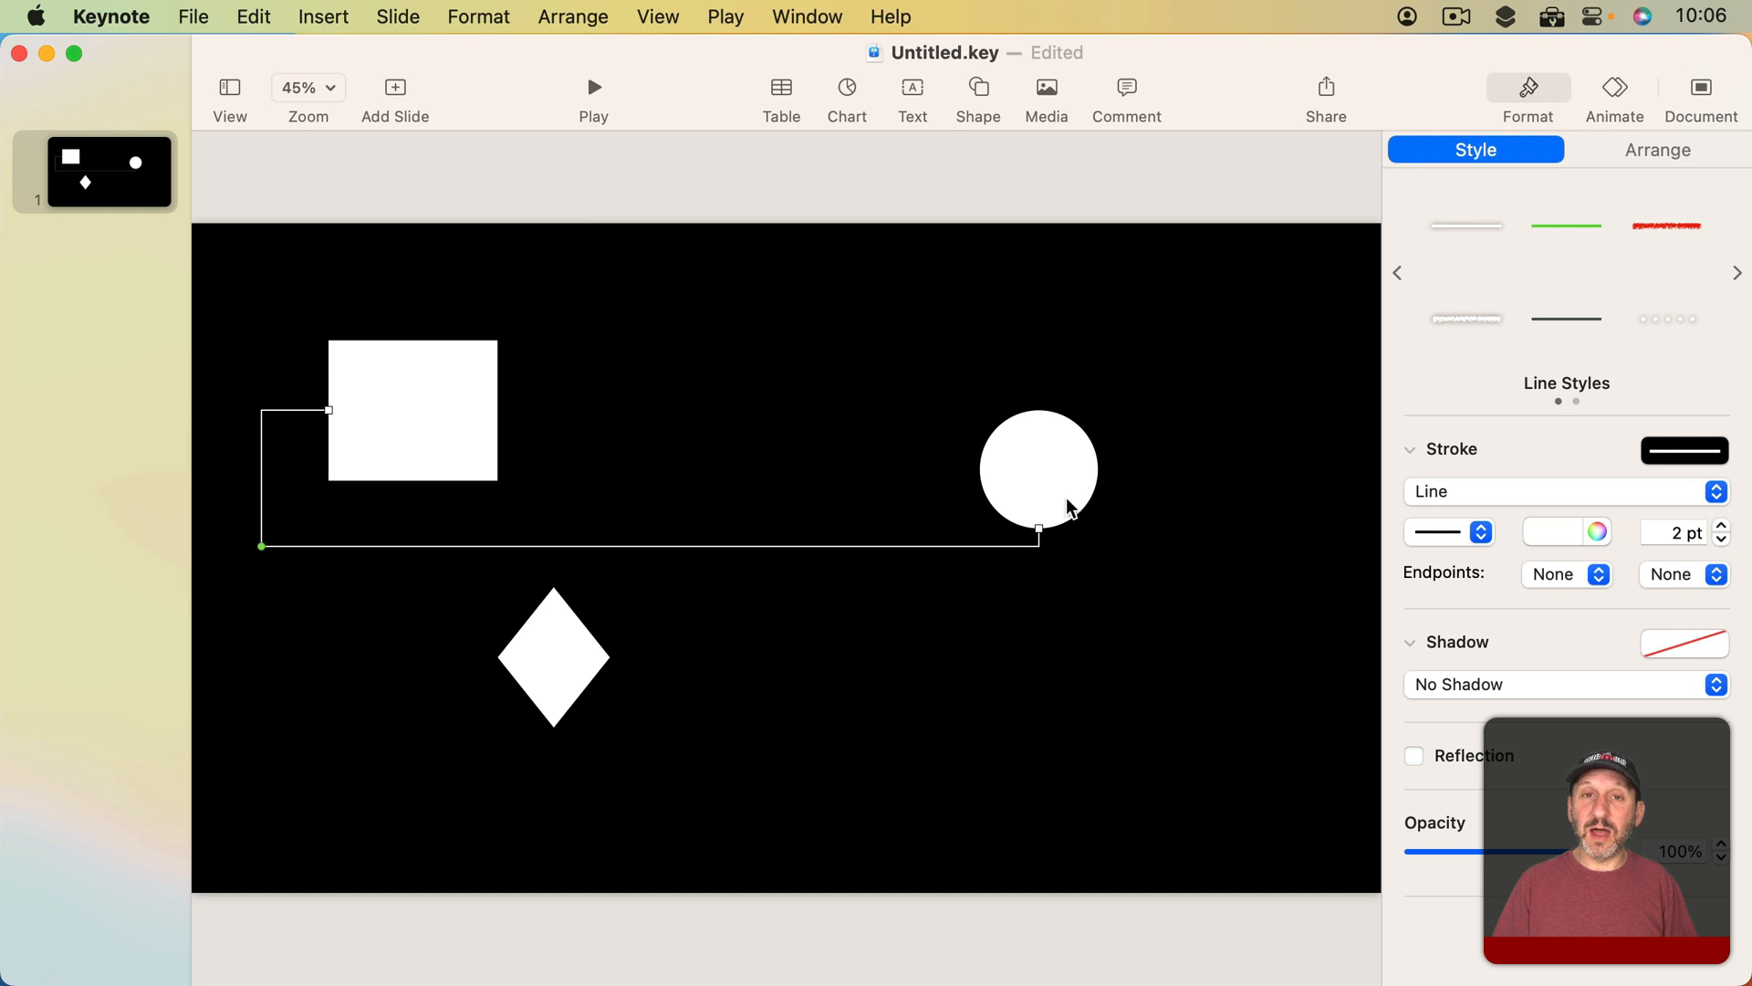
mouse_move(263, 544)
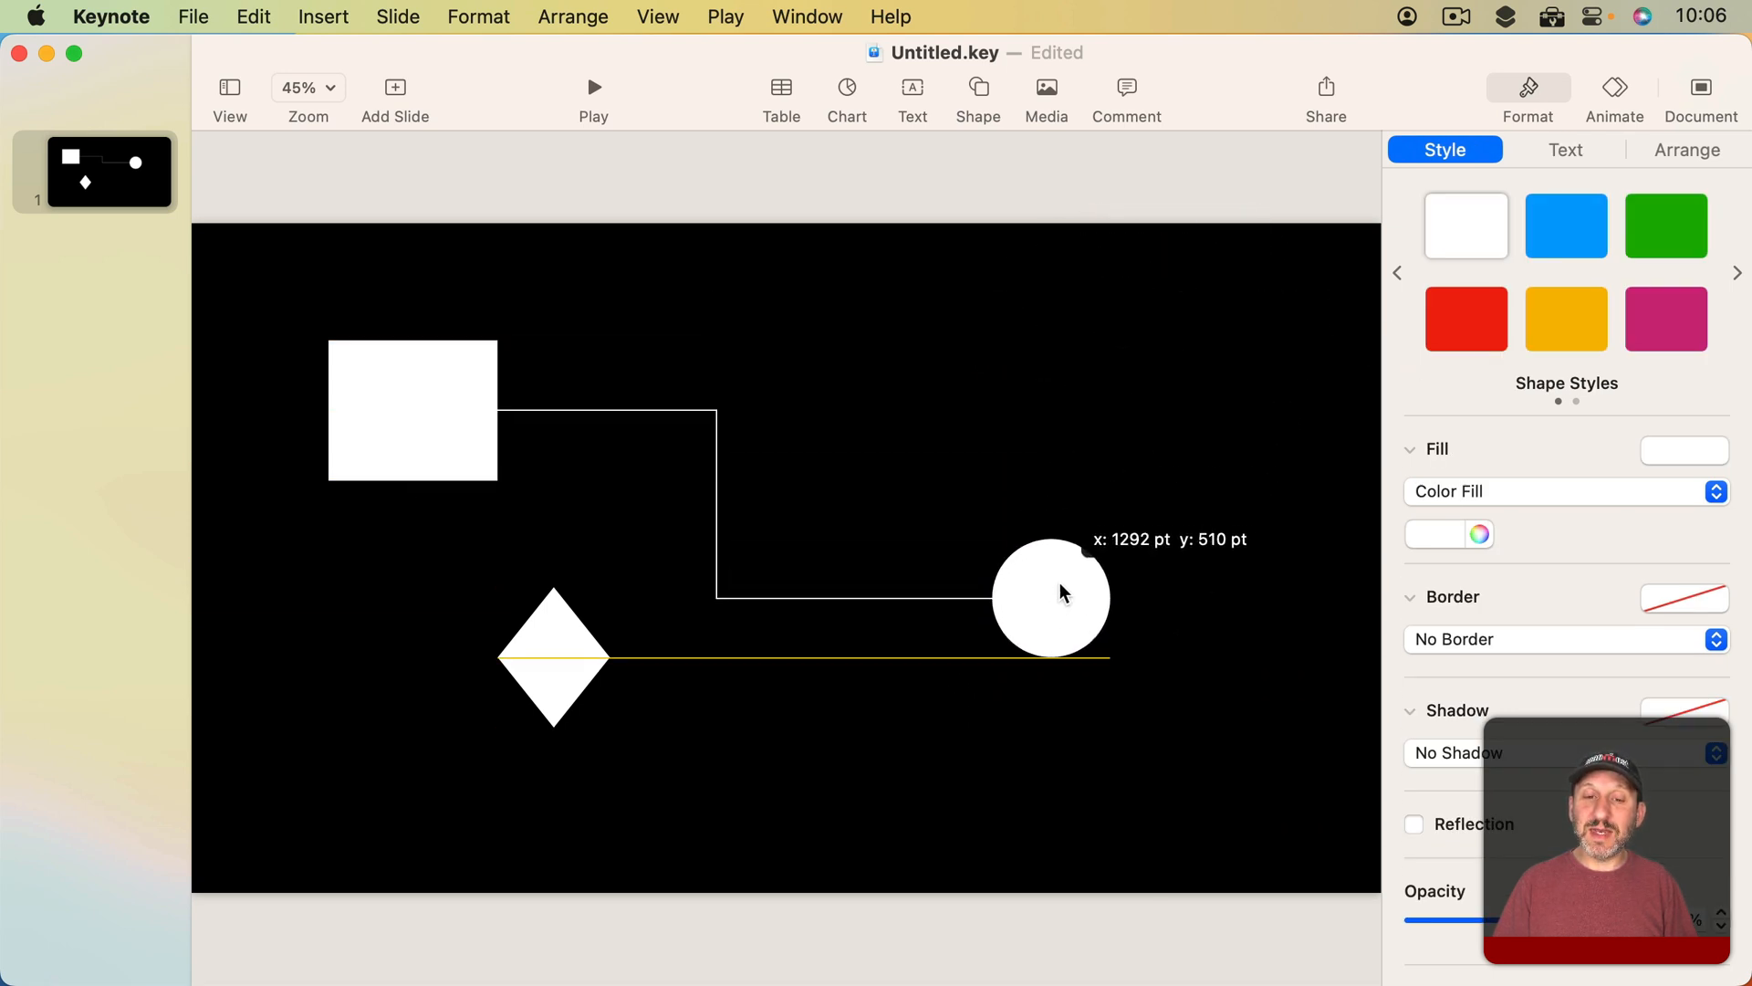
Move the circle lower so the line steps from the square's right to the circle's left.
click(400, 410)
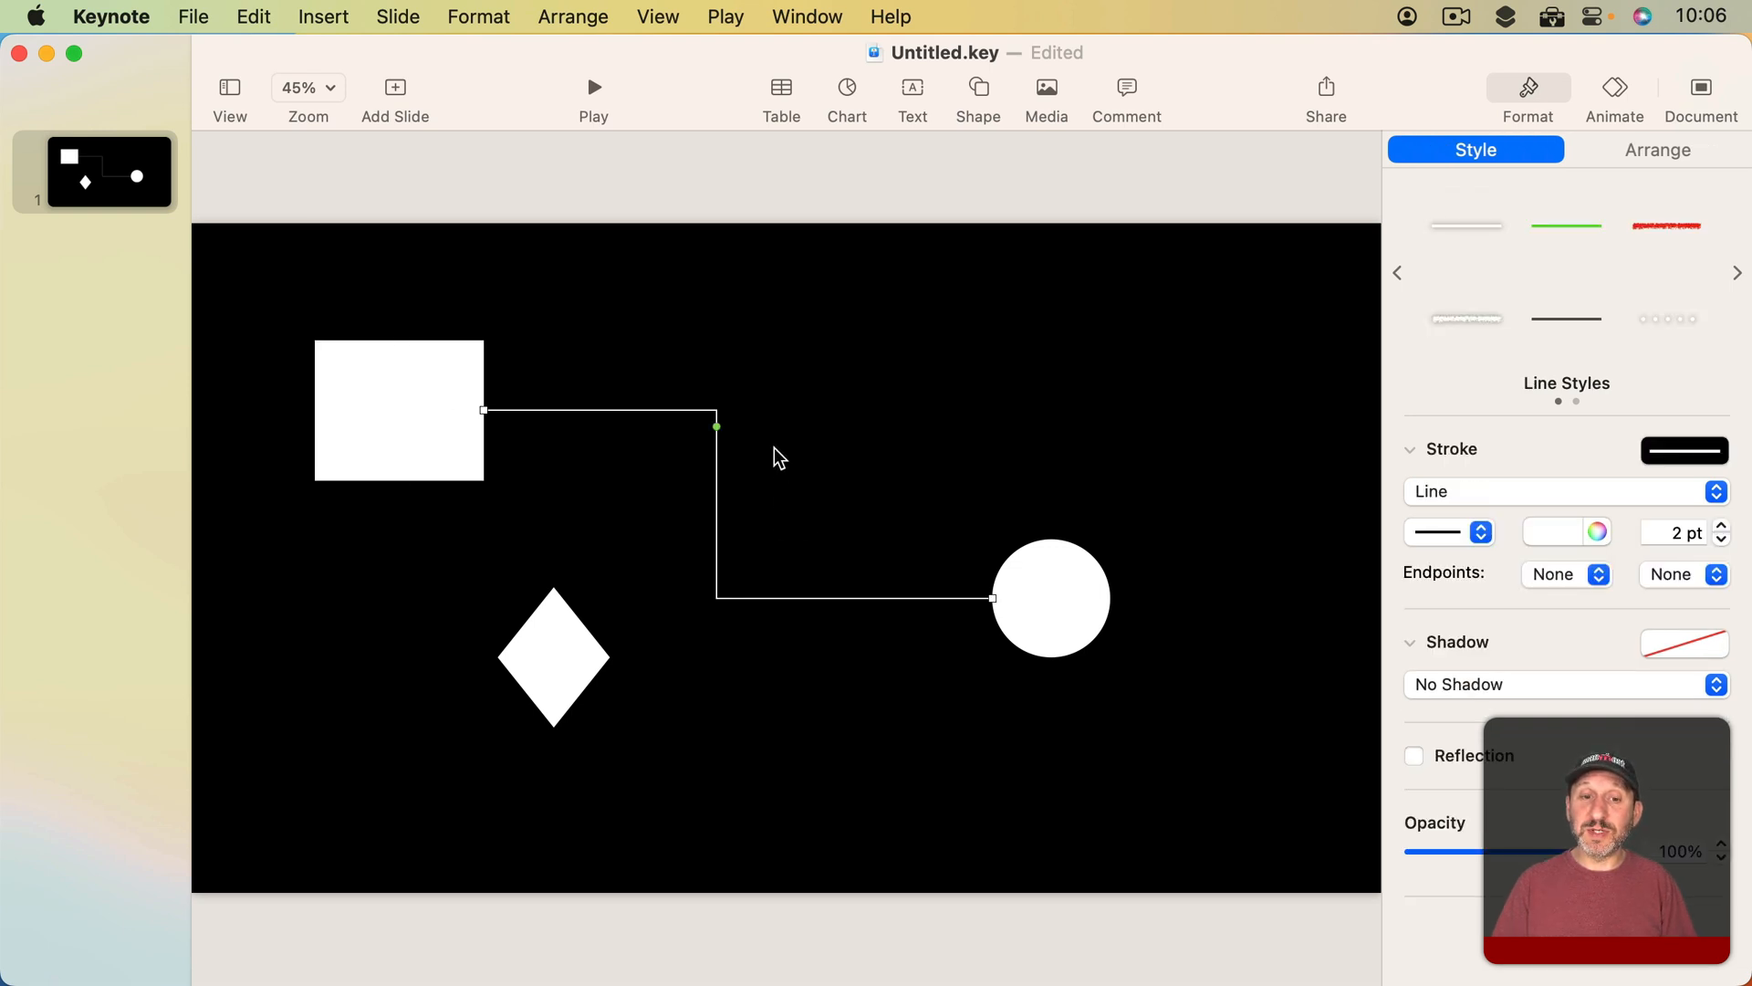
mouse_move(788, 511)
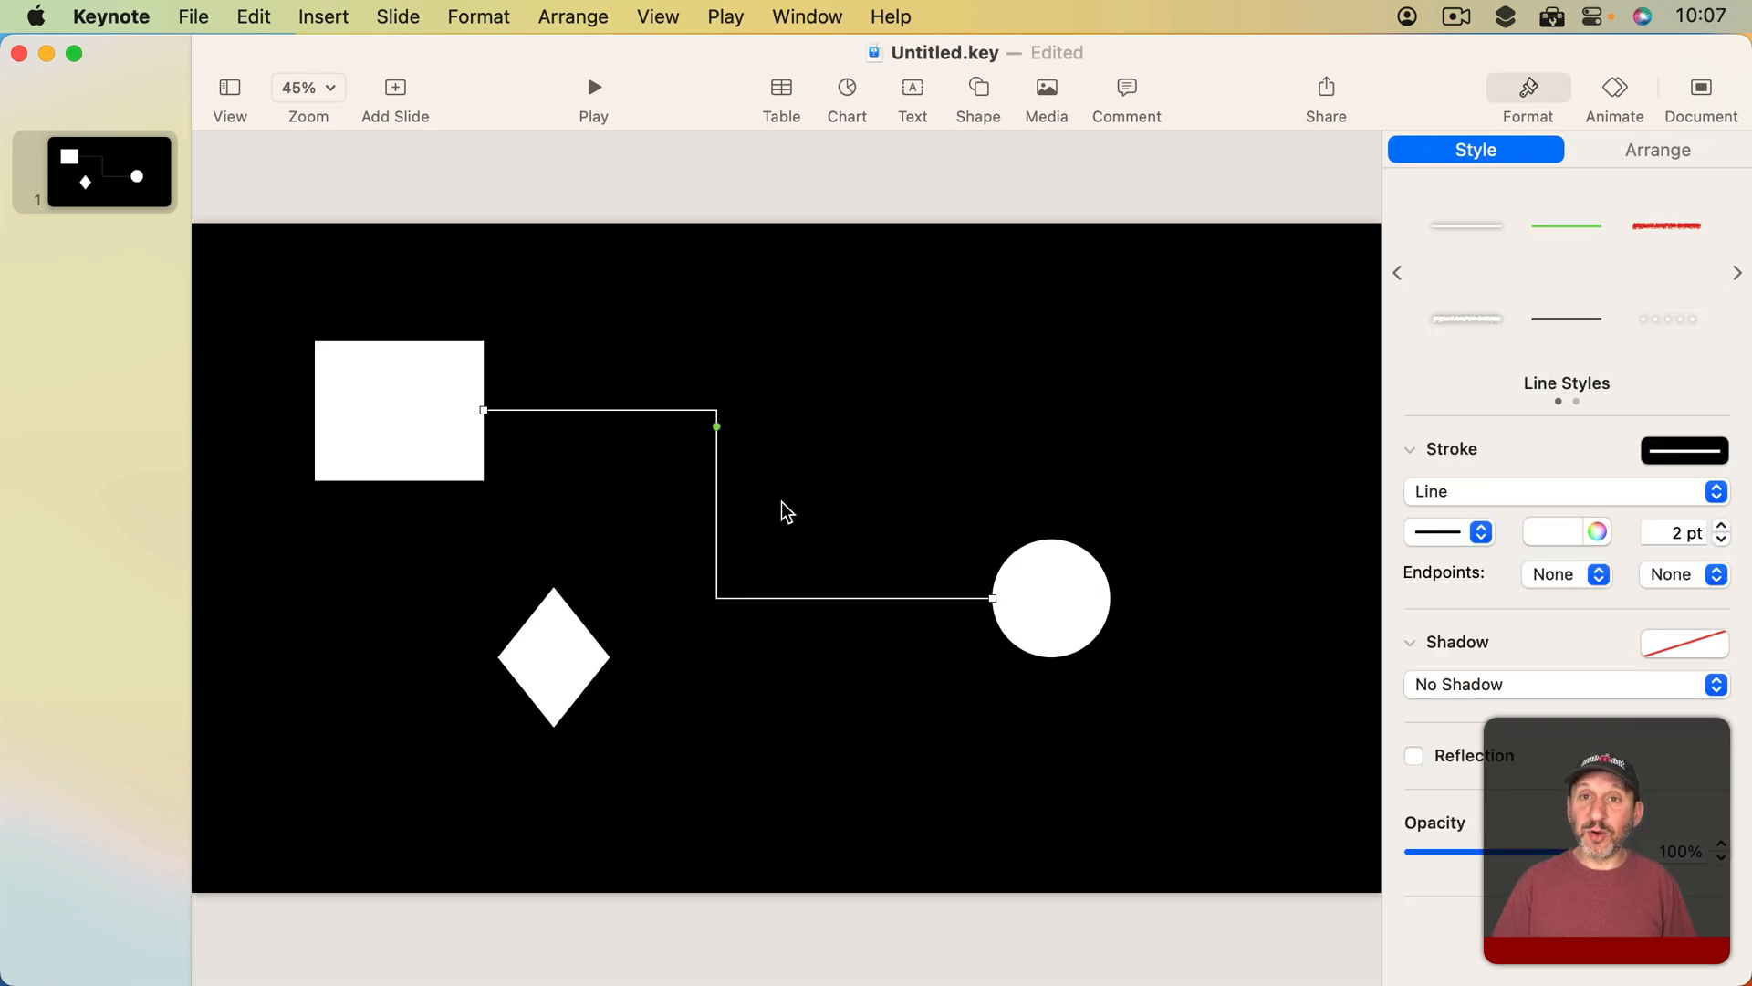
mouse_move(465, 126)
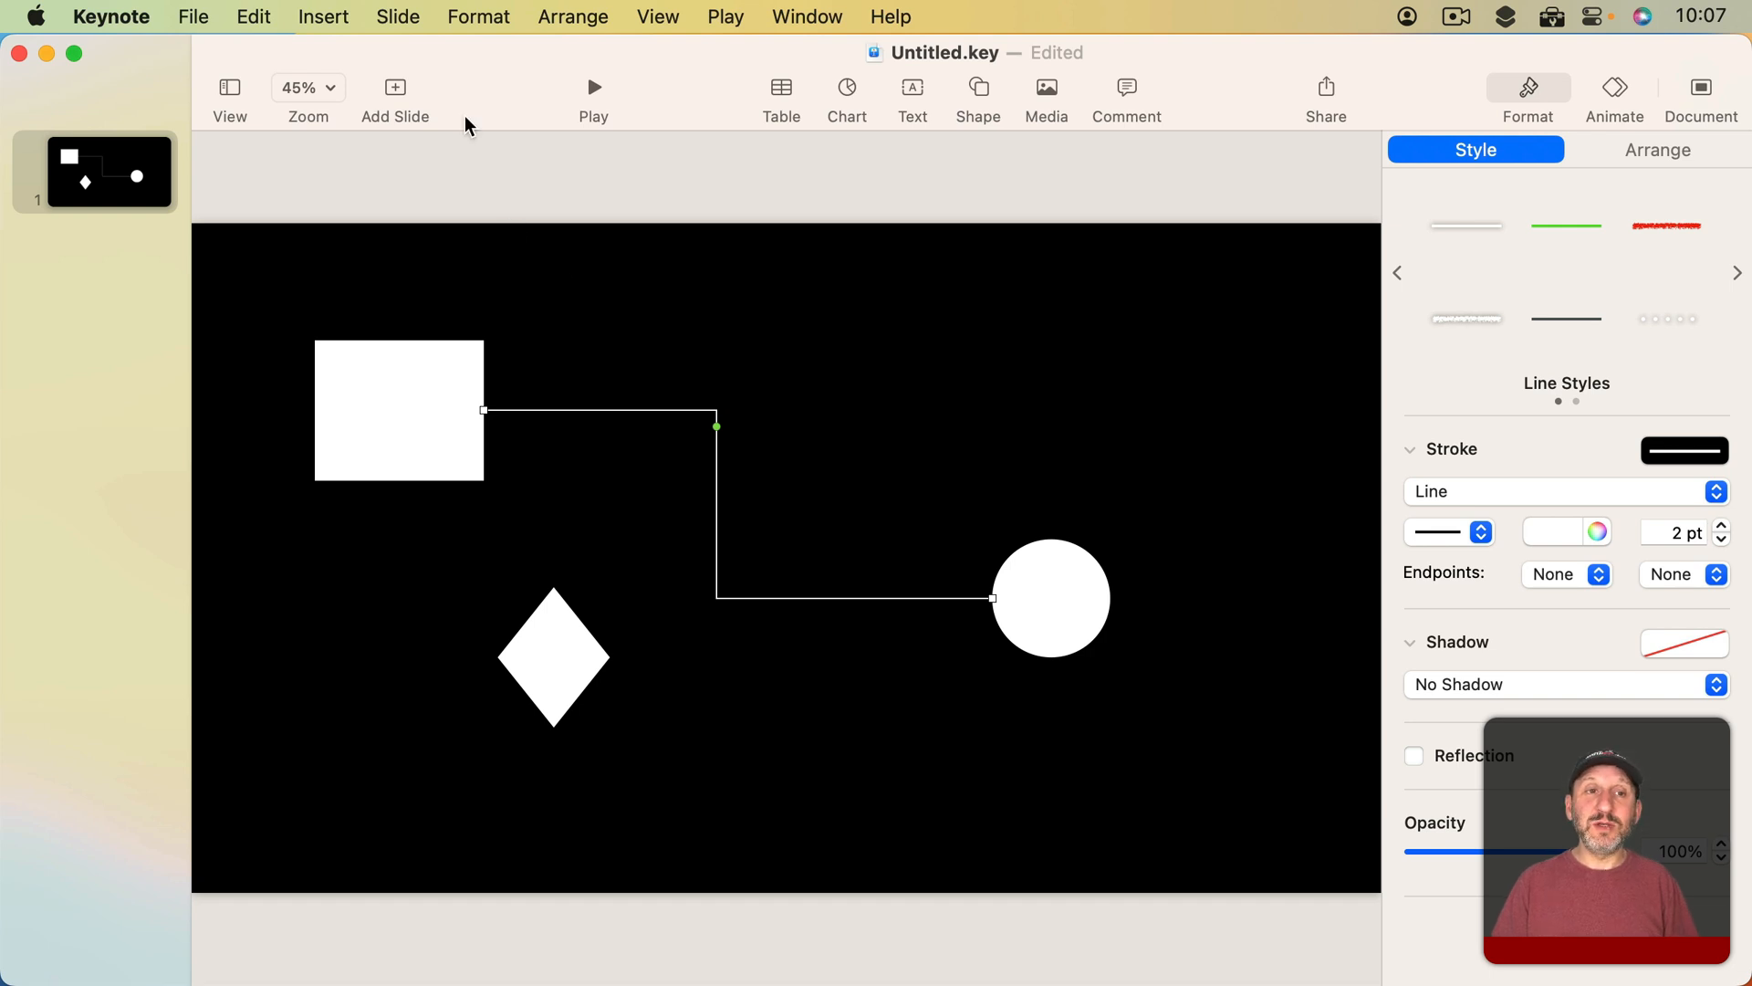
click(478, 16)
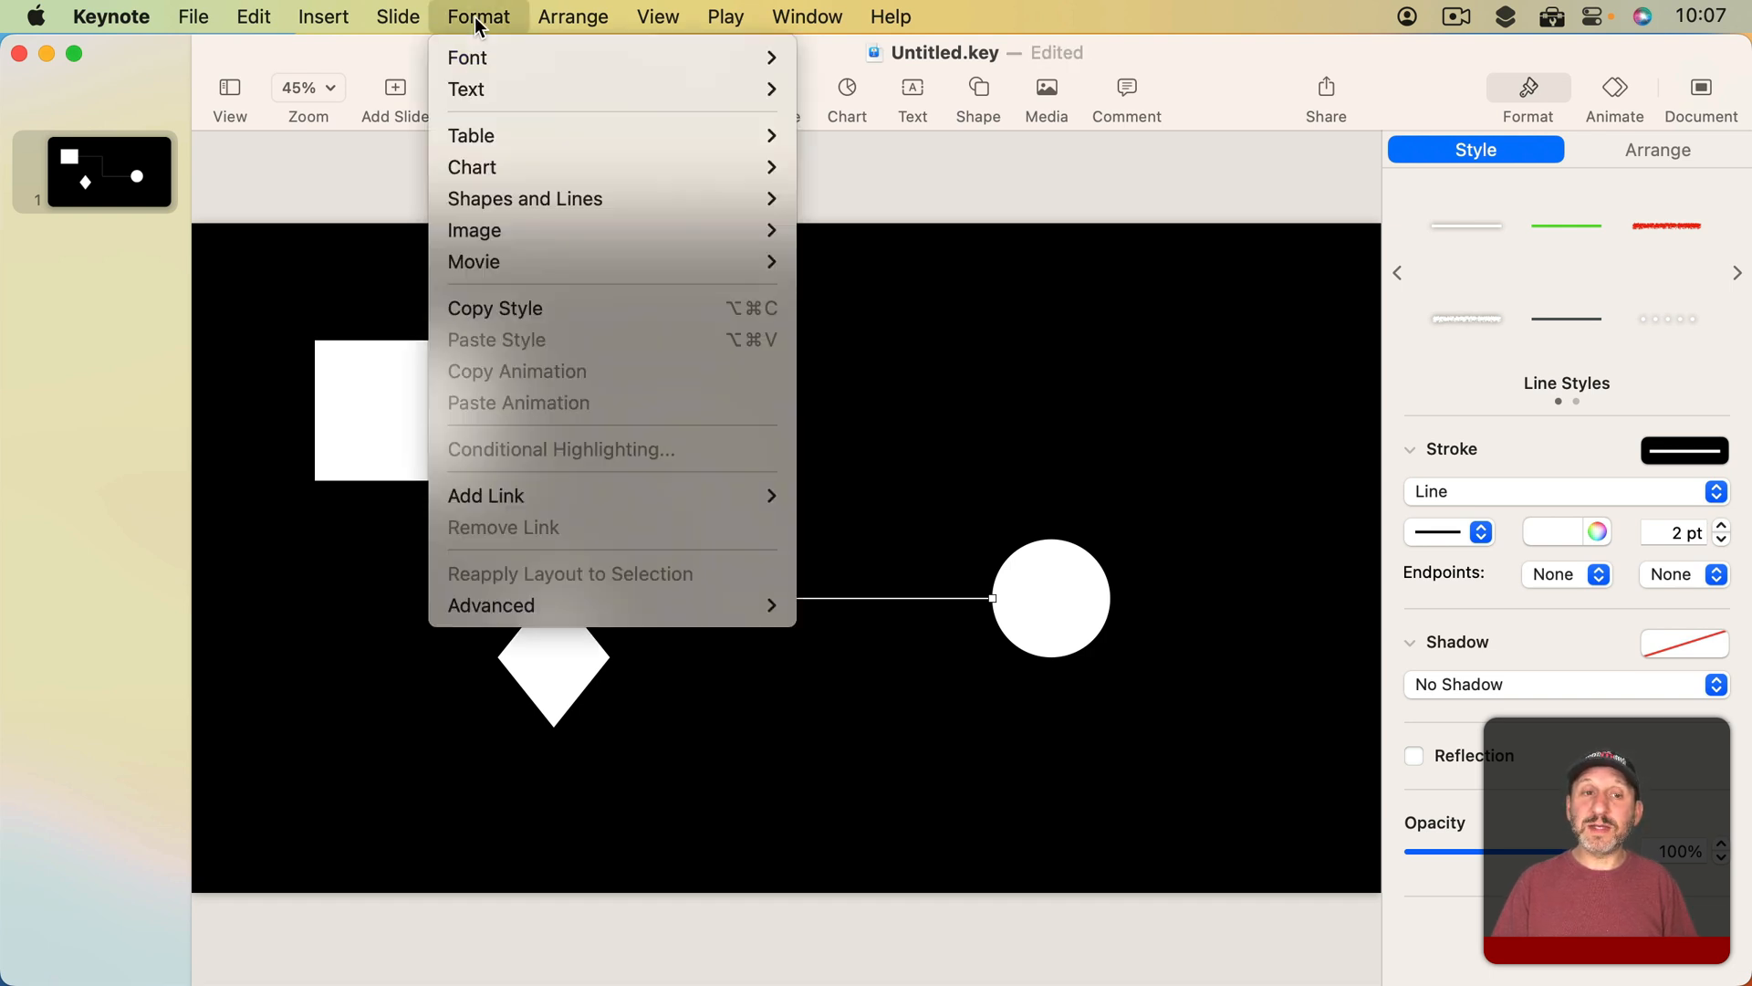
mouse_move(526, 197)
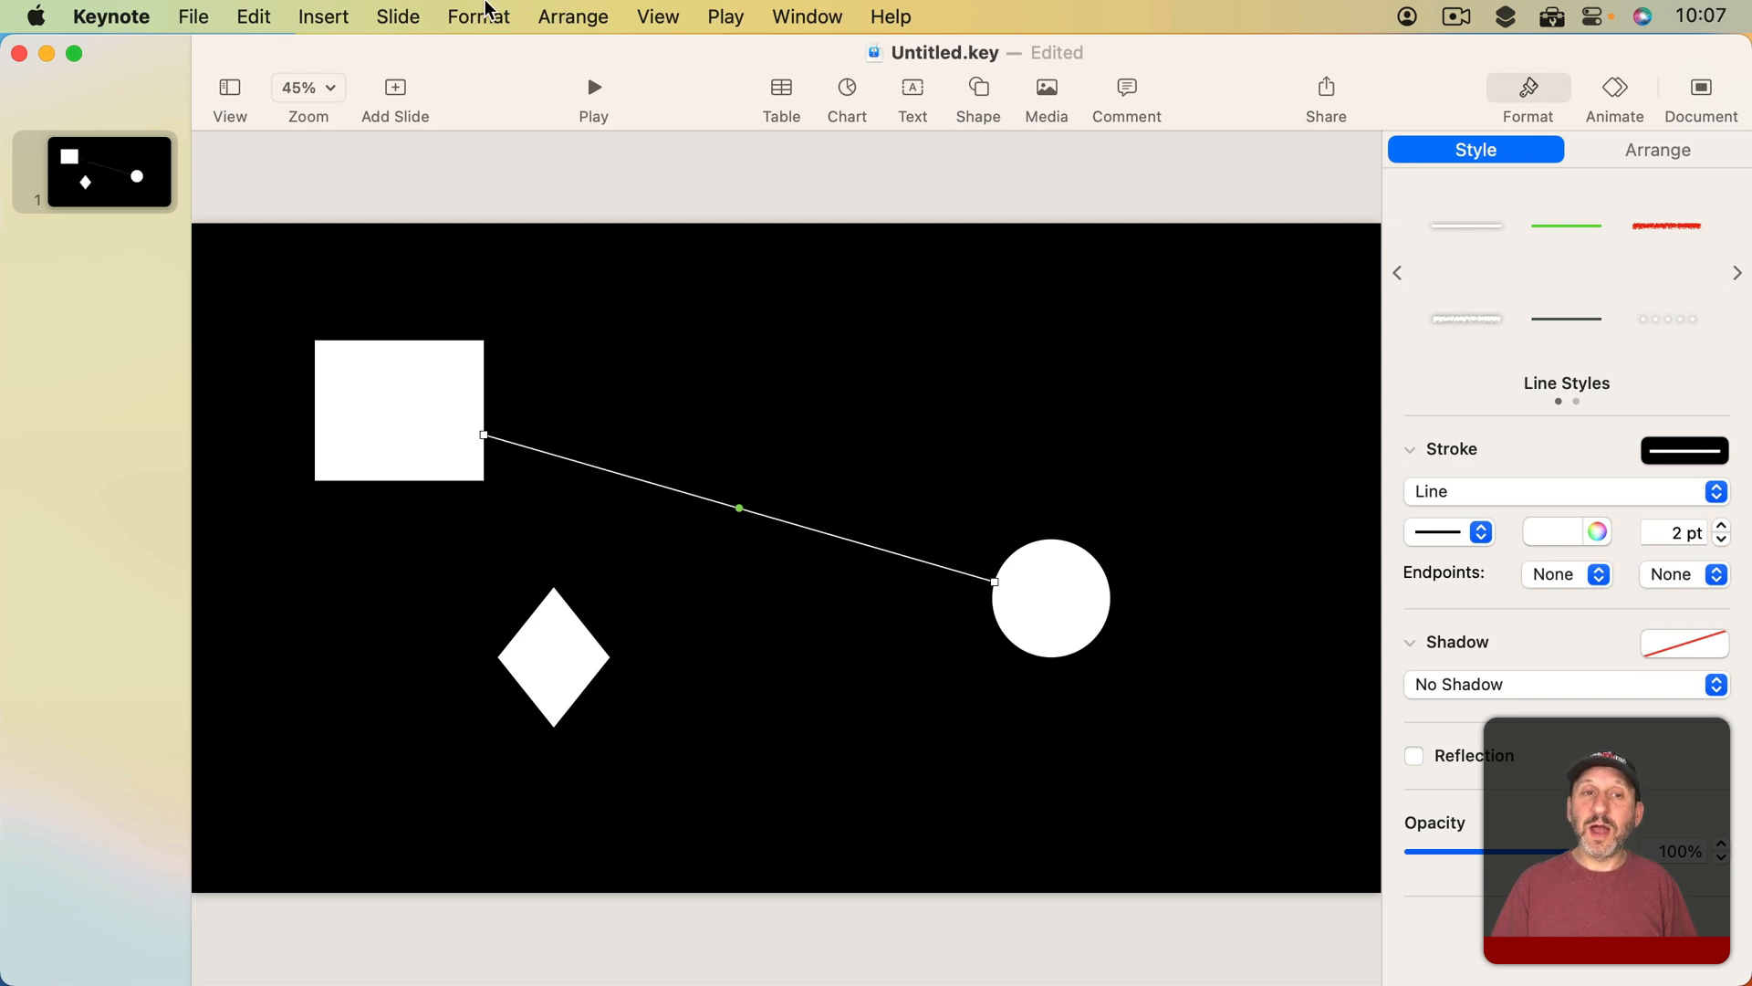
click(478, 16)
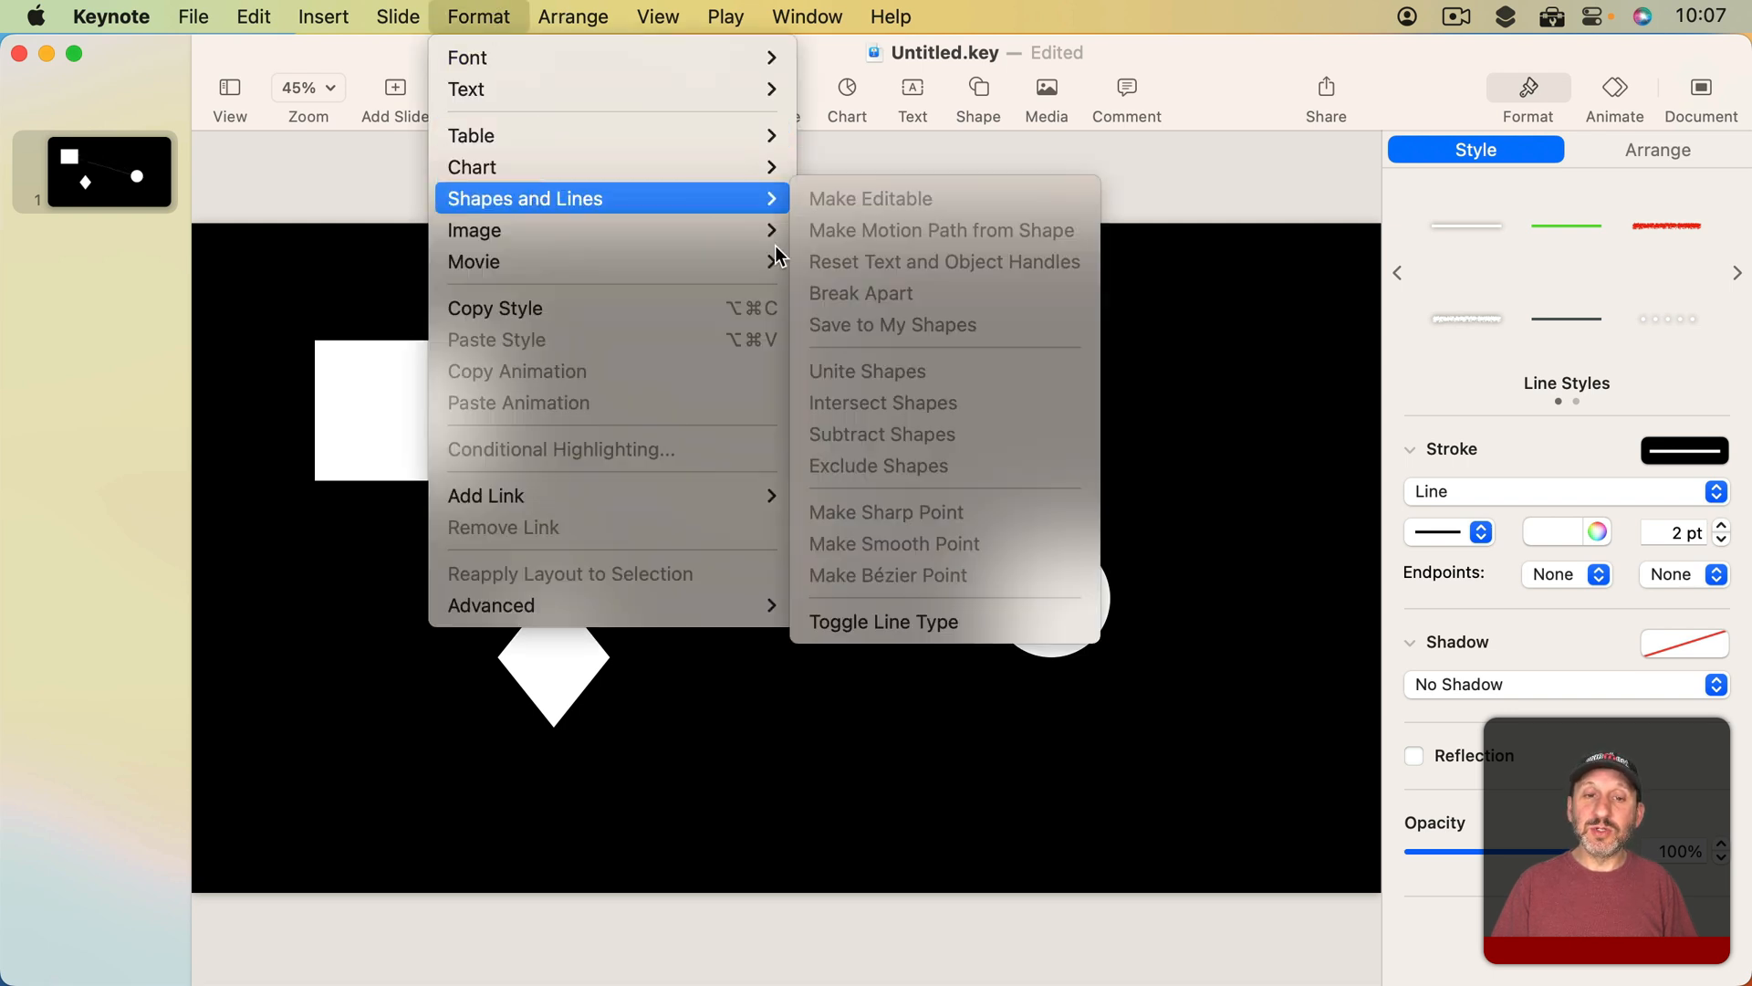
click(882, 621)
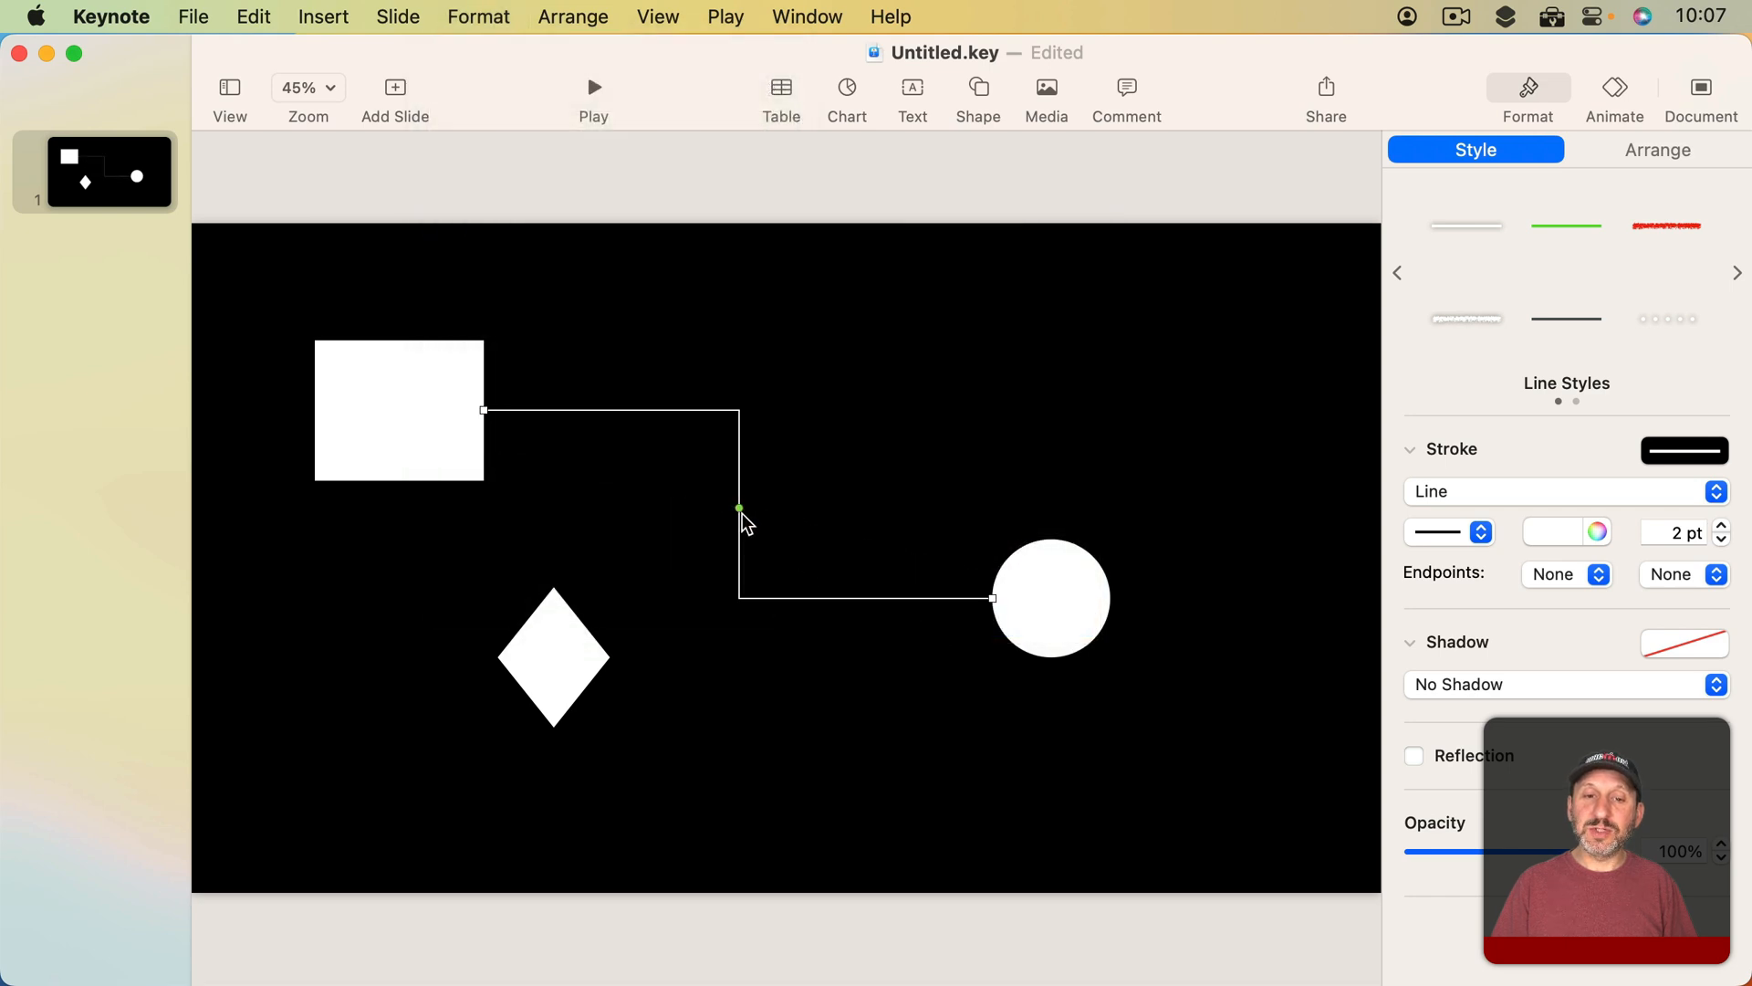
click(685, 418)
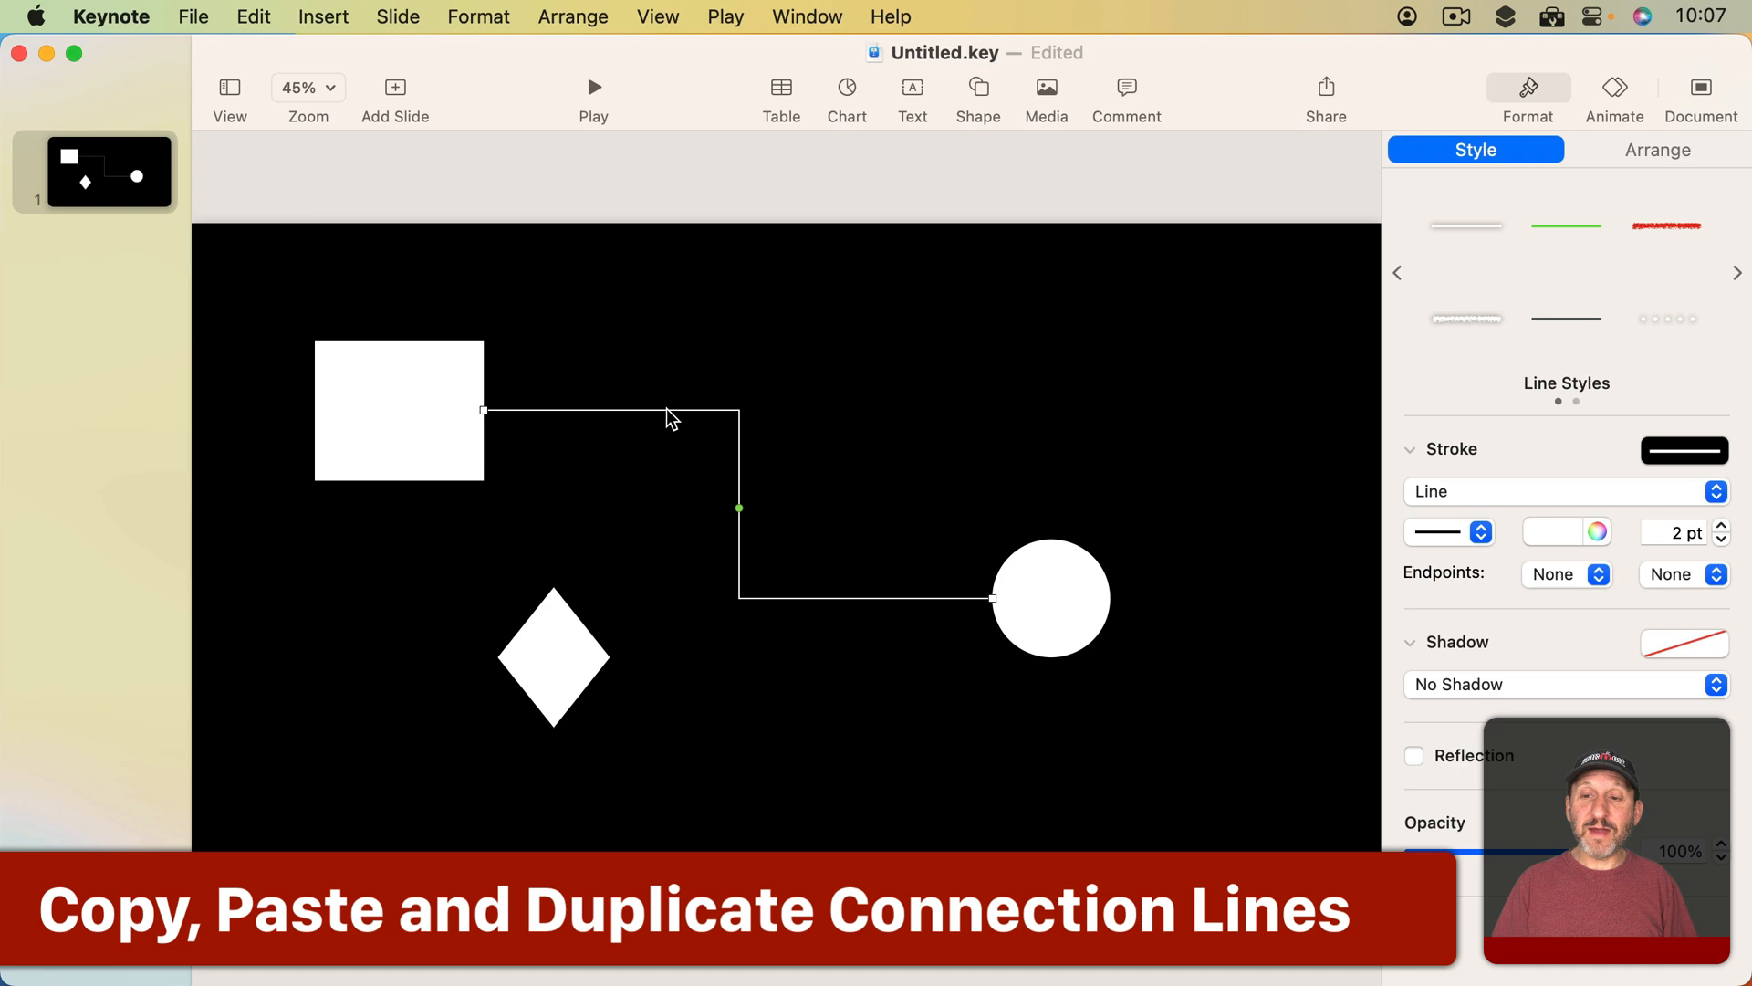
Make the angled line a green dashed 4 pt stroke with an arrowhead at the square end.
click(1442, 531)
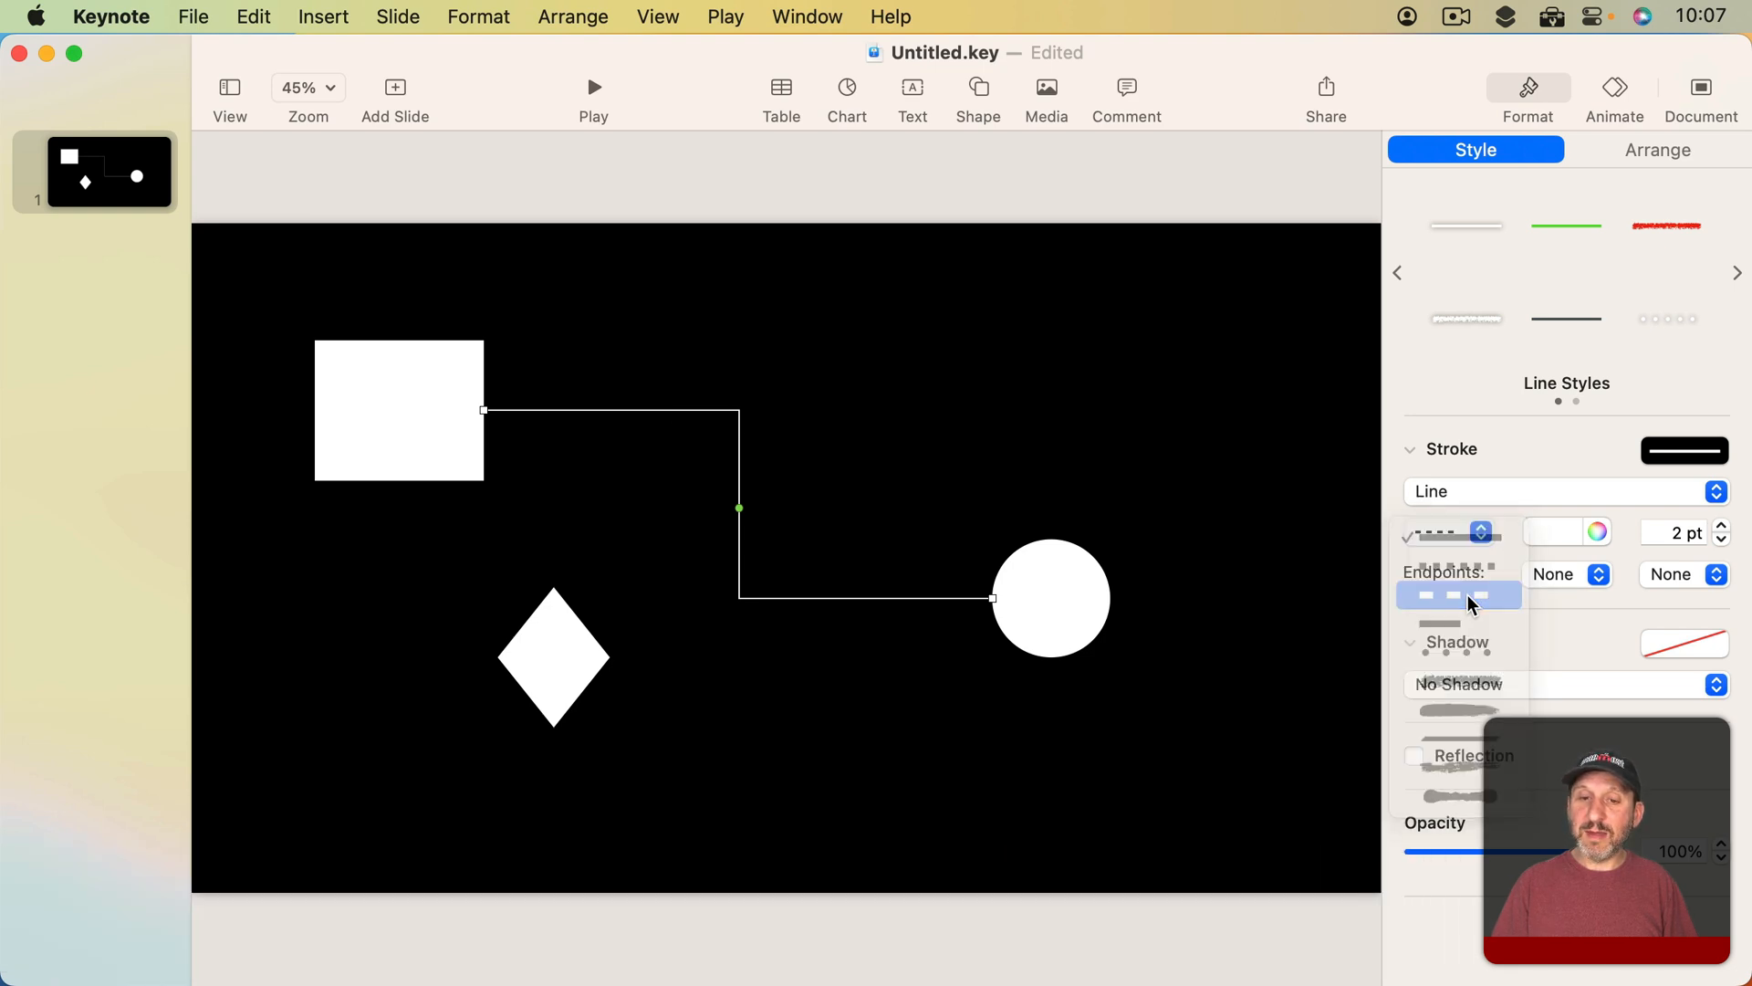
click(1458, 595)
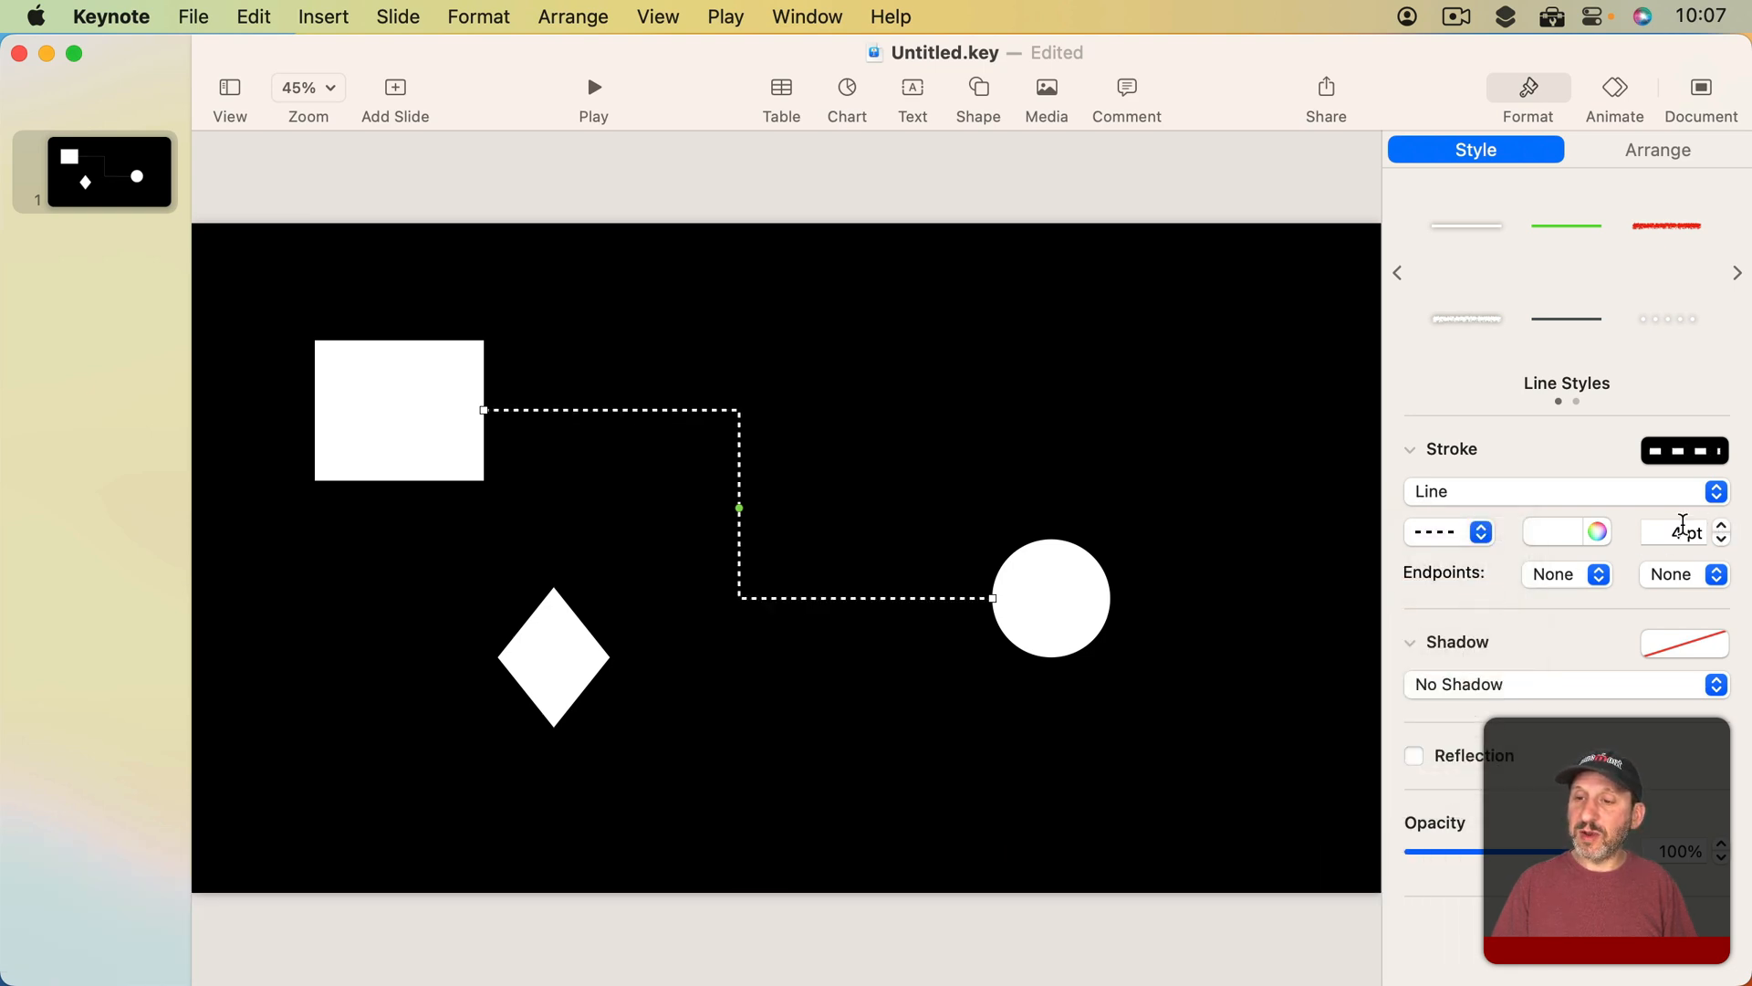
click(1551, 531)
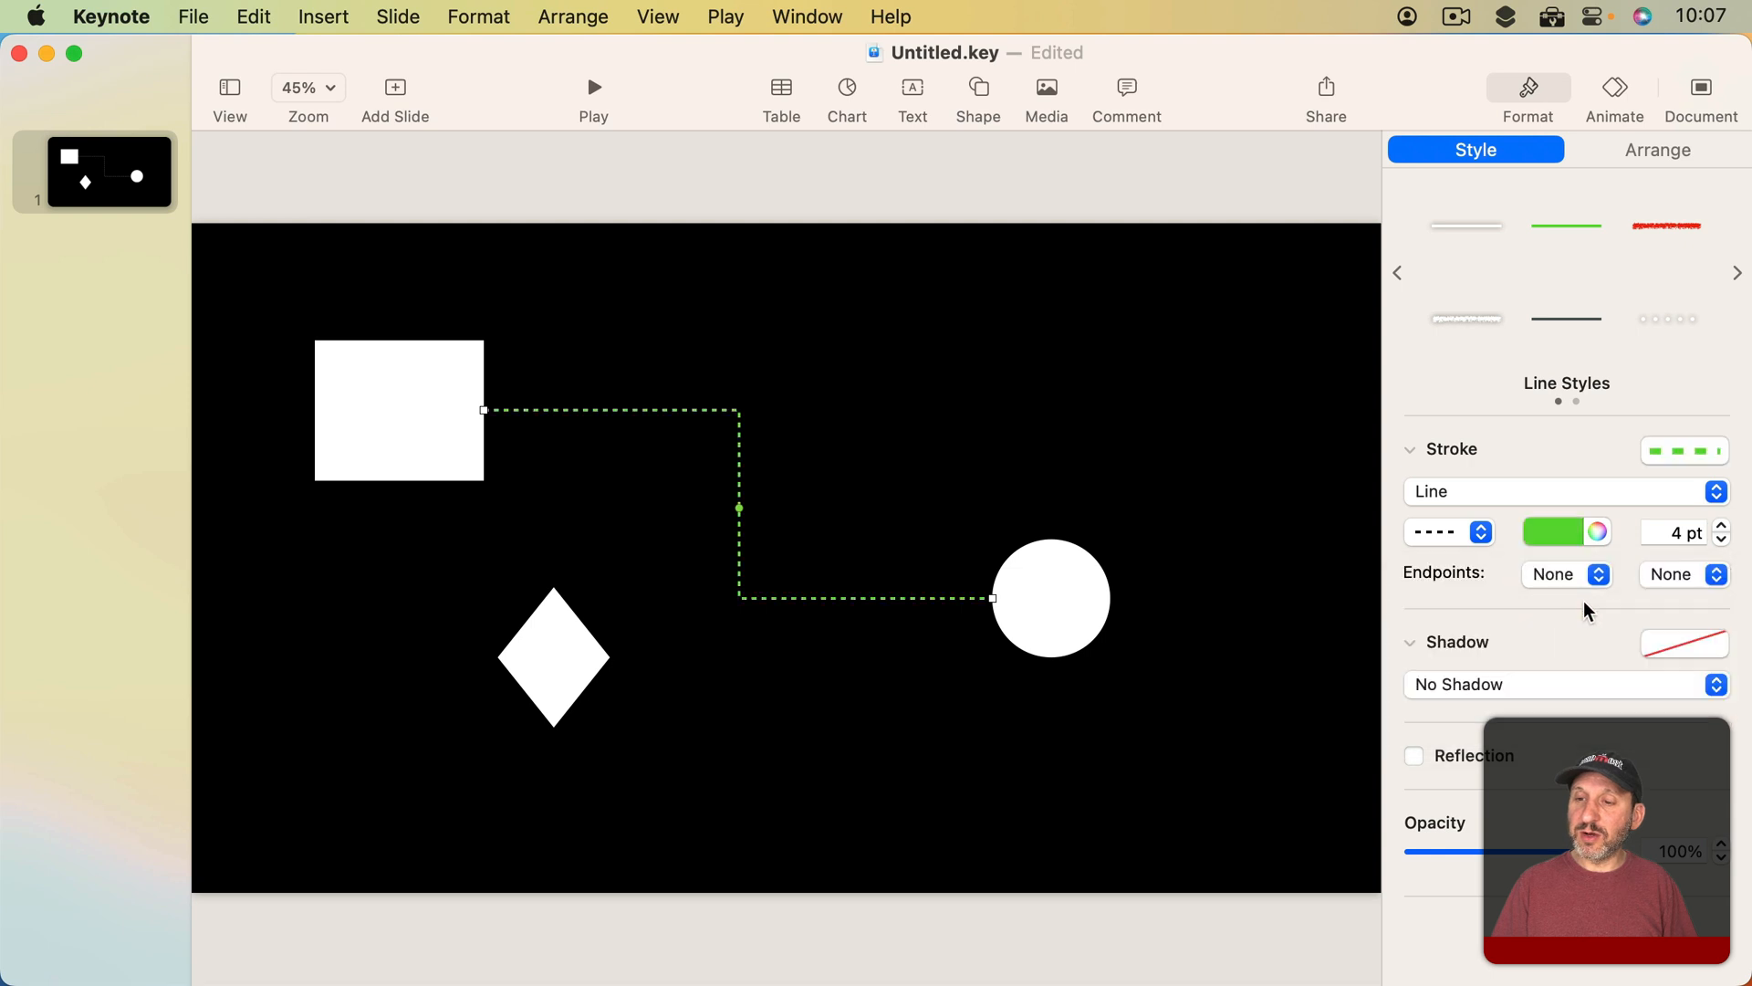
click(1601, 573)
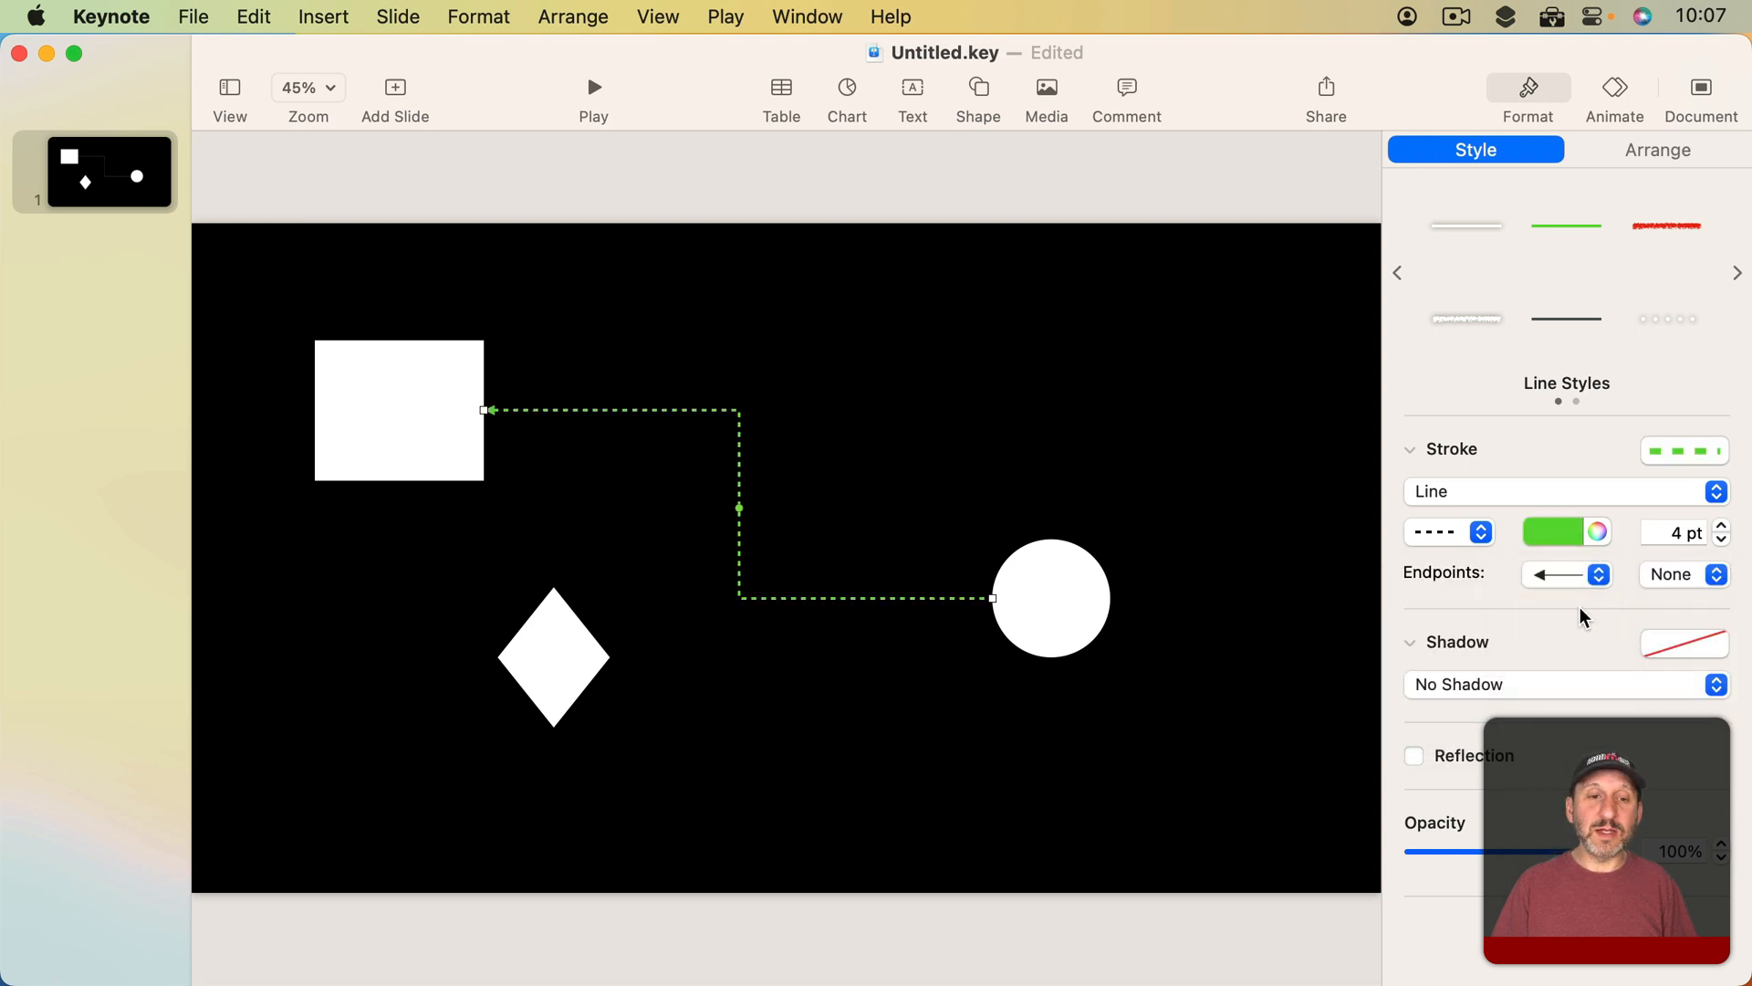
mouse_move(736, 425)
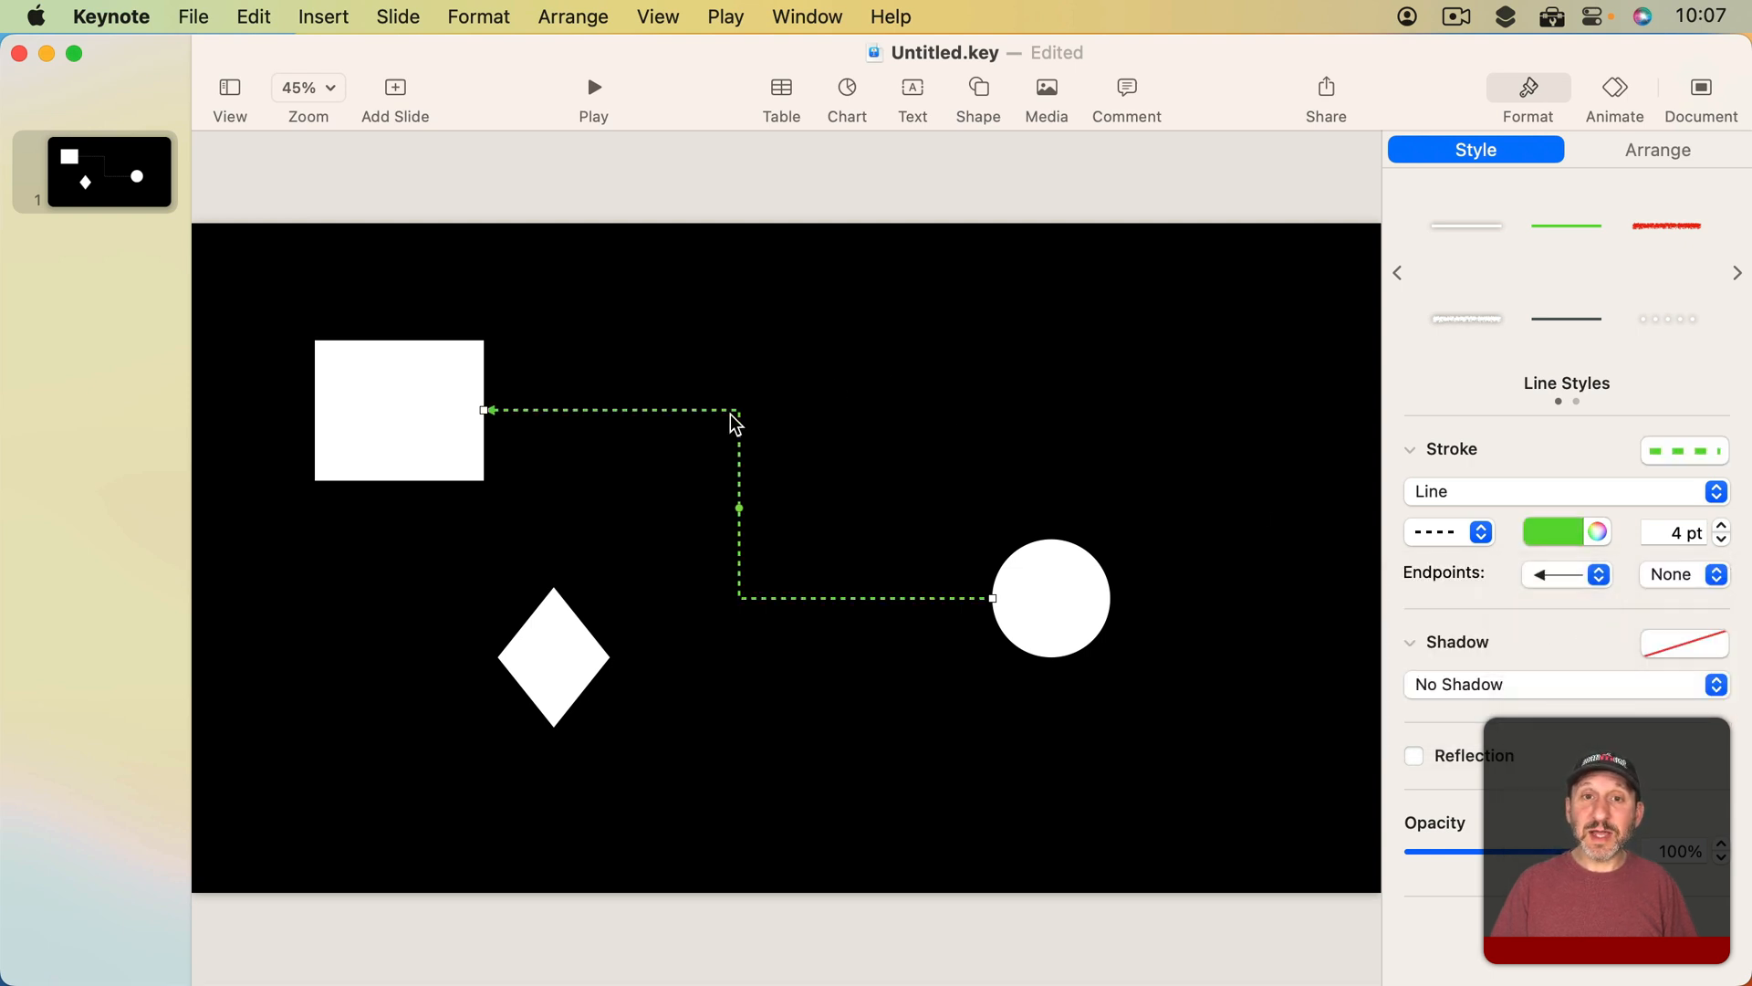
mouse_move(579, 673)
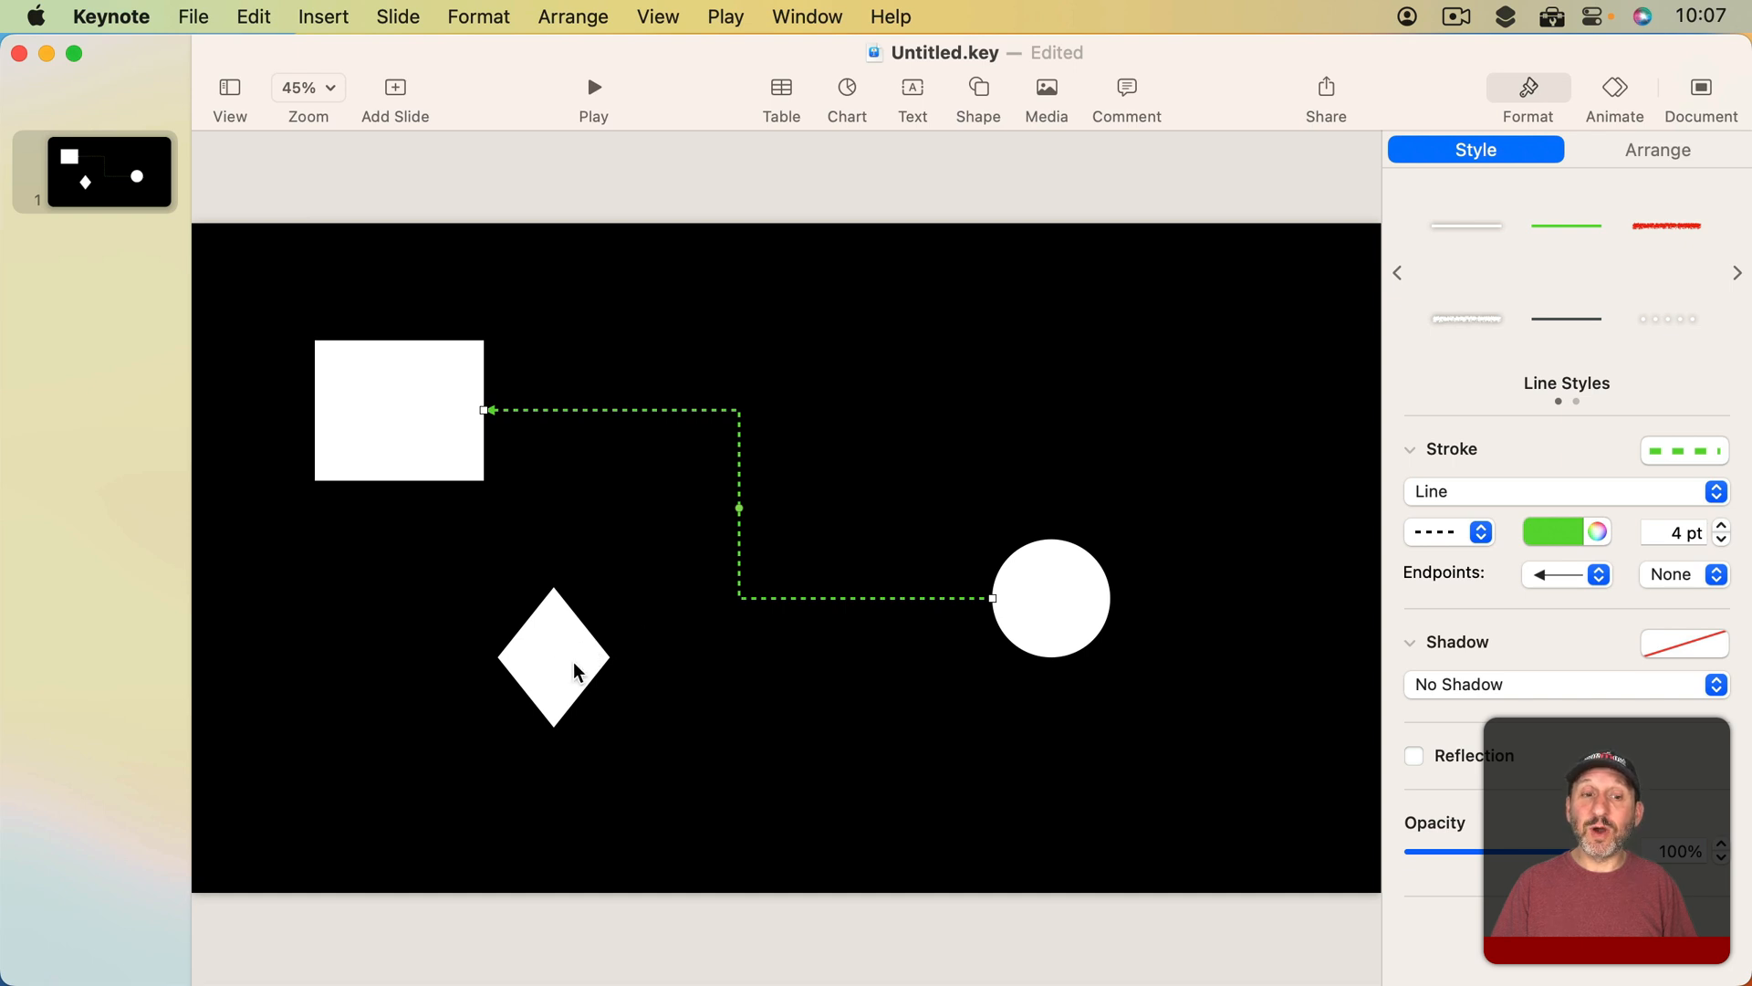
click(551, 655)
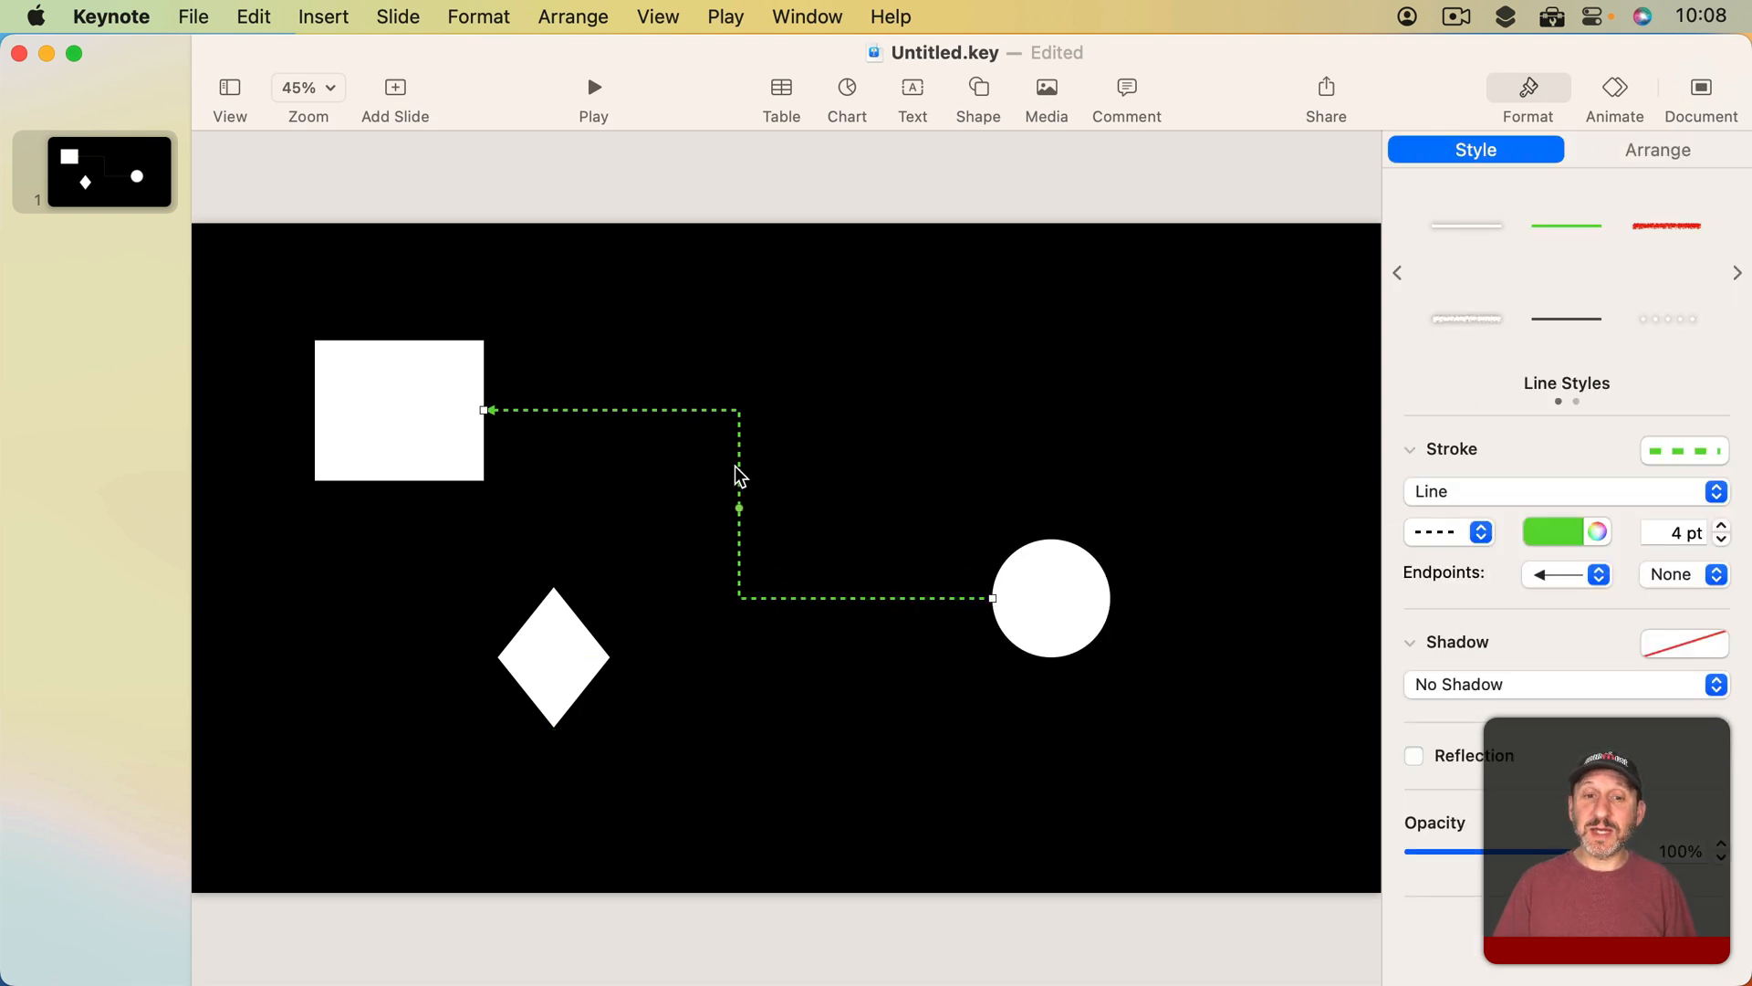
mouse_move(743, 447)
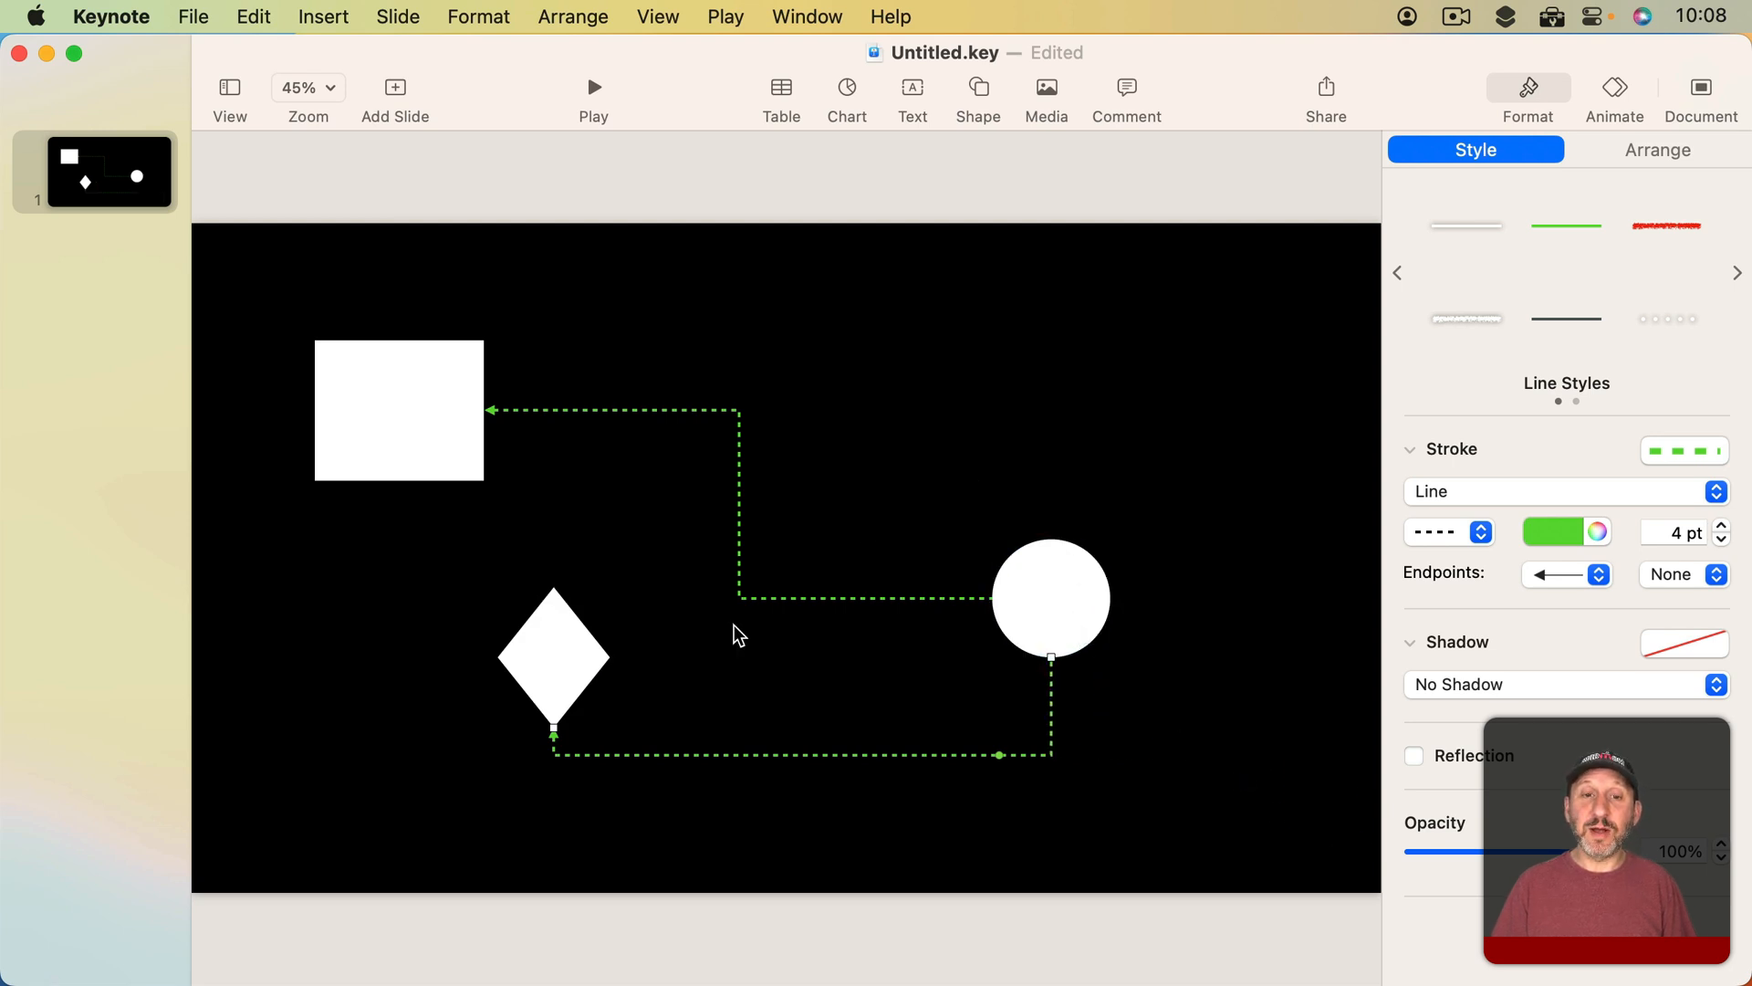
Add a curved connection line from circle to diamond with the same dashed green arrow style.
click(942, 347)
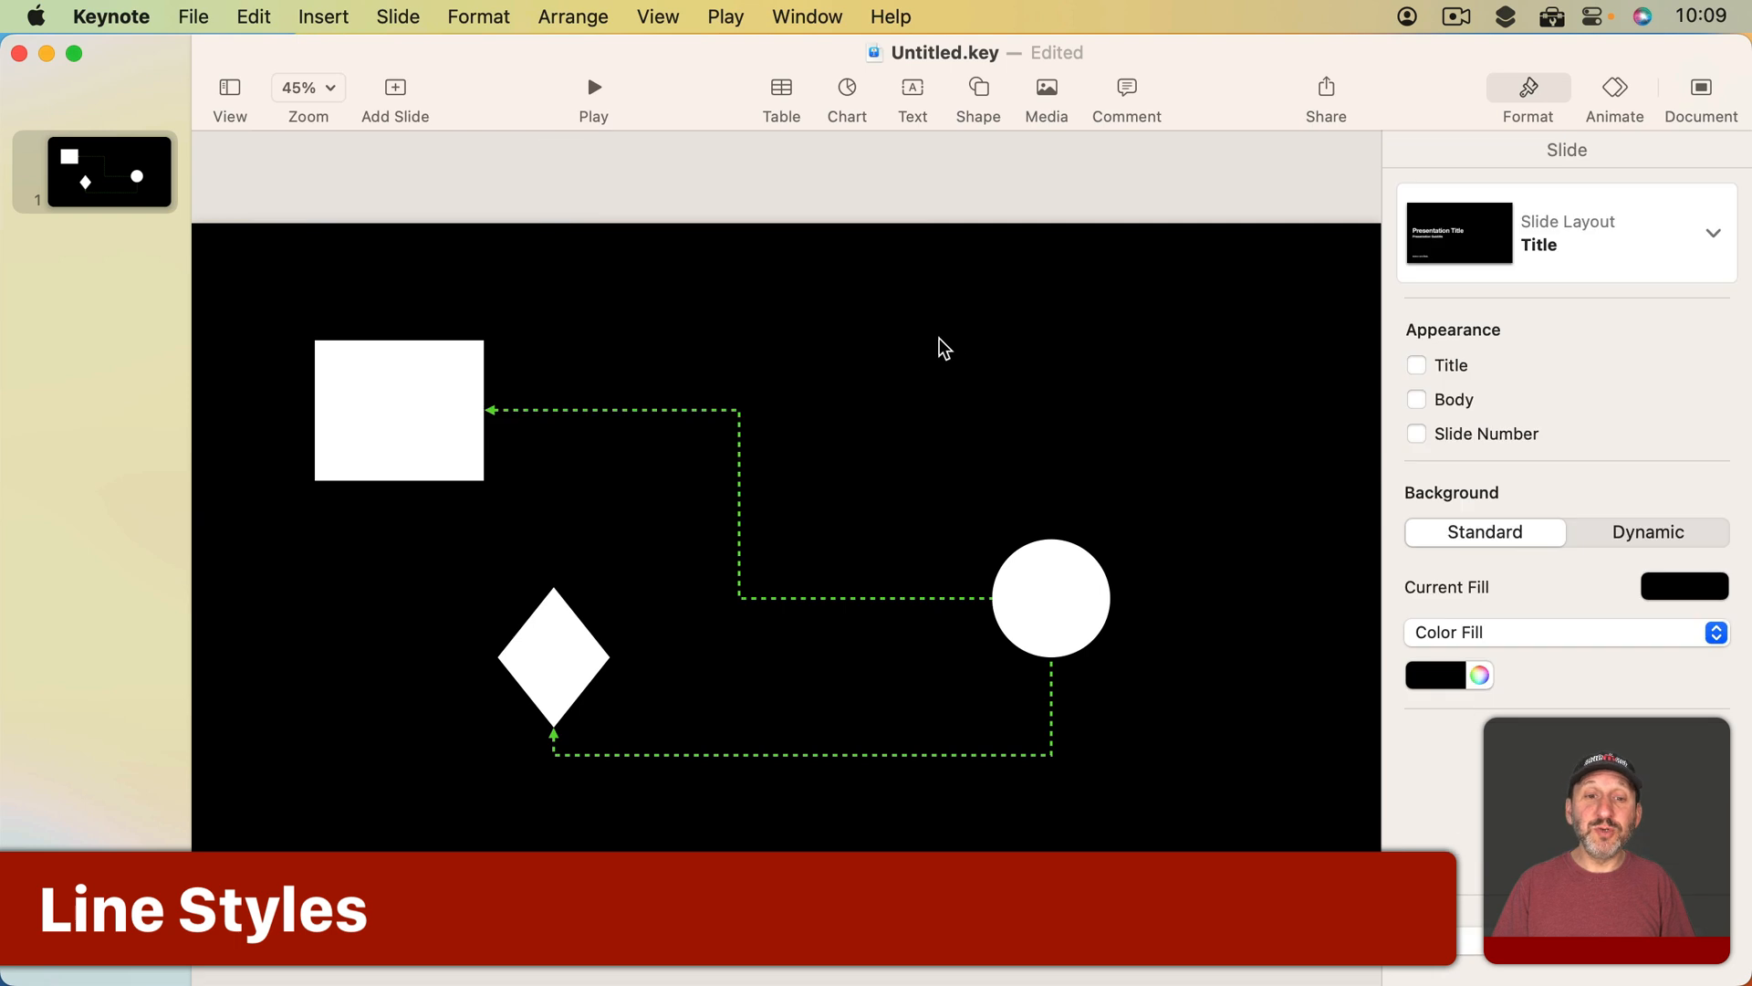
click(615, 410)
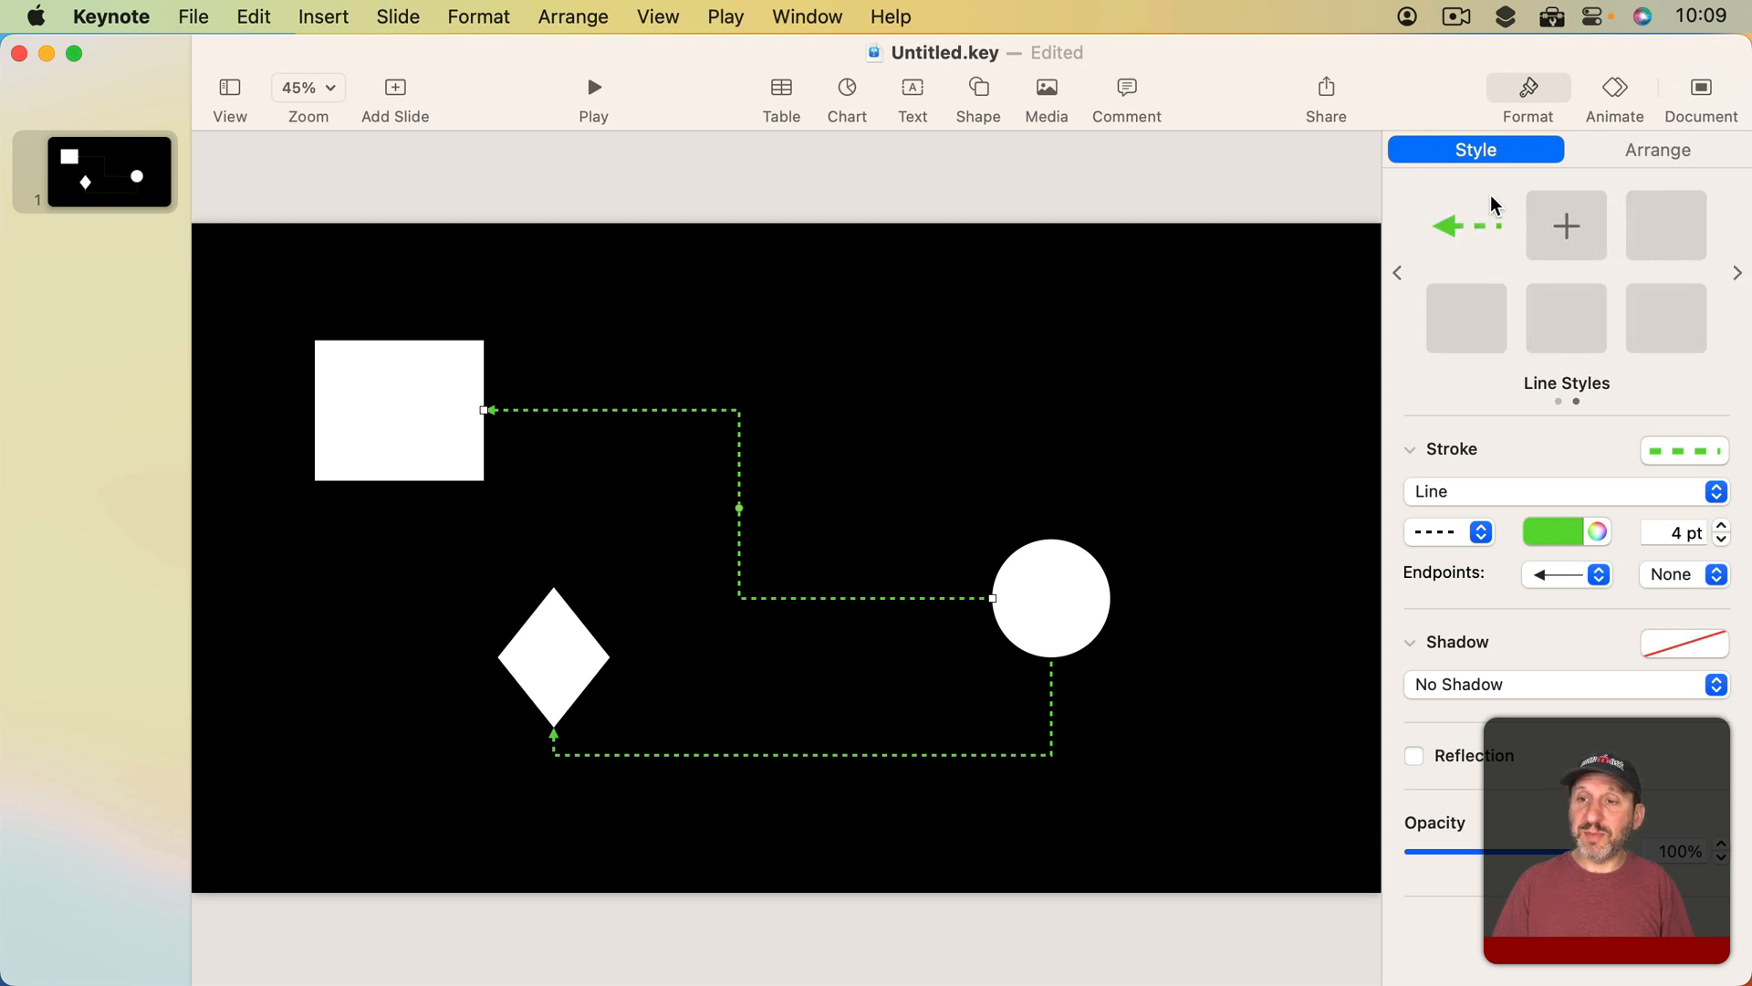
mouse_move(805, 500)
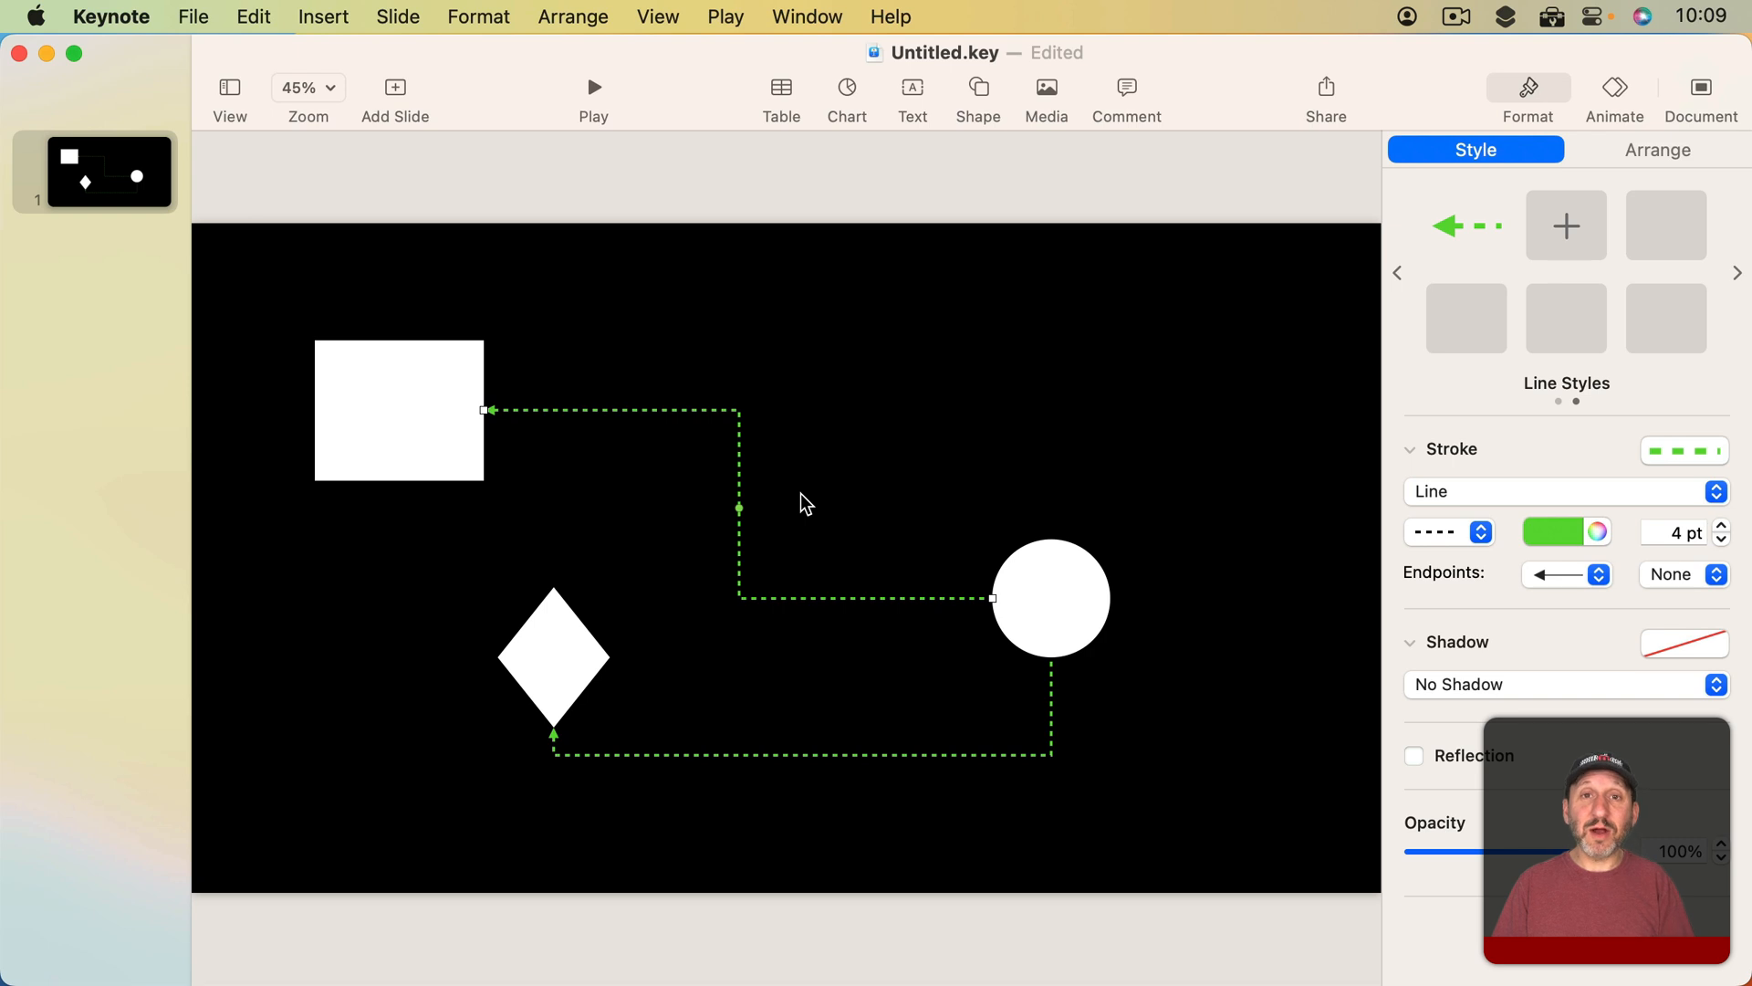
mouse_move(688, 366)
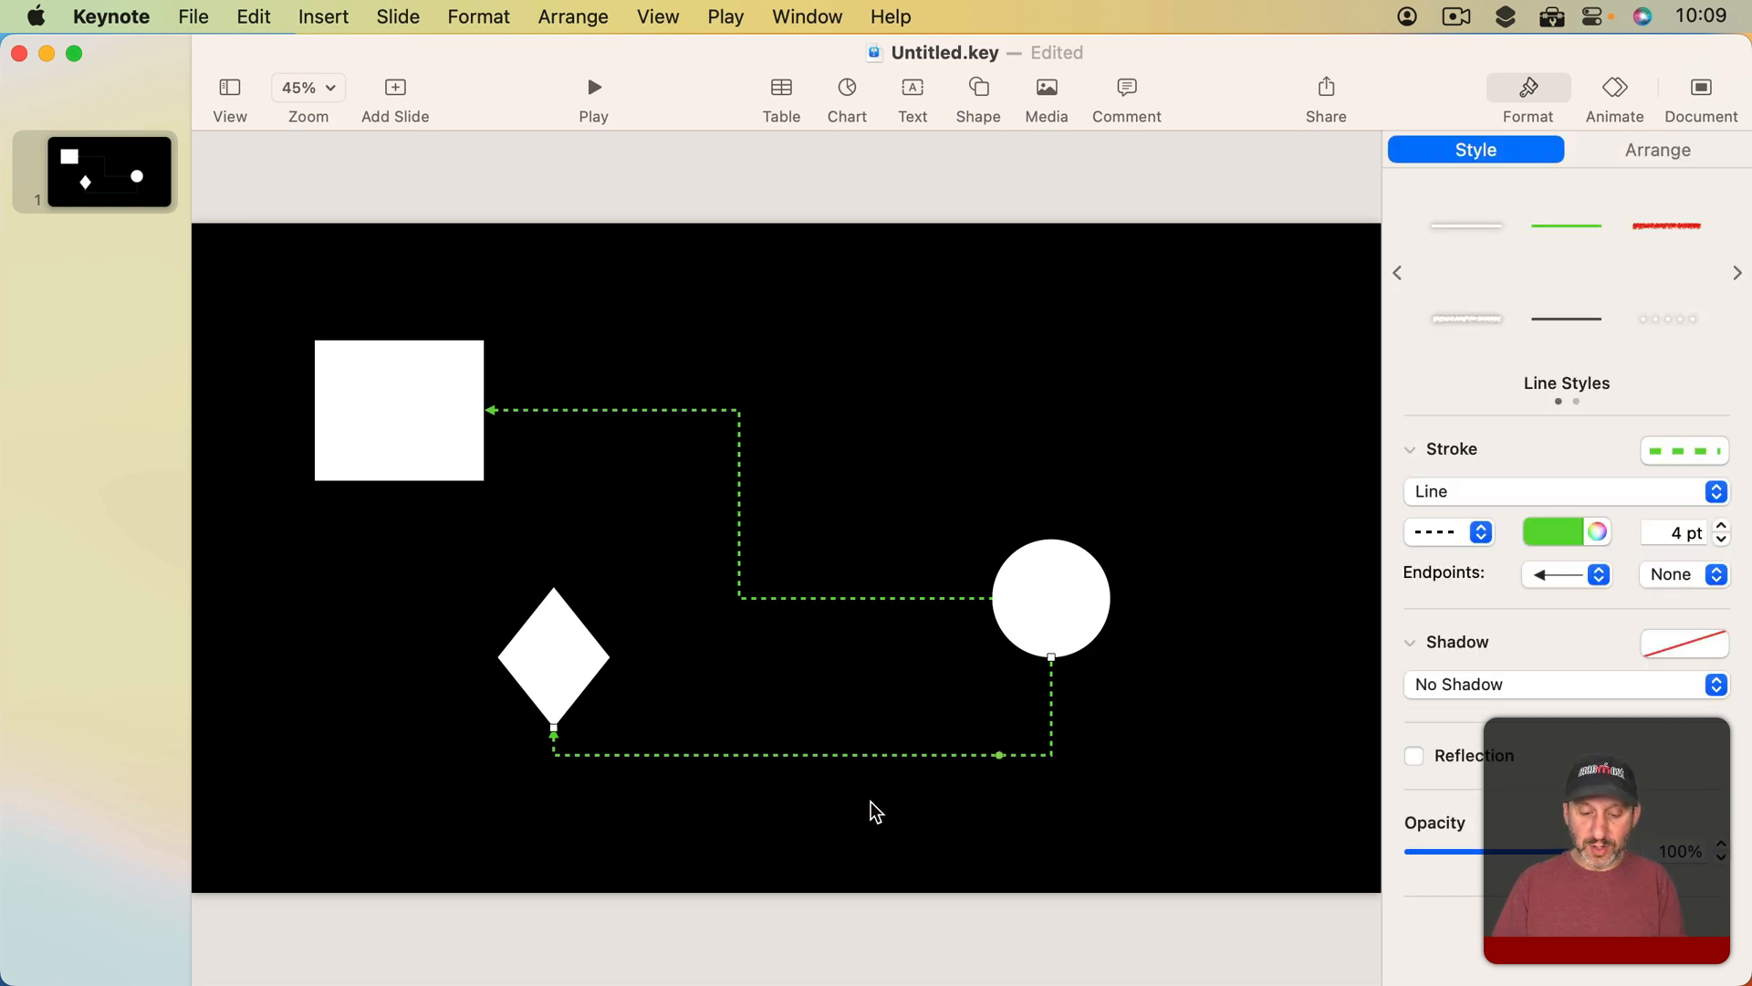
click(974, 88)
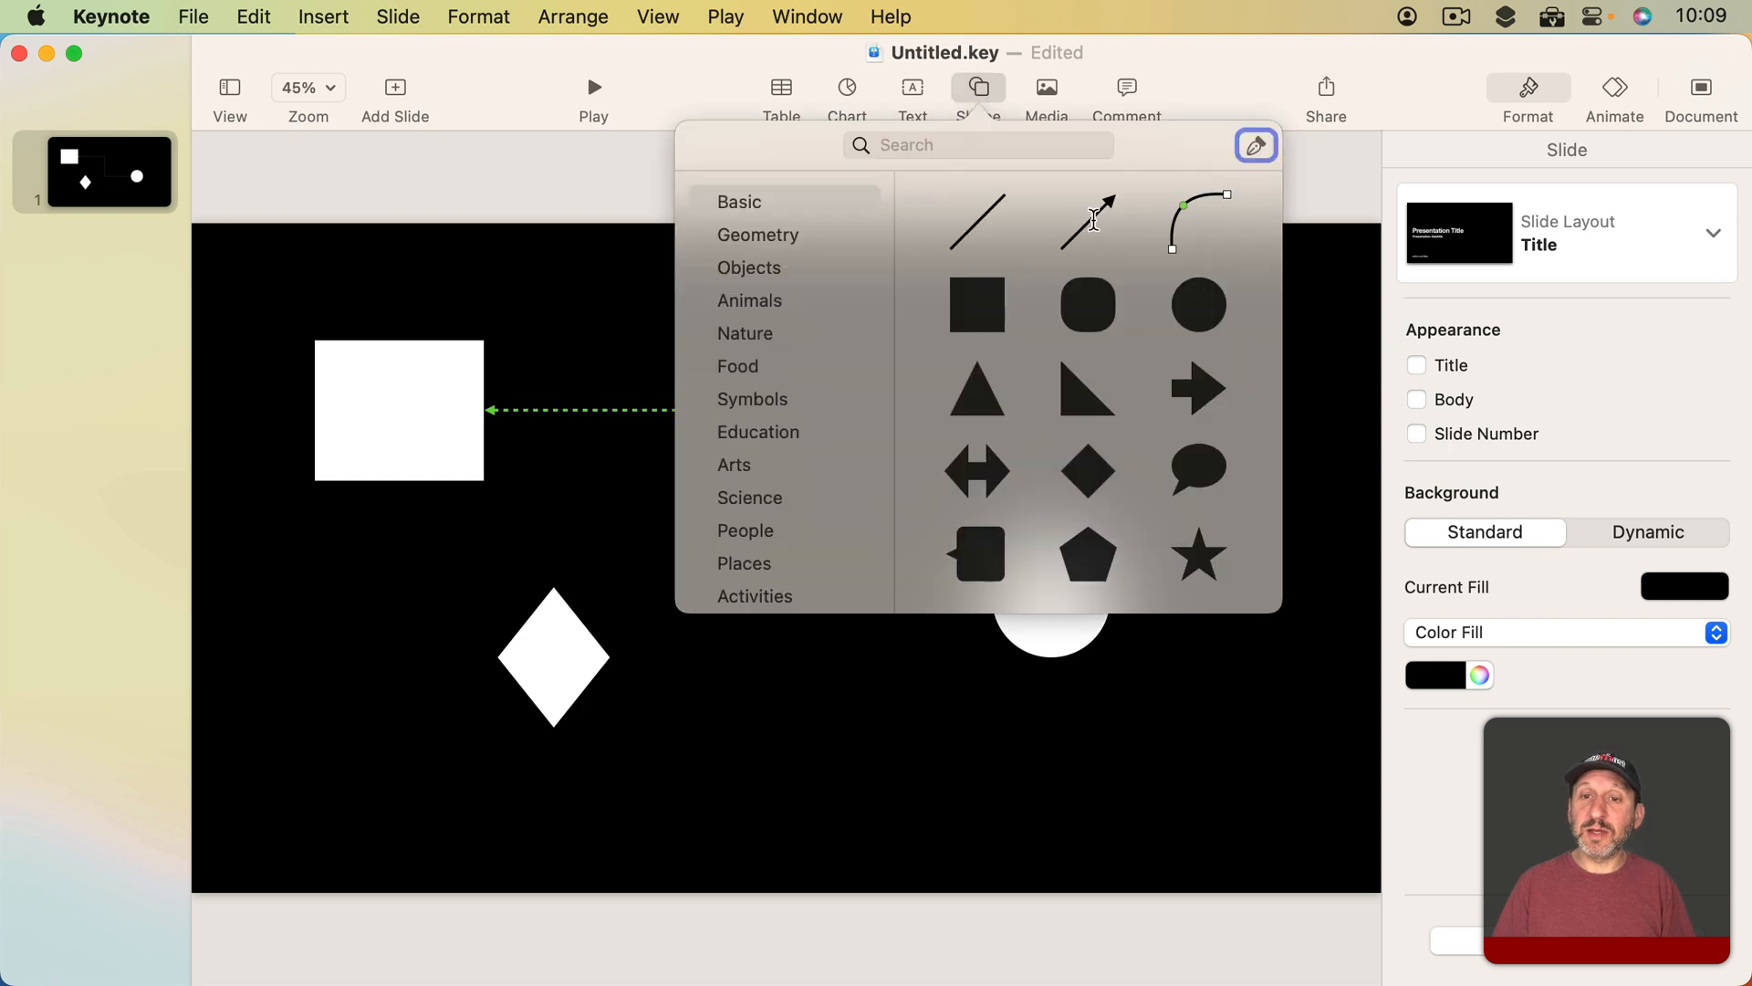
click(1197, 221)
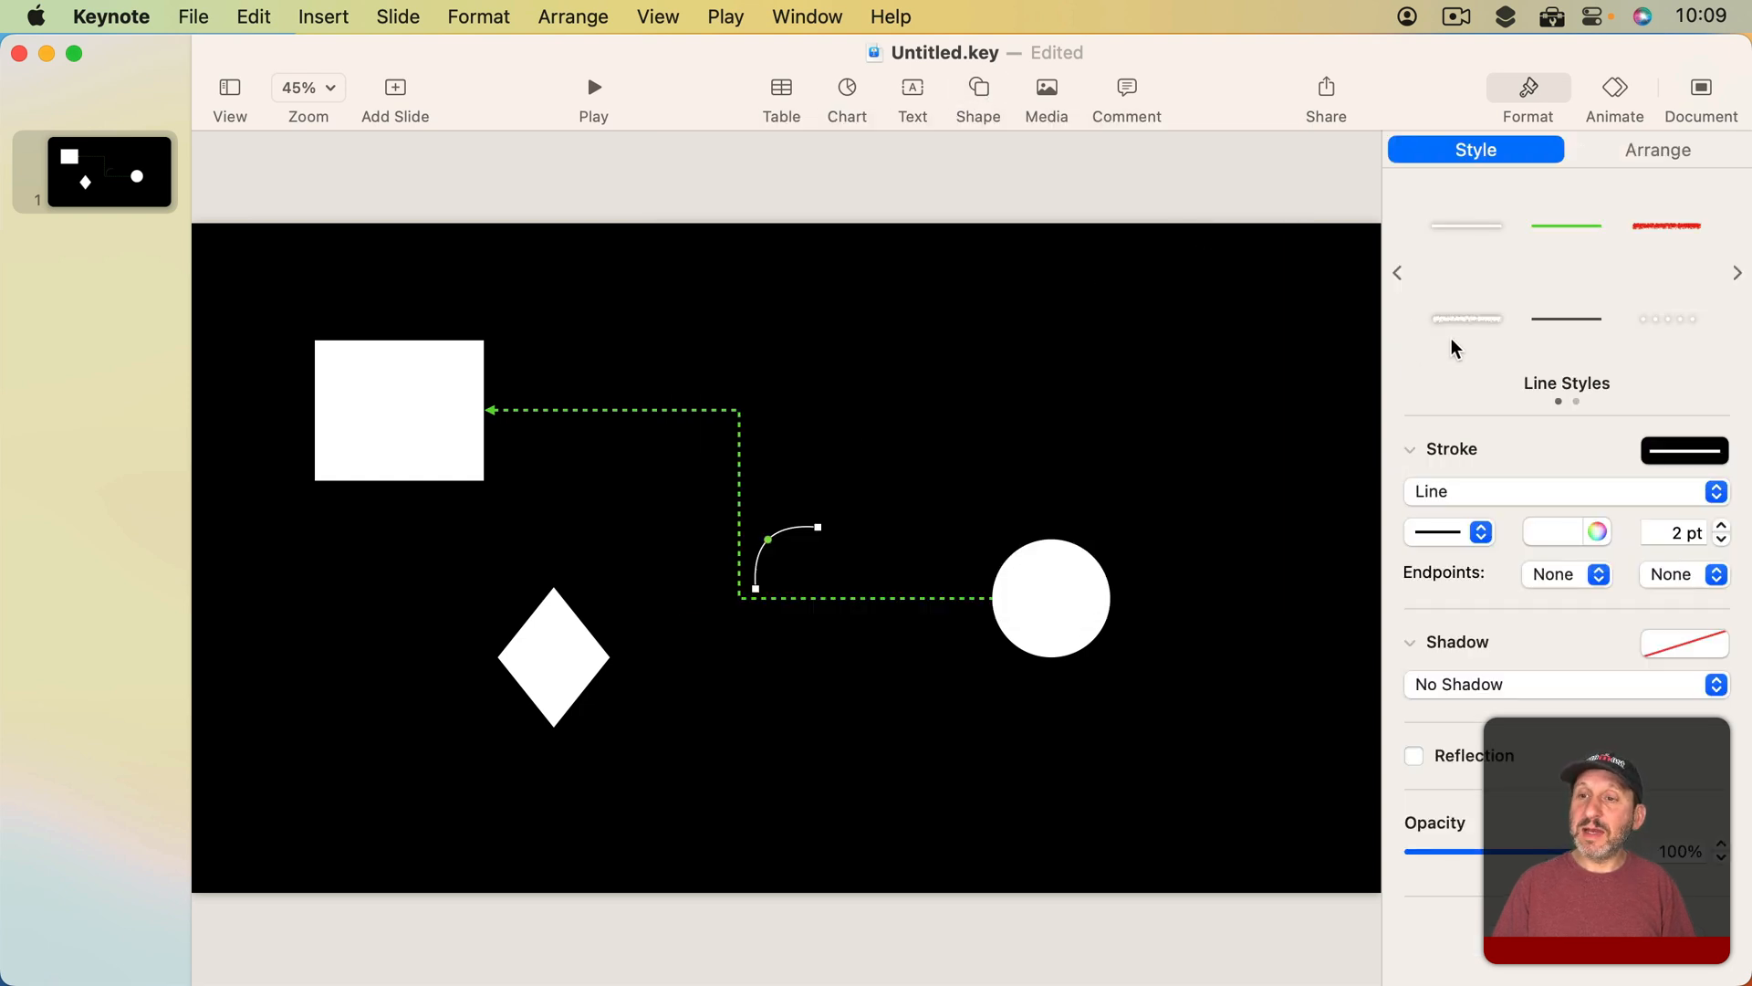
click(1465, 225)
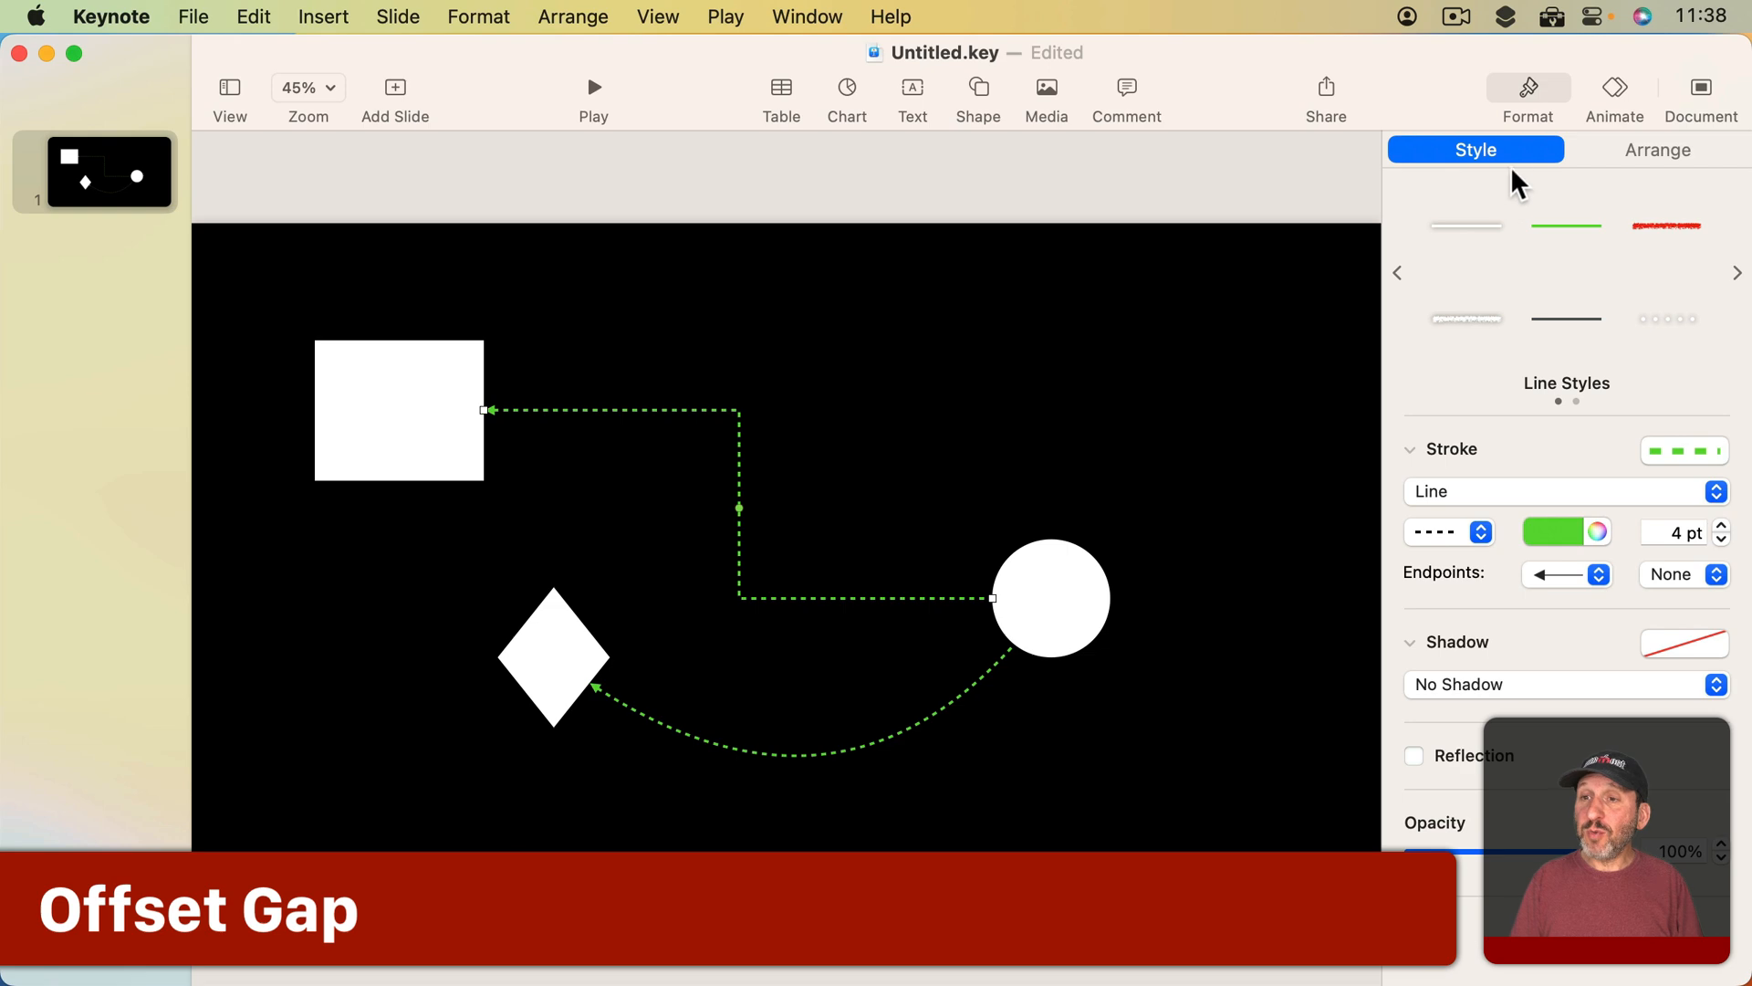
Set the square-to-circle connector's Connection style to Curve in the Arrange pane.
click(1657, 148)
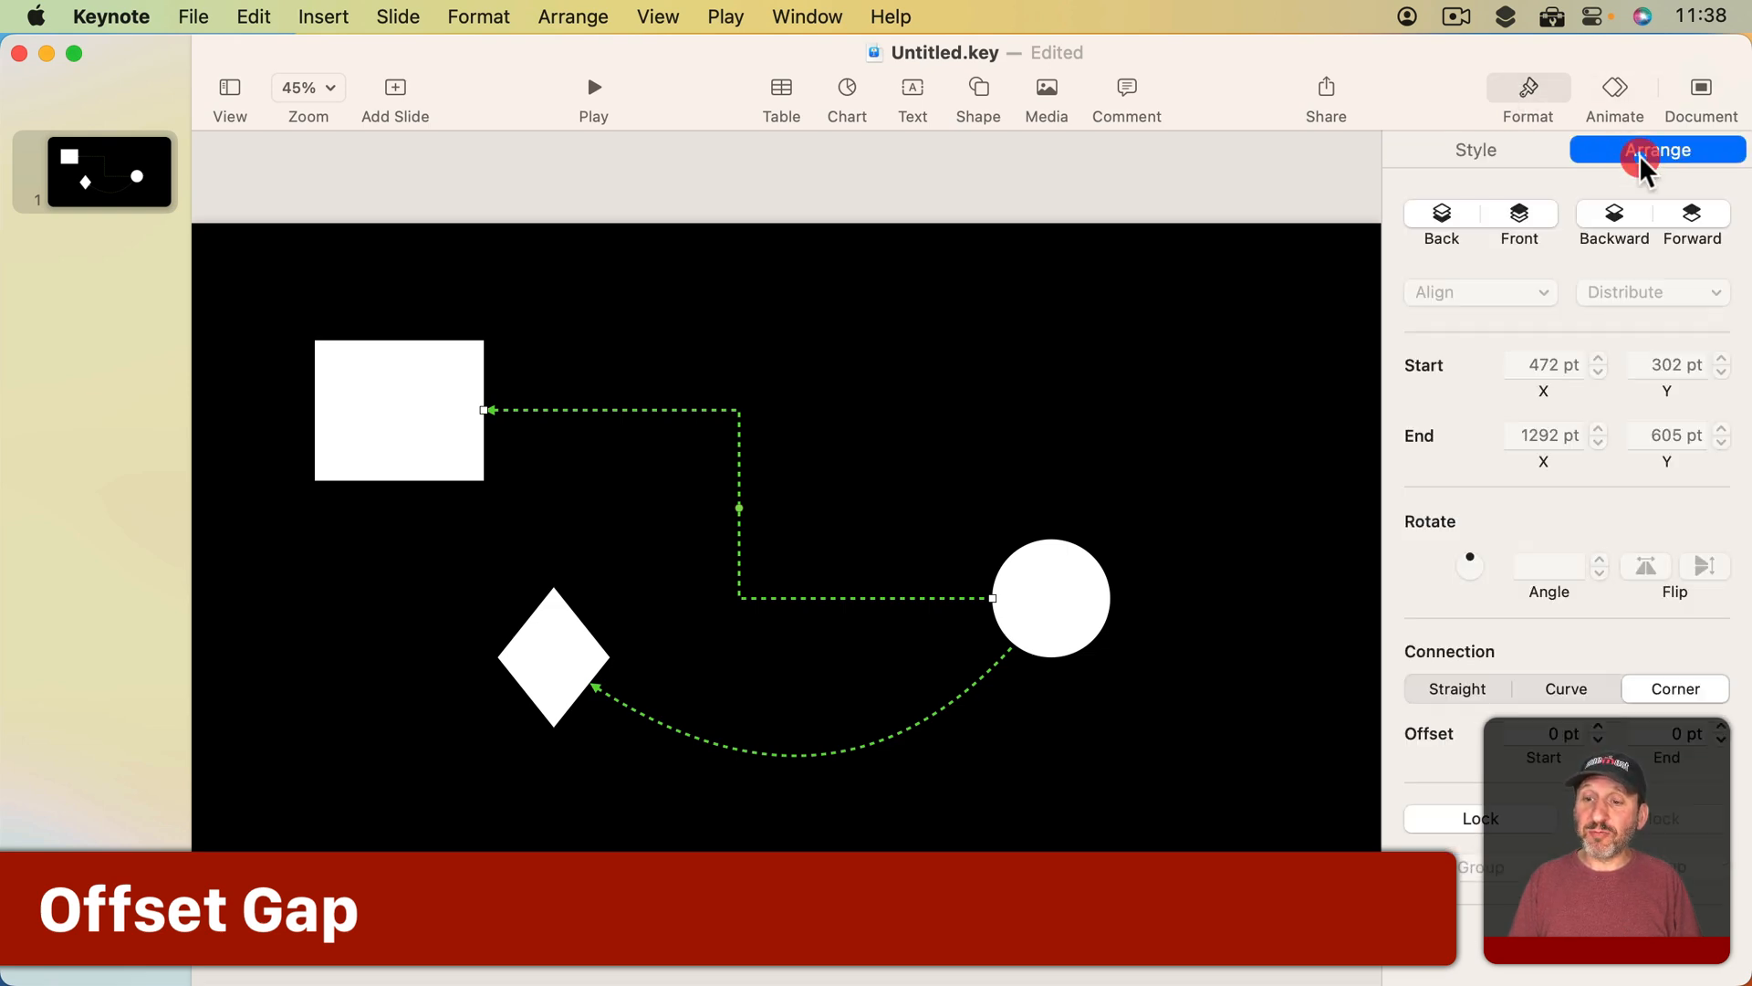
mouse_move(1456, 704)
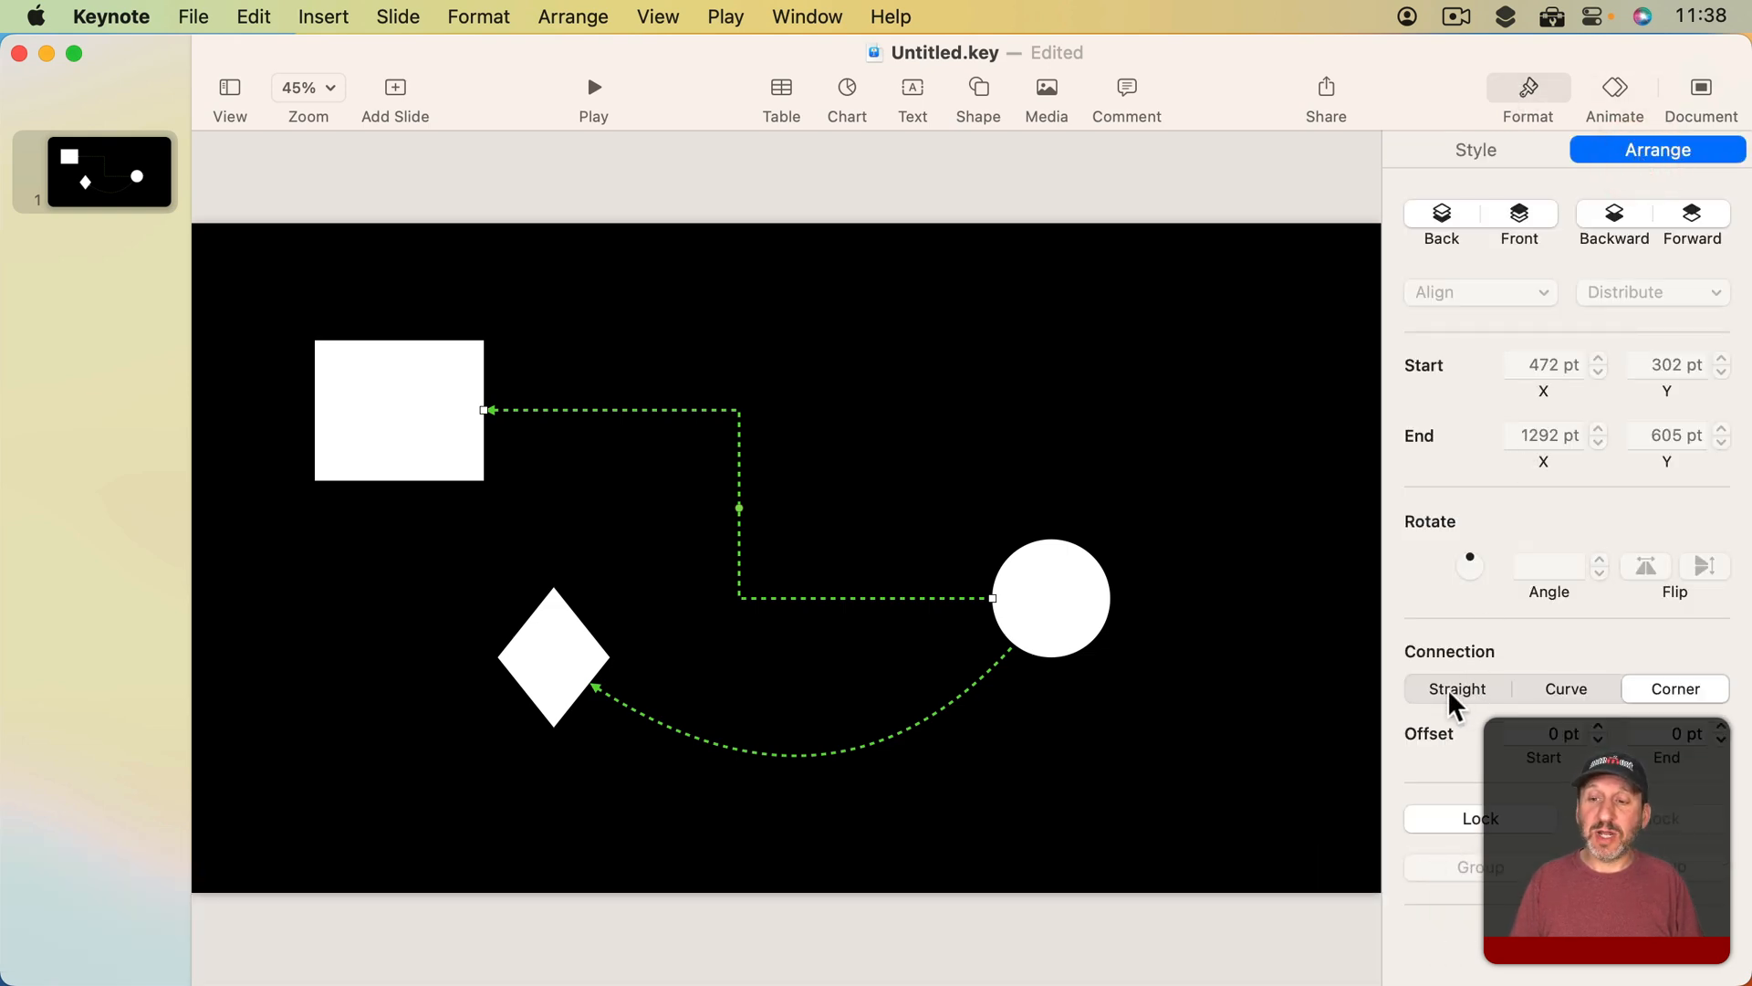
click(1566, 688)
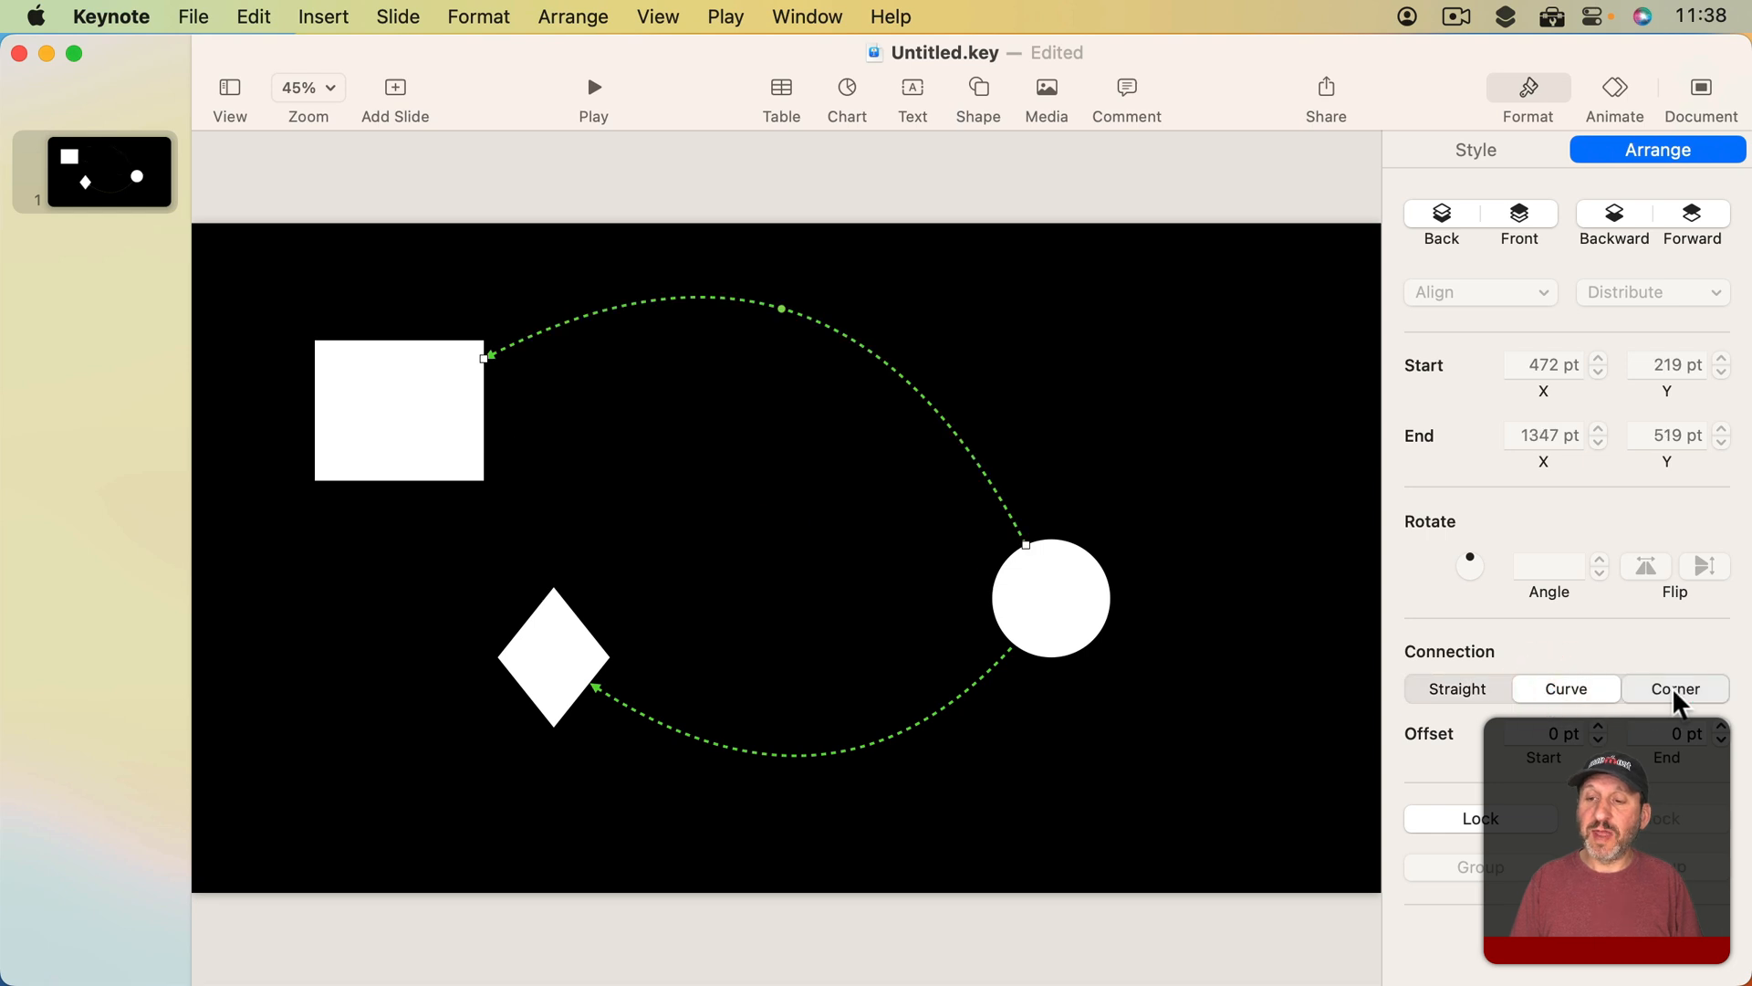
click(1676, 688)
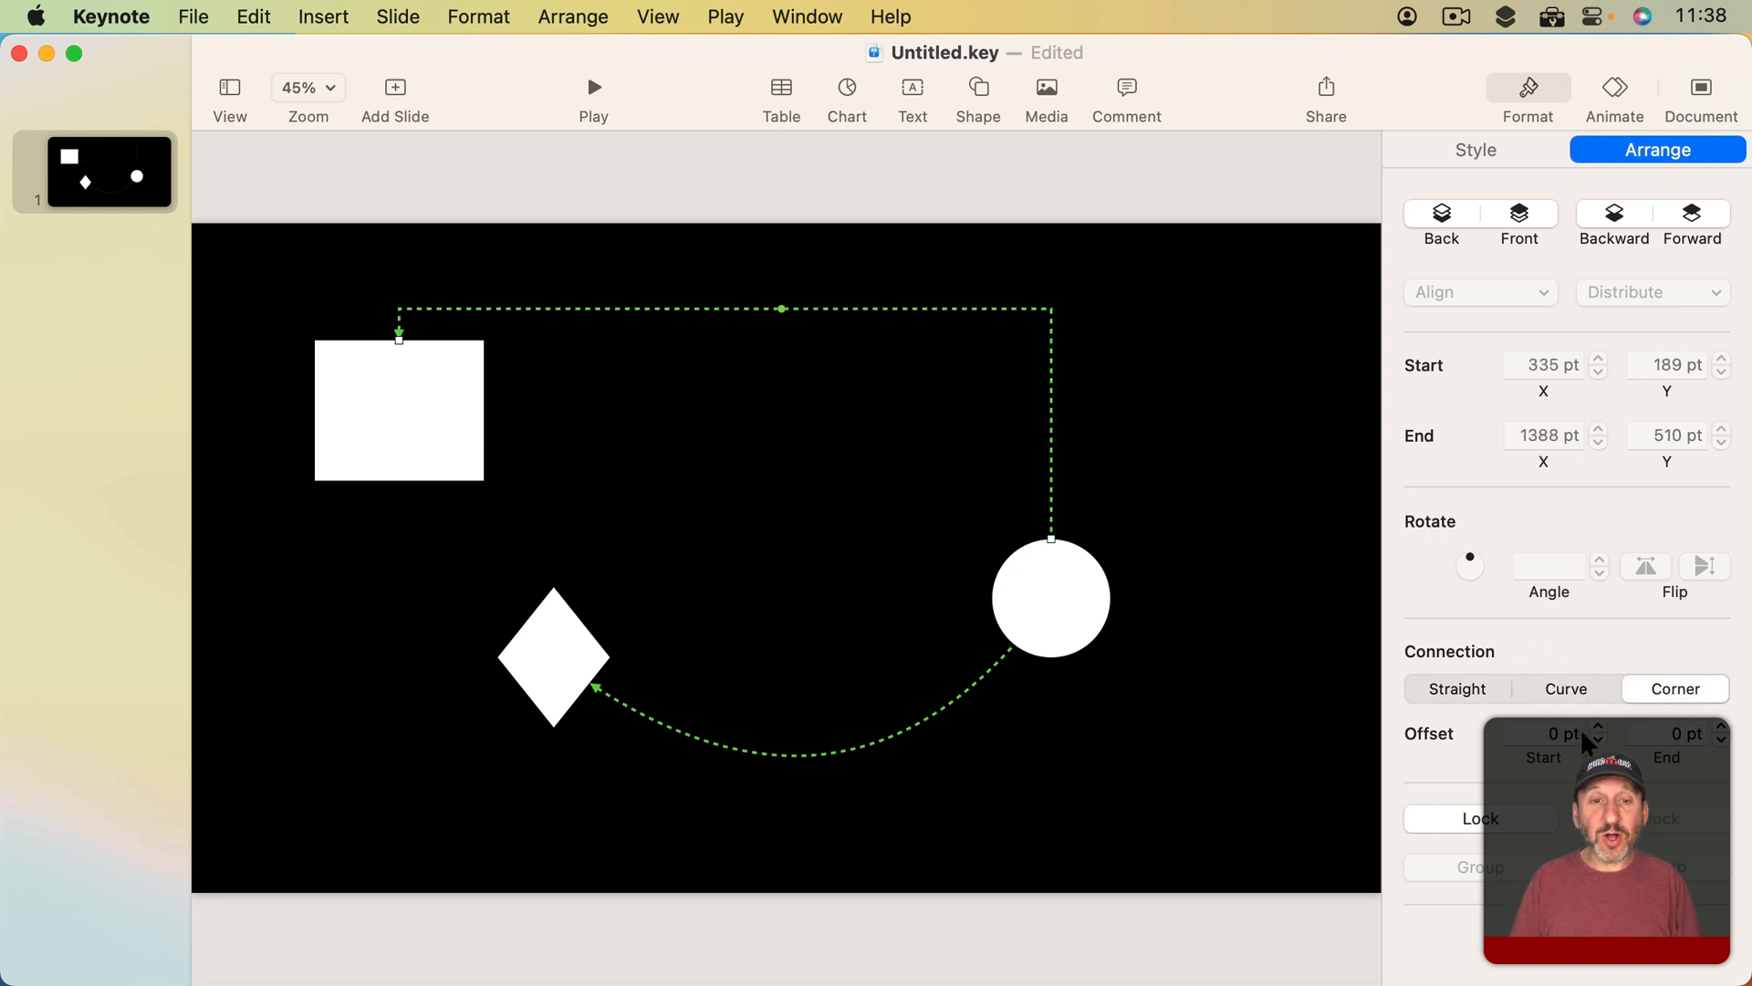
click(1566, 688)
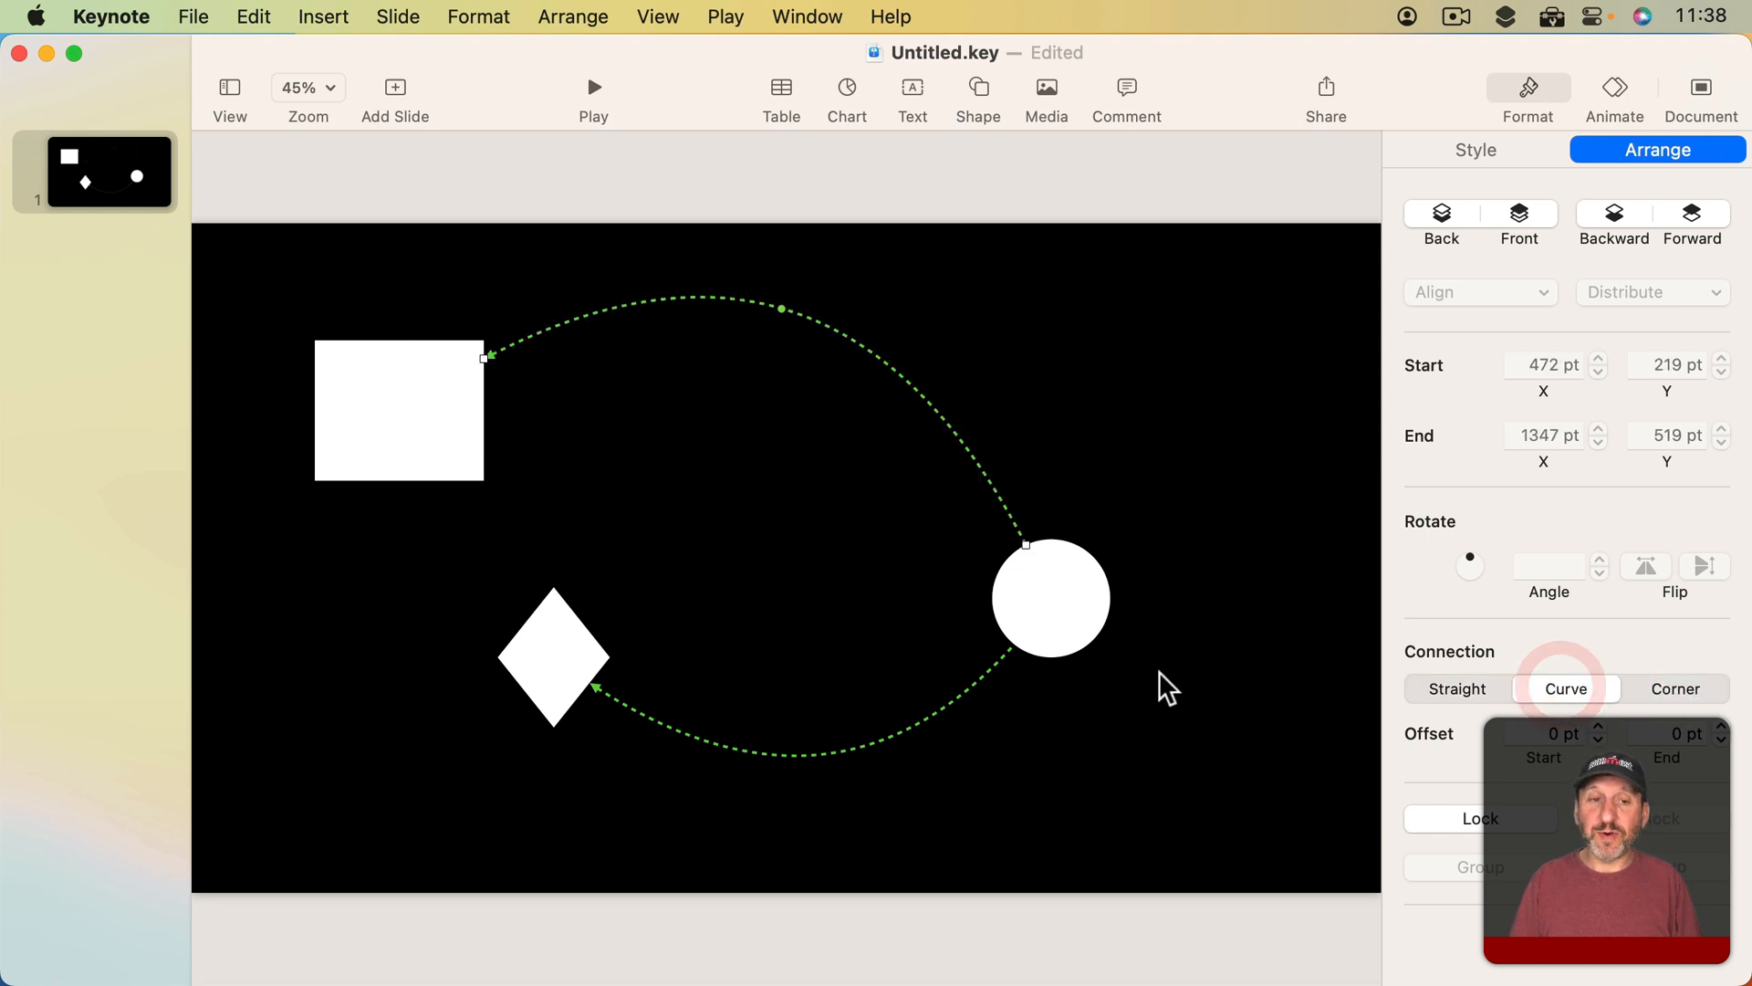
mouse_move(1402, 732)
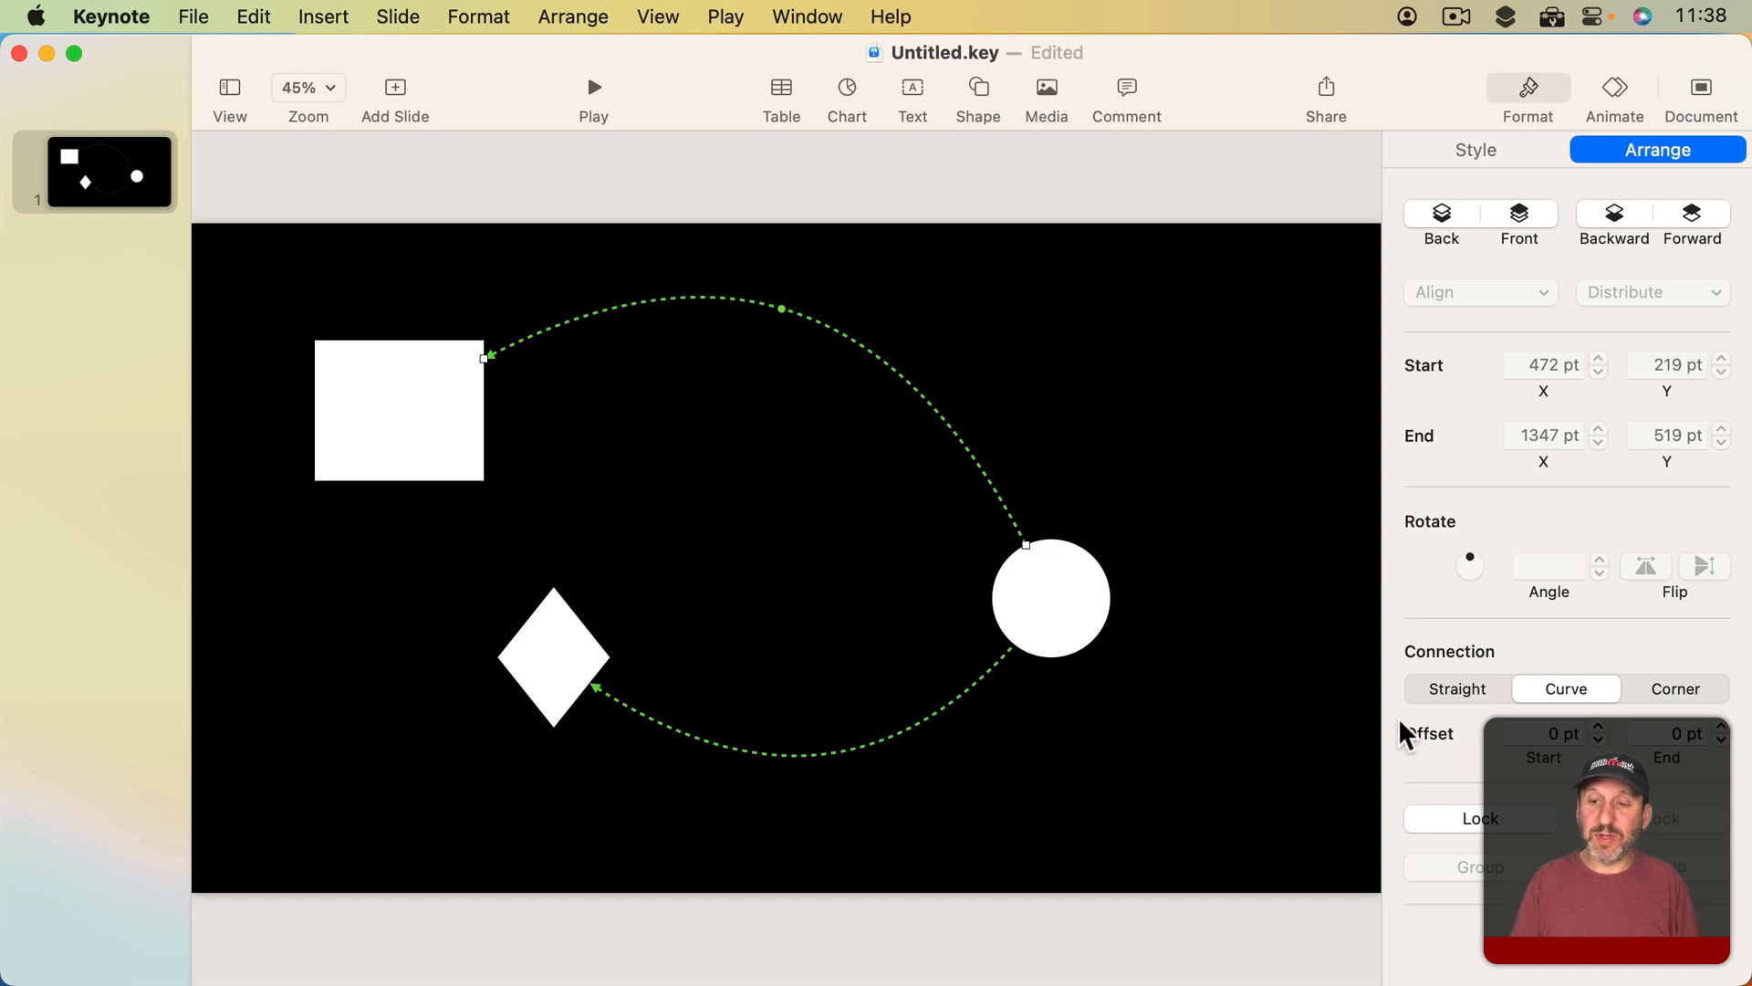
Raise the connector's Start Offset to 33 pt, leaving a gap at the square.
click(1595, 727)
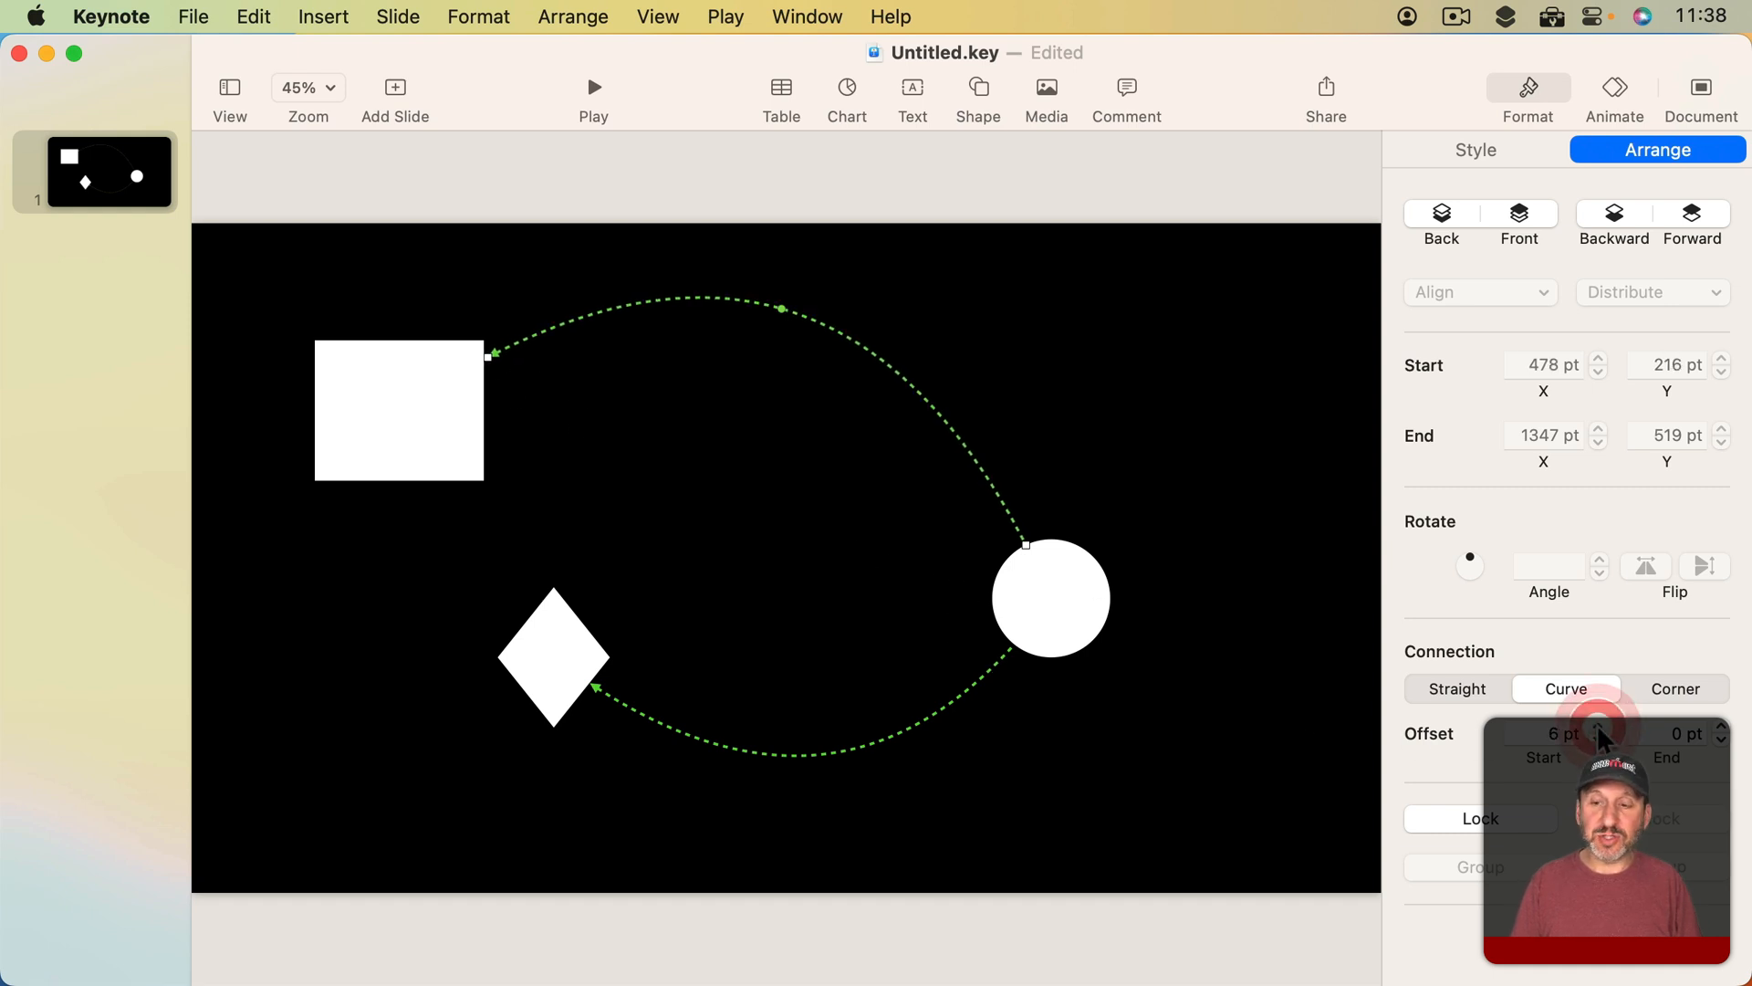
click(1599, 728)
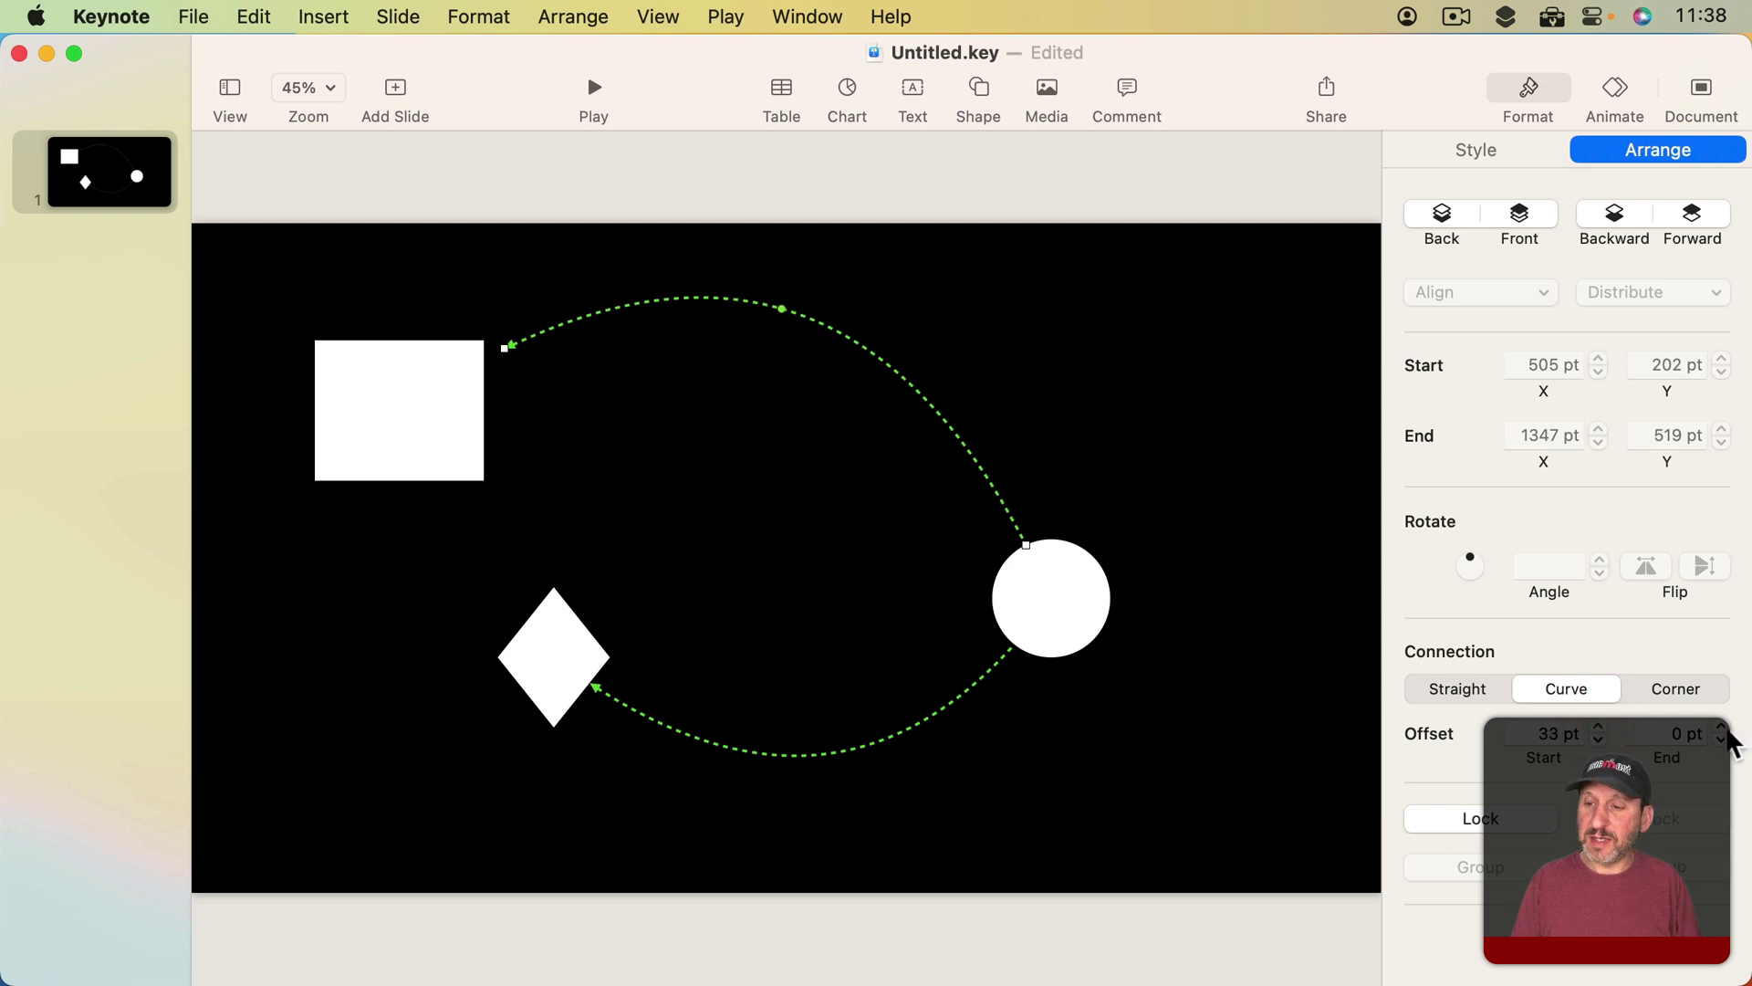
click(1719, 728)
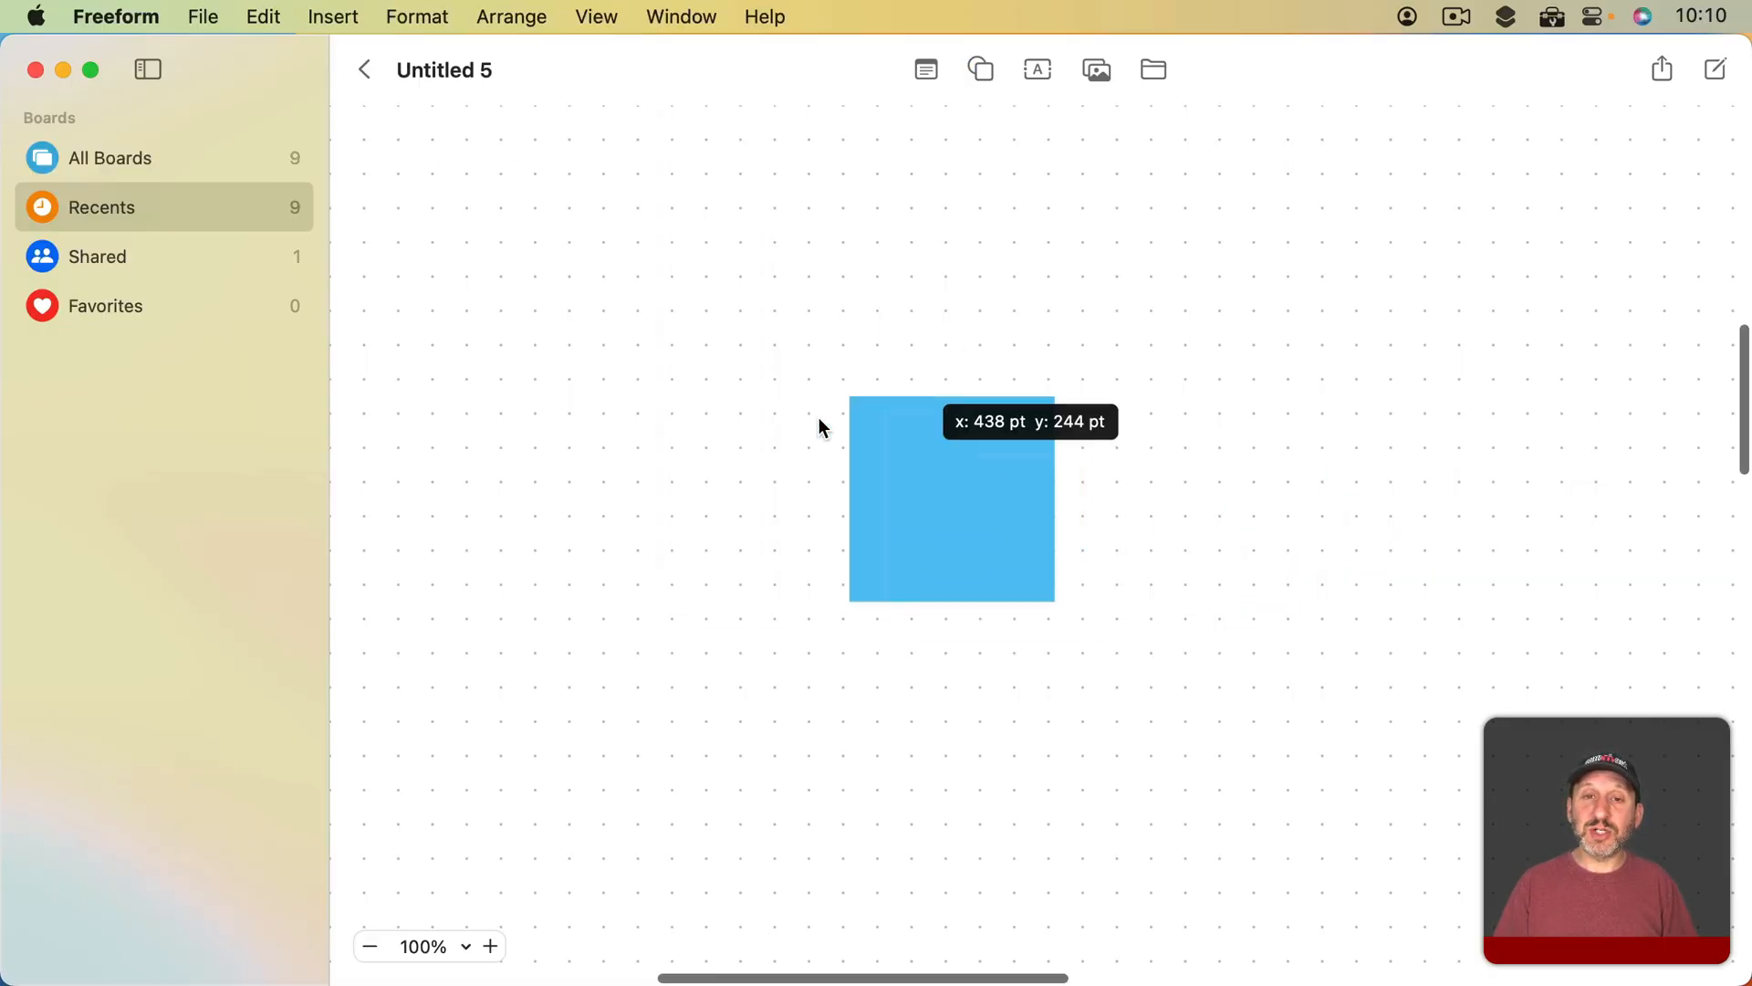
Add a pentagon and rounded square, linking them to the square with right-angle connectors.
click(978, 70)
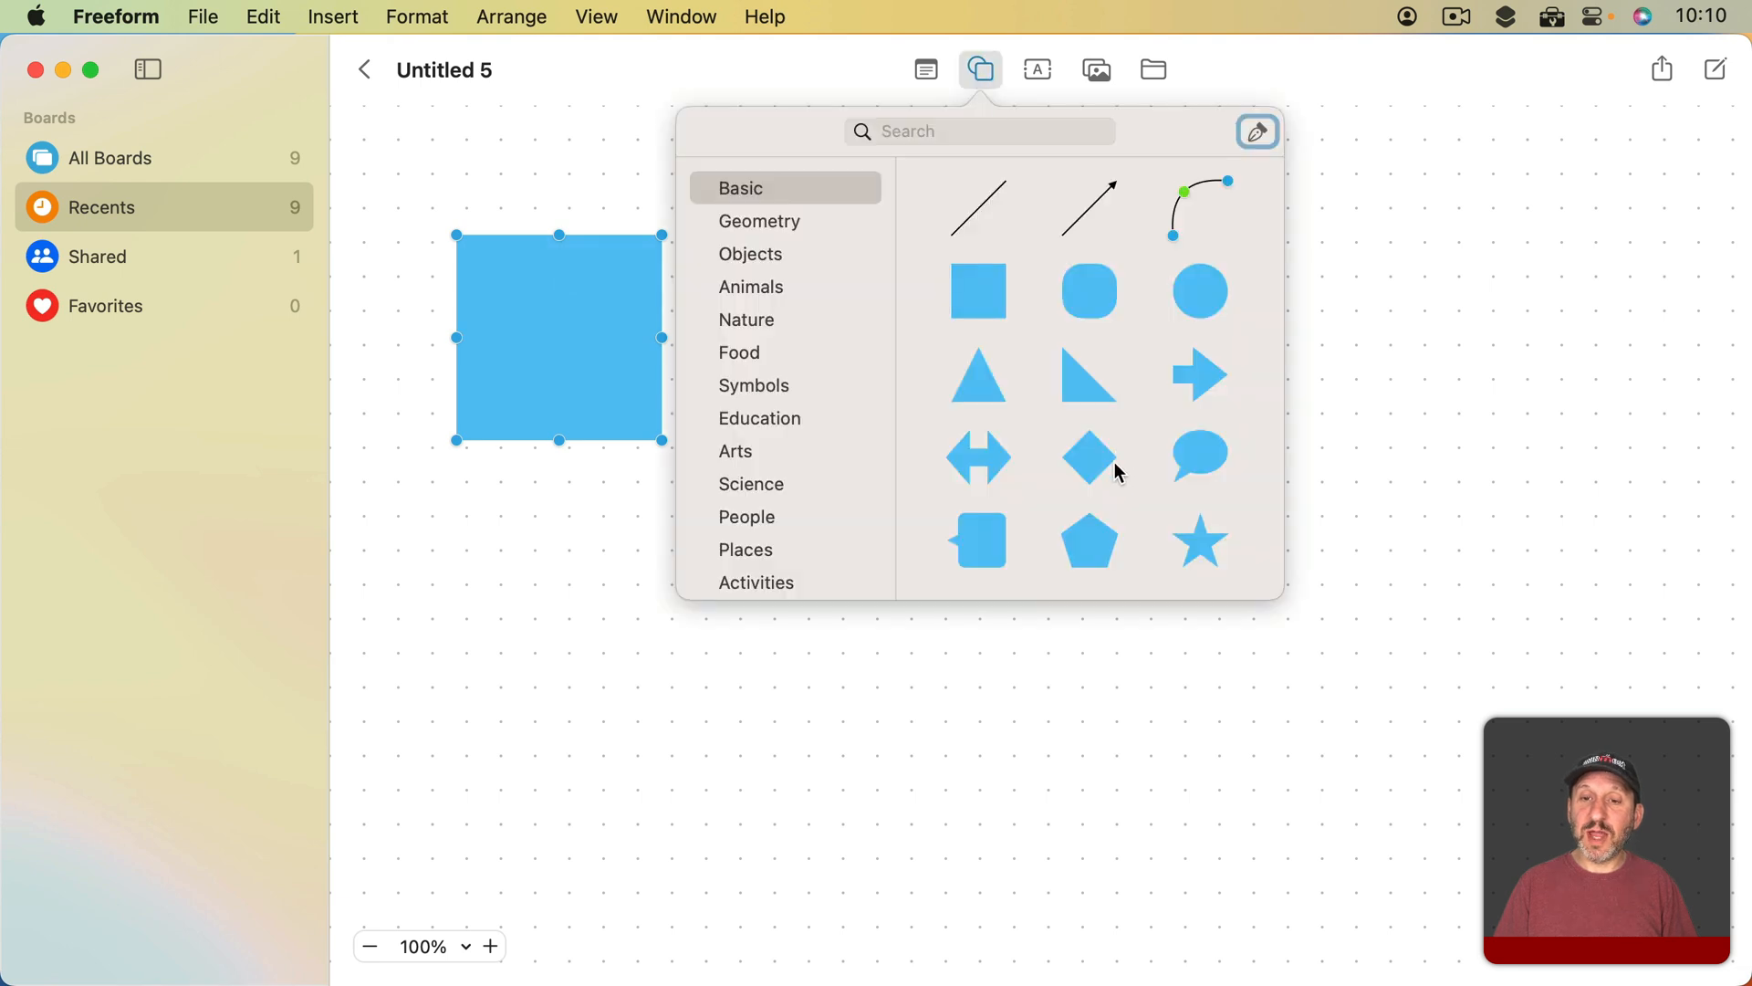
click(1088, 542)
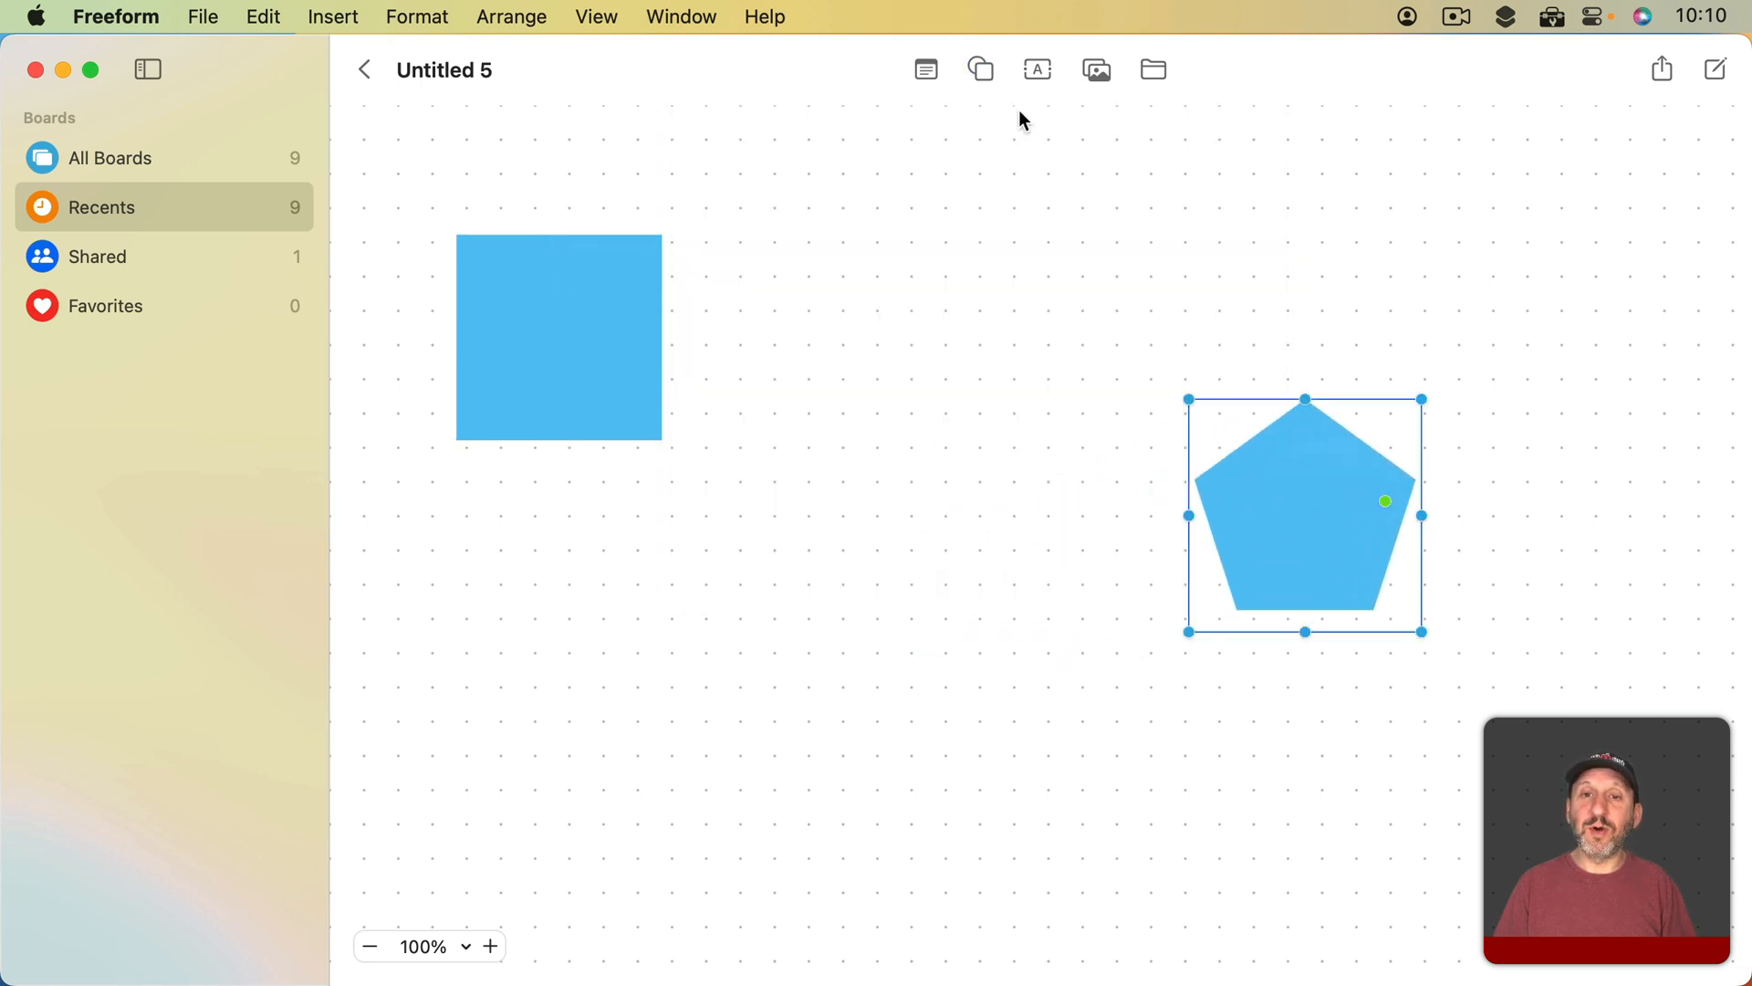
click(978, 69)
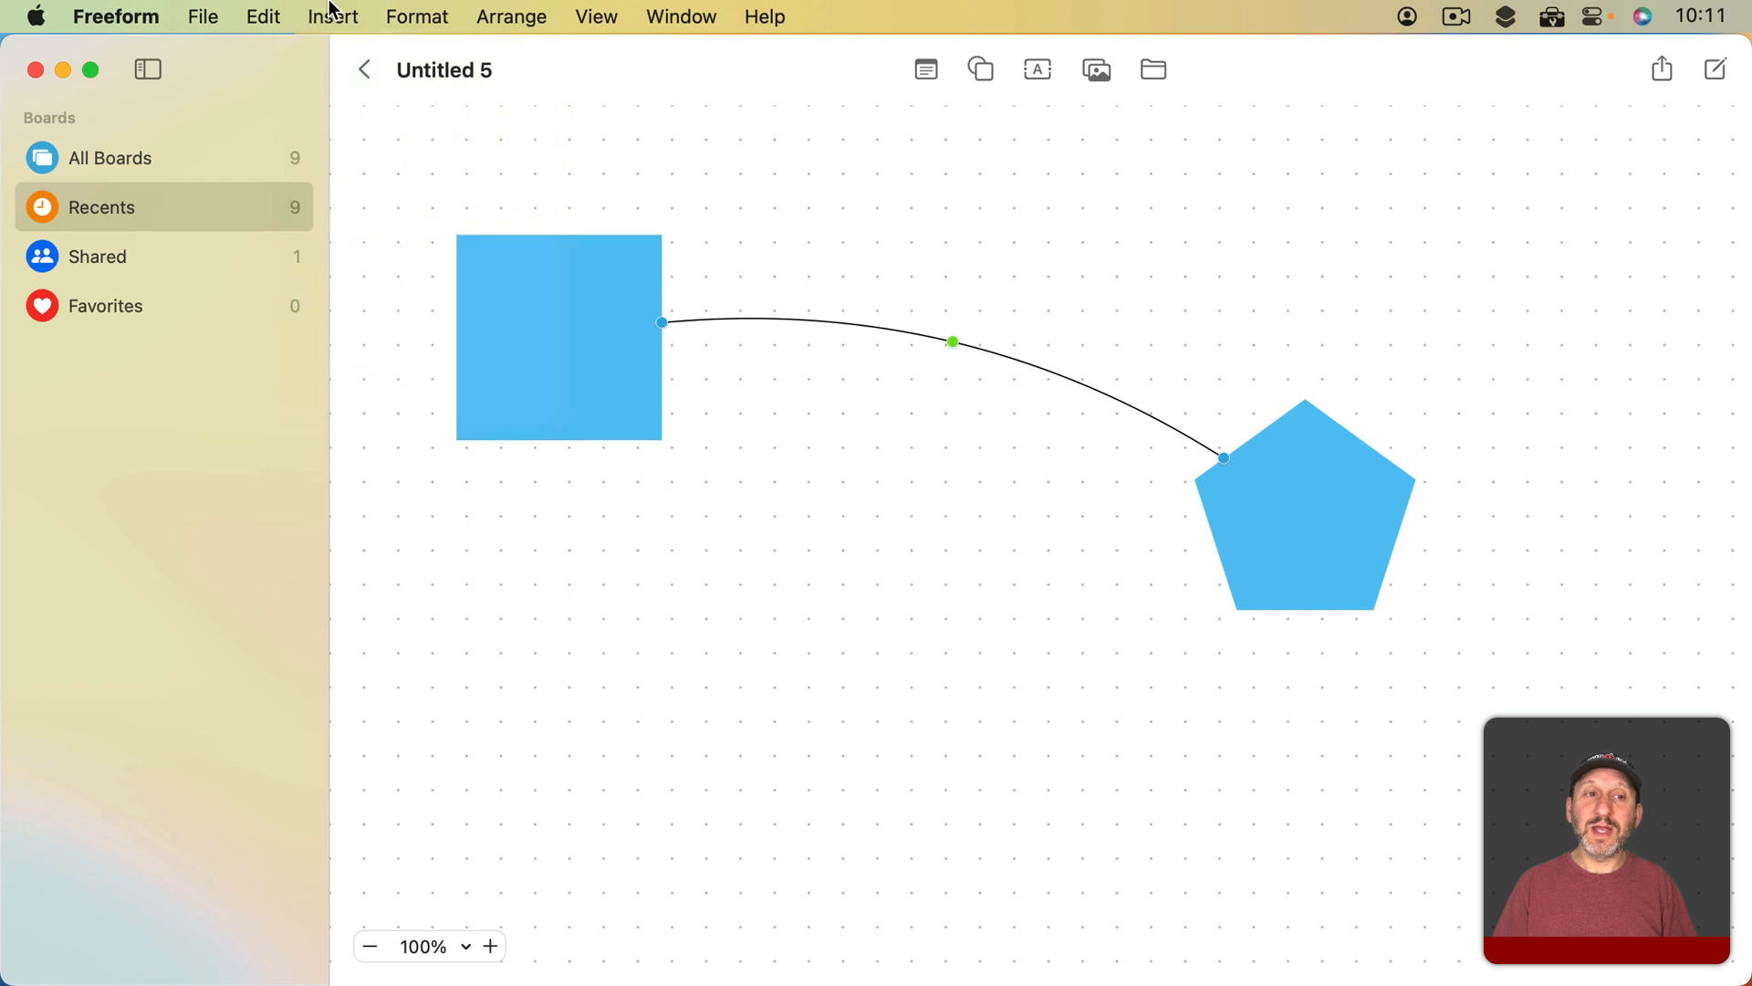
click(332, 16)
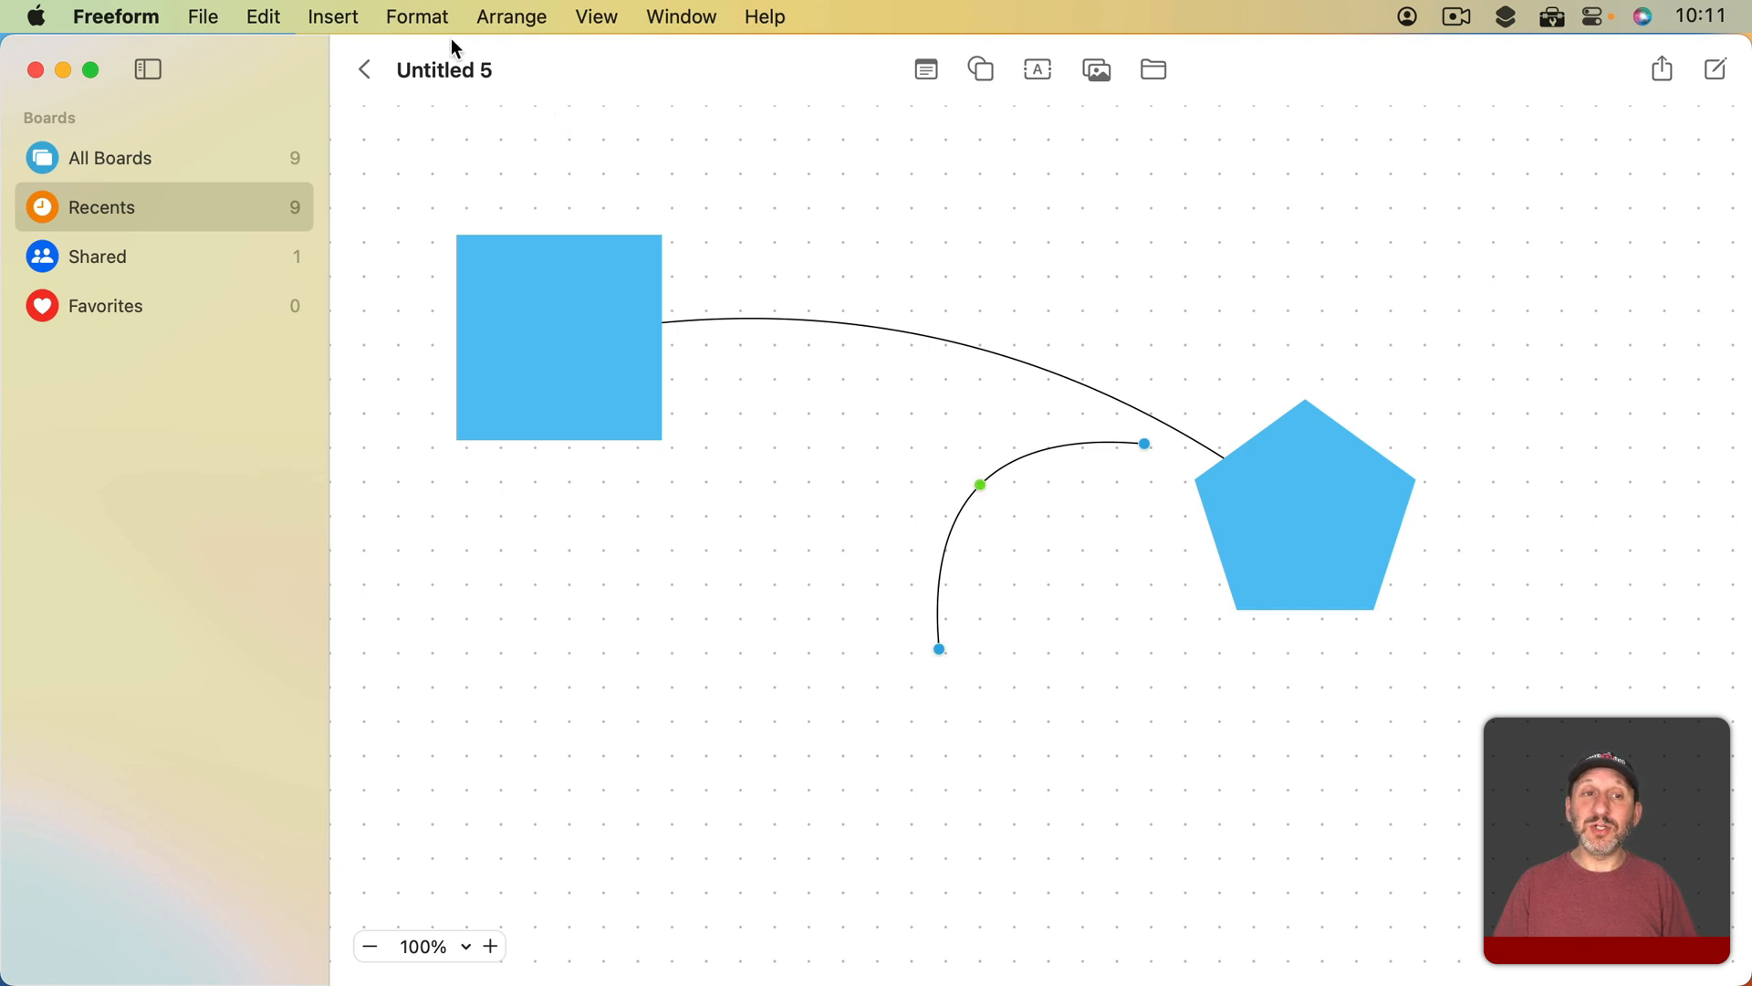
click(416, 16)
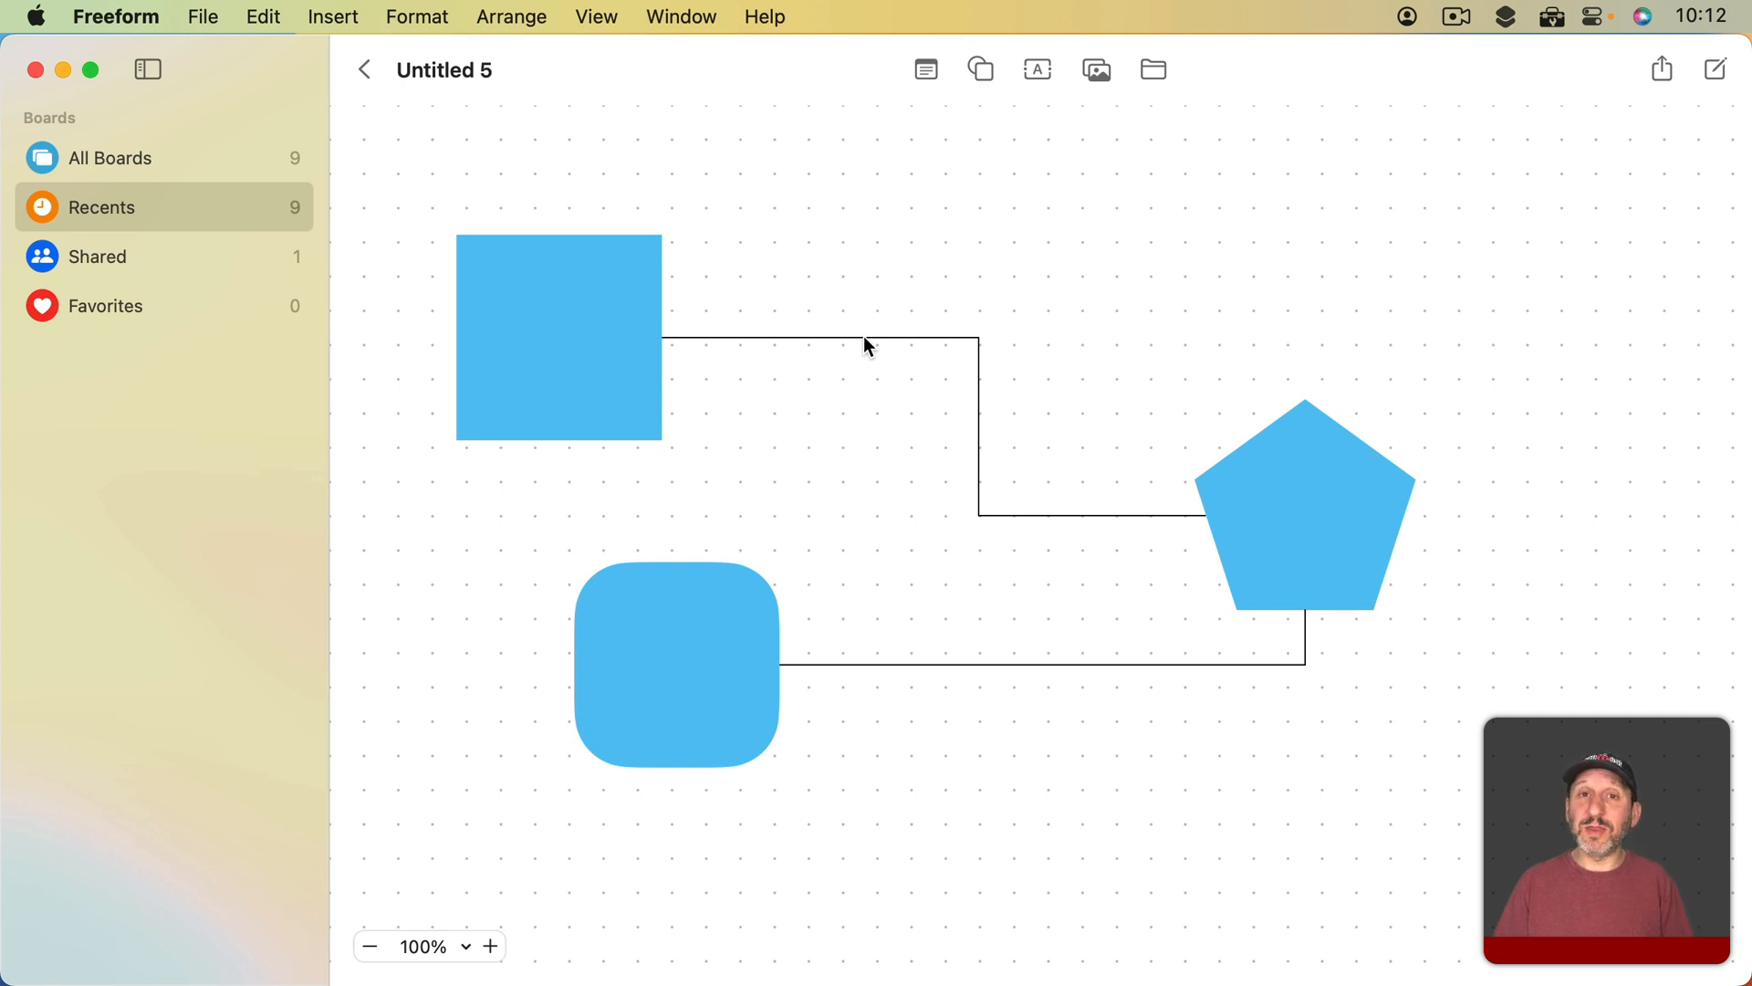
Select the square-to-pentagon connector and give it the curved connection style.
click(816, 343)
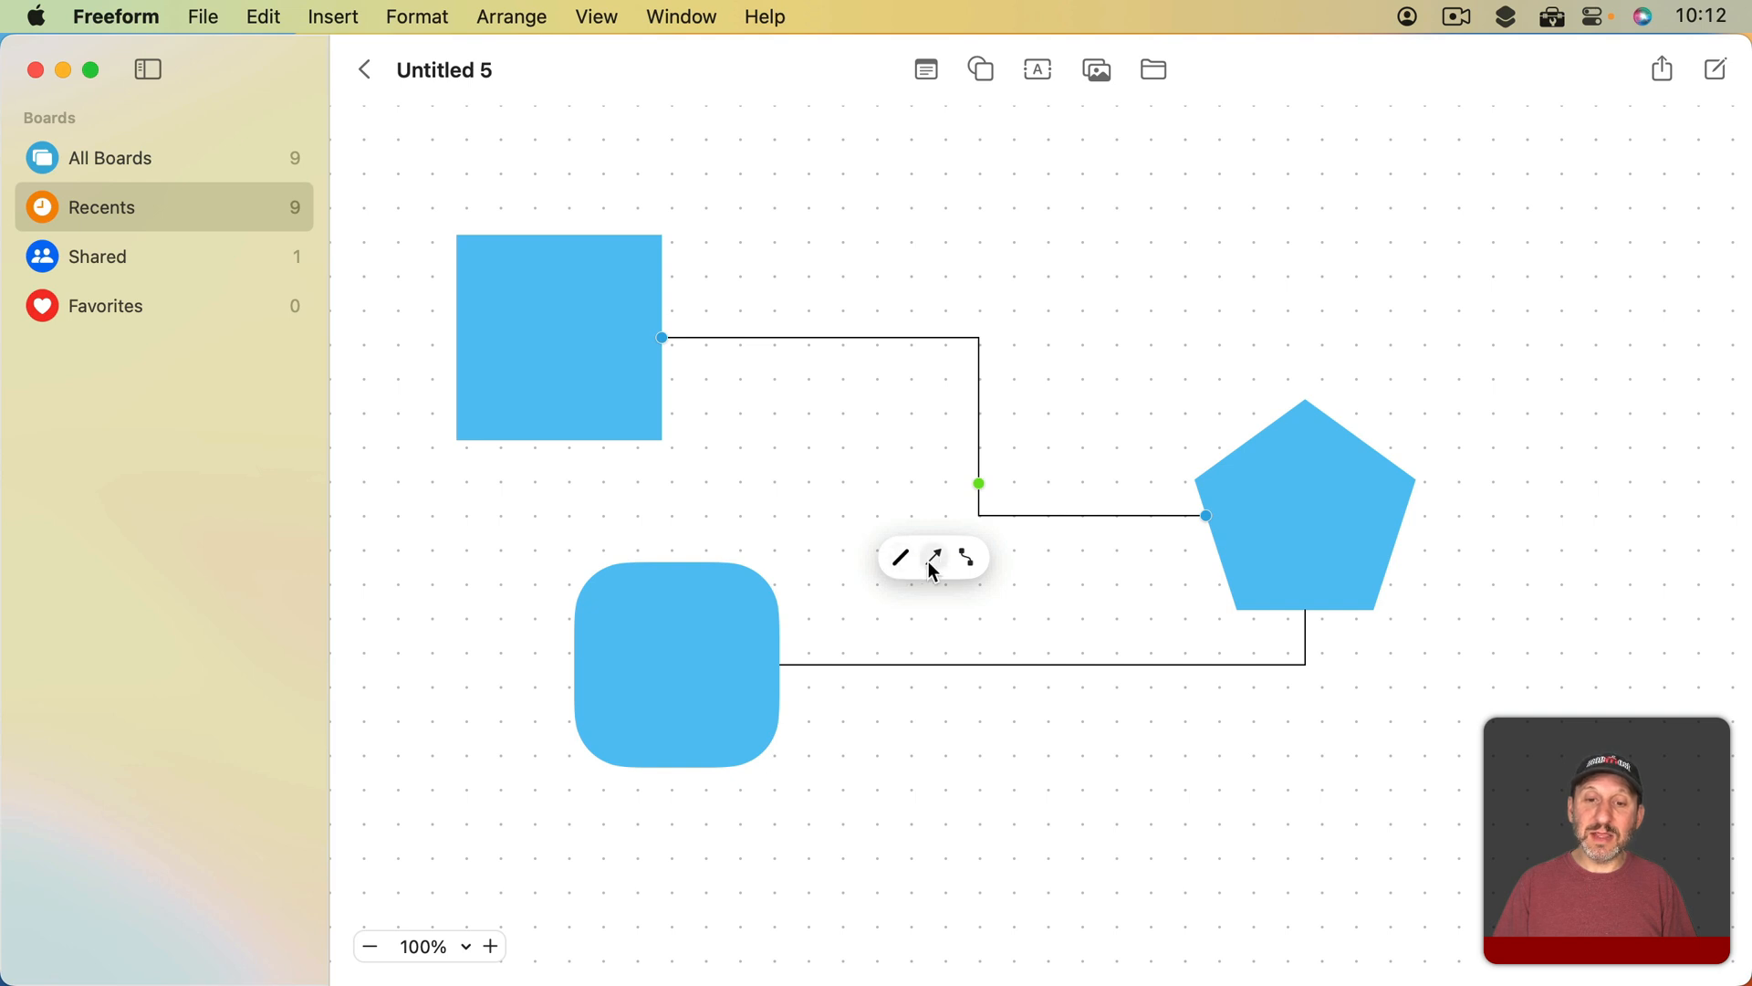
click(967, 558)
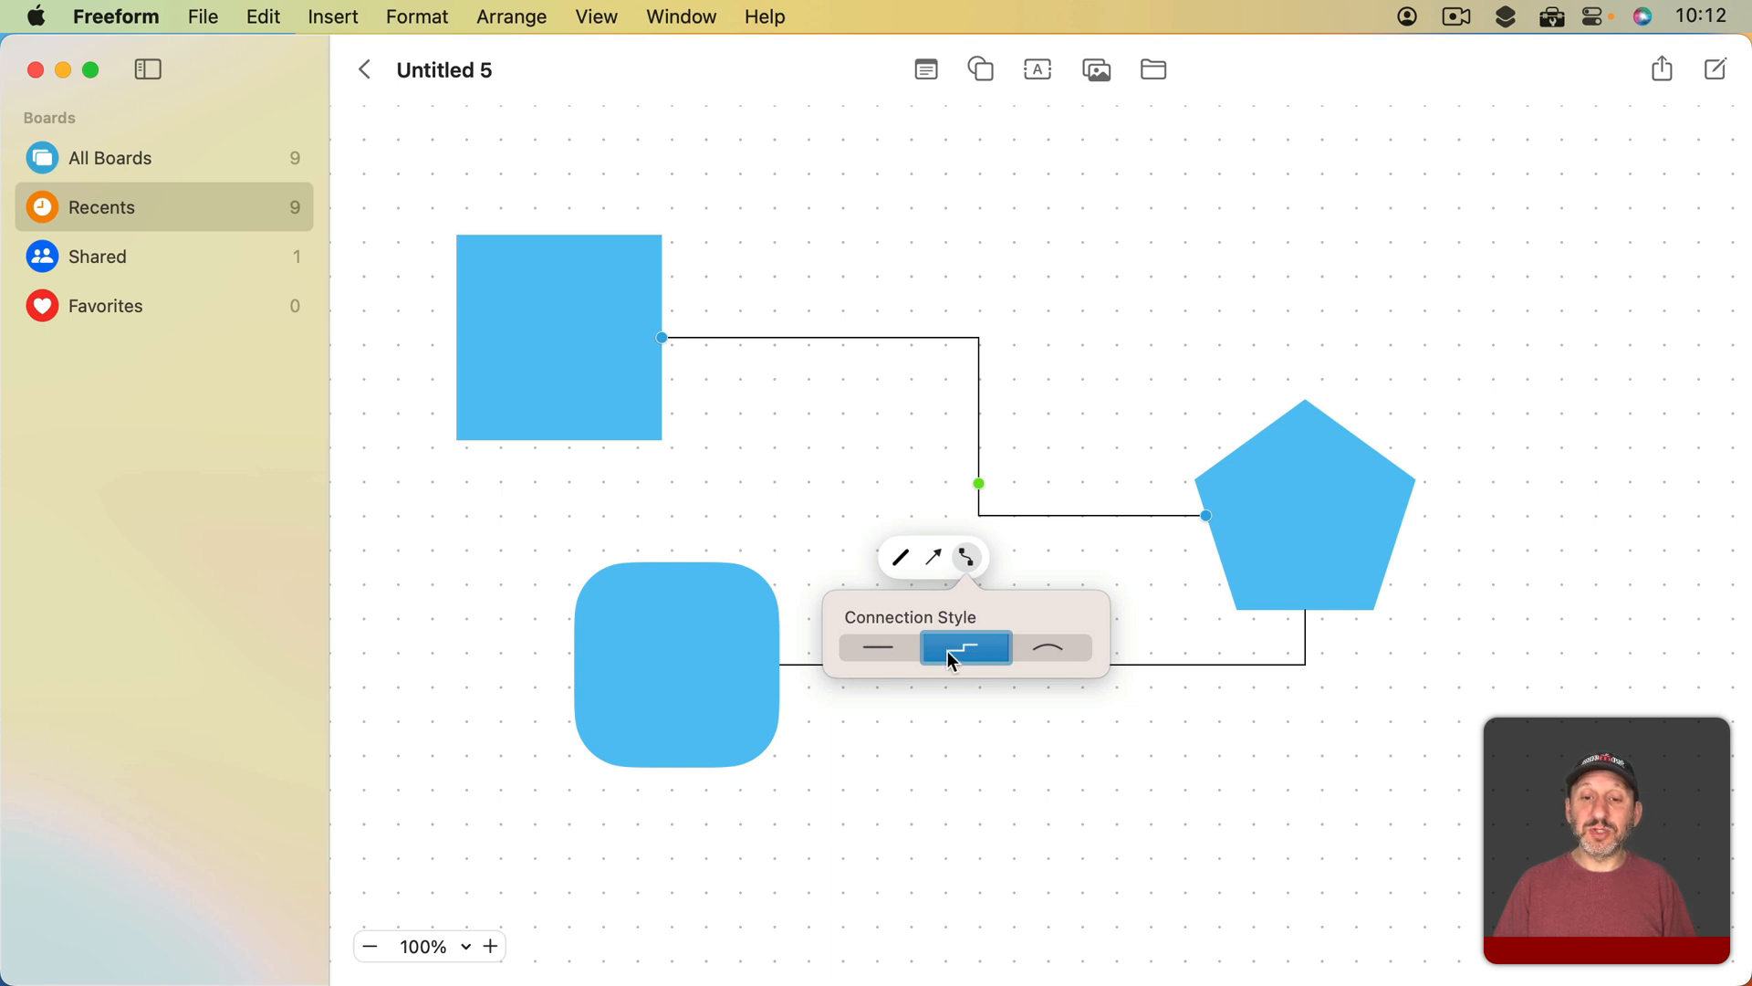
click(1047, 648)
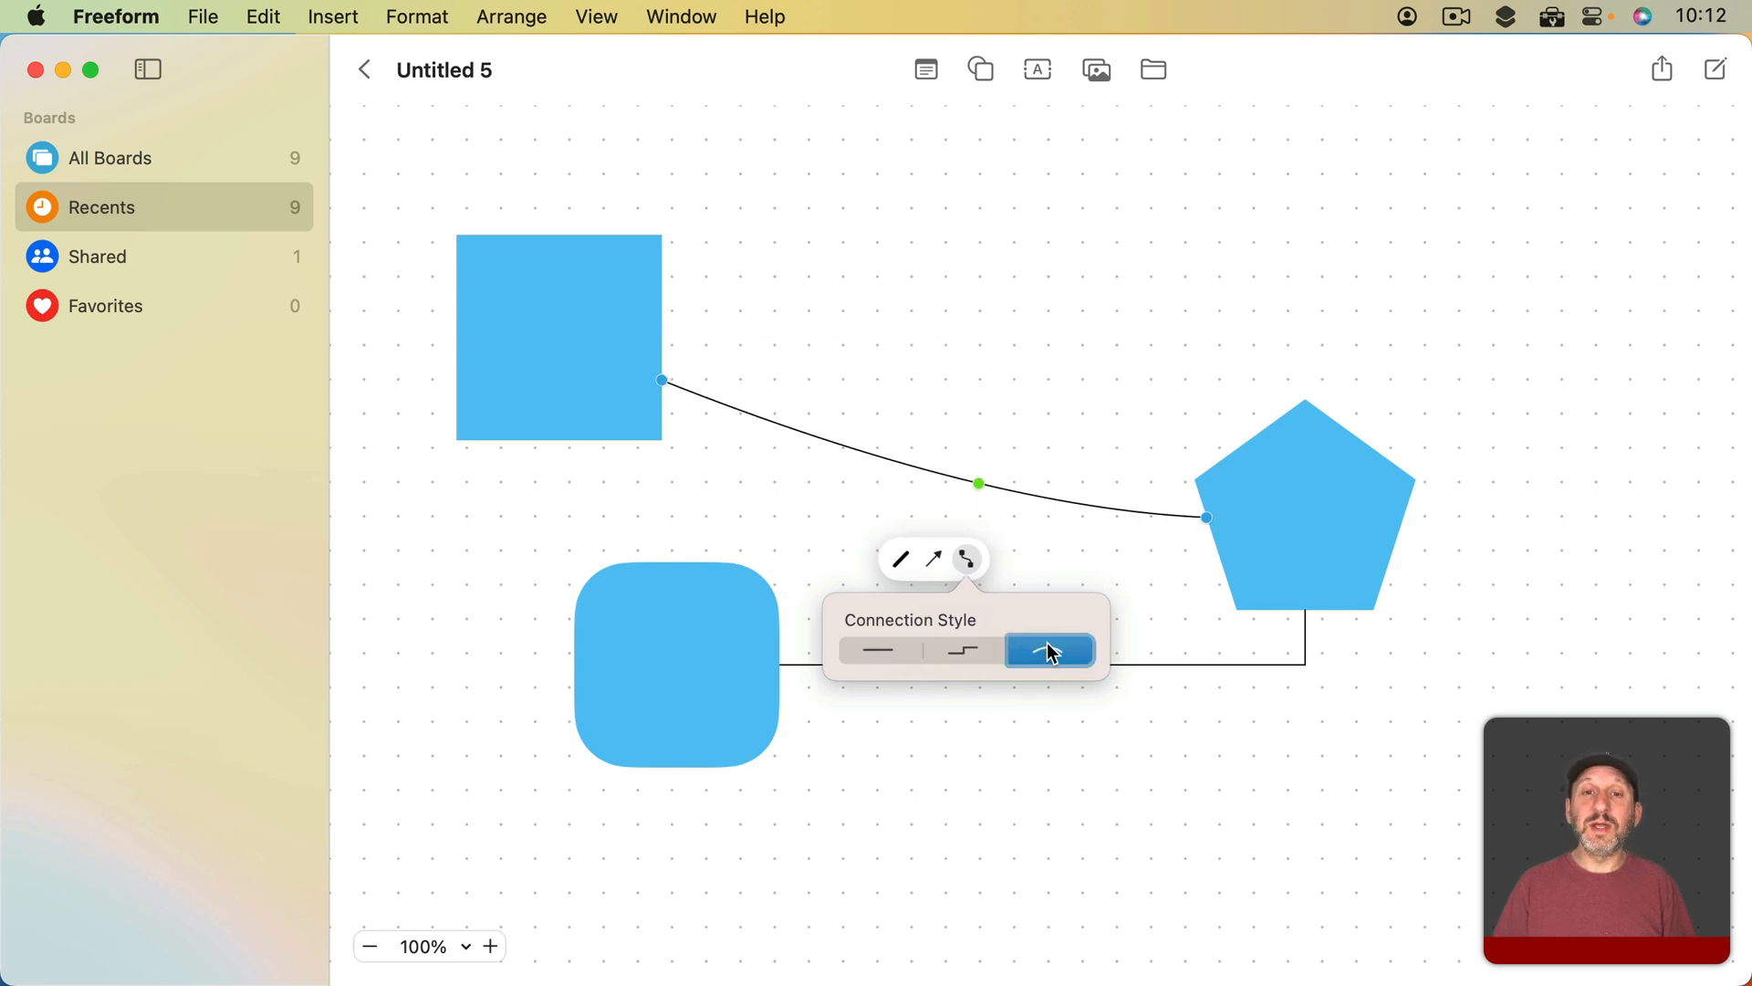
Add an arrowhead at the pentagon end and colour the connector pink.
click(933, 558)
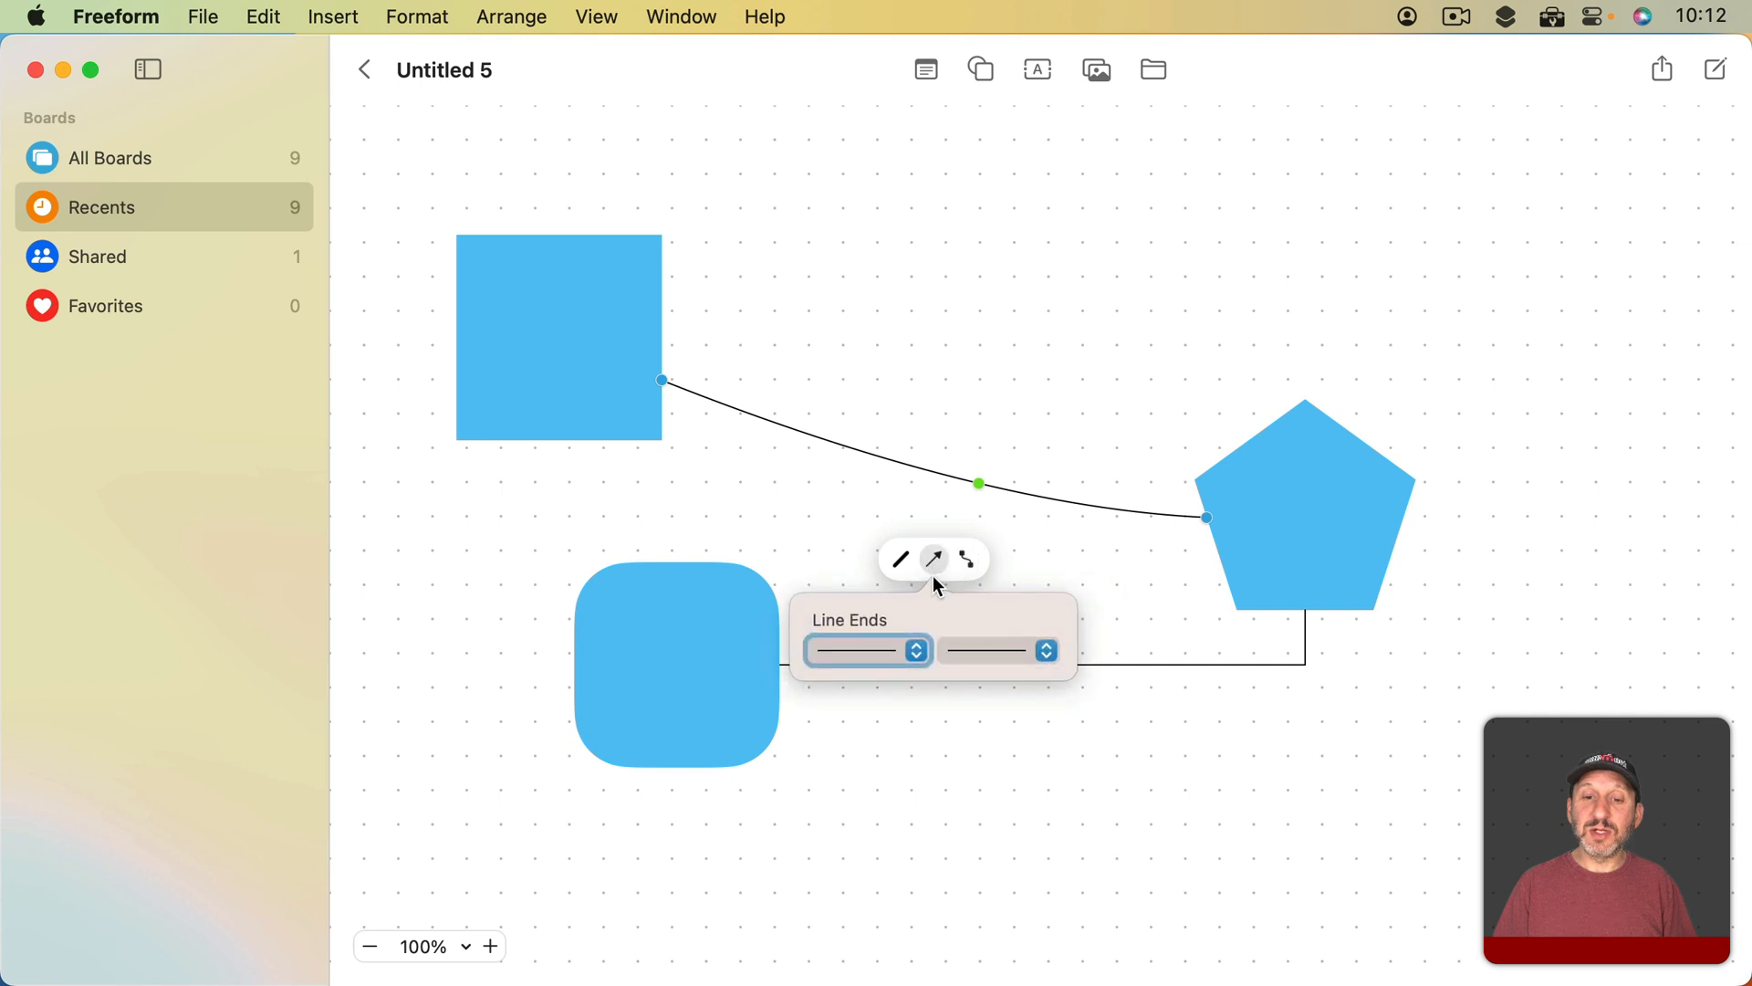
click(934, 558)
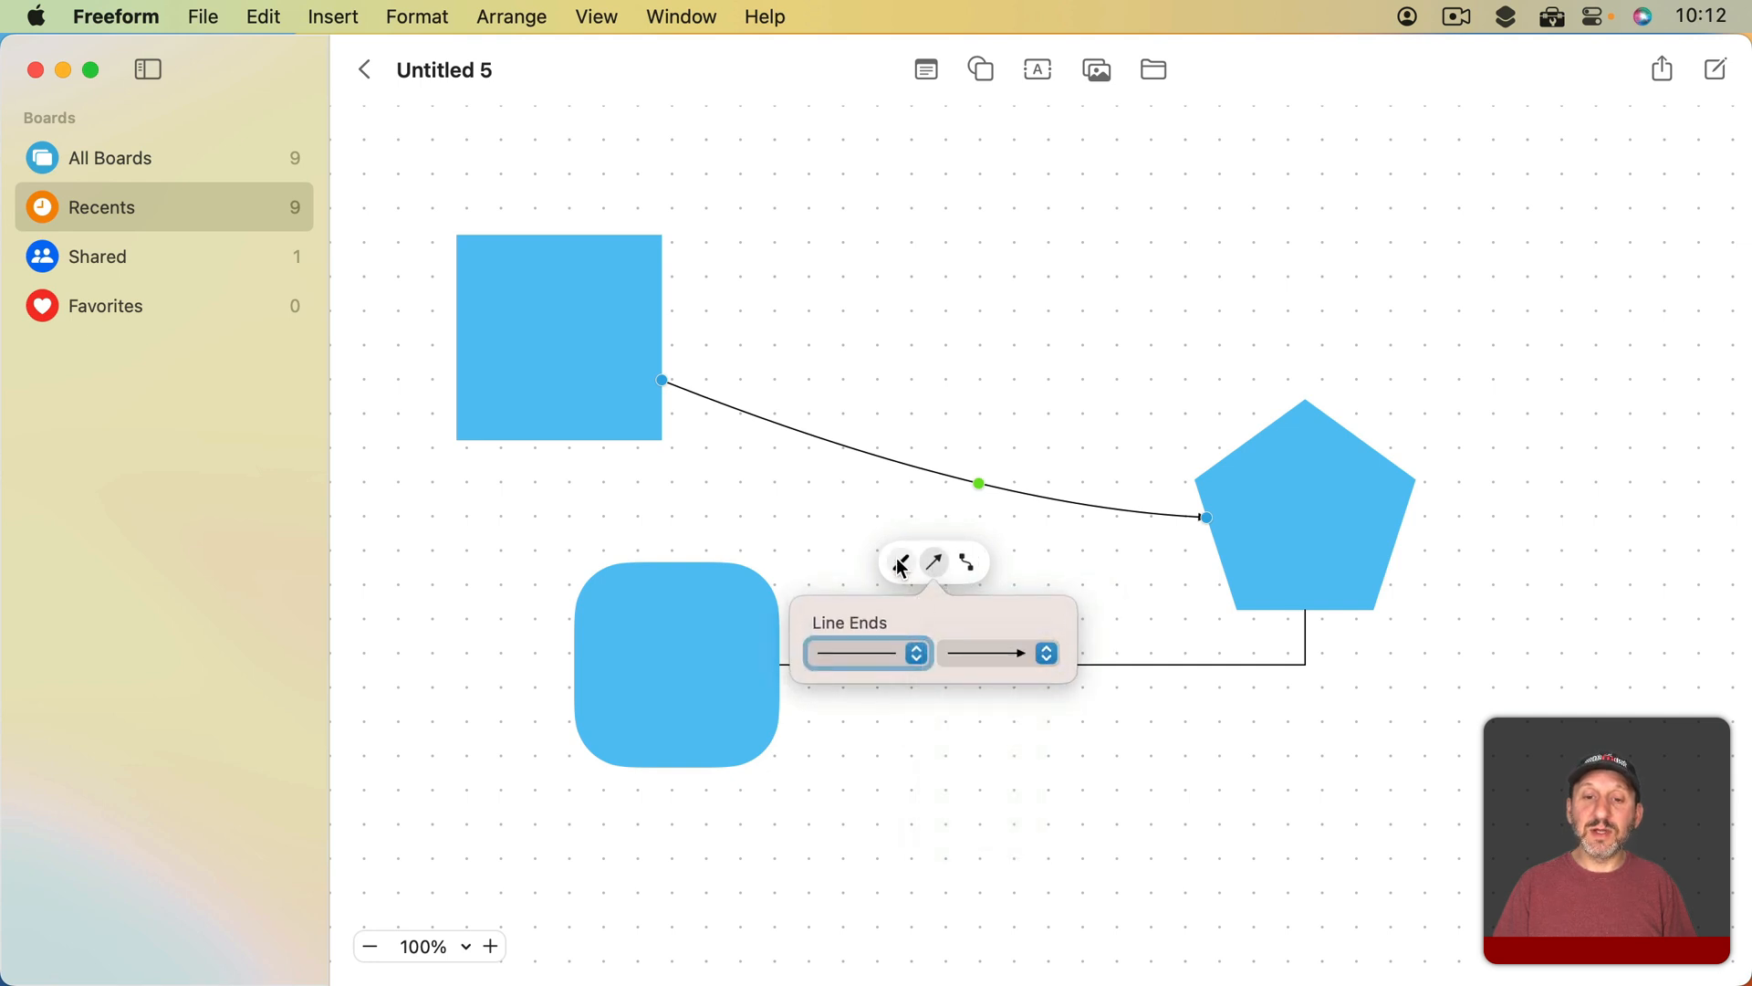
click(900, 563)
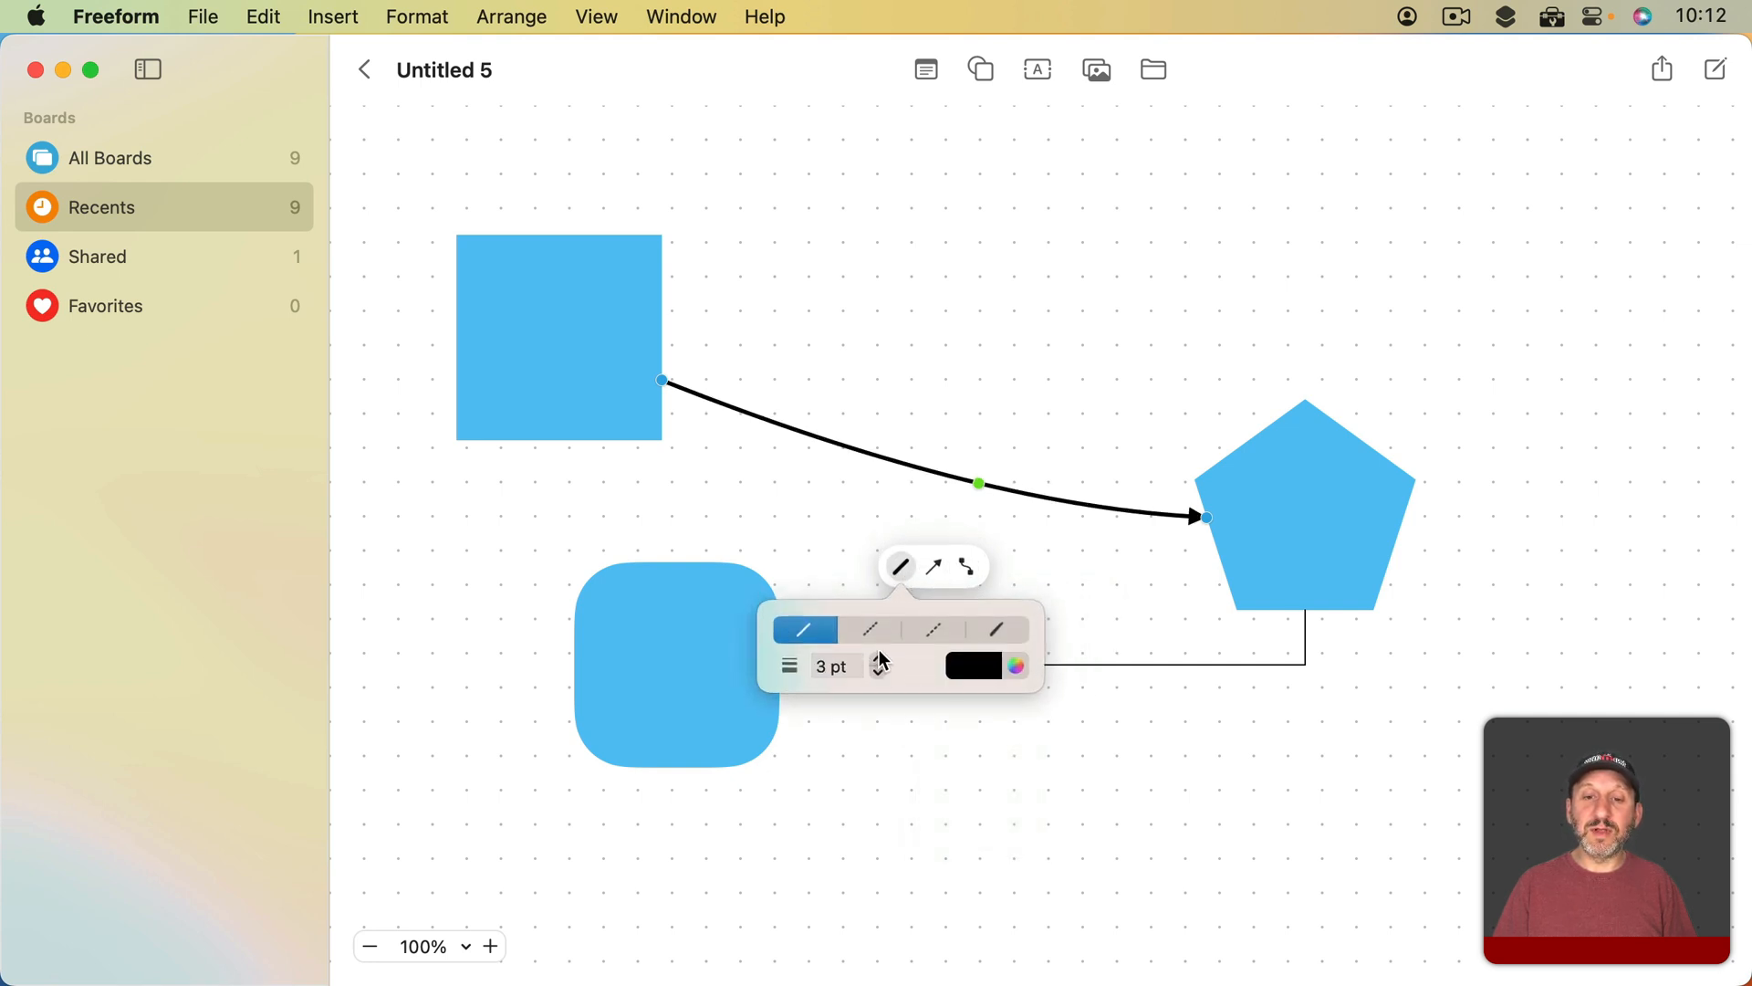
click(973, 666)
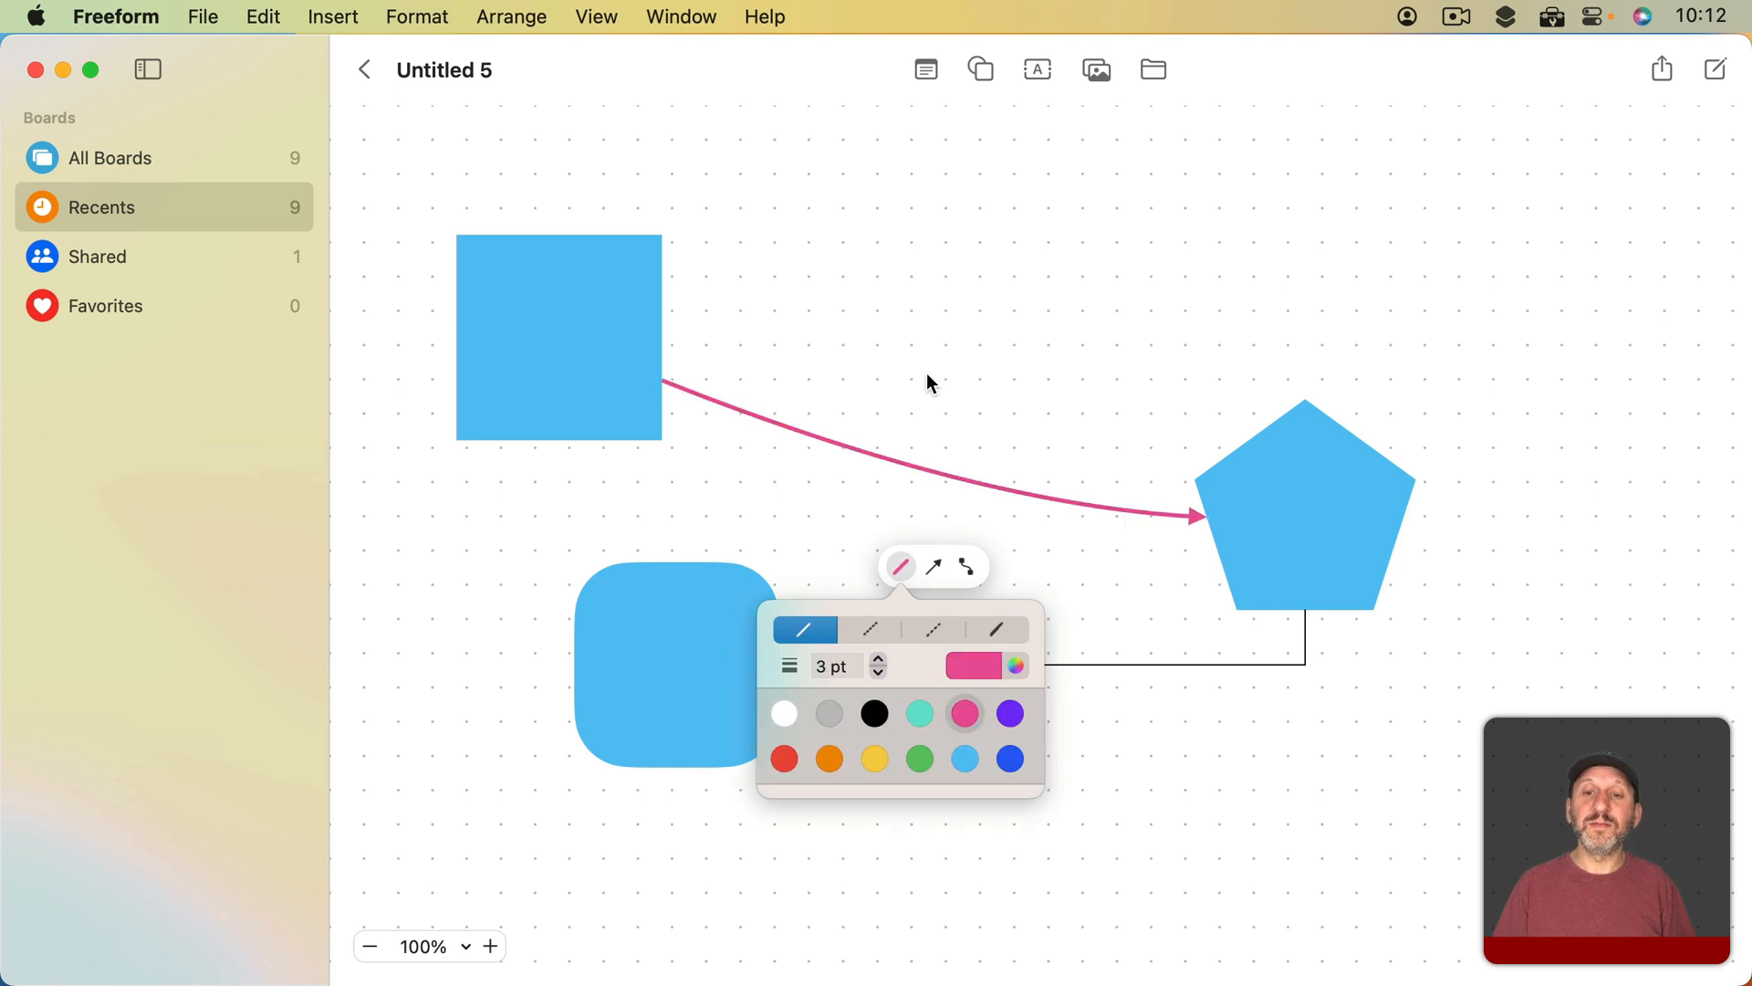